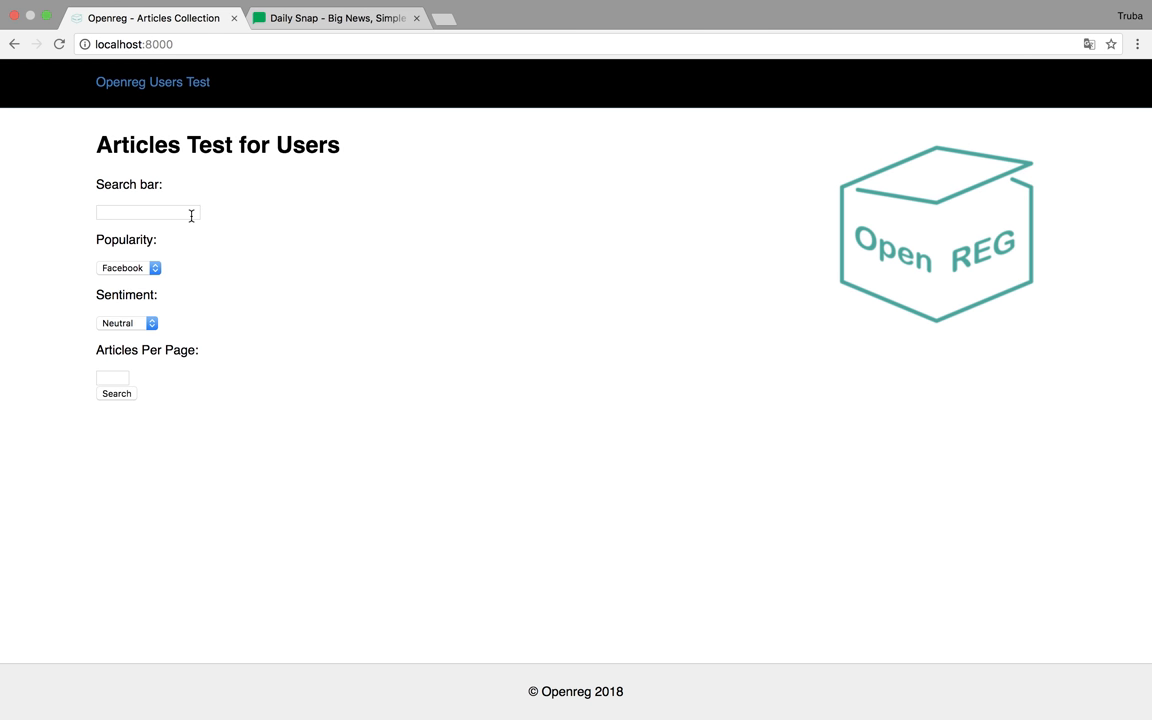
Step: Run the Openreg article search with 20 articles per page
left_click(140, 212)
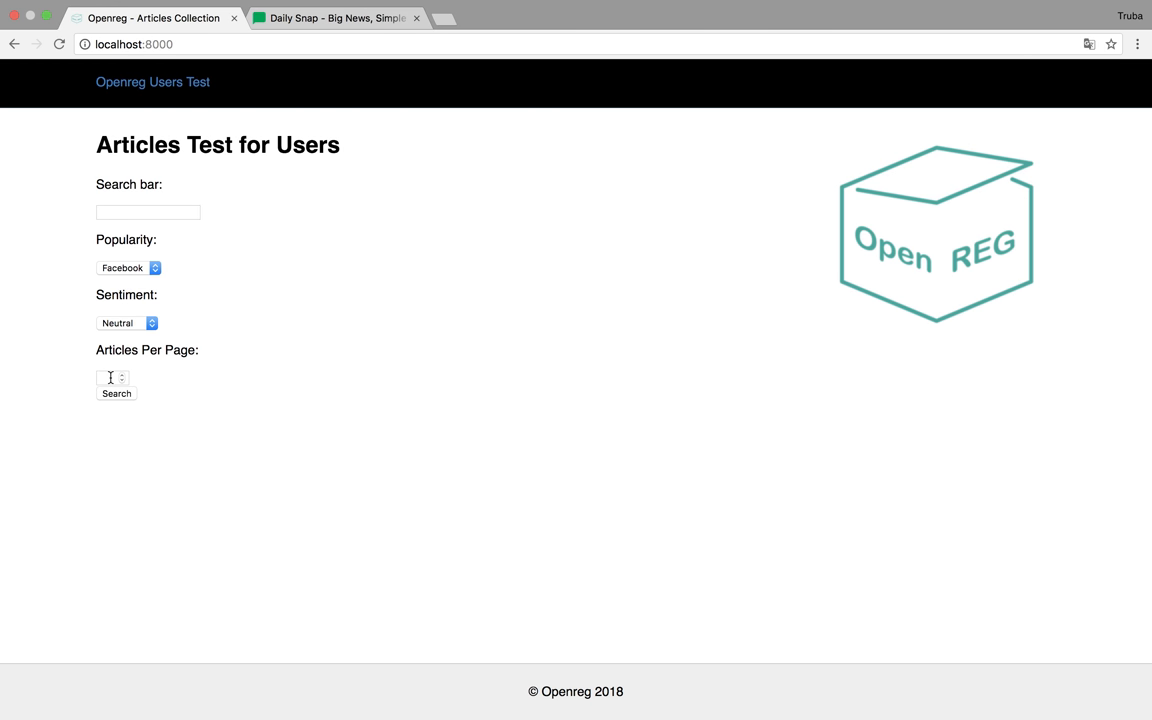
type("20")
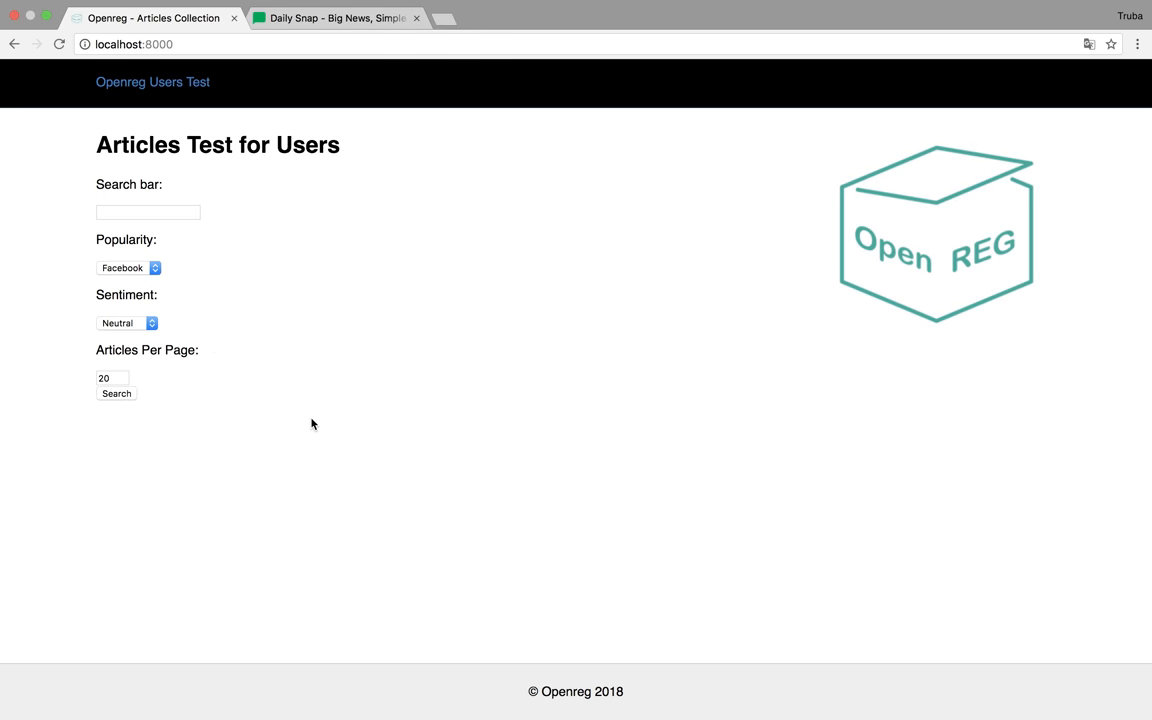
left_click(116, 393)
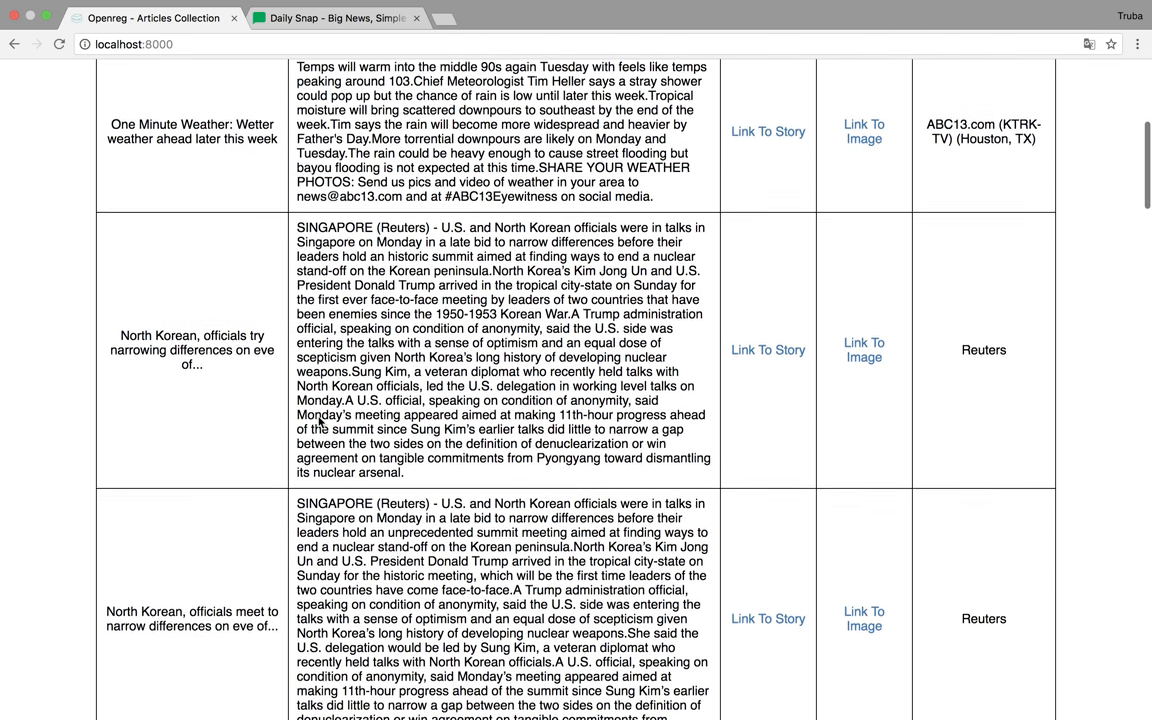
scroll("up", 3)
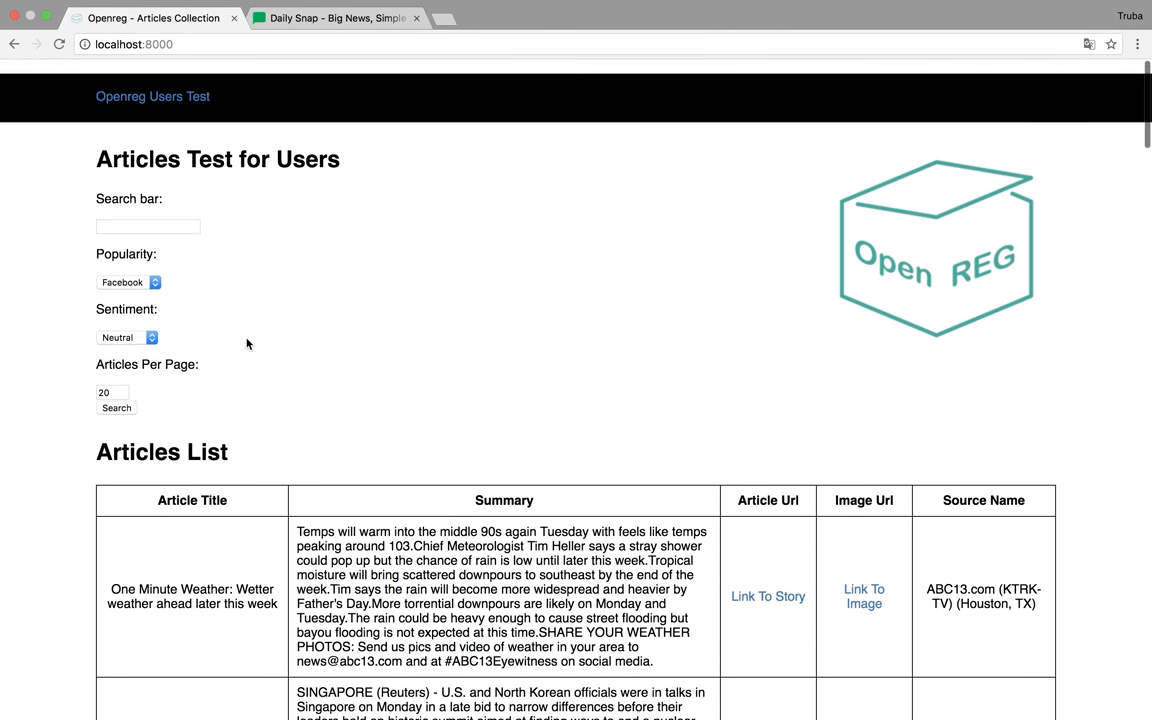
scroll("down", 3)
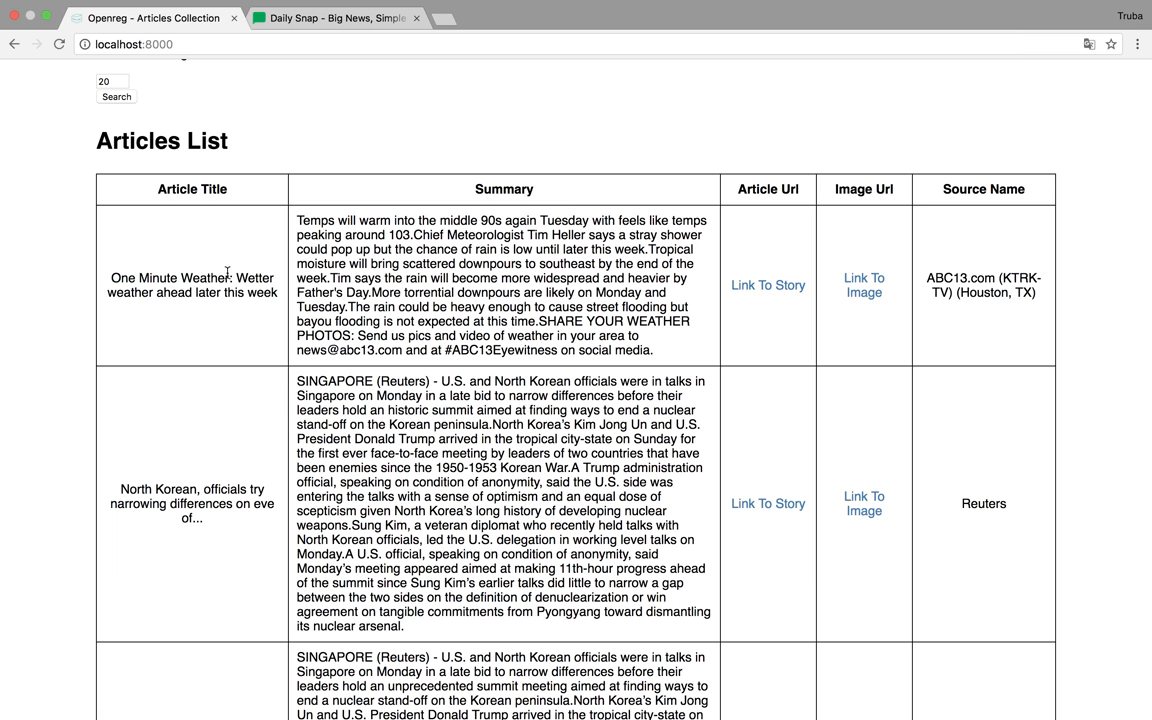
mouse_move(166, 330)
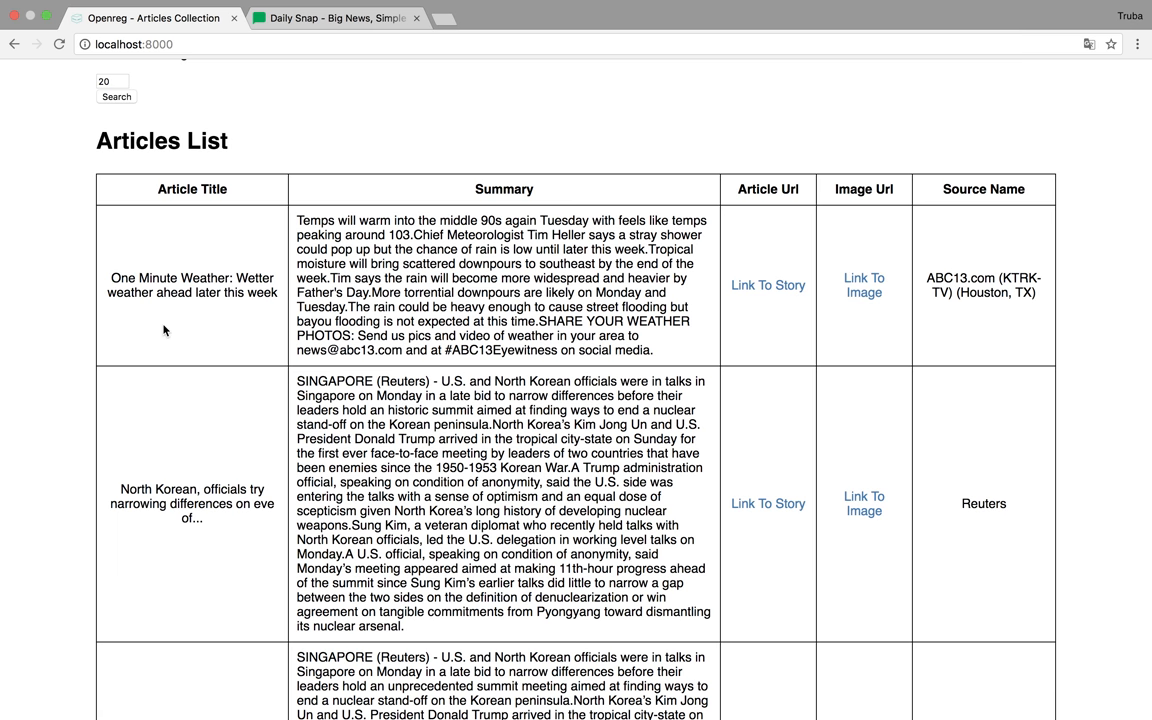
scroll("down", 3)
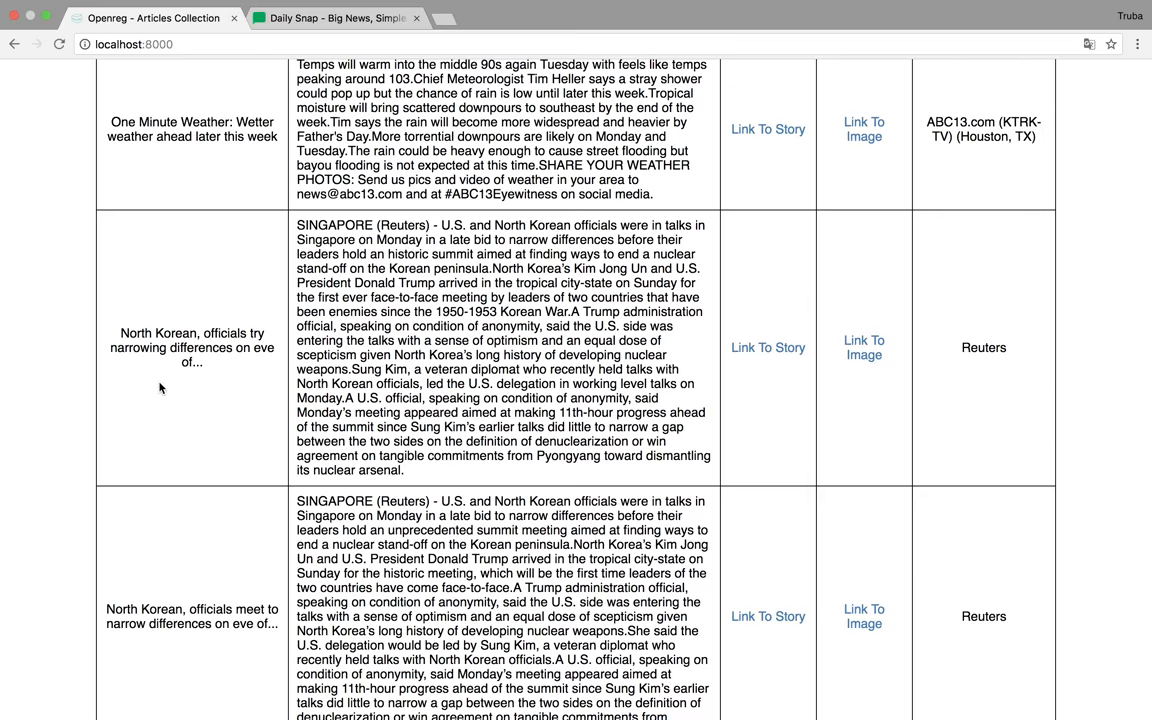
scroll("down", 3)
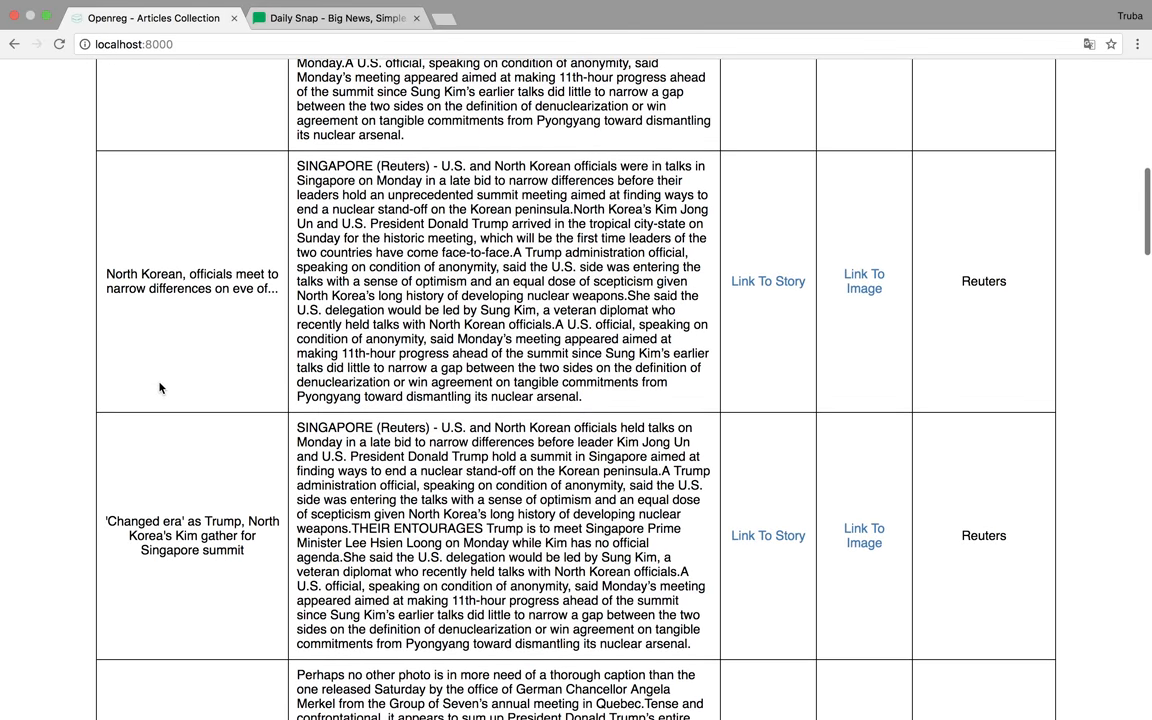
scroll("down", 3)
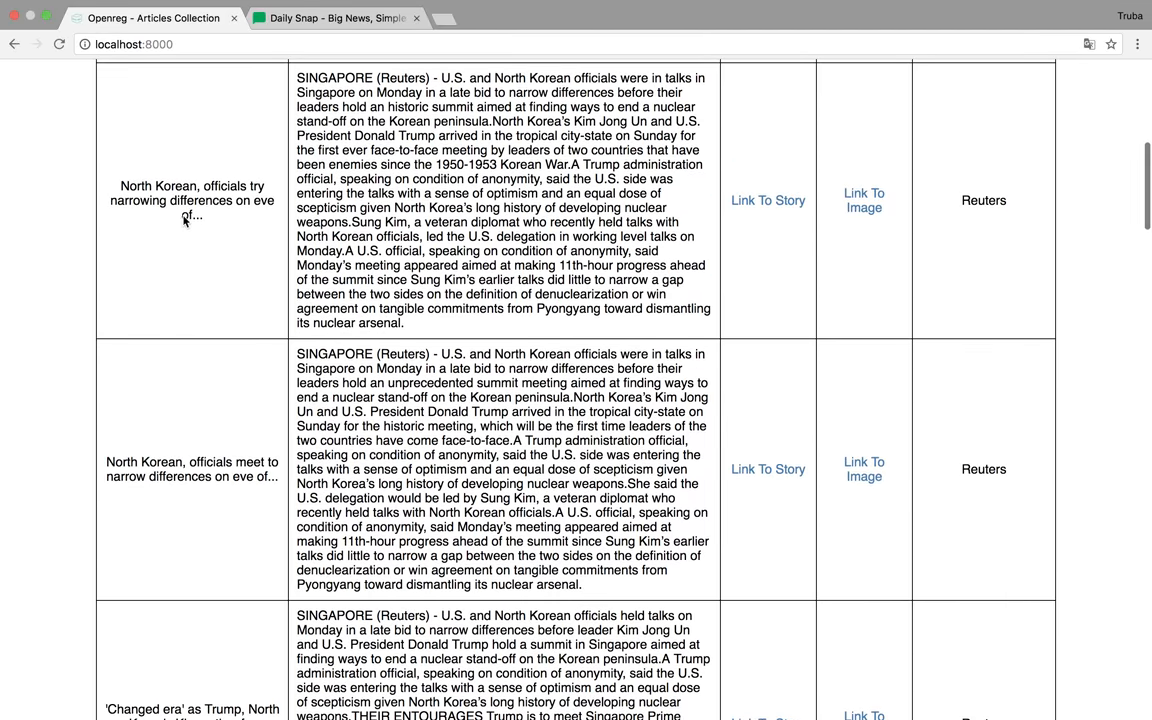
scroll("down", 3)
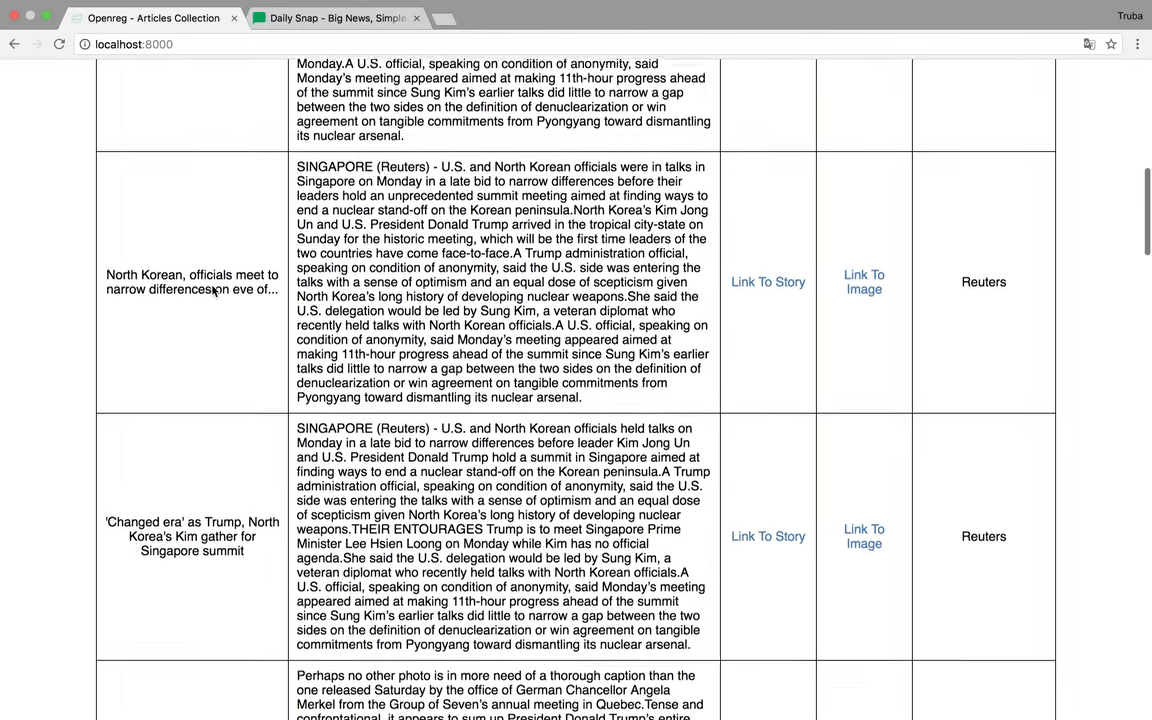
scroll("down", 3)
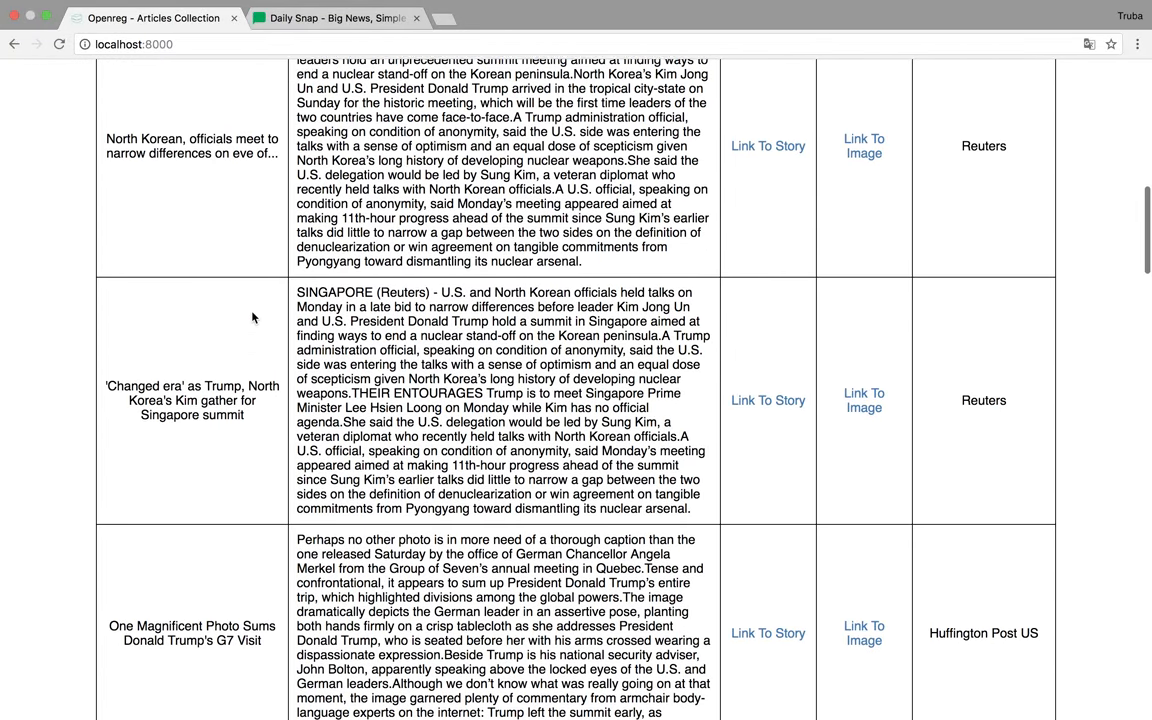
scroll("down", 3)
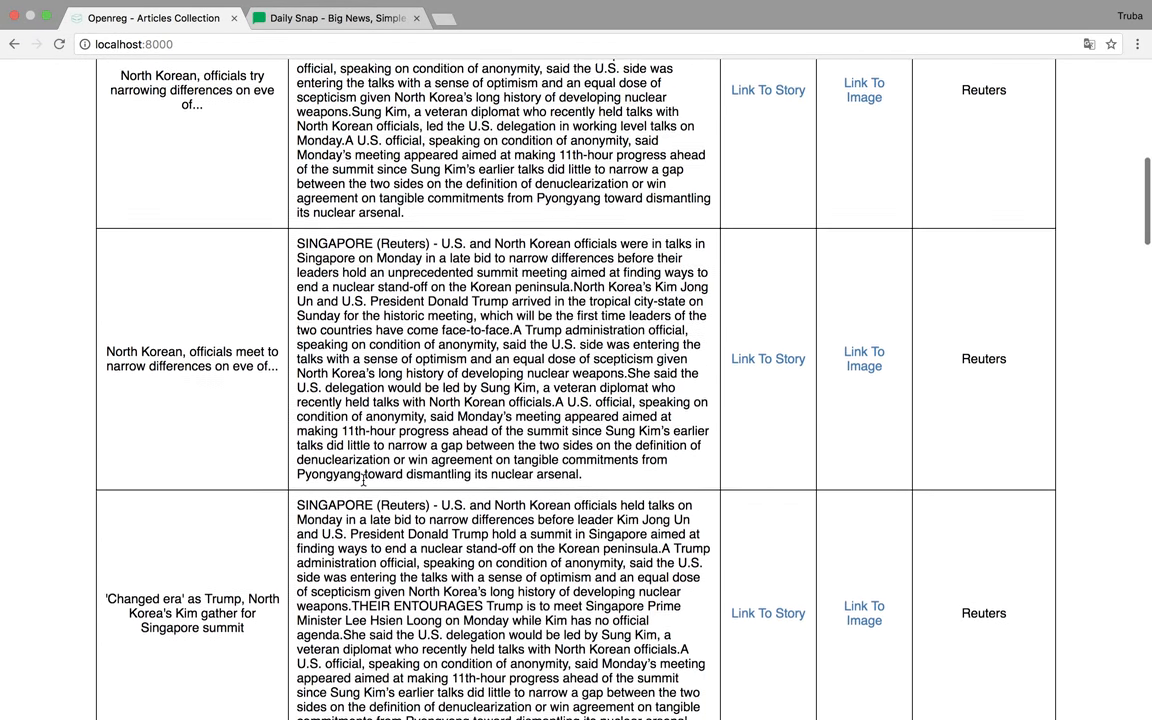
scroll("down", 3)
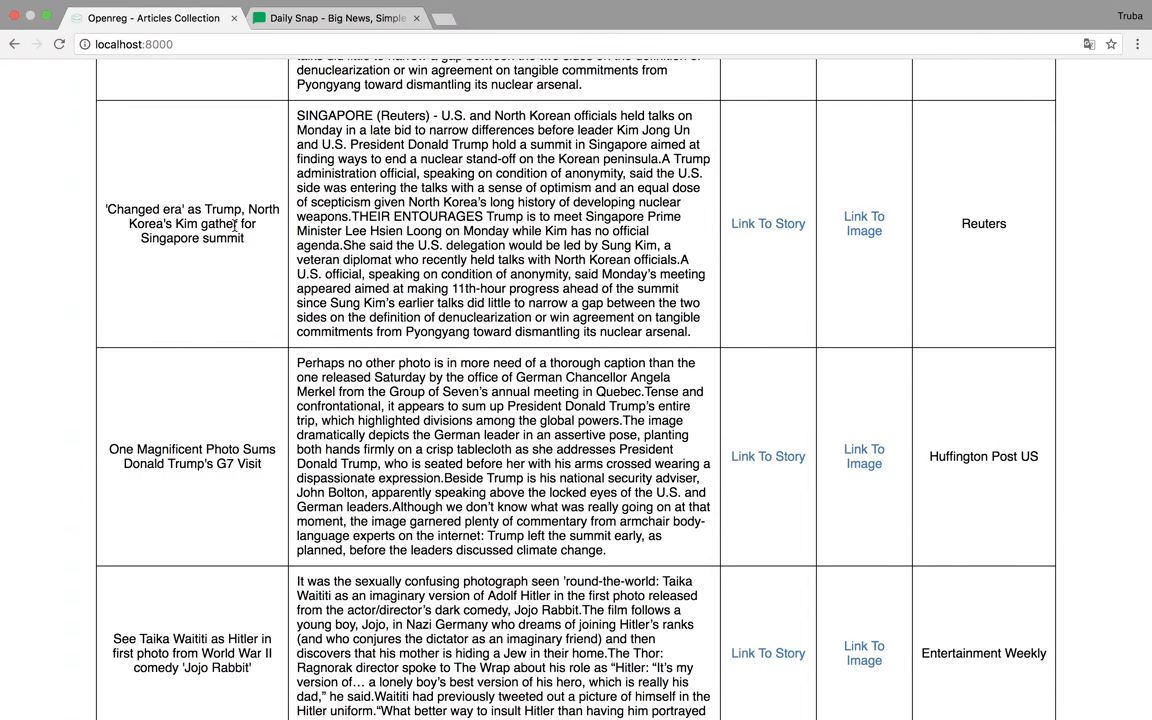
scroll("down", 3)
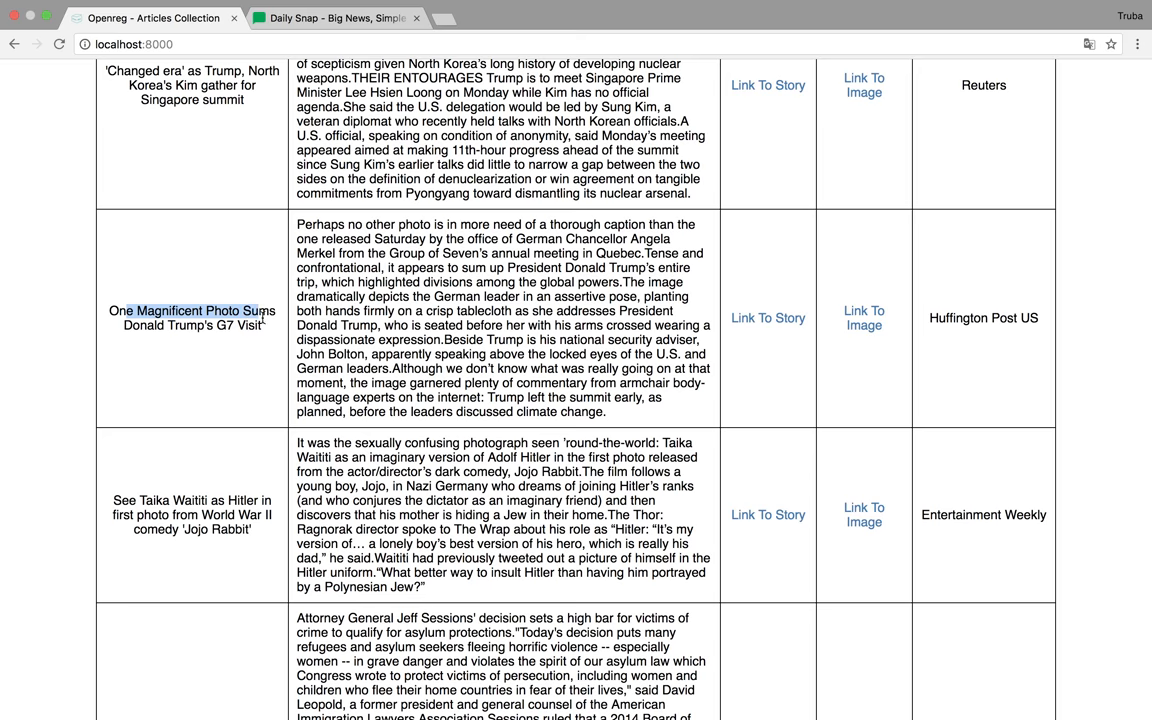
scroll("down", 3)
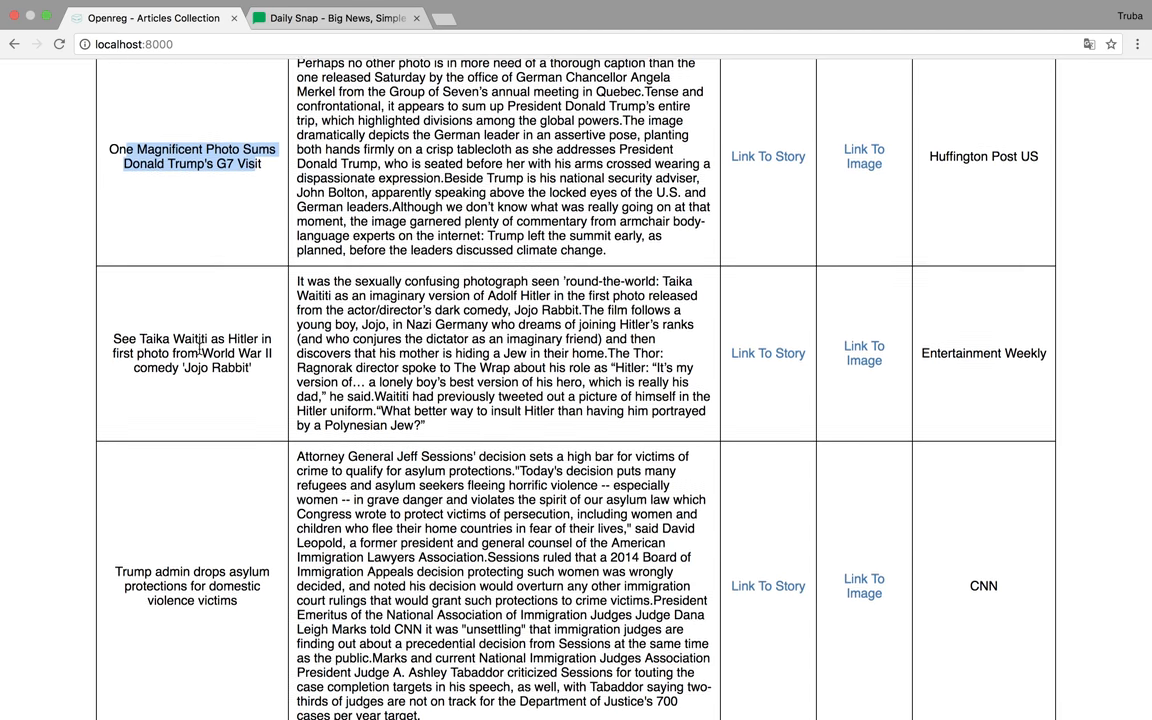
scroll("down", 3)
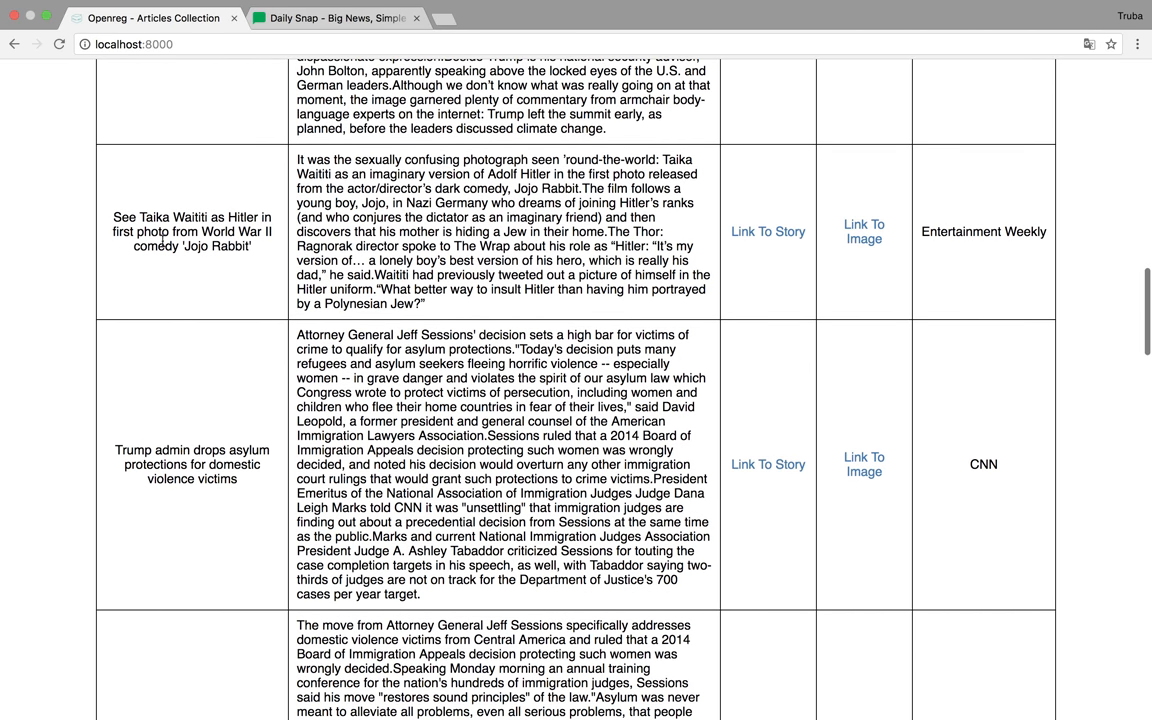
left_click_drag(156, 217, 199, 231)
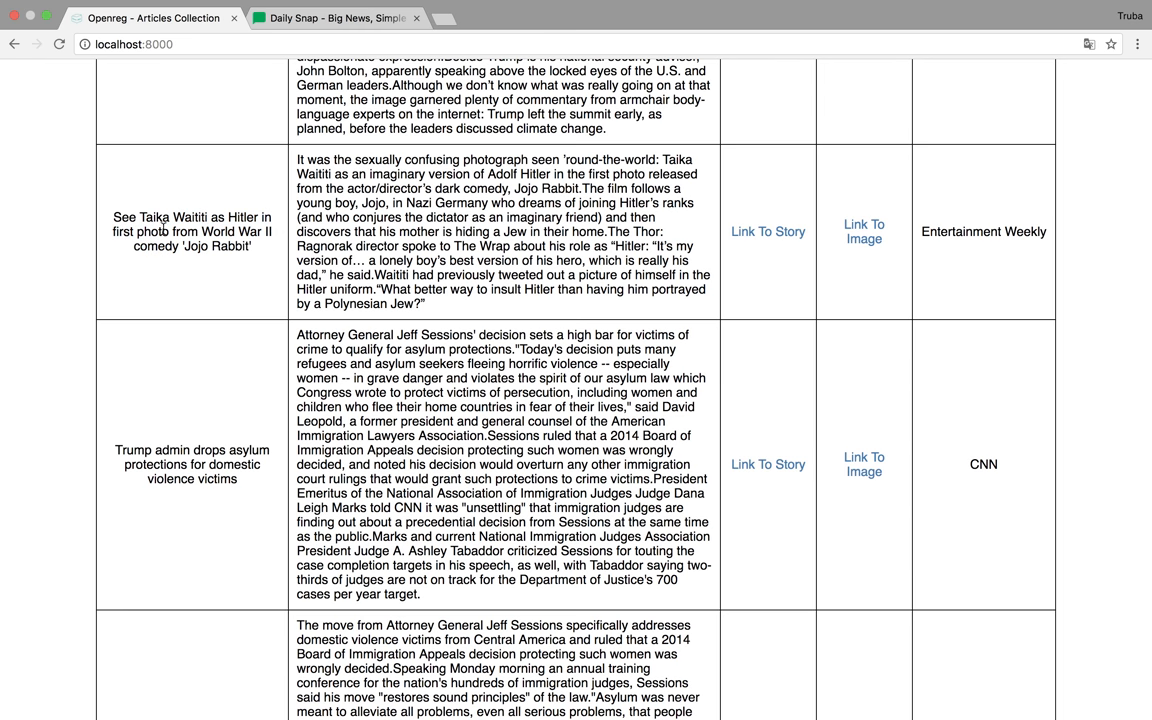
Step: Scroll the Openreg results down to the BBC row 'Italy shuts ports to 629 rescued migrants'
double_click(174, 217)
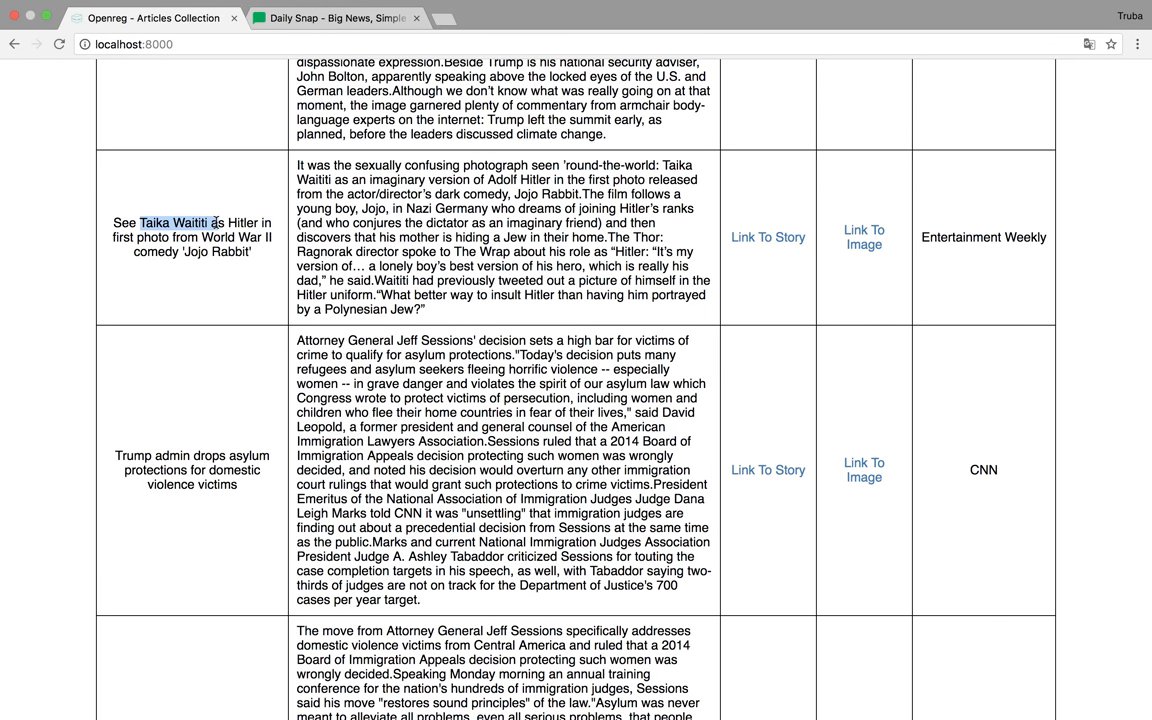
scroll("down", 3)
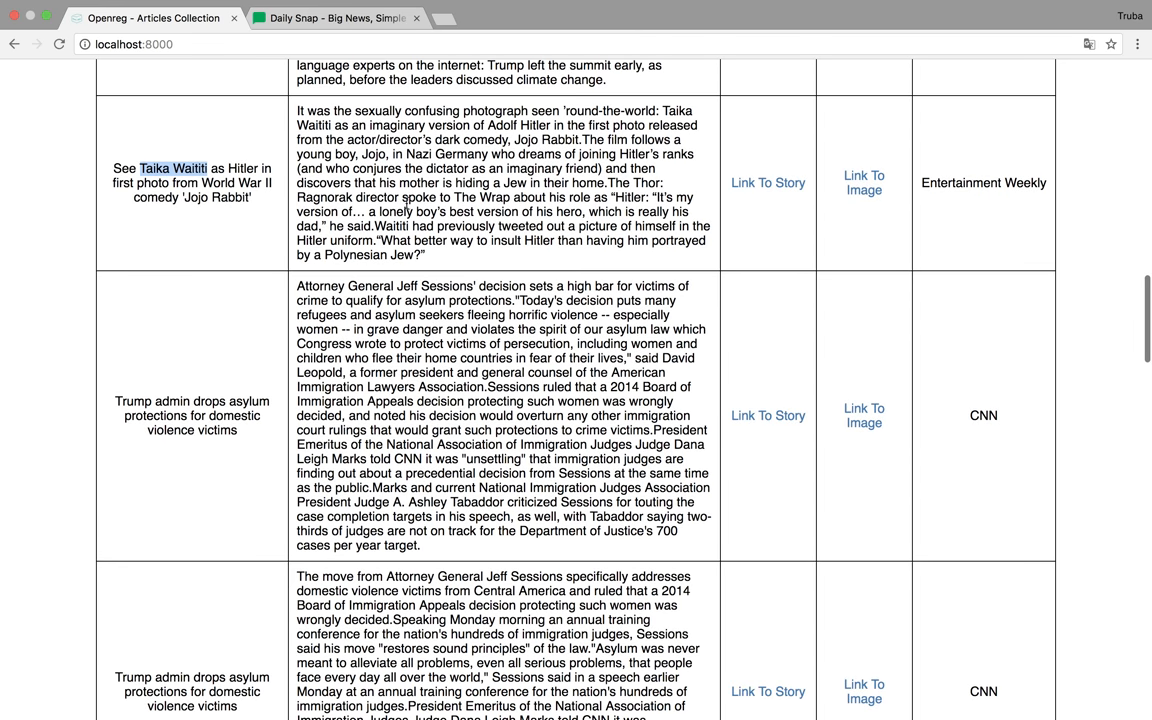
scroll("down", 3)
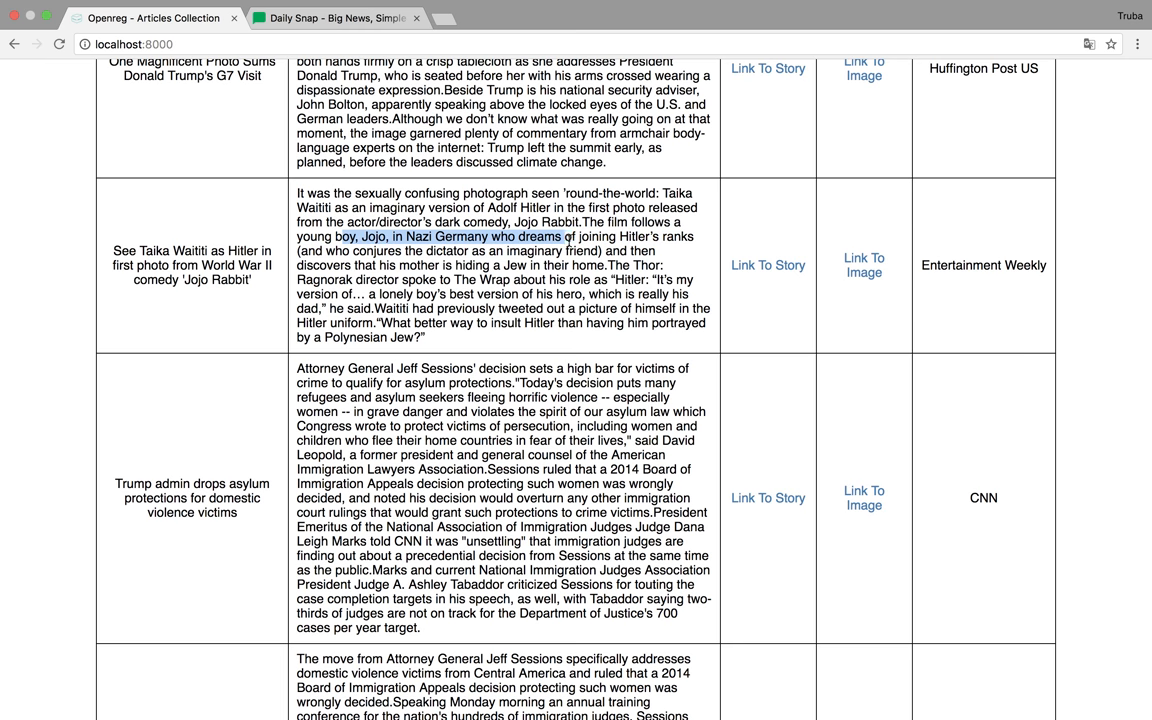
scroll("down", 3)
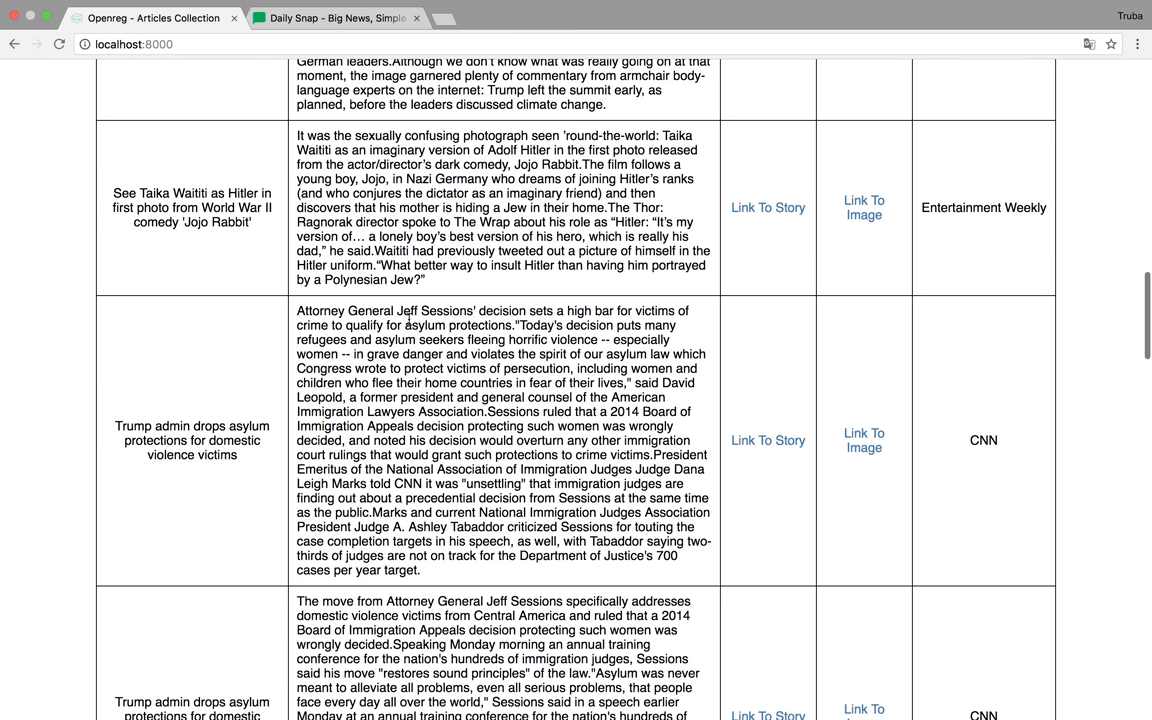
scroll("down", 3)
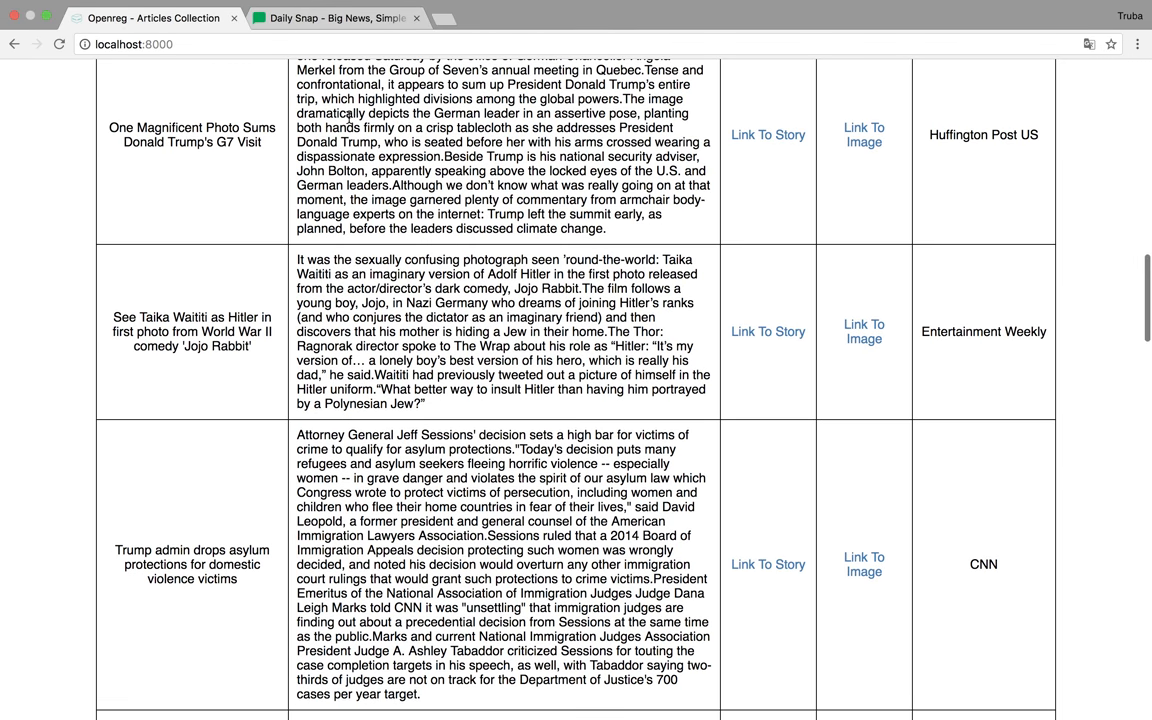
scroll("down", 3)
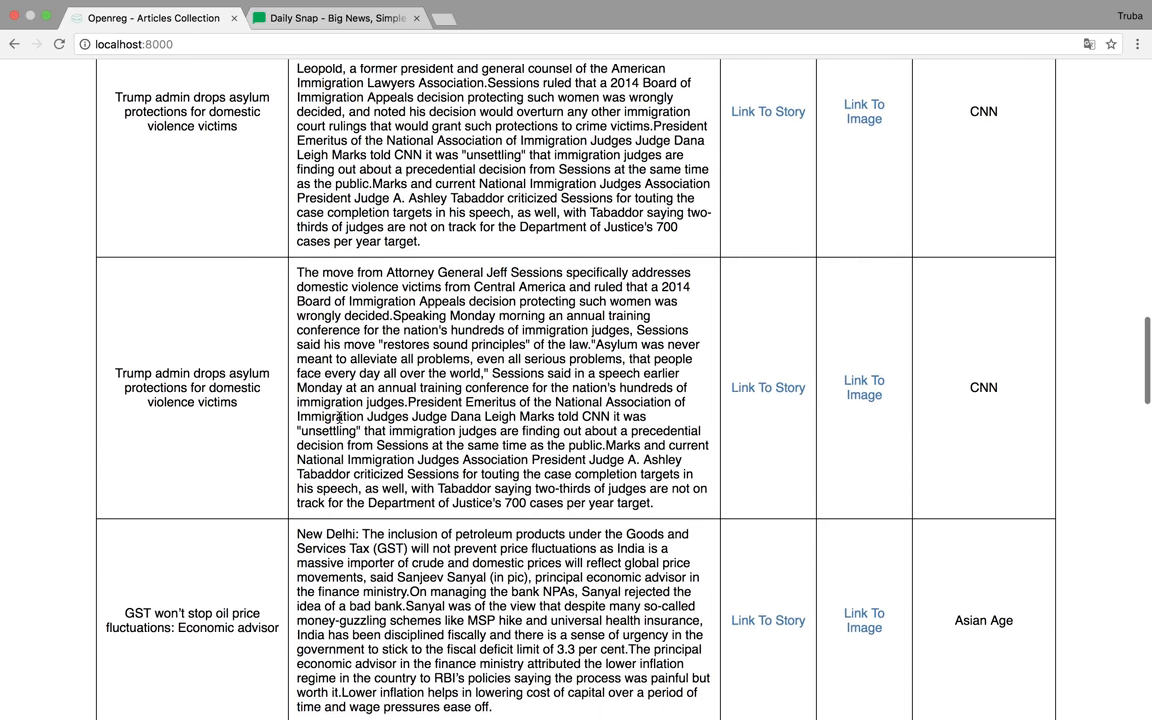
scroll("down", 3)
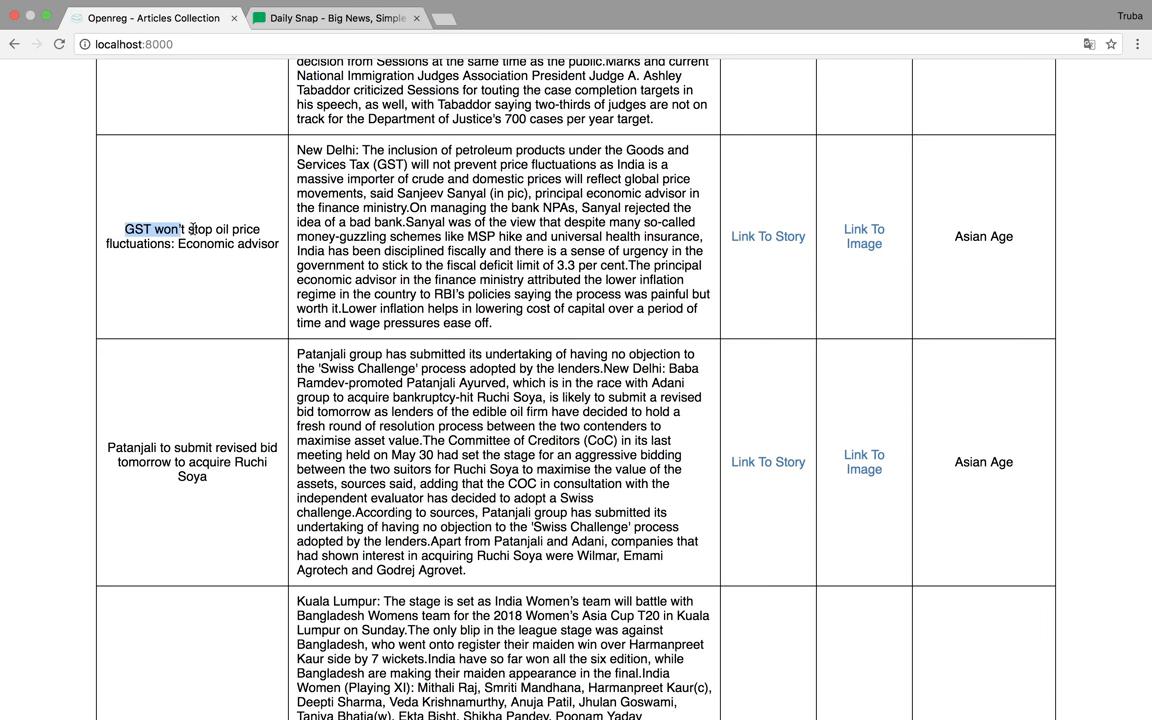
scroll("down", 3)
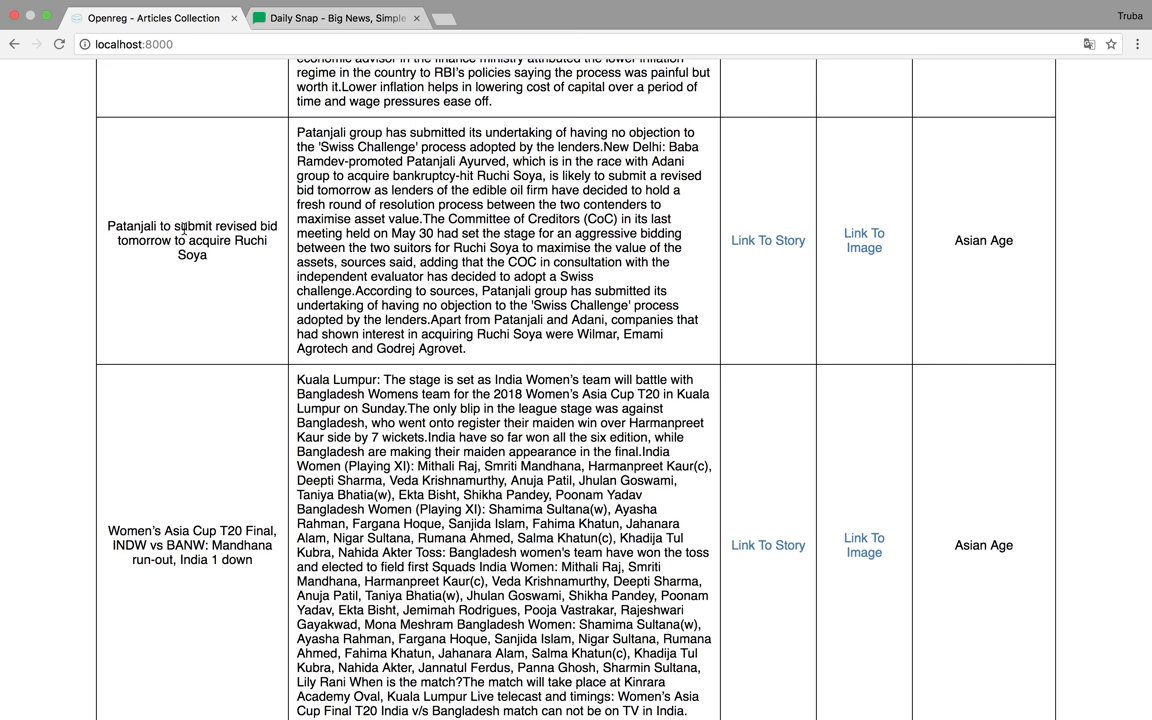
mouse_move(258, 268)
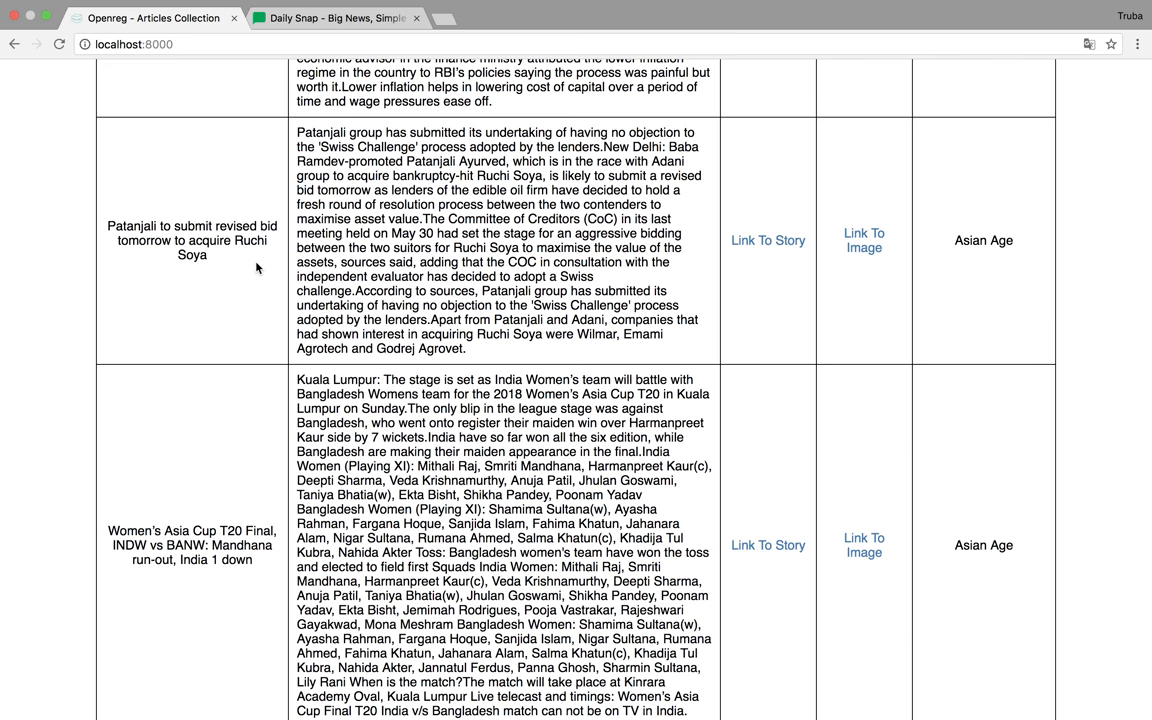
scroll("down", 3)
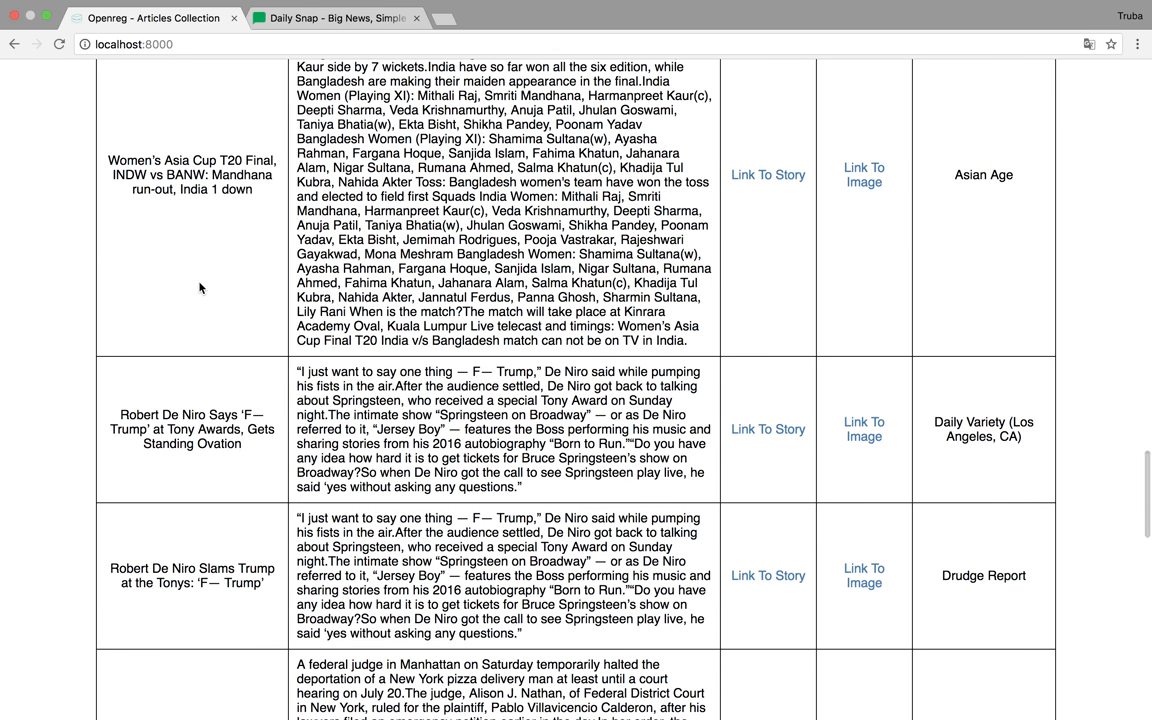
scroll("down", 3)
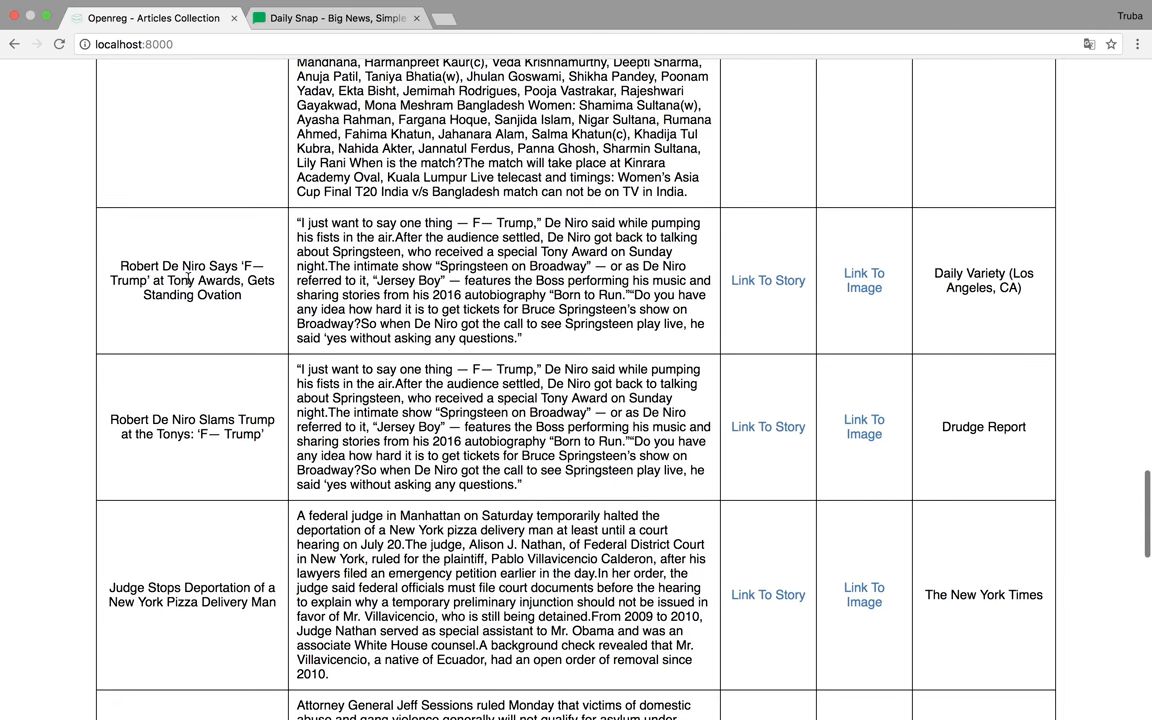
scroll("down", 3)
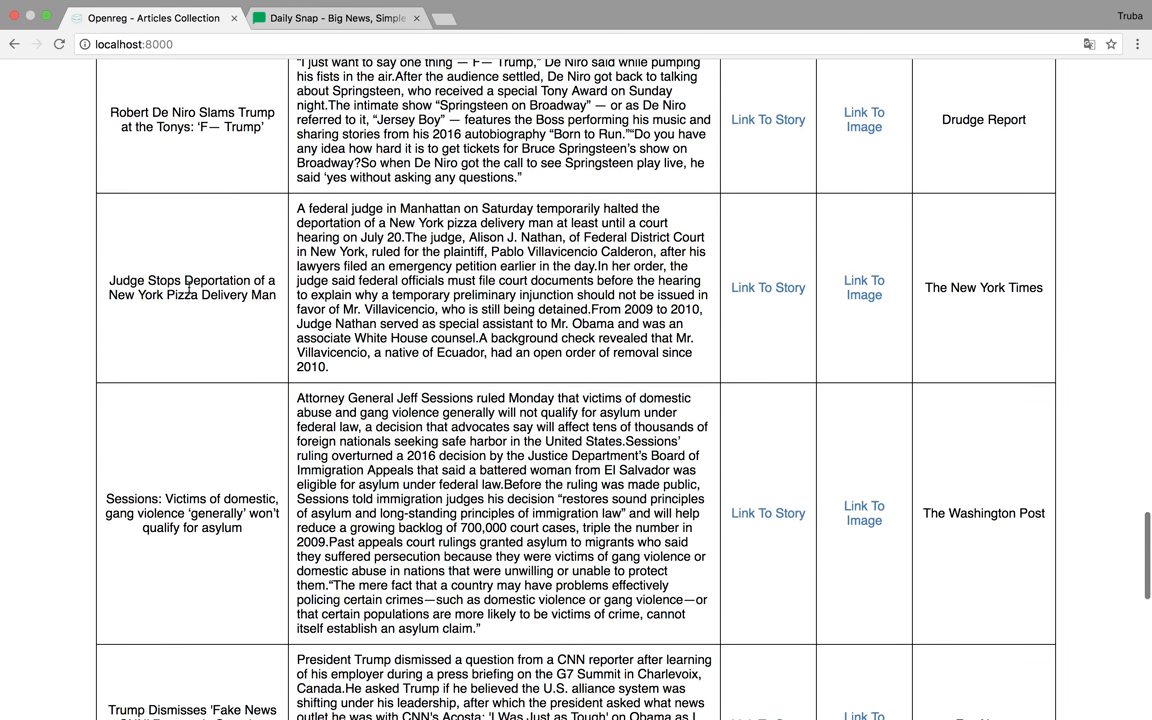
scroll("down", 3)
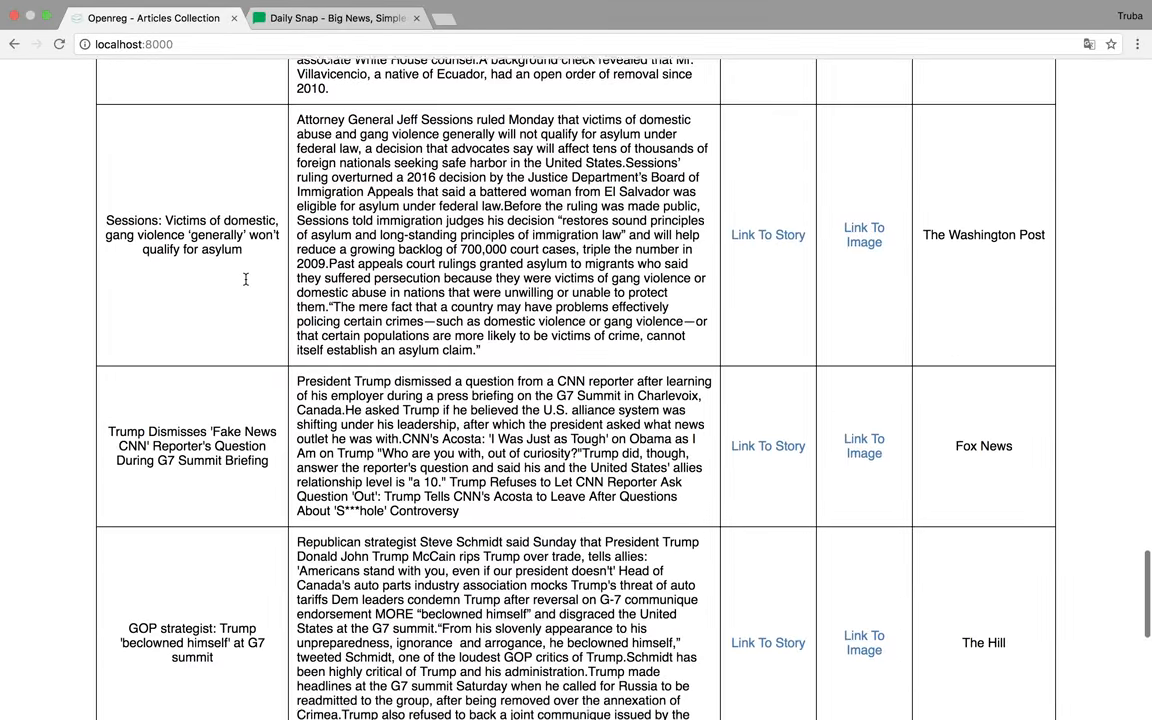
scroll("down", 3)
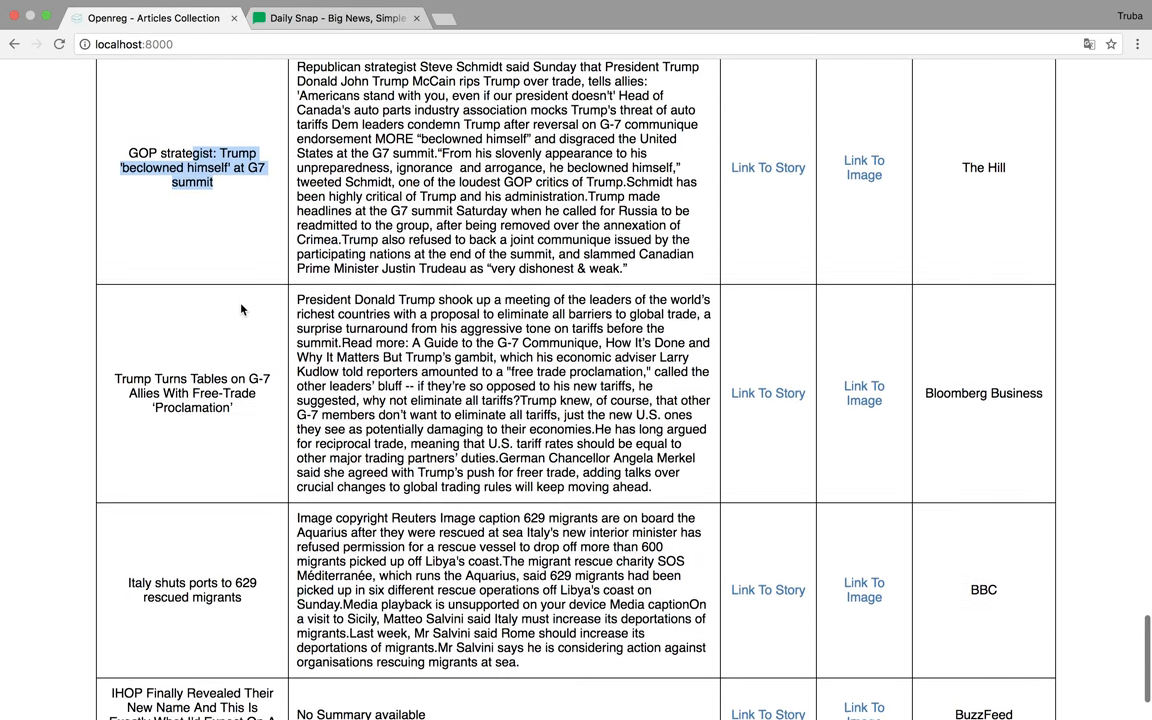
scroll("down", 3)
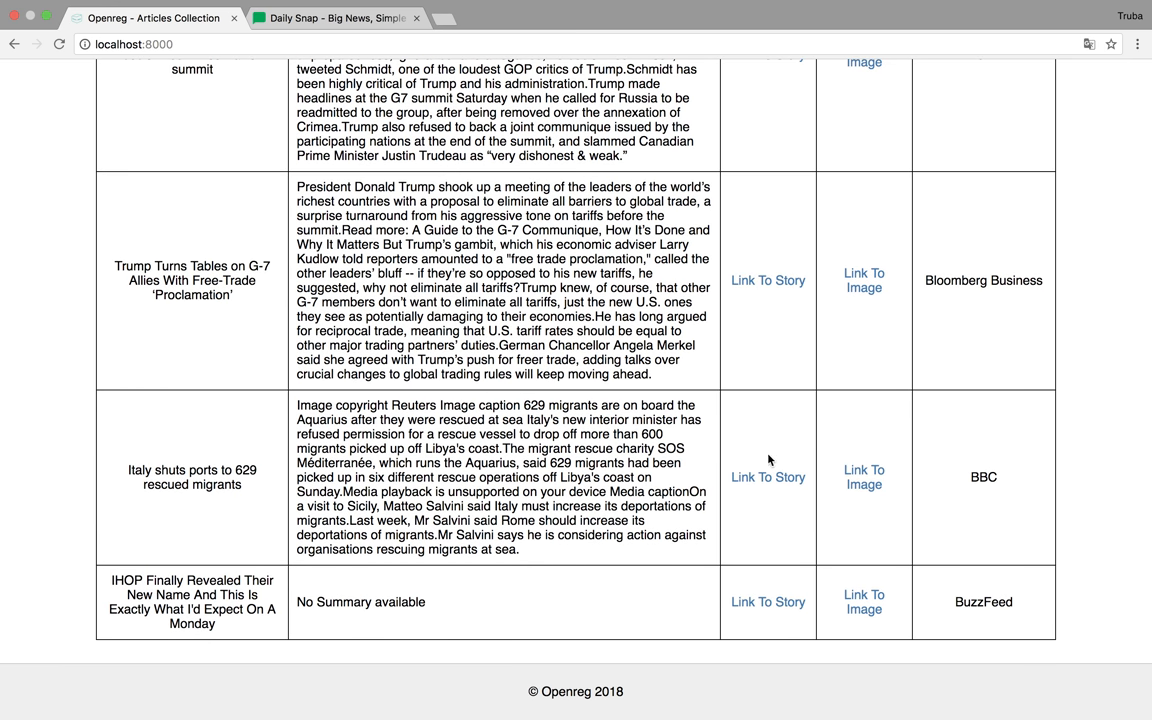
Step: Open the BBC Italy migrants story in a new tab
left_click(767, 477)
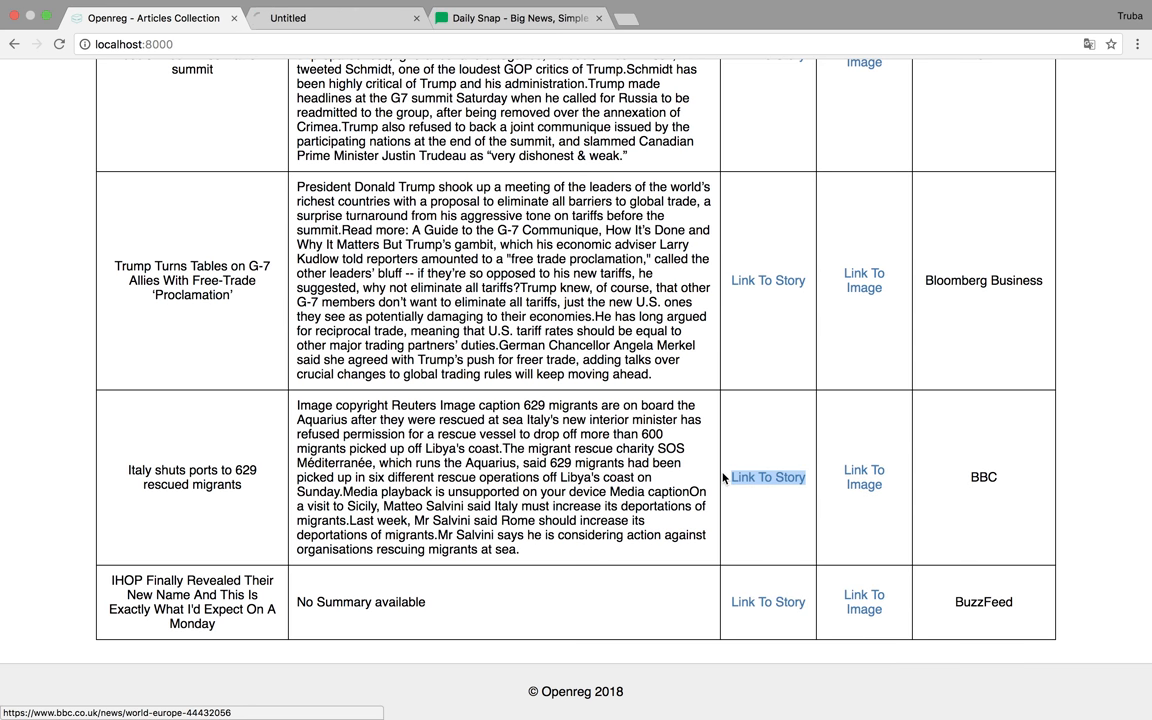
left_click(767, 477)
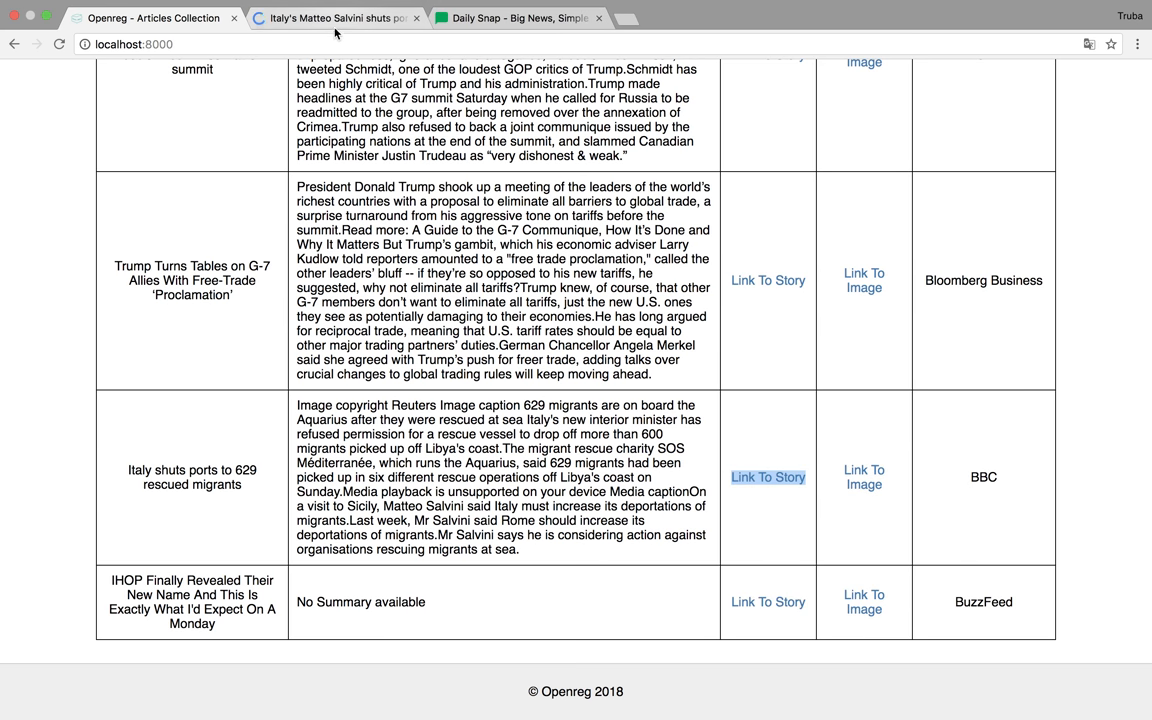
left_click(768, 477)
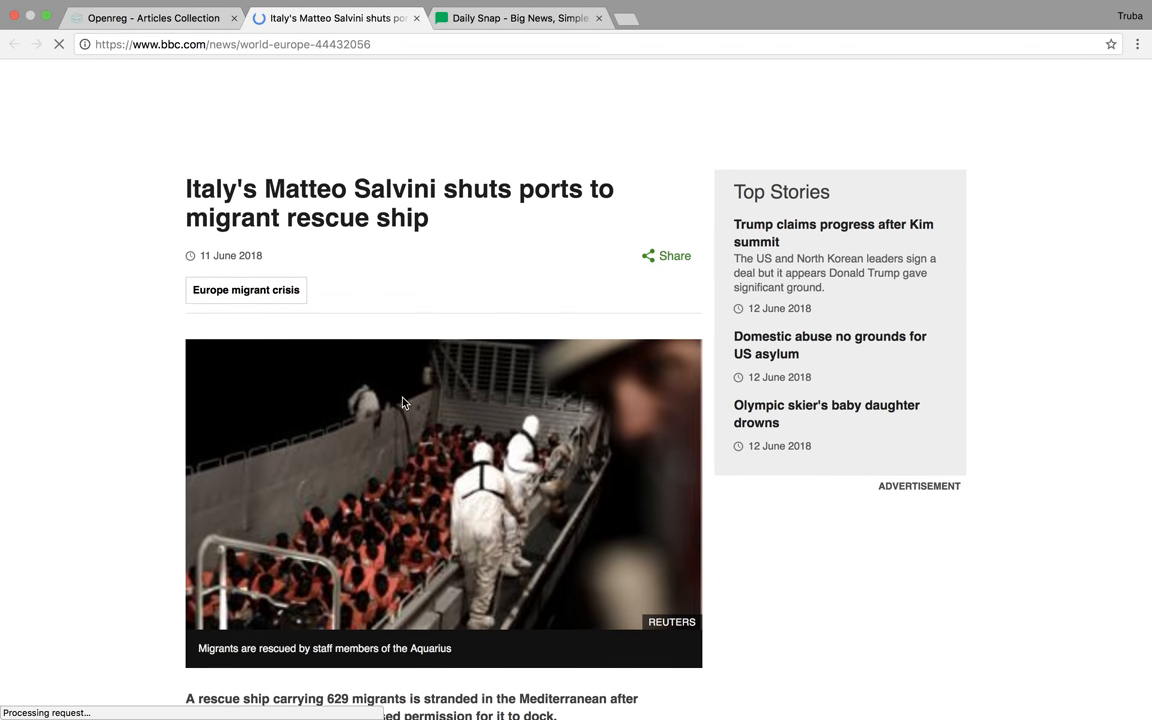
Step: Read through the Salvini ports article to past its map
scroll("down", 3)
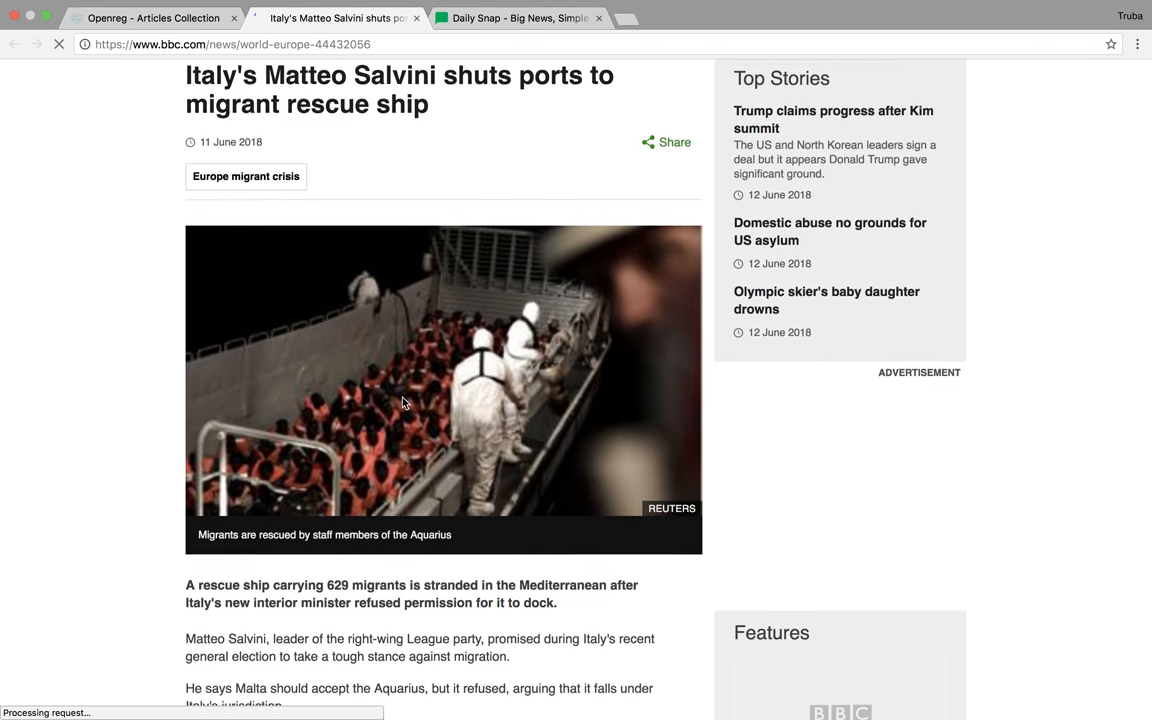
scroll("down", 3)
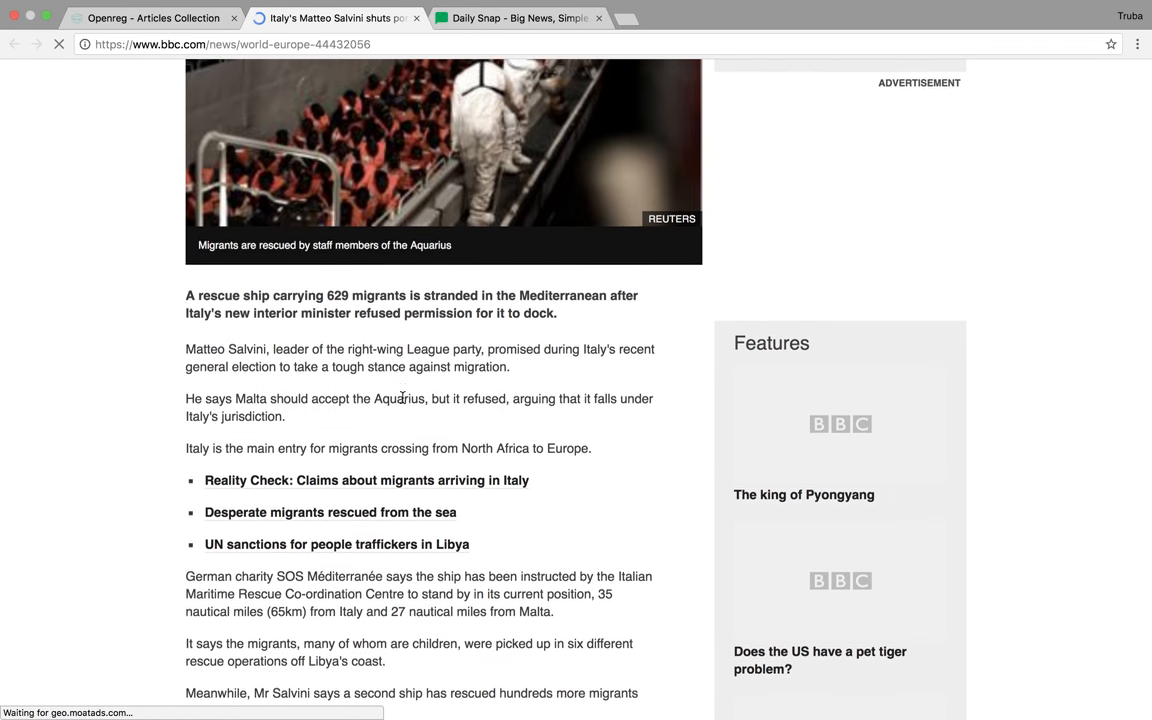
scroll("down", 3)
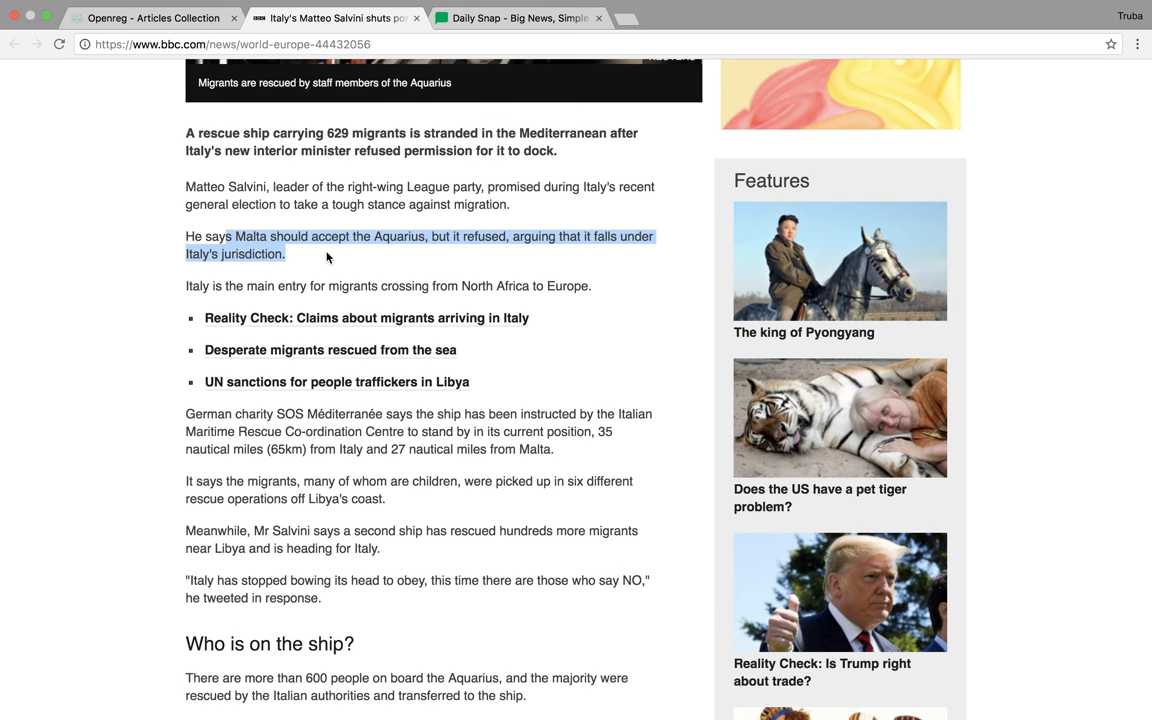
scroll("down", 3)
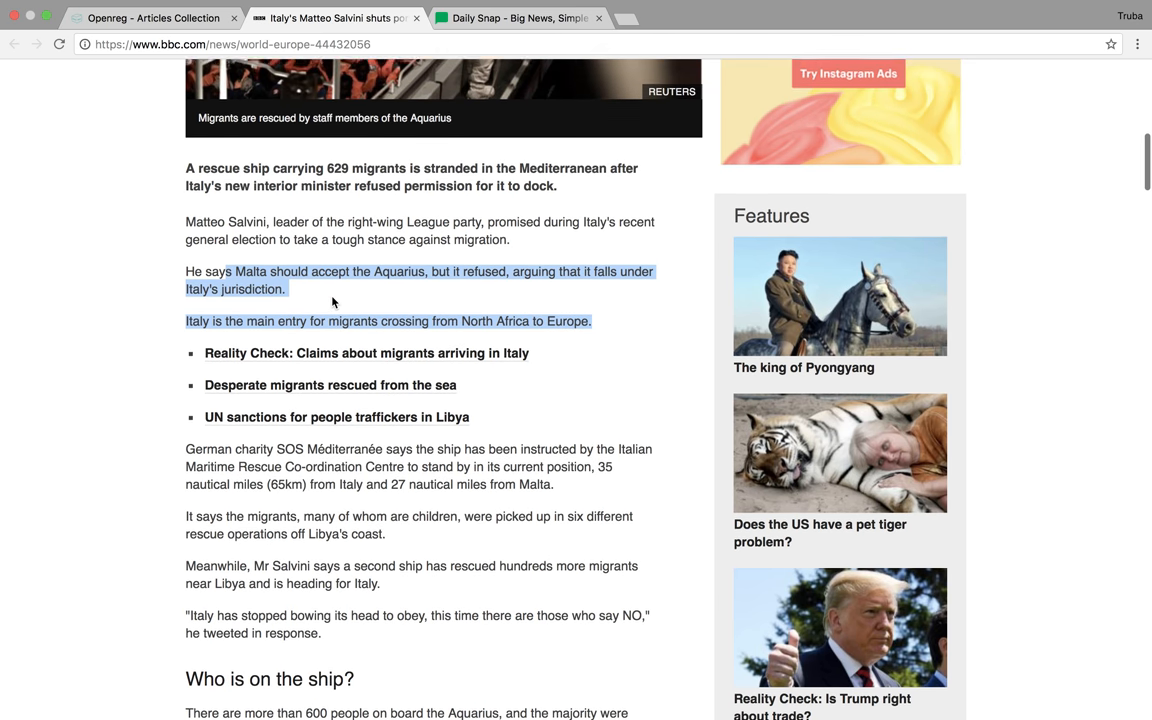
scroll("down", 3)
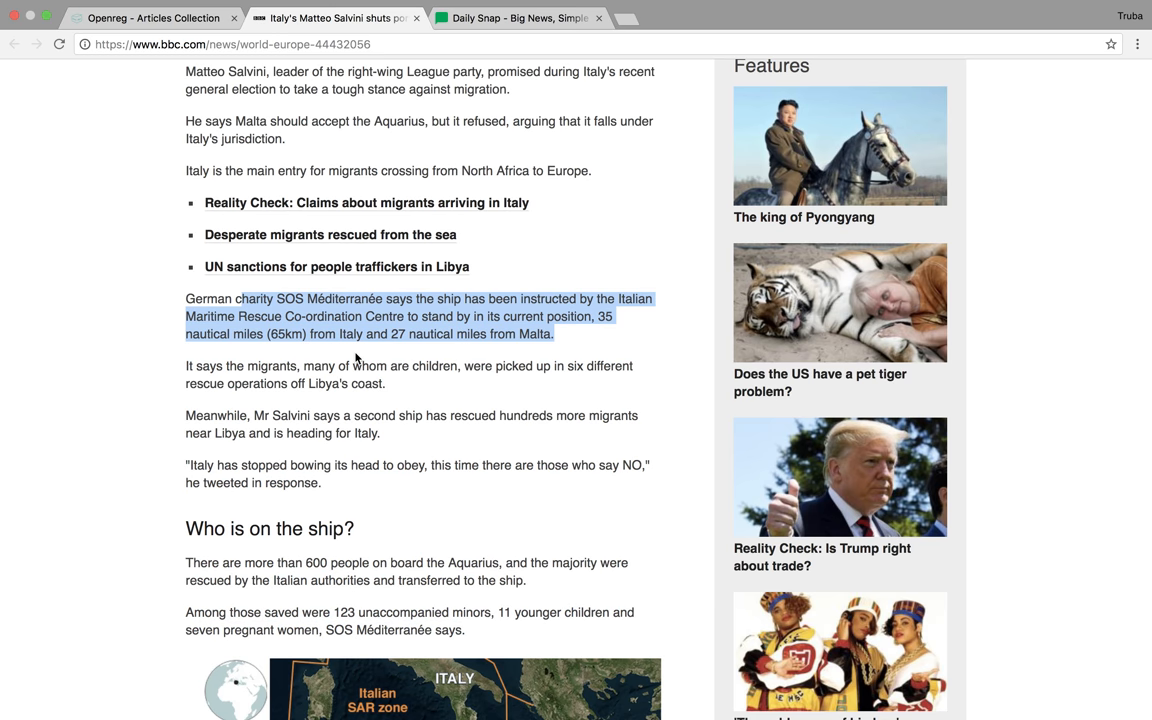
scroll("down", 3)
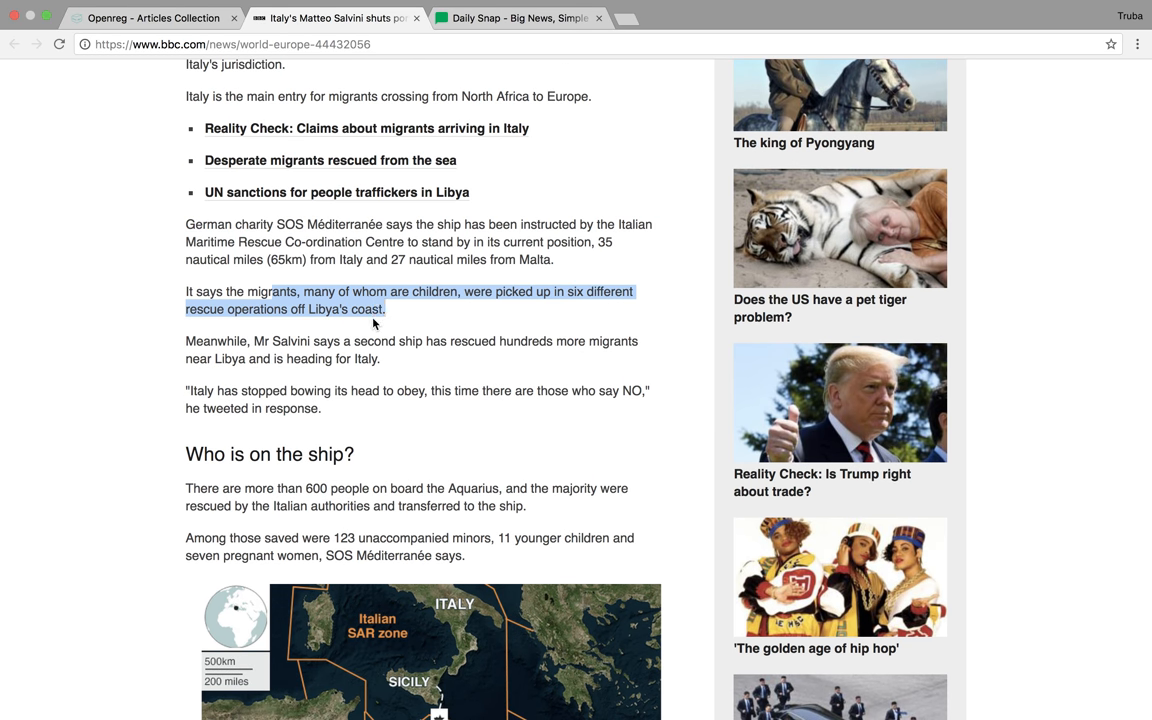
left_click(288, 340)
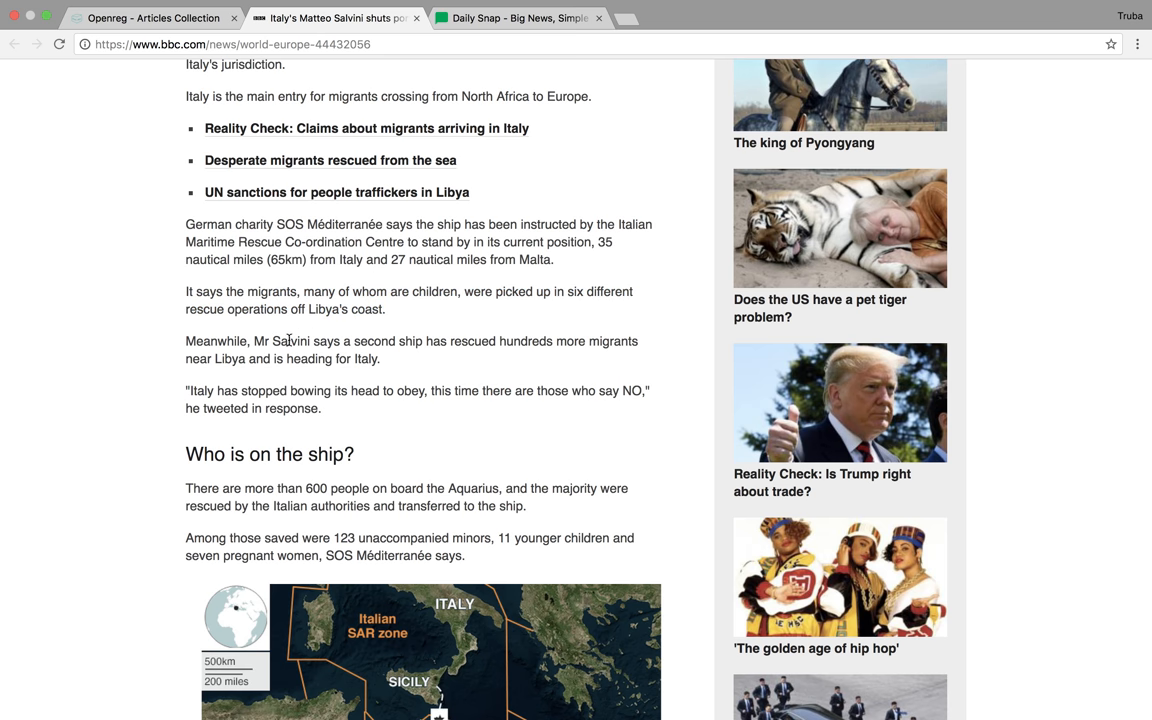
scroll("down", 3)
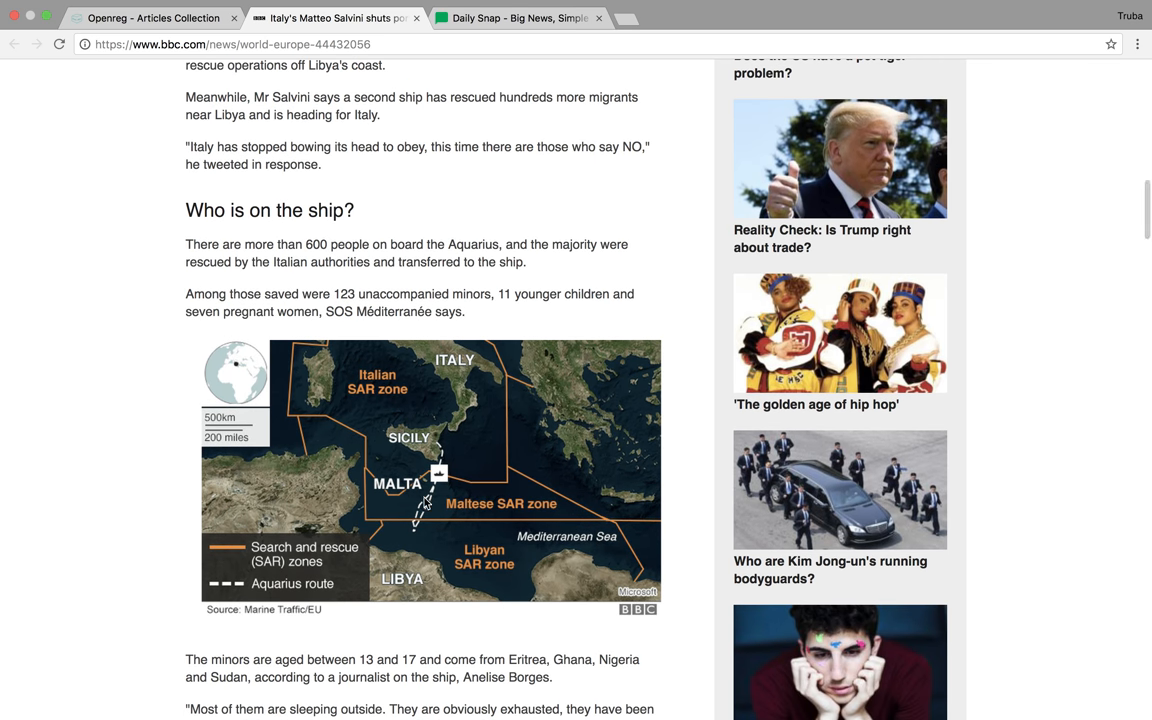
scroll("down", 3)
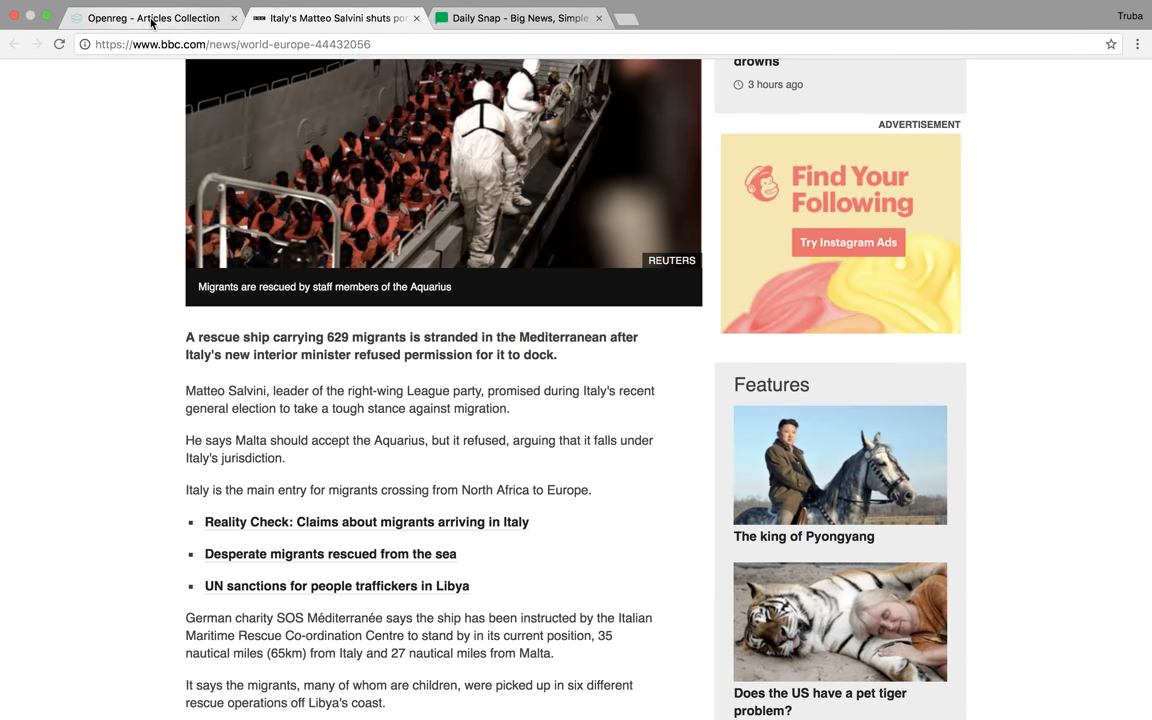
scroll("up", 3)
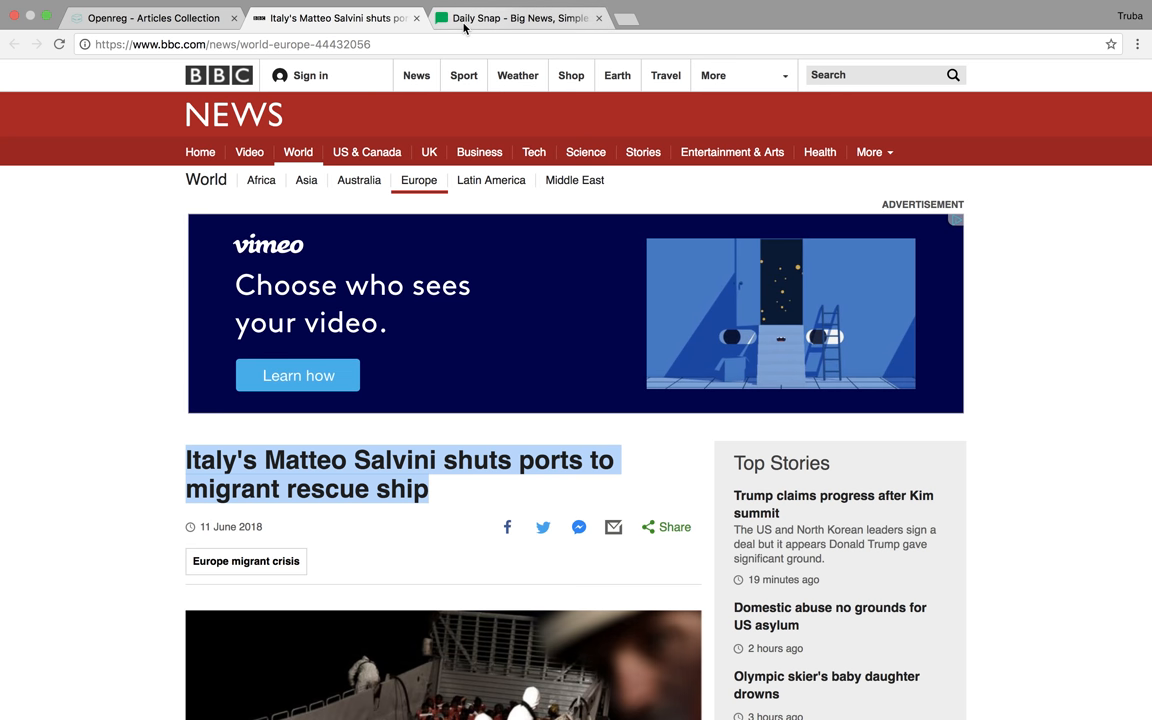
Step: Set the block subtitle to 'Italy's Matteo Salvini shuts ports to migrant rescue ship'
left_click(517, 18)
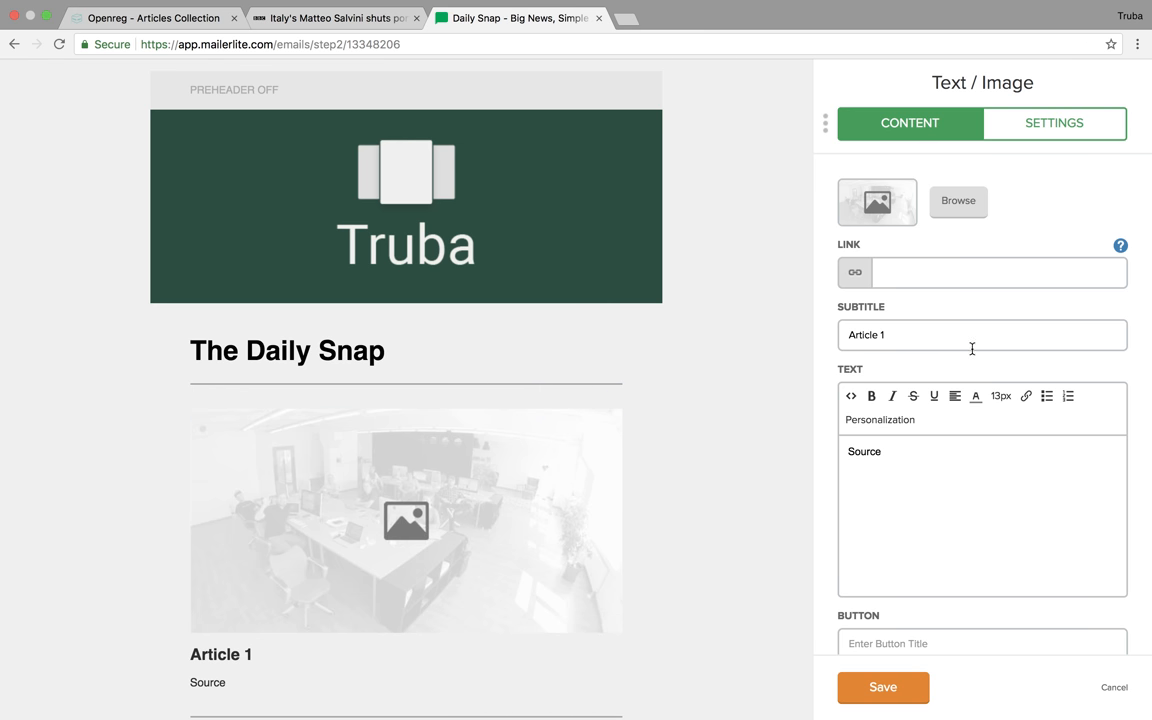
type("Italy's Matteo Salvini shuts ports to migrant rescue ship")
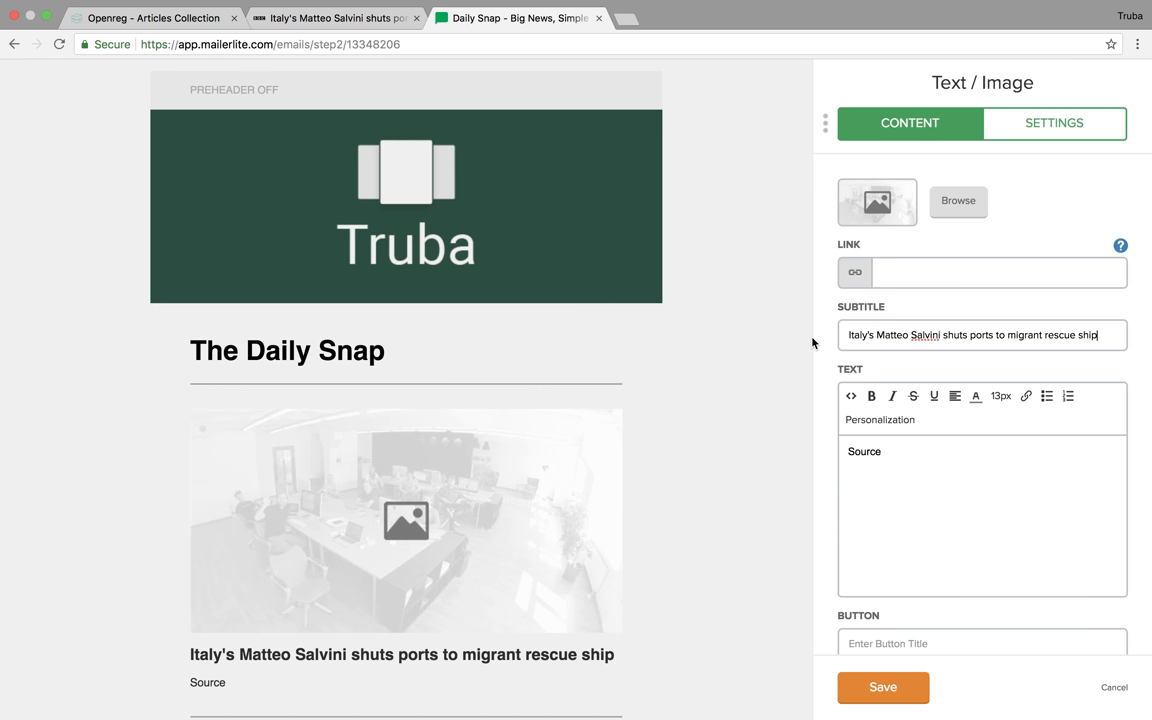
left_click(405, 520)
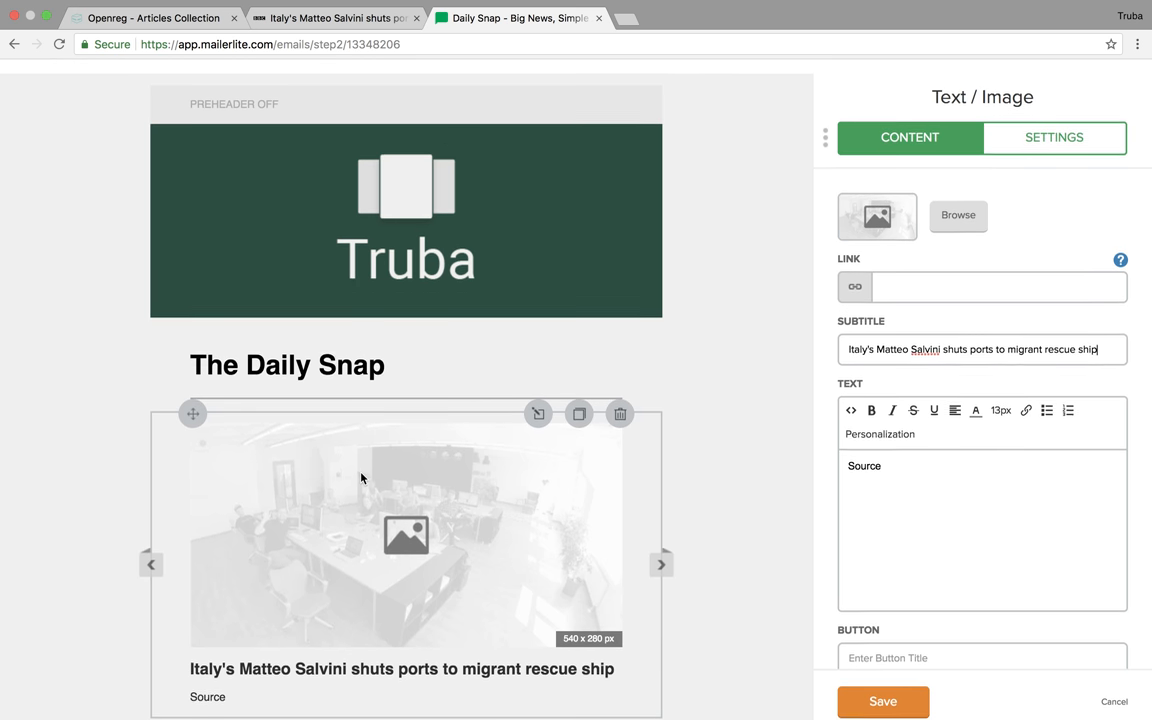
scroll("down", 3)
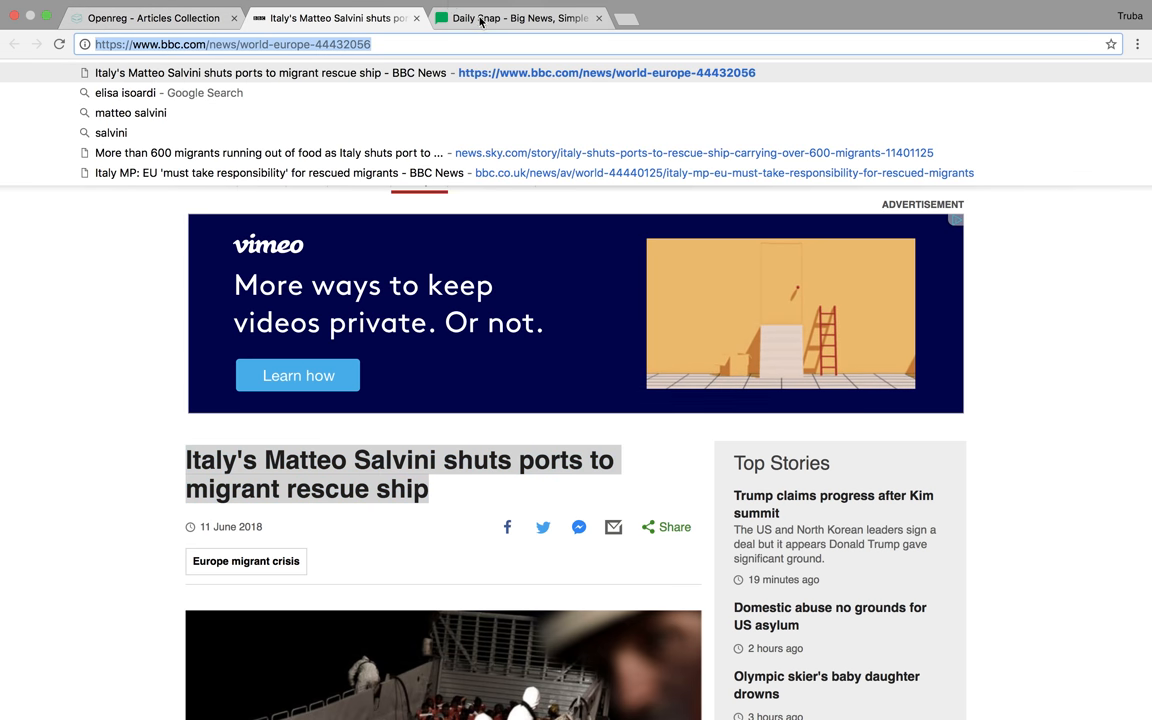
left_click(518, 18)
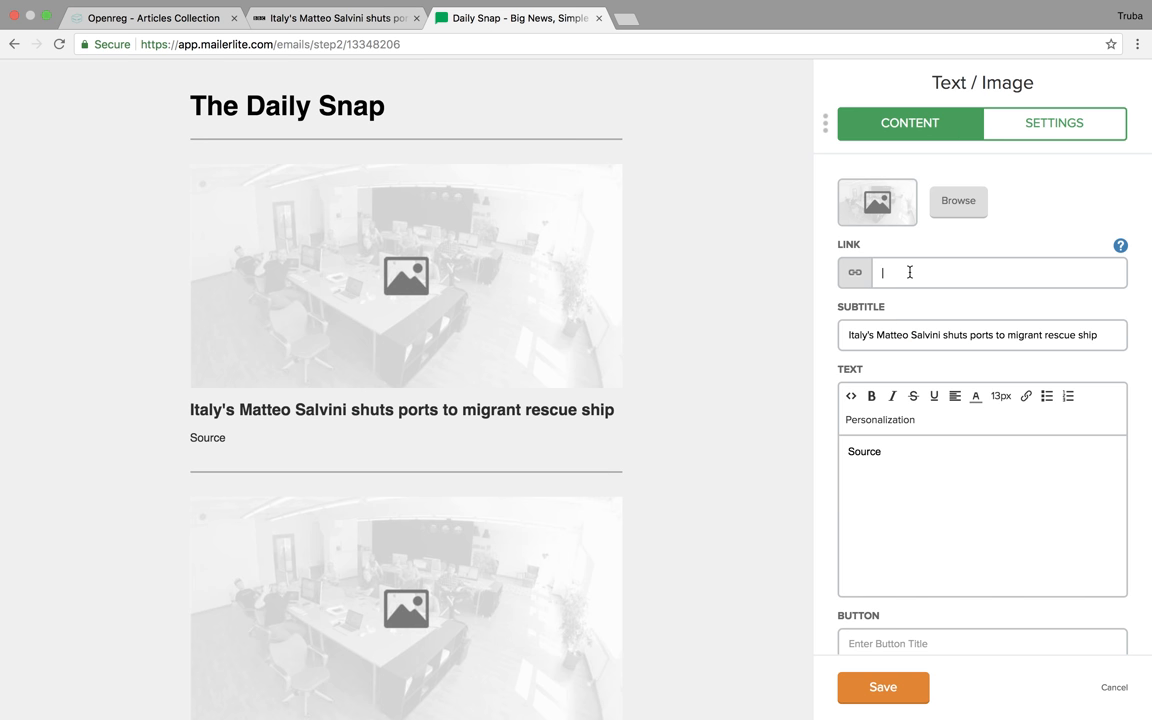
type("https://www.bbc.com/news/world-europe-44432056")
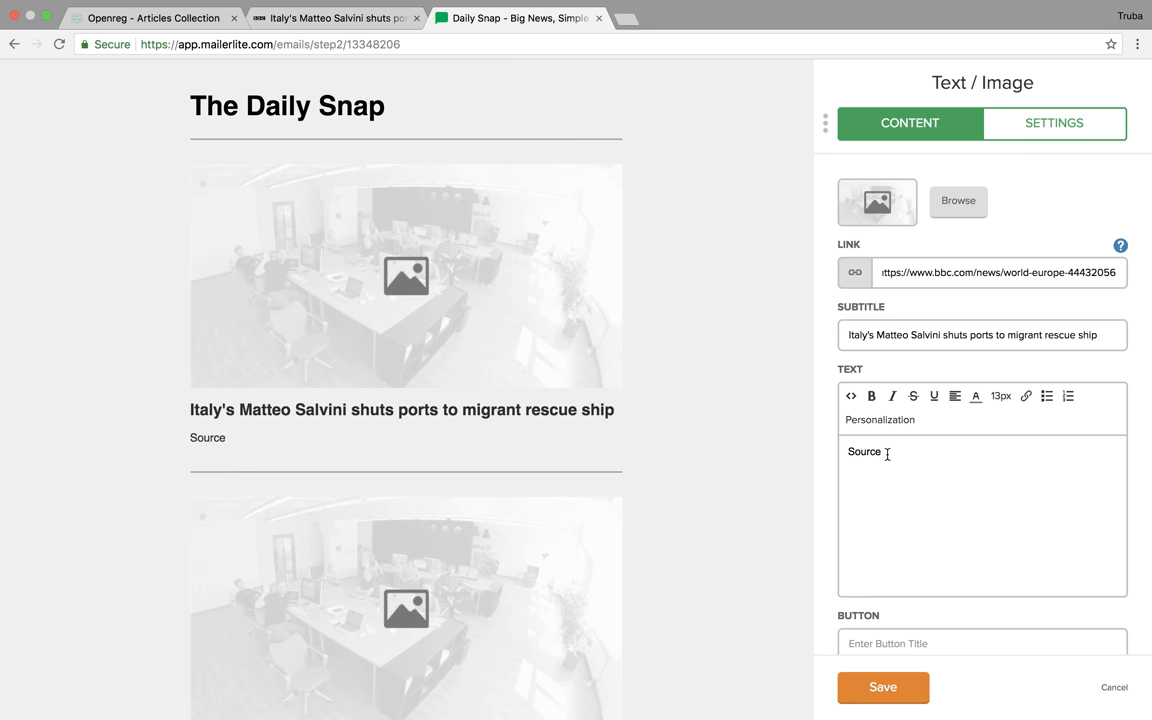
double_click(862, 451)
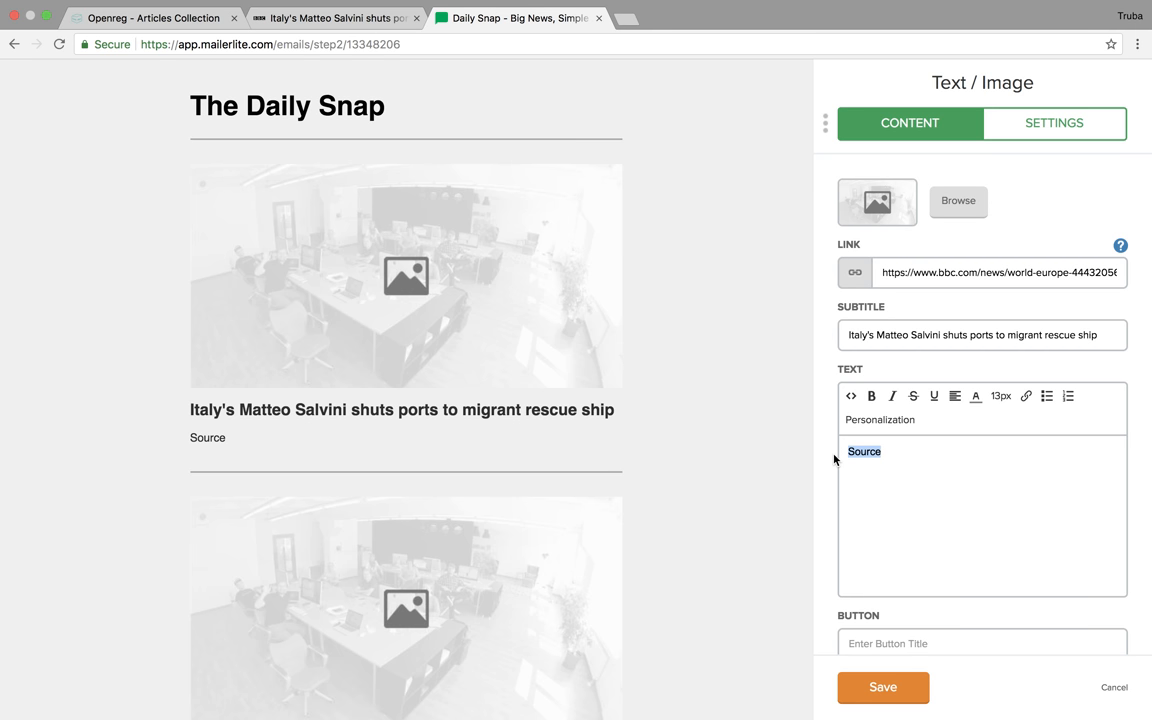
type("BBC")
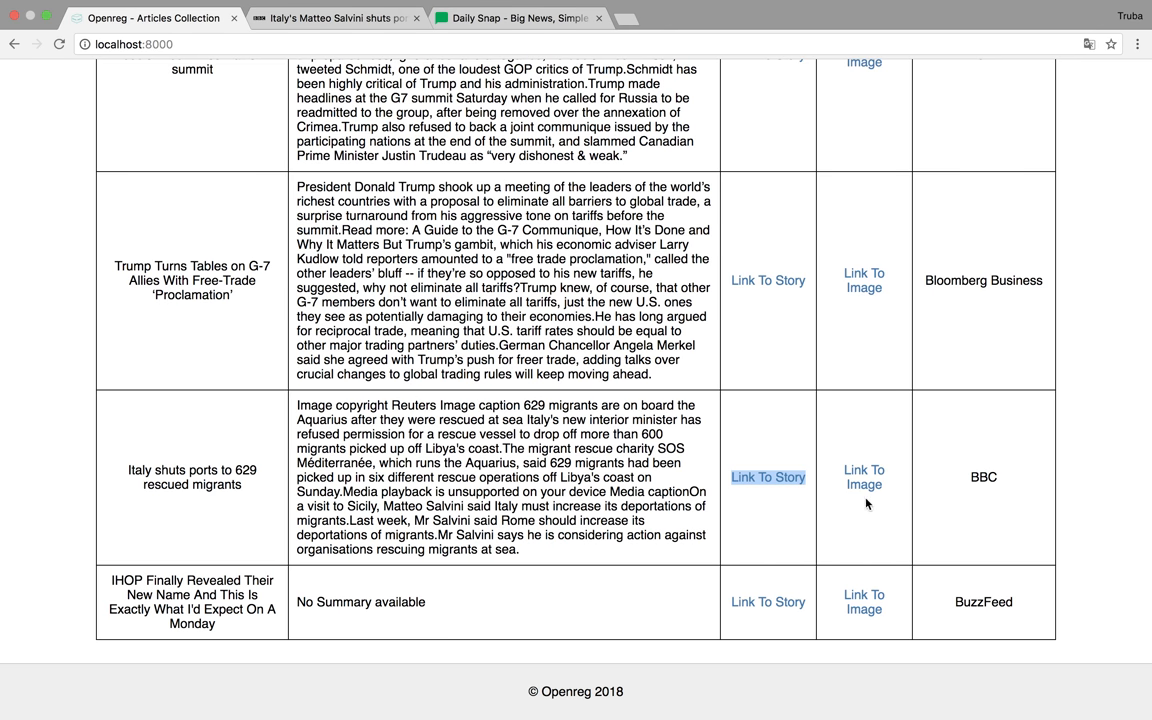
Step: Open the BBC story link in a new tab and close the duplicate
right_click(767, 477)
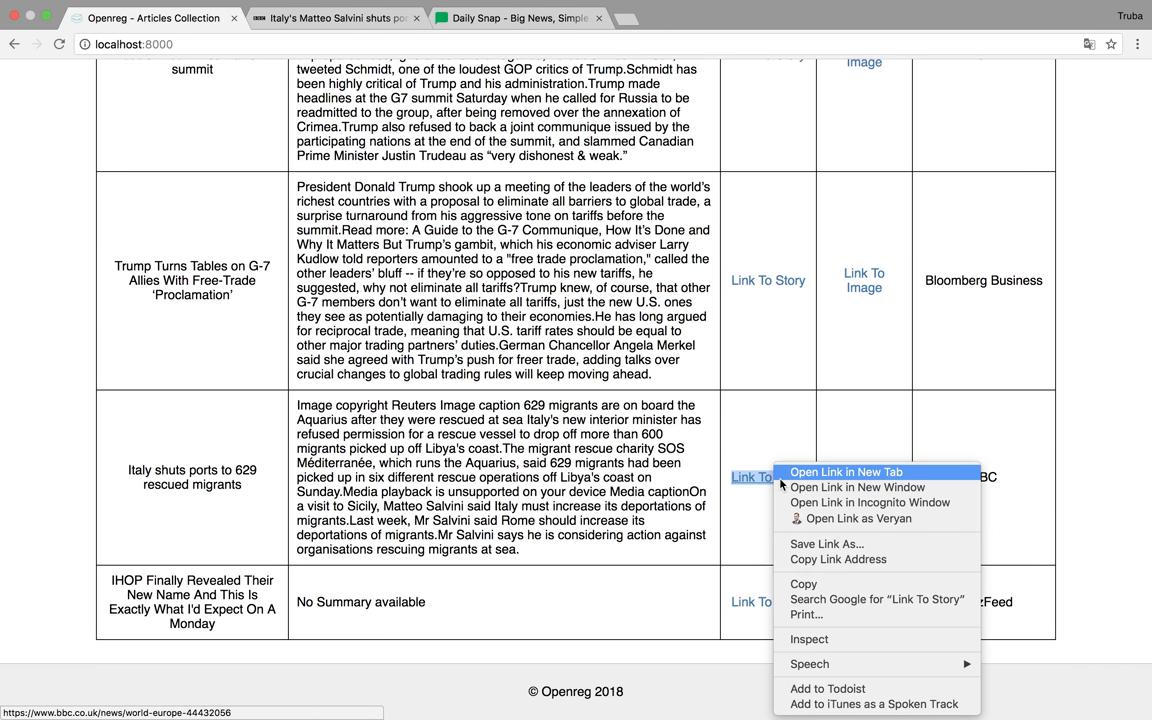
mouse_move(810, 484)
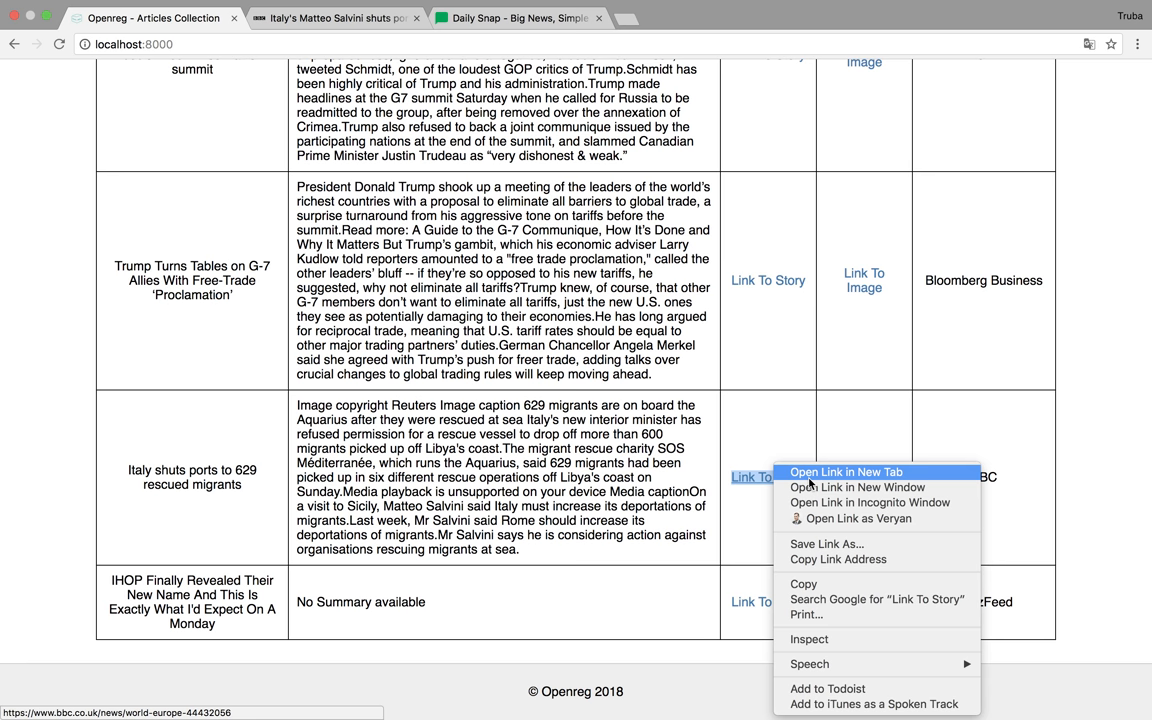
left_click(846, 471)
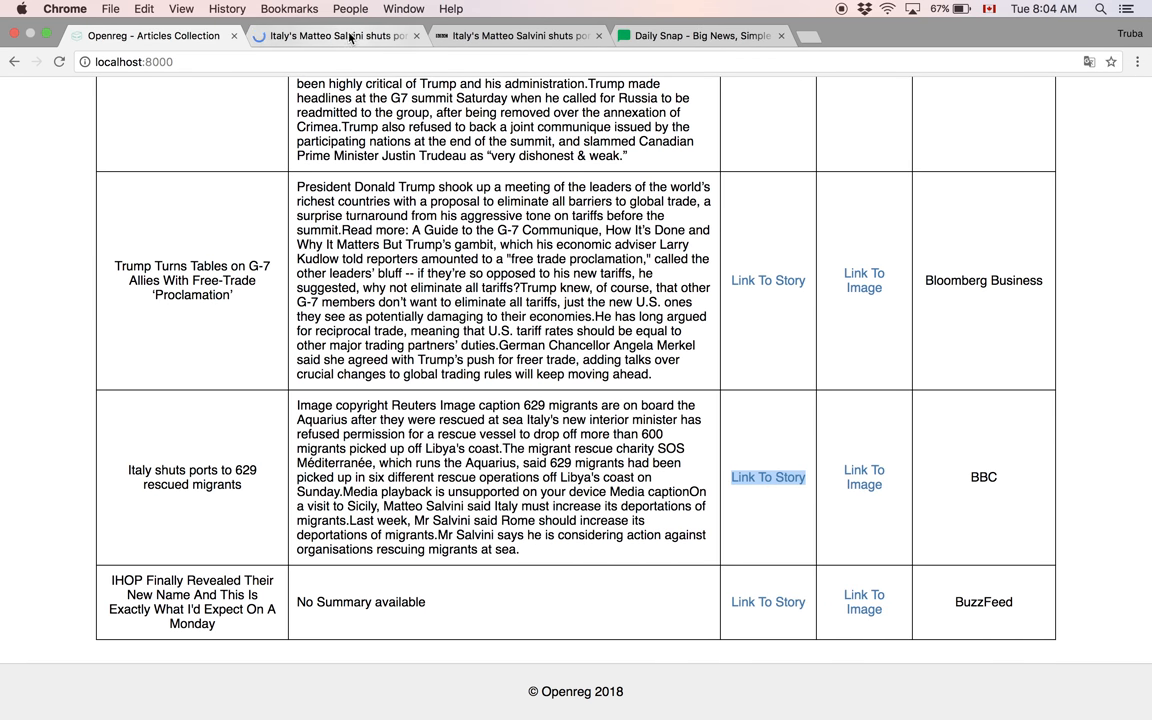
left_click(767, 477)
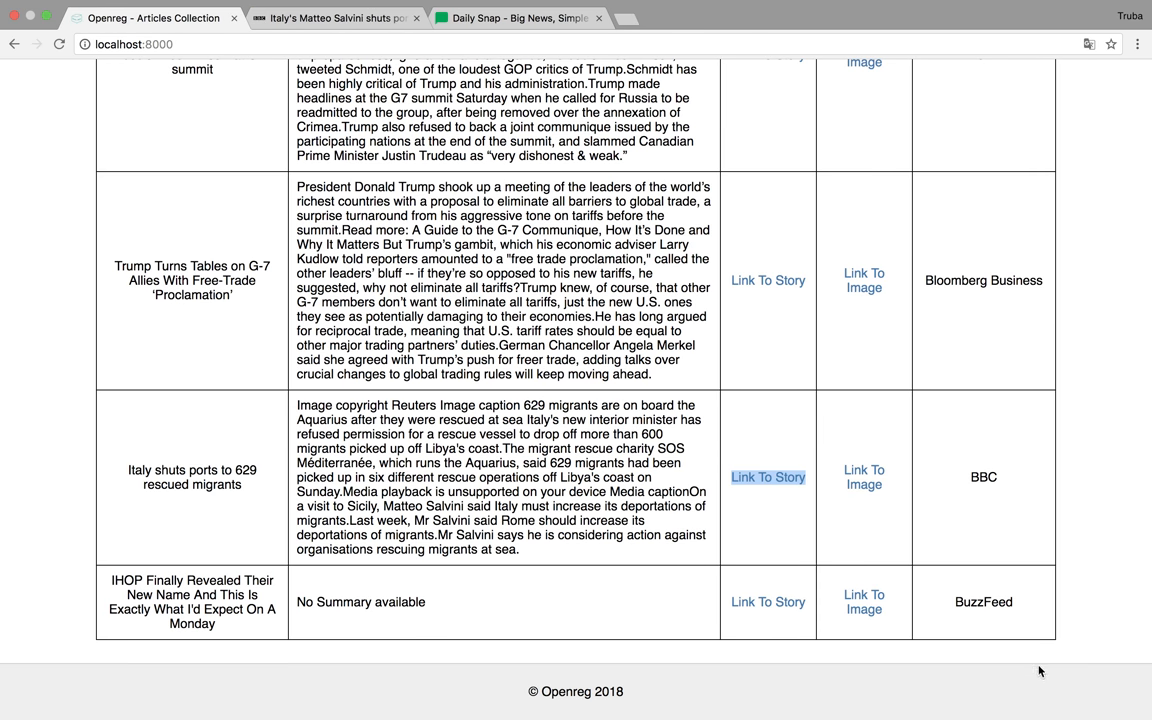
Step: Open the BBC story's Aquarius image and save it to Downloads as '1 1.jpg'
right_click(863, 484)
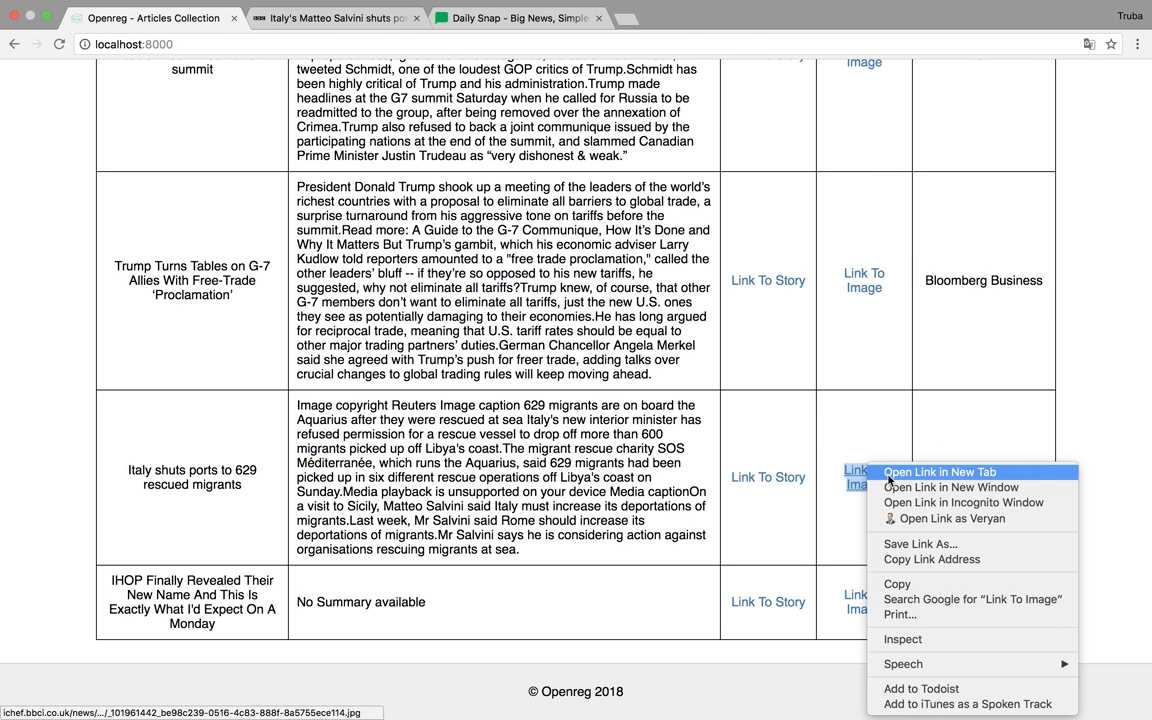
left_click(939, 471)
type("1 1")
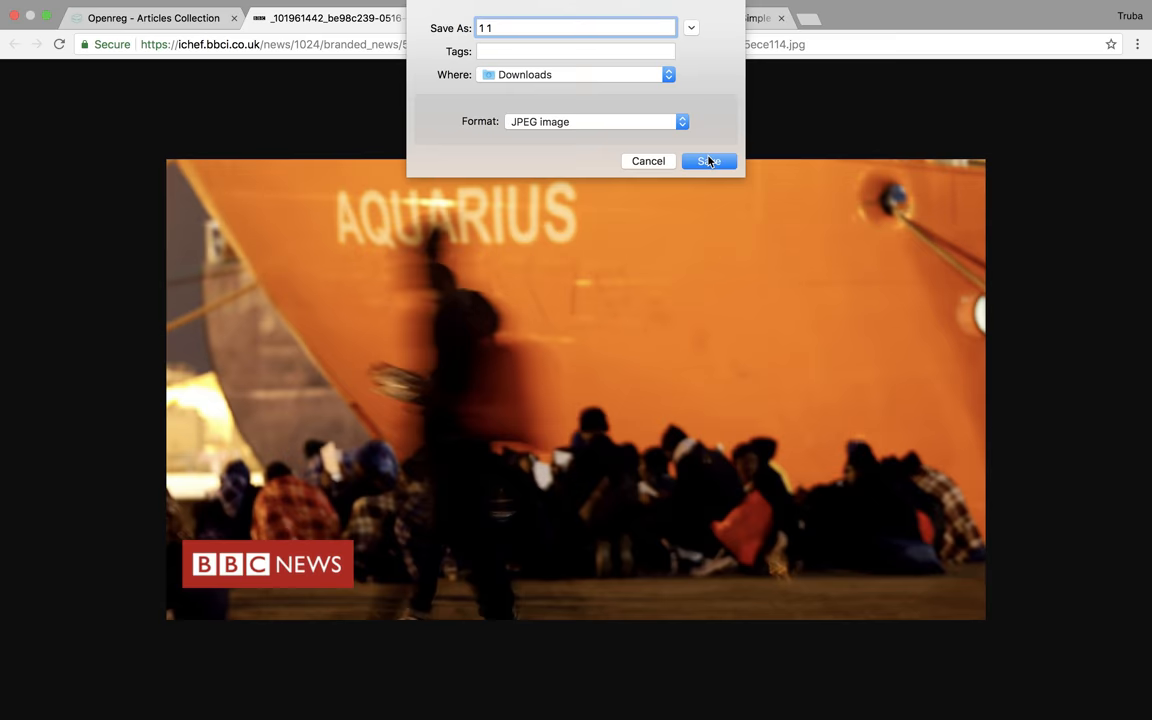
left_click(709, 161)
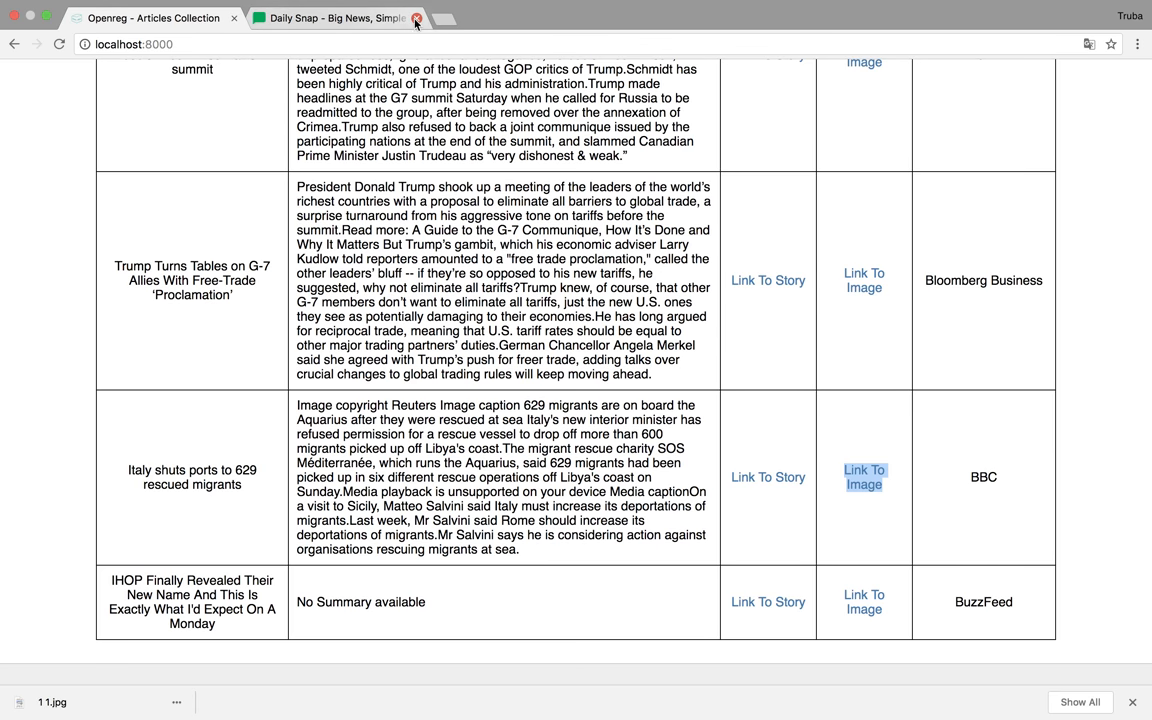
Step: Browse the Openreg list, marking candidate headlines such as the Jared Kushner story
scroll("down", 3)
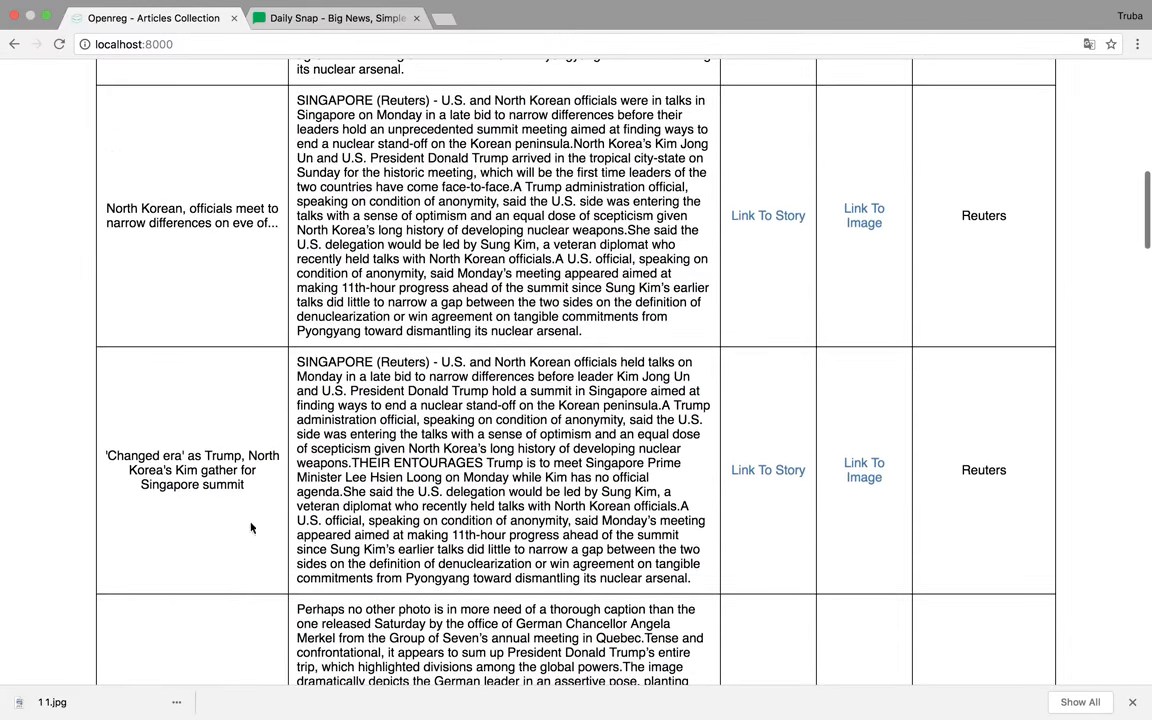
scroll("up", 3)
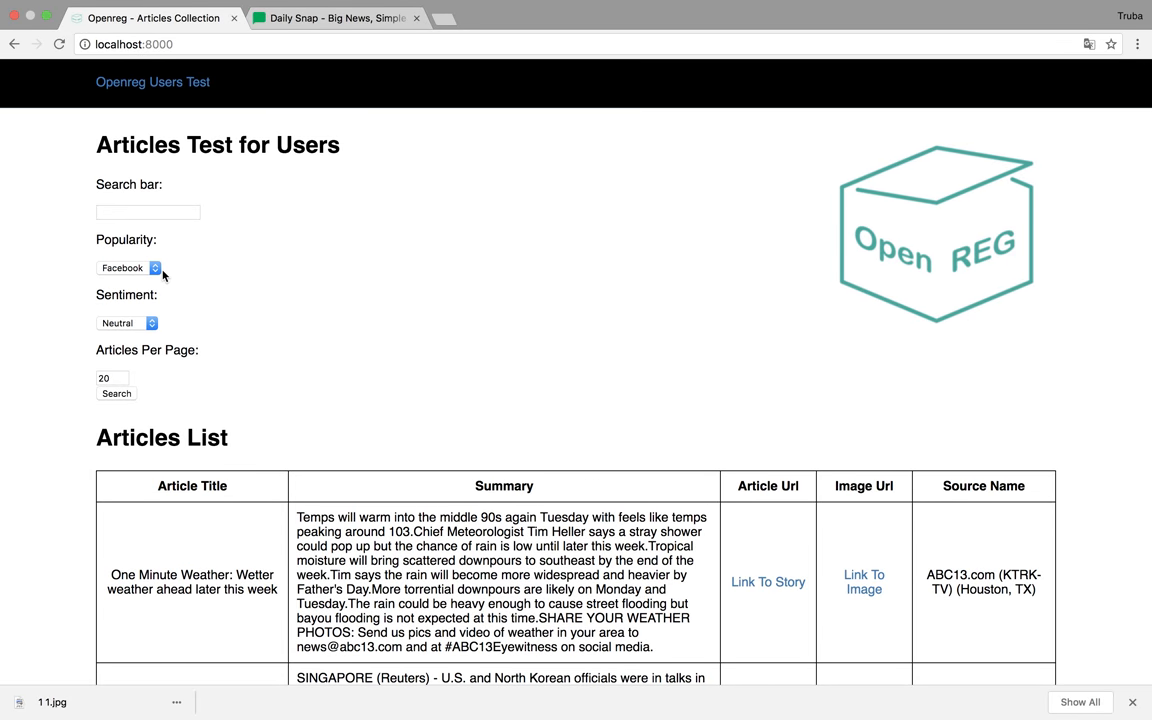
left_click(128, 267)
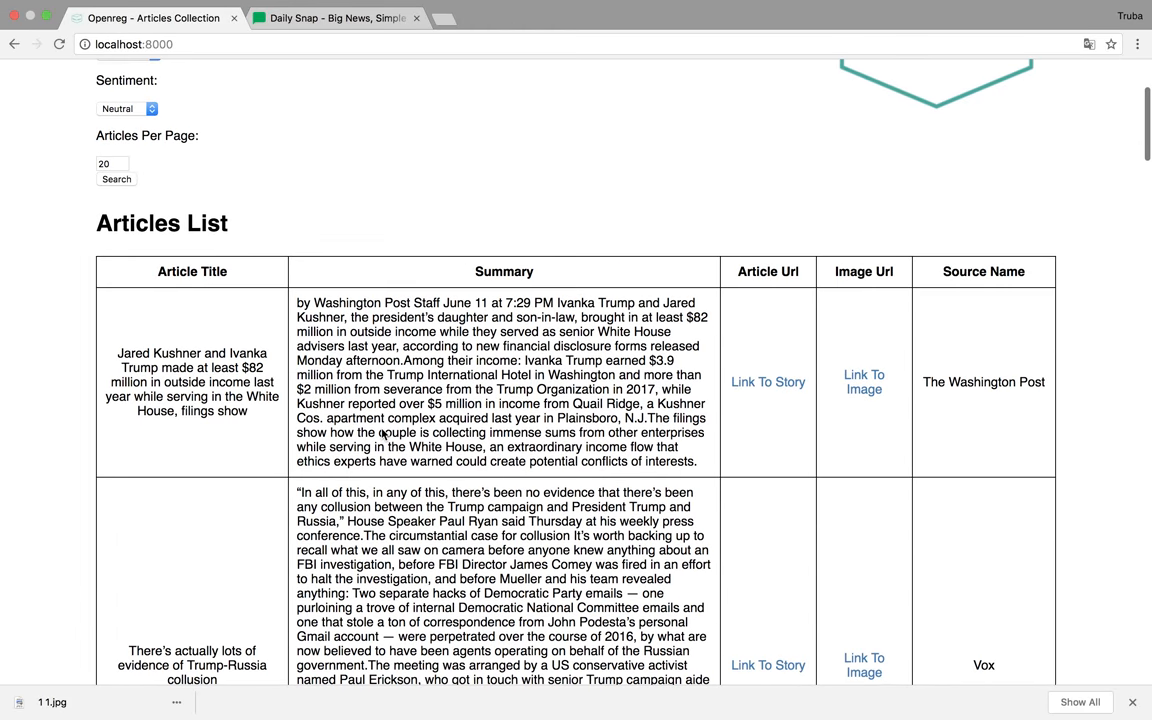
scroll("down", 3)
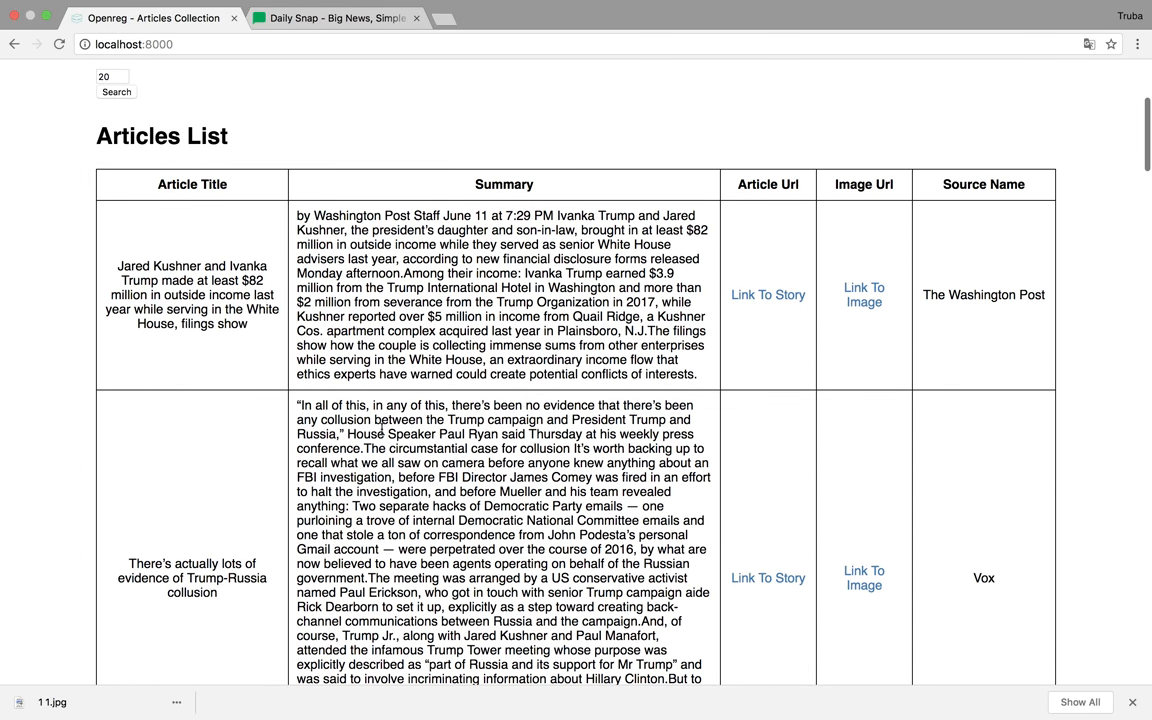
scroll("down", 3)
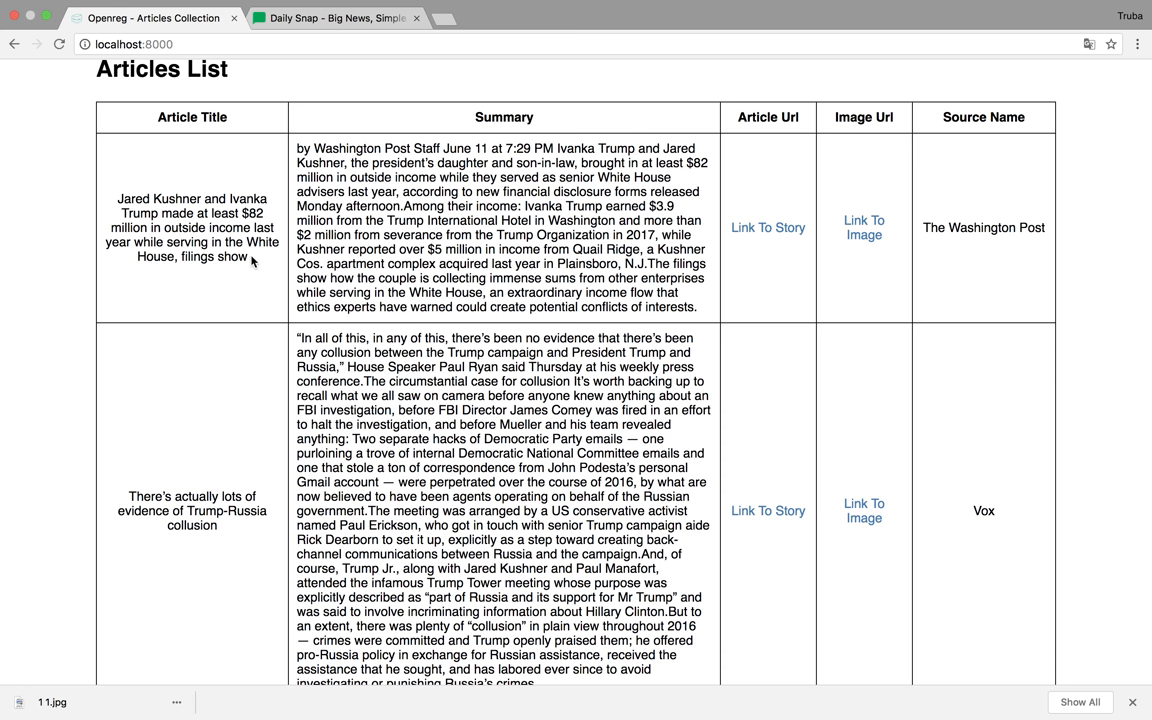
mouse_move(118, 199)
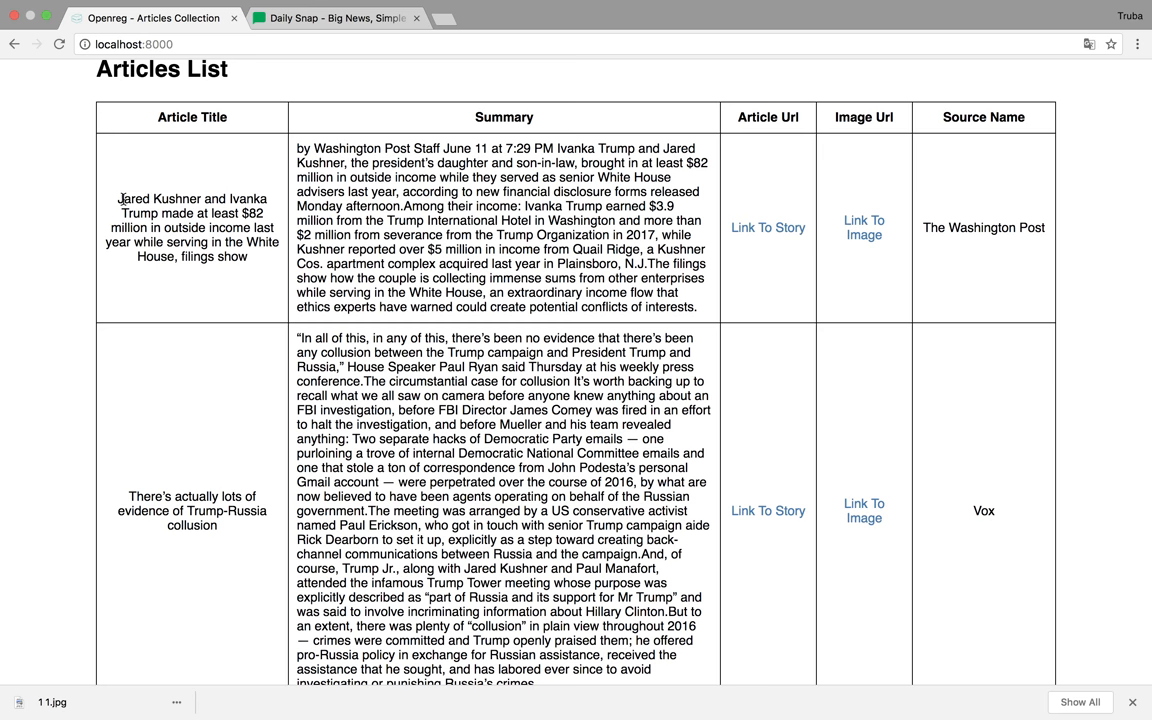
left_click_drag(120, 198, 230, 227)
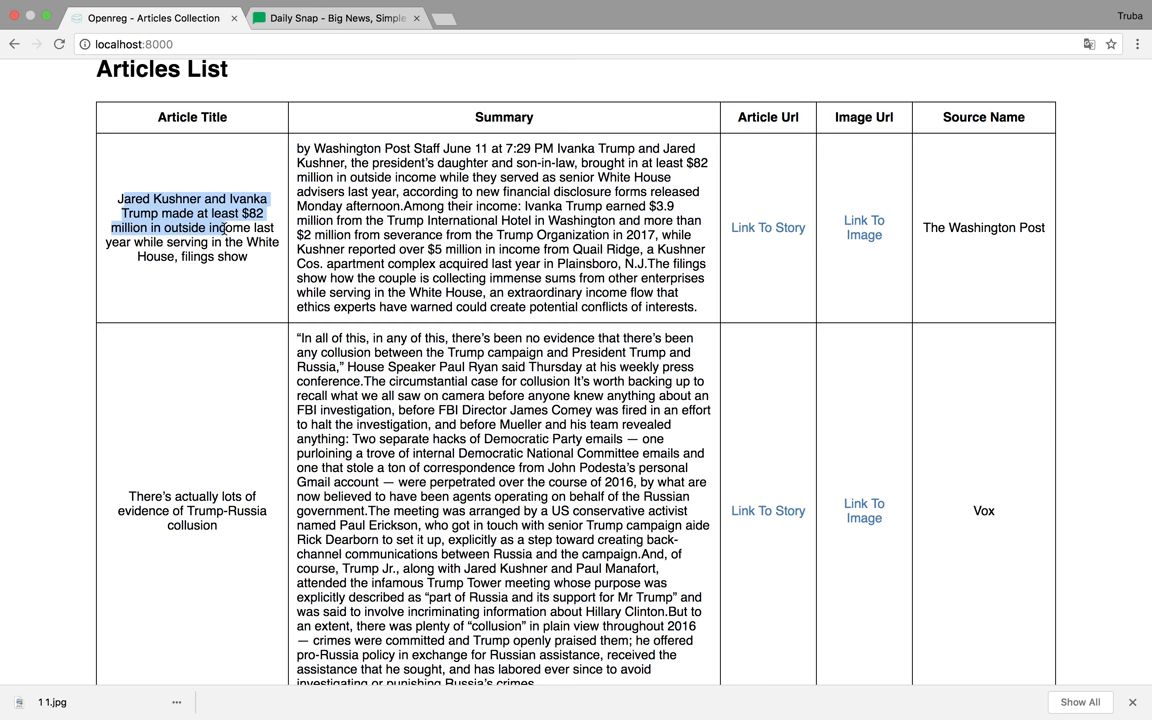
Step: Scroll on to the 9to5Mac Samsung retrial row and select its summary text
scroll("down", 3)
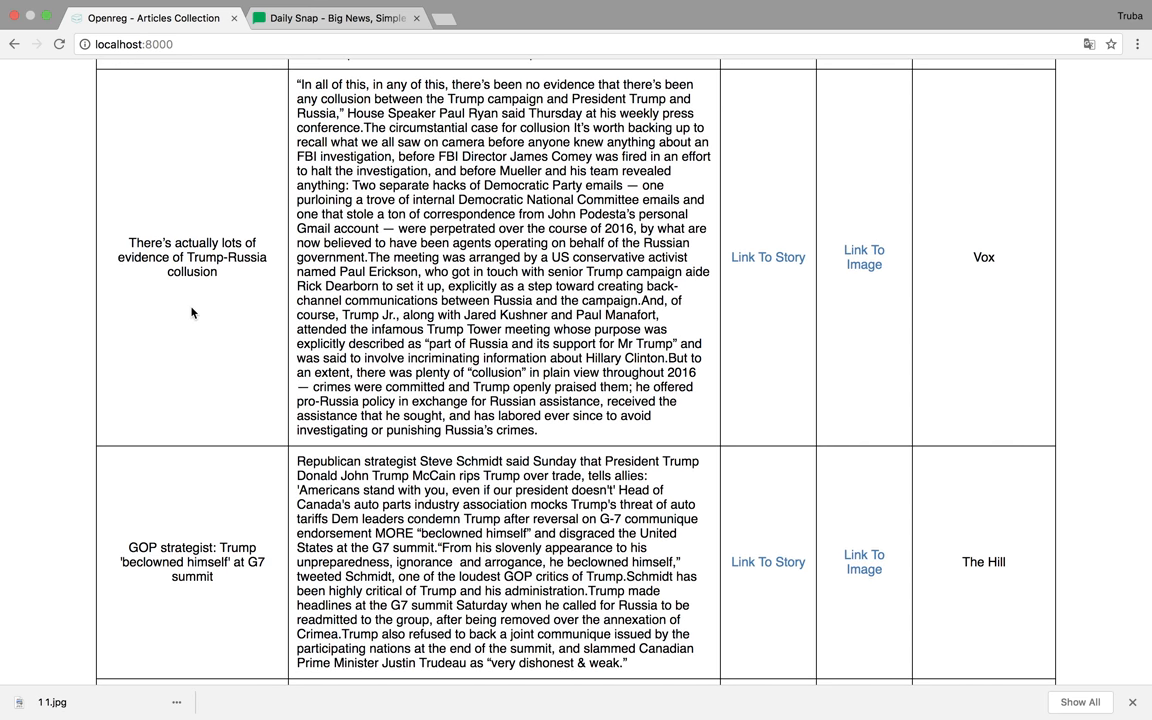
scroll("down", 3)
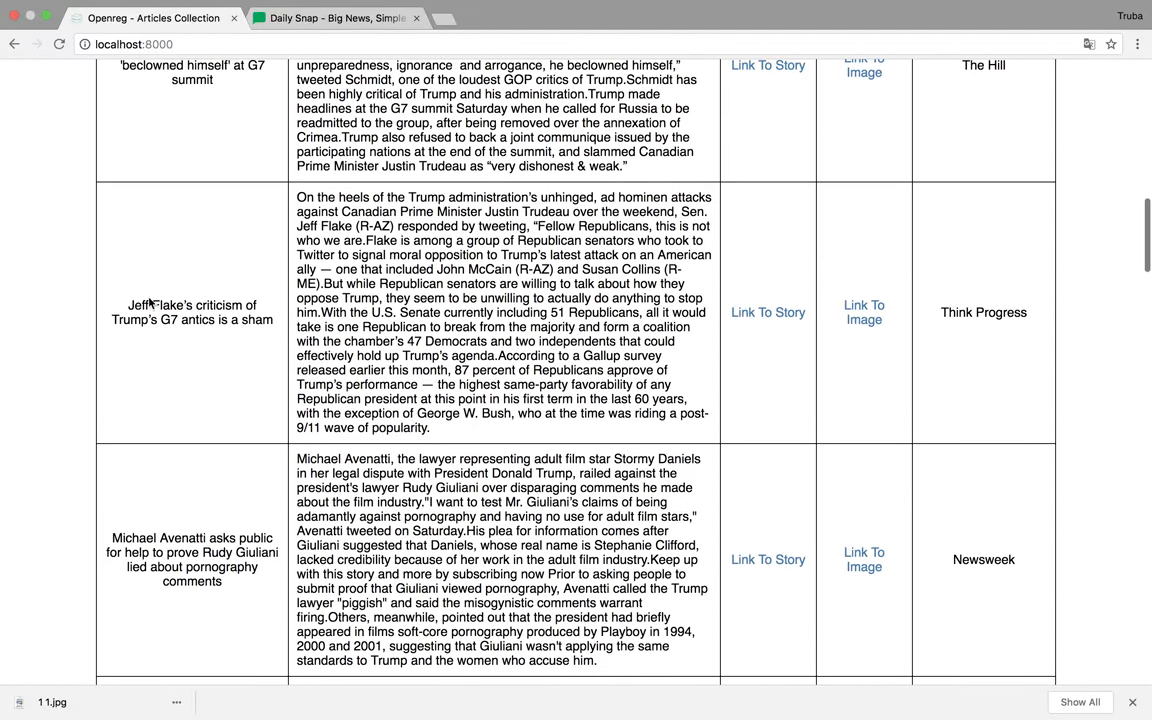
scroll("down", 3)
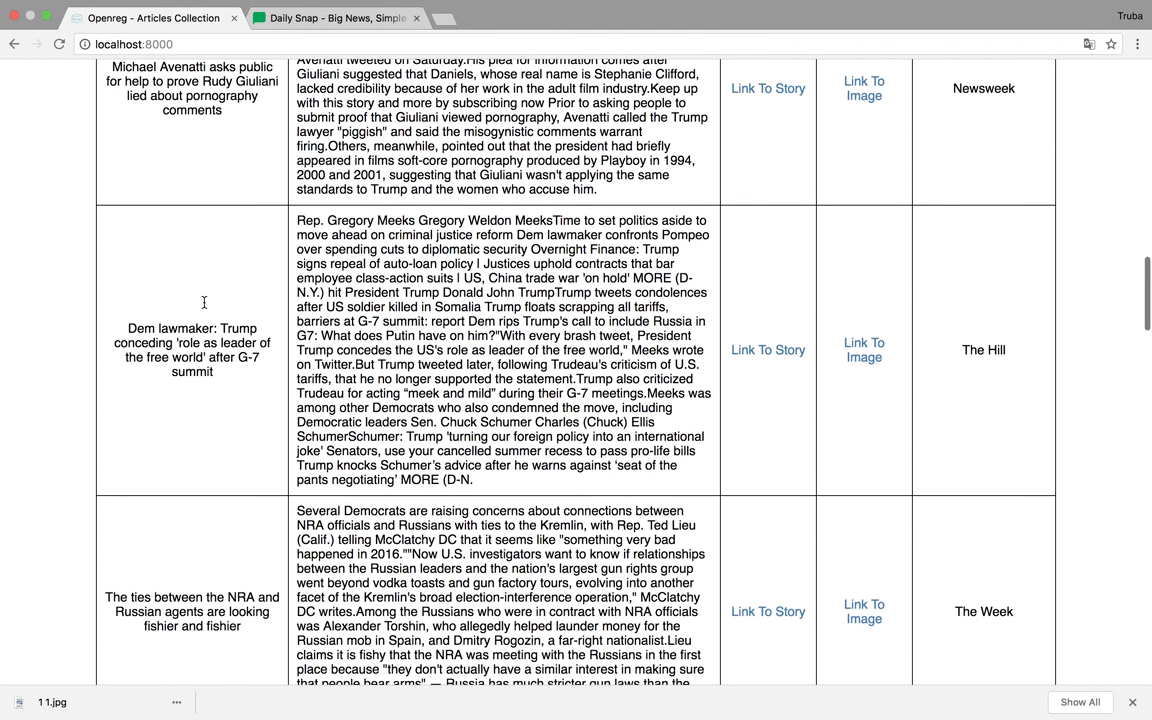
scroll("down", 3)
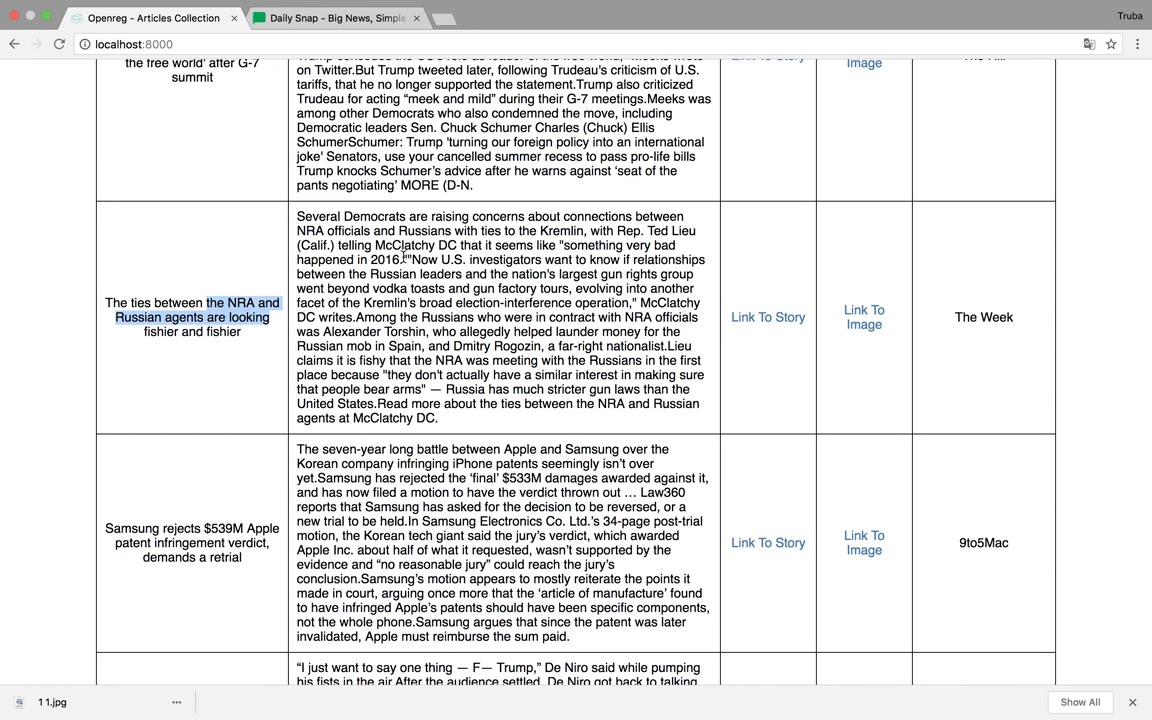
mouse_move(602, 291)
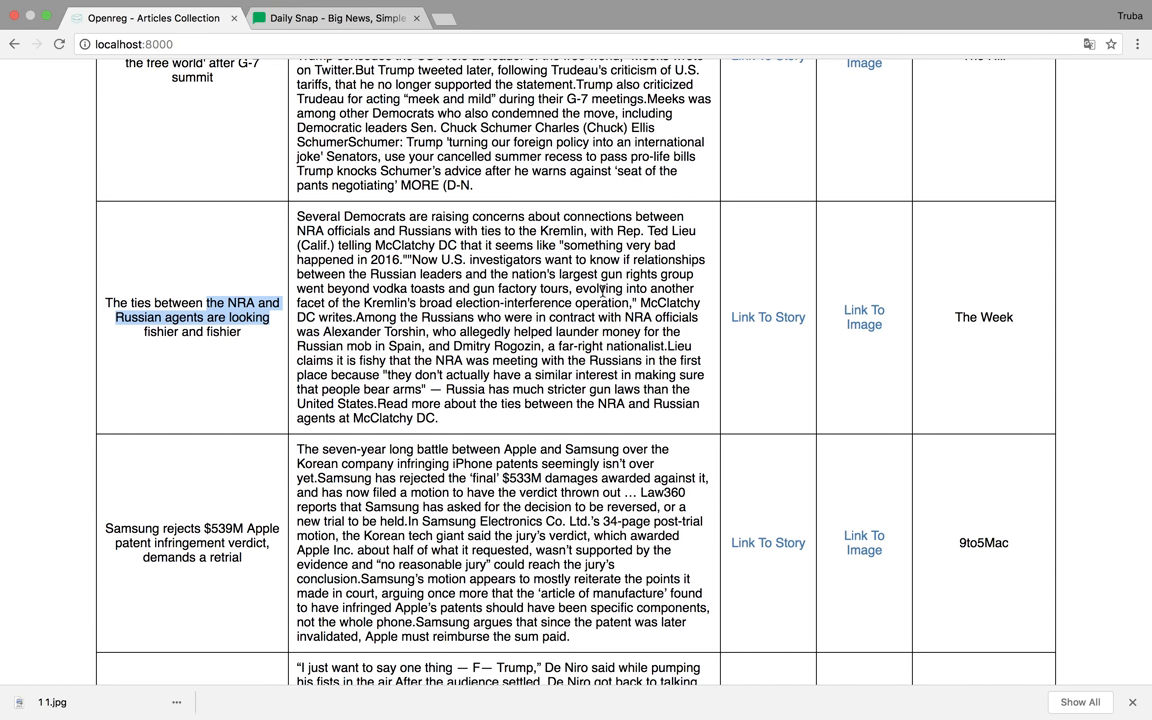
scroll("down", 3)
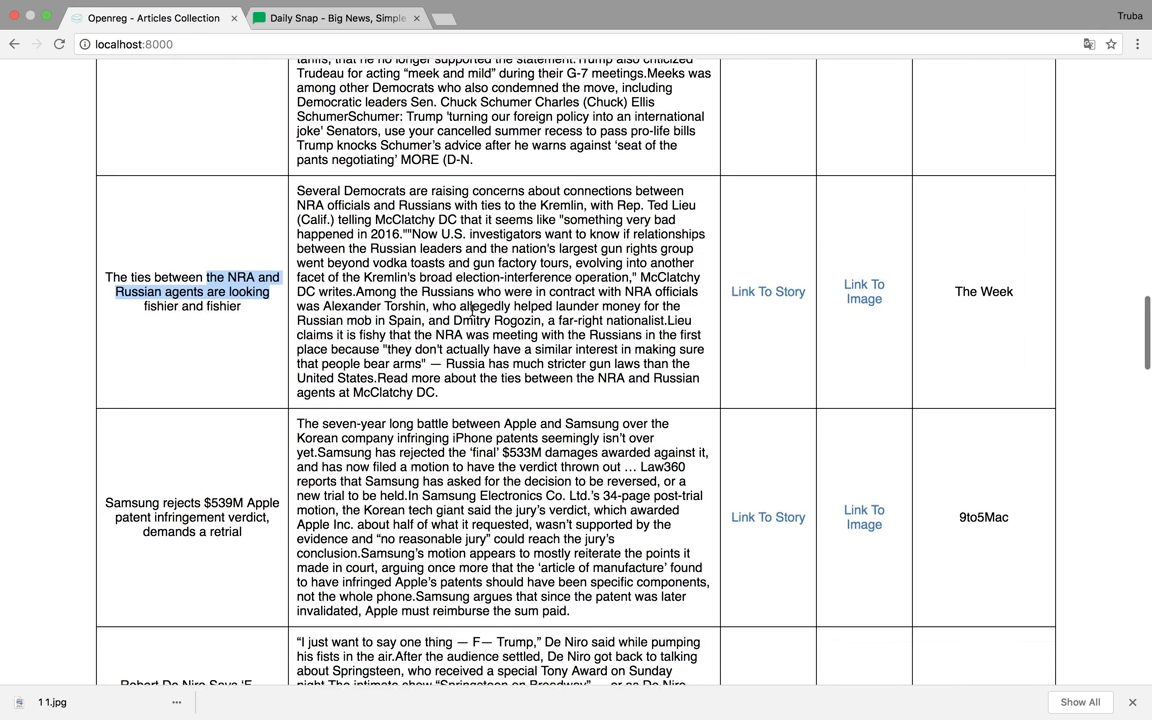
scroll("down", 3)
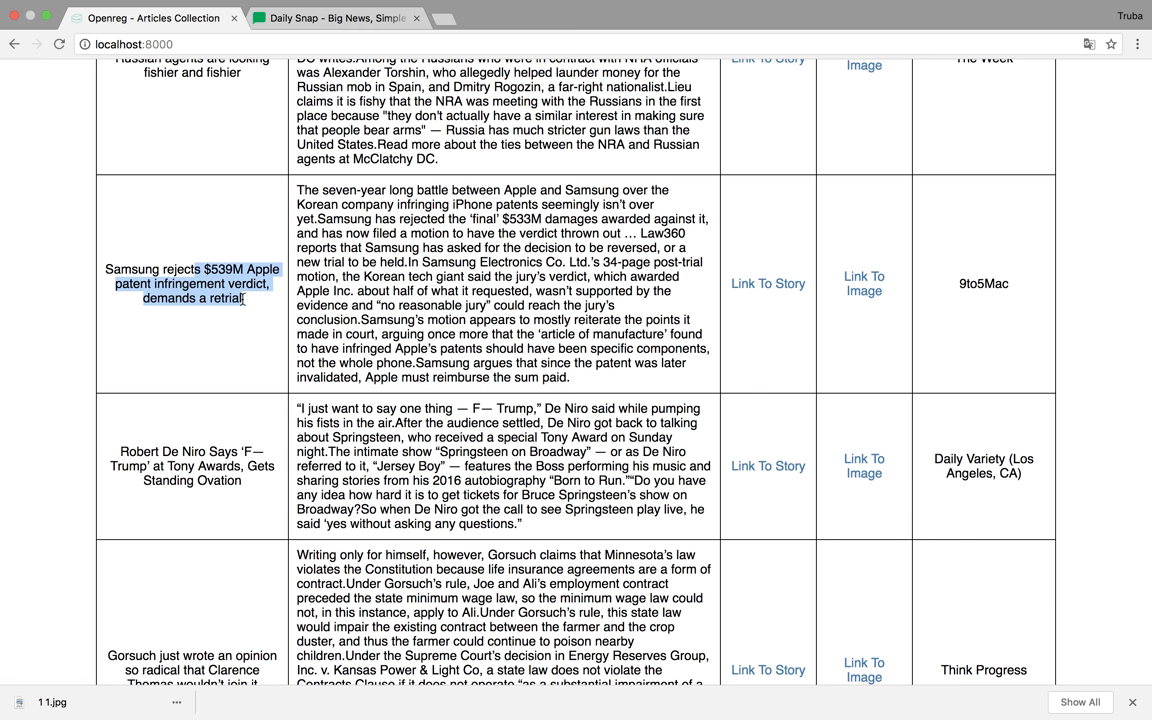
left_click(297, 196)
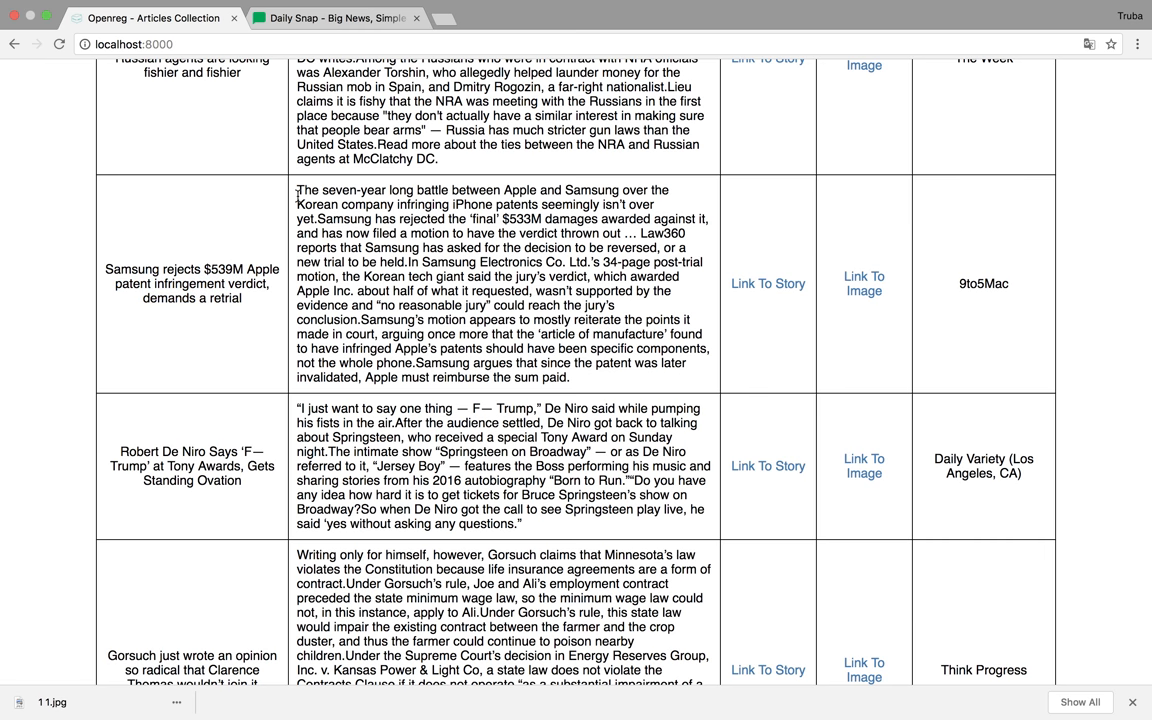
left_click_drag(297, 191, 504, 191)
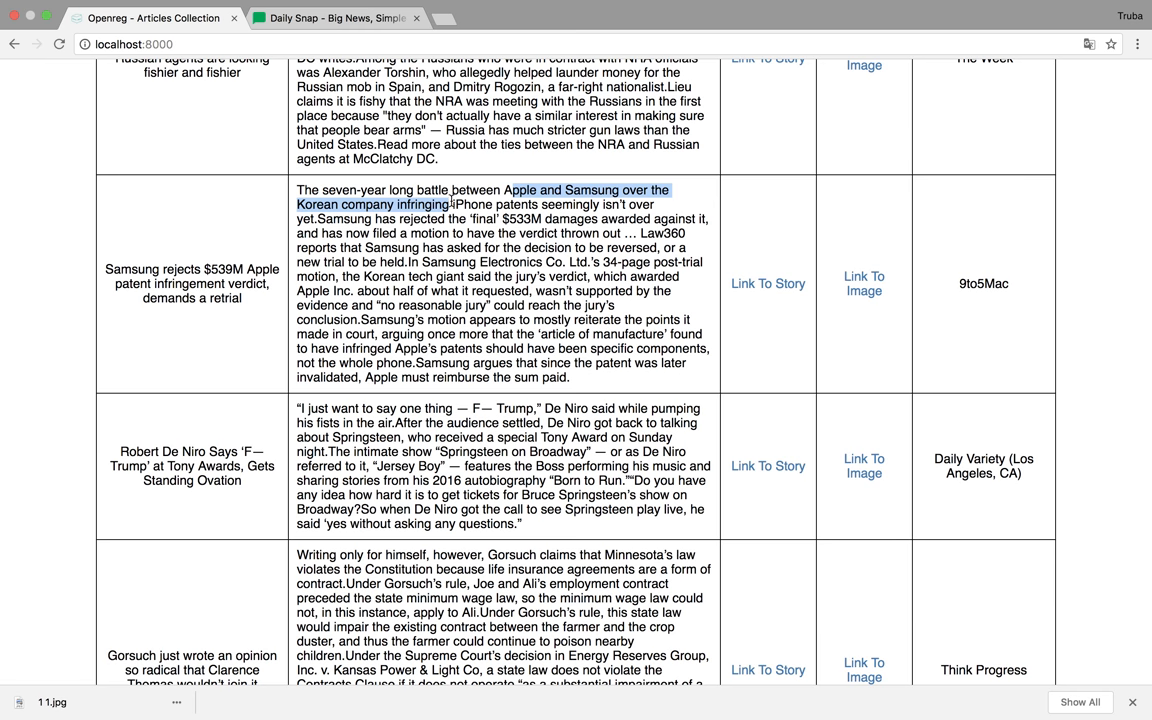
left_click_drag(448, 204, 585, 204)
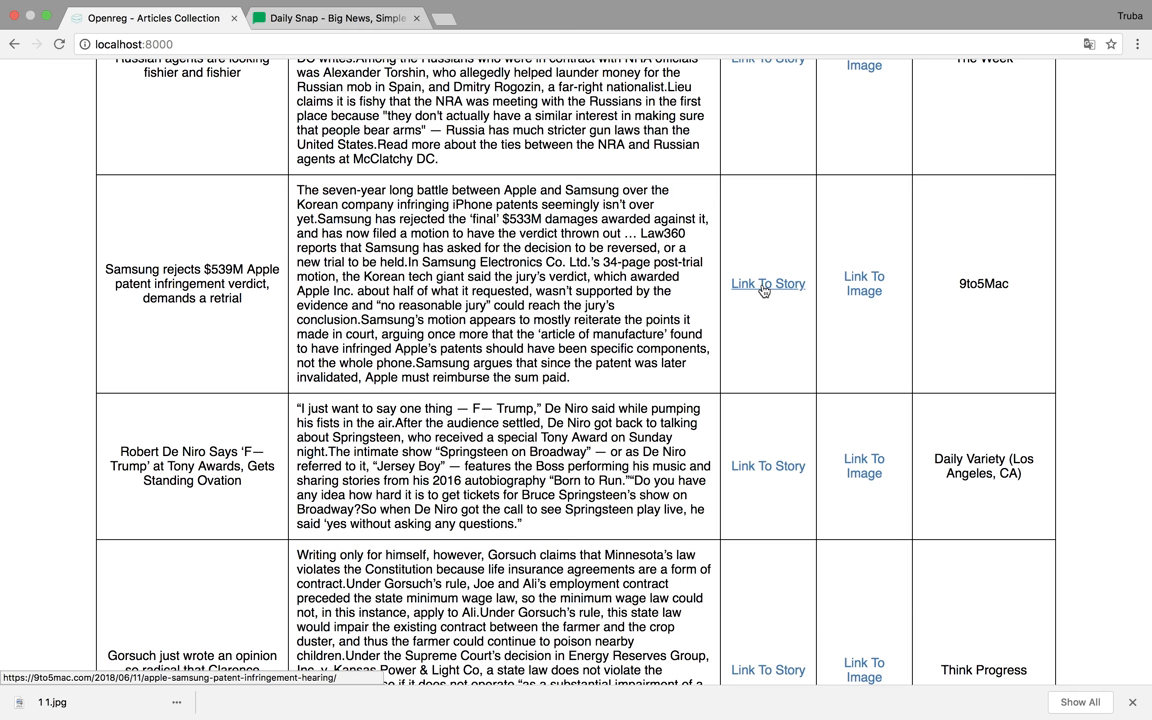
Step: Open the 9to5Mac Samsung story in a new tab and start reading it
left_click(768, 283)
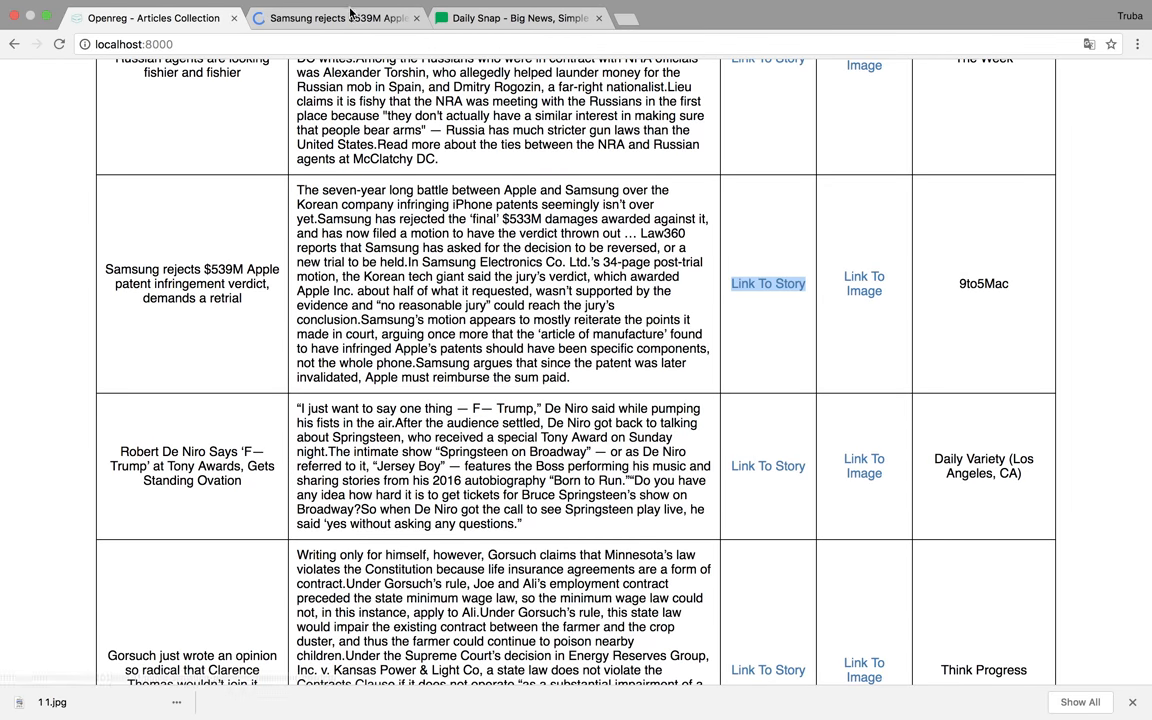
left_click(768, 283)
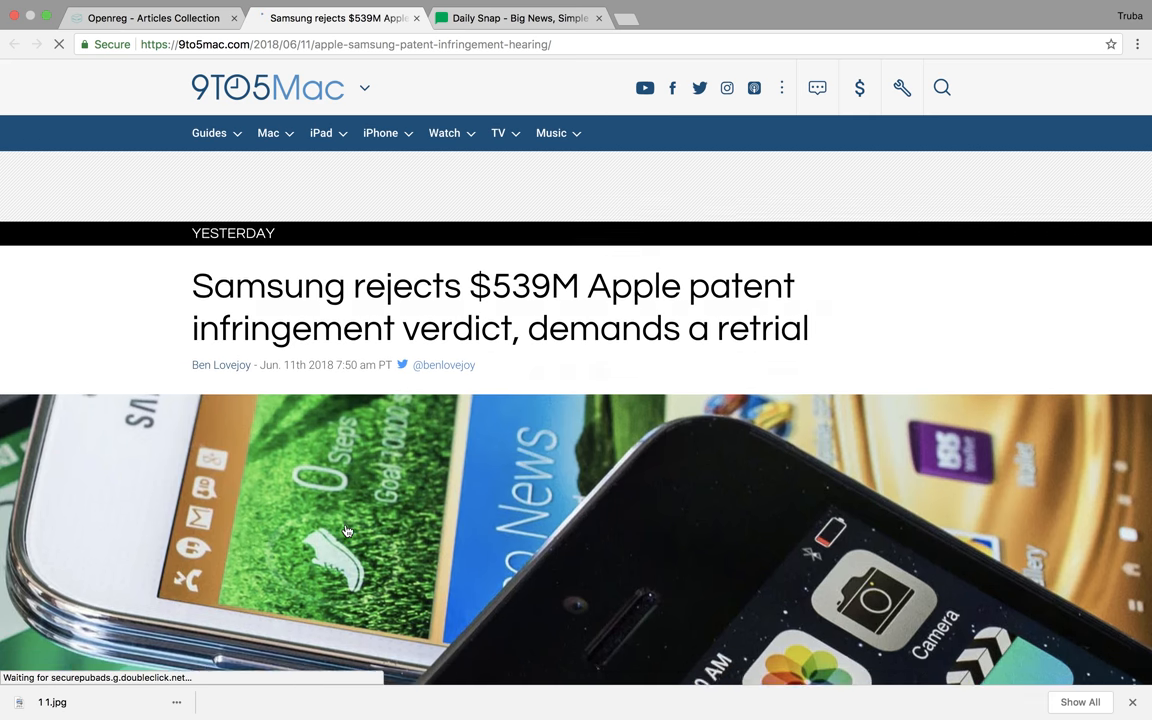
scroll("down", 3)
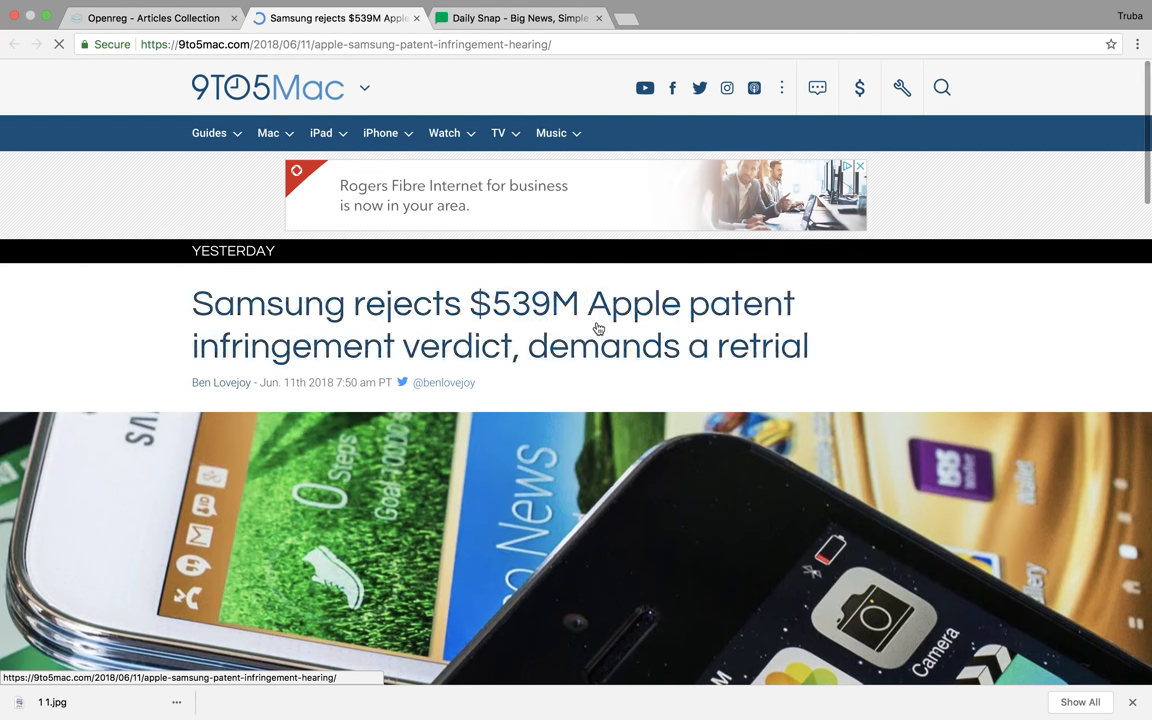
scroll("down", 3)
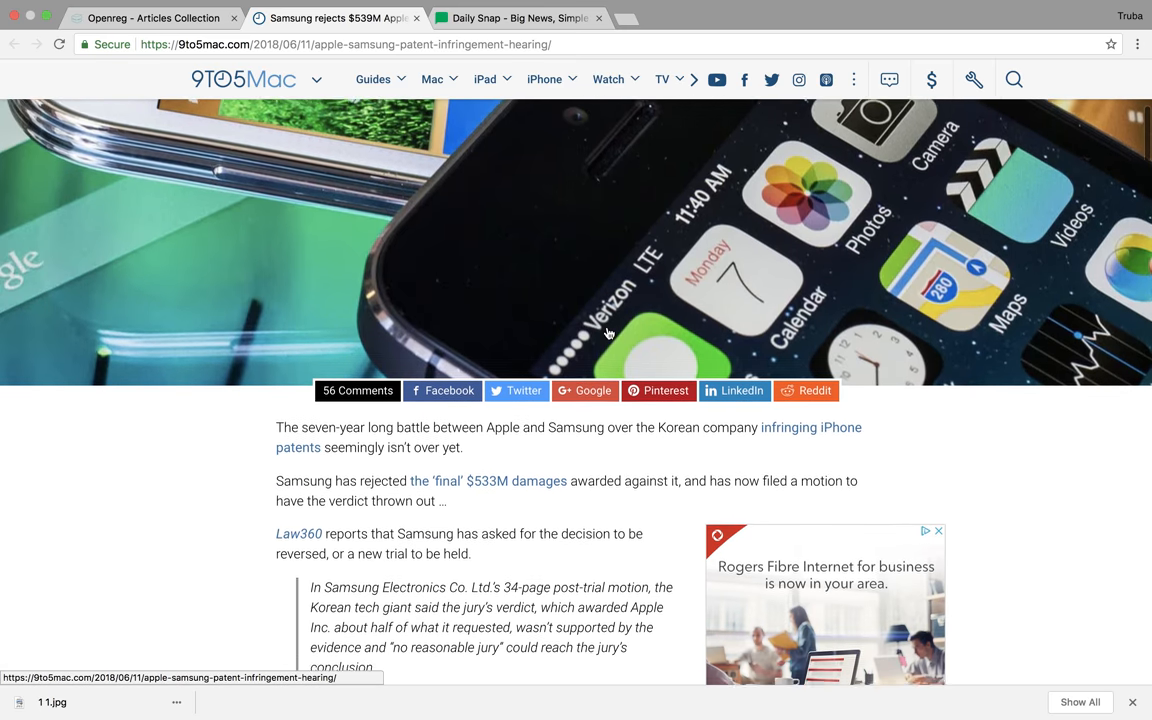
scroll("down", 3)
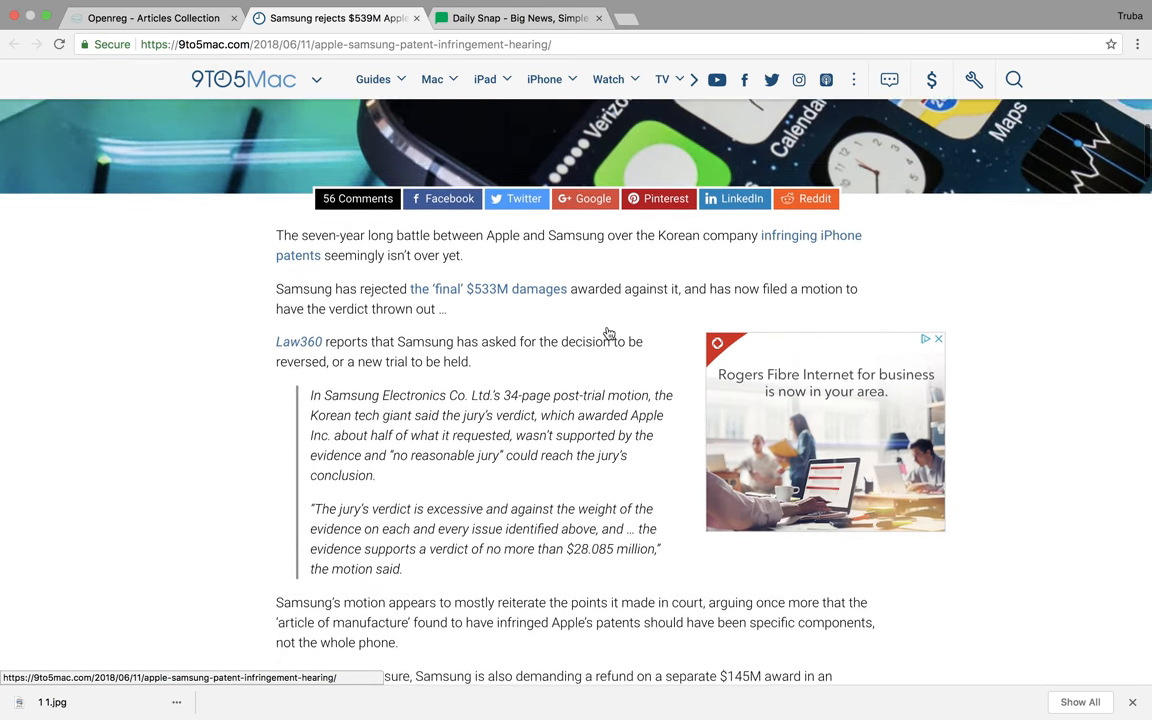
scroll("down", 3)
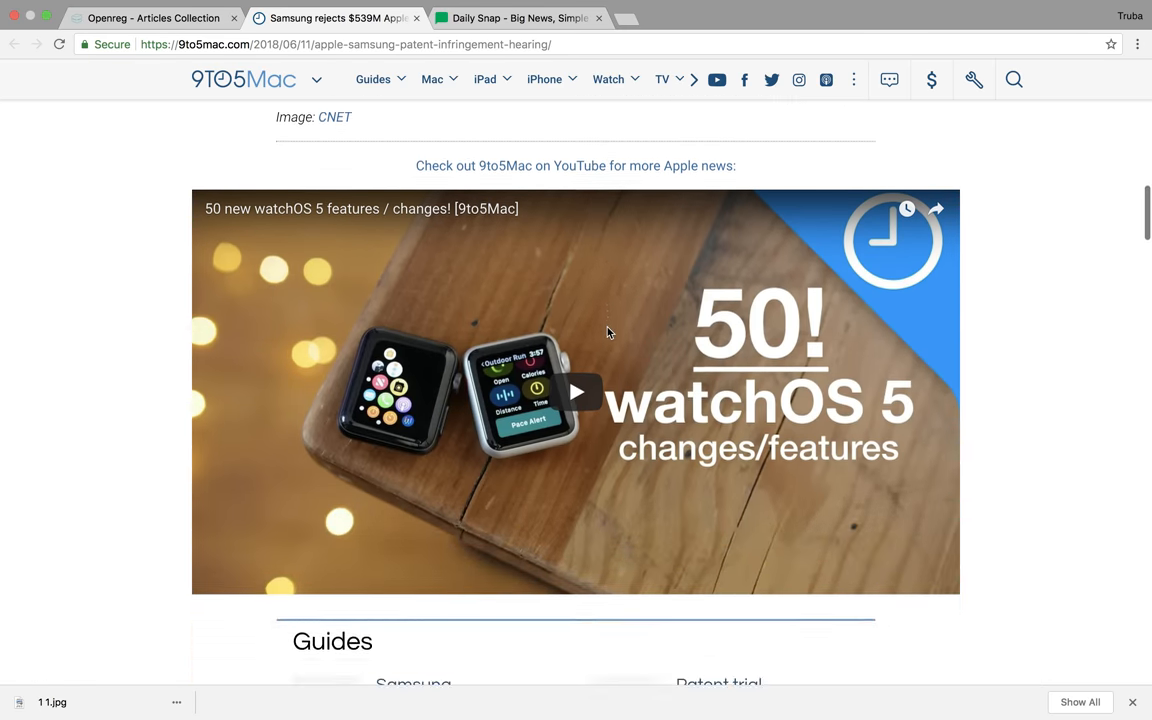
scroll("up", 3)
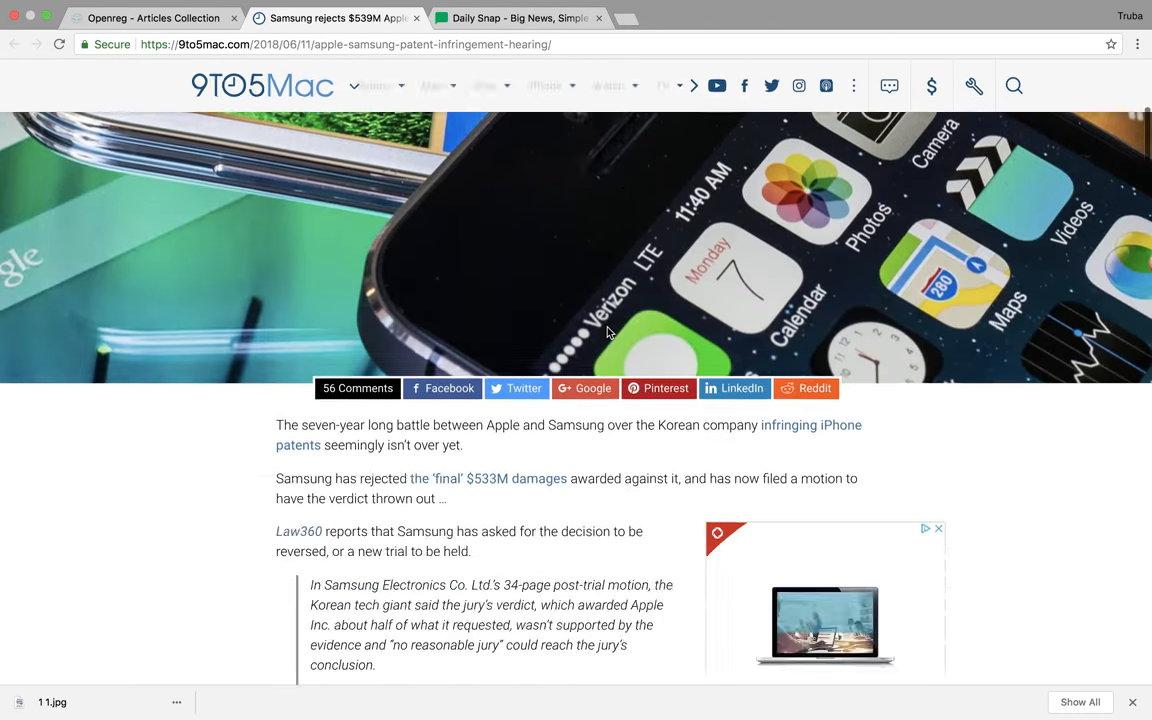
scroll("down", 3)
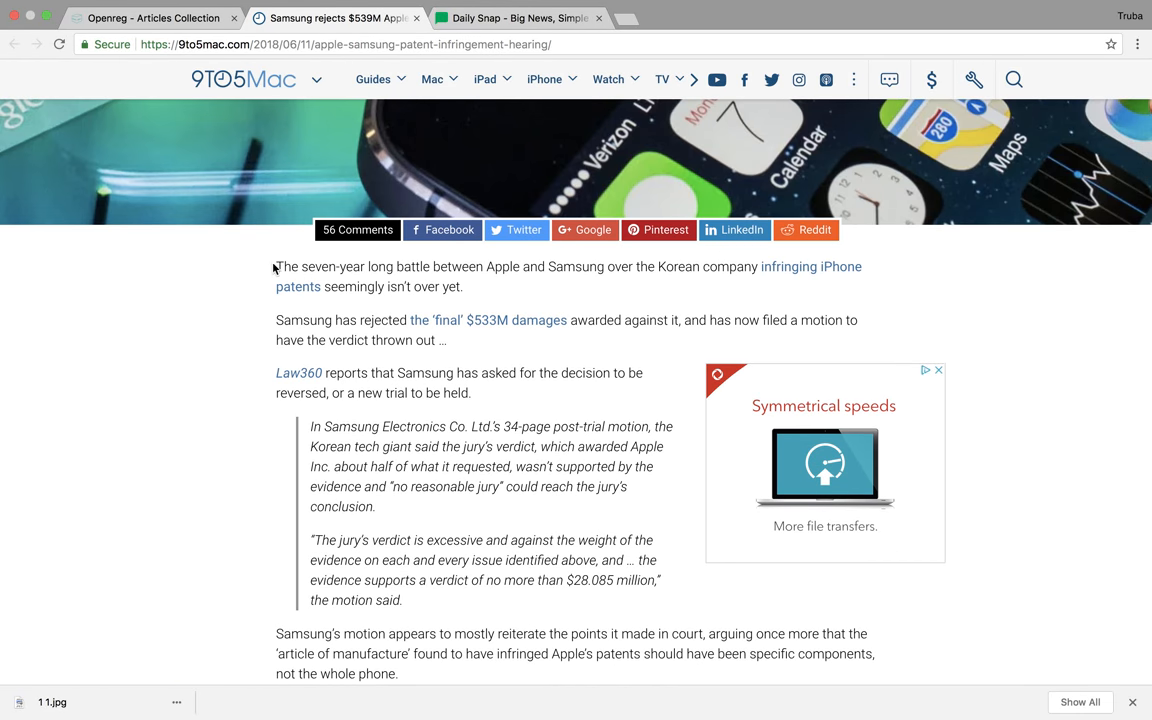
Step: Read the Samsung retrial article through to its closing hearing date
left_click_drag(277, 266, 462, 287)
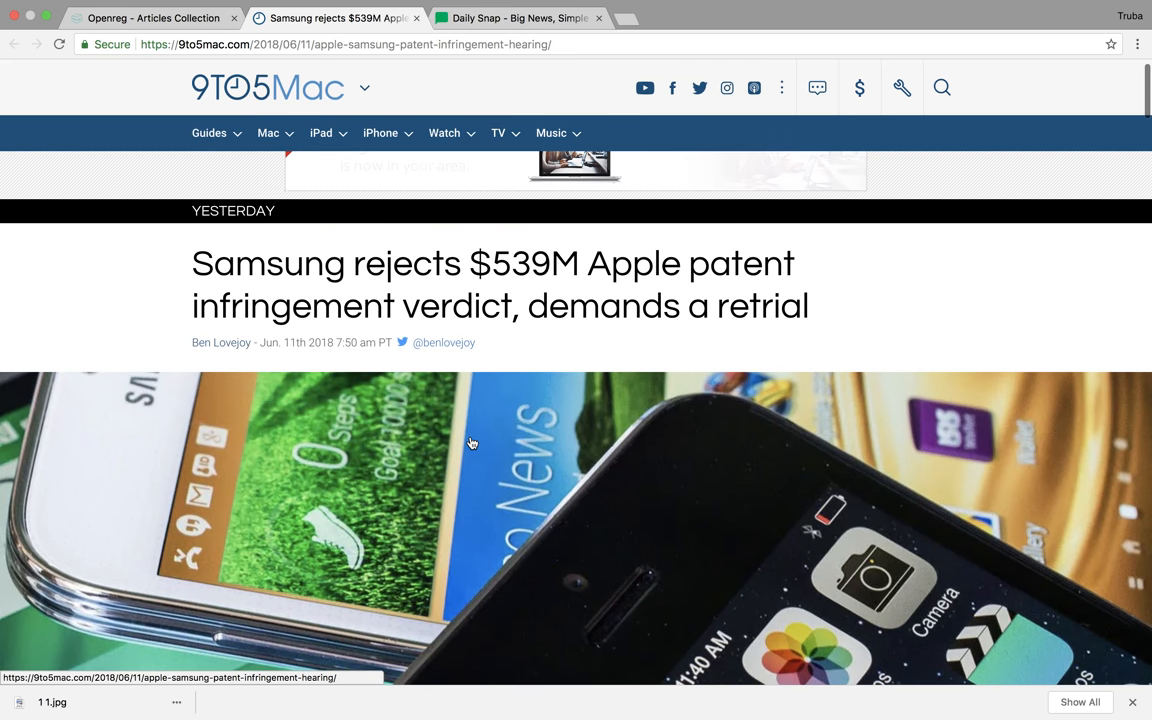
scroll("down", 3)
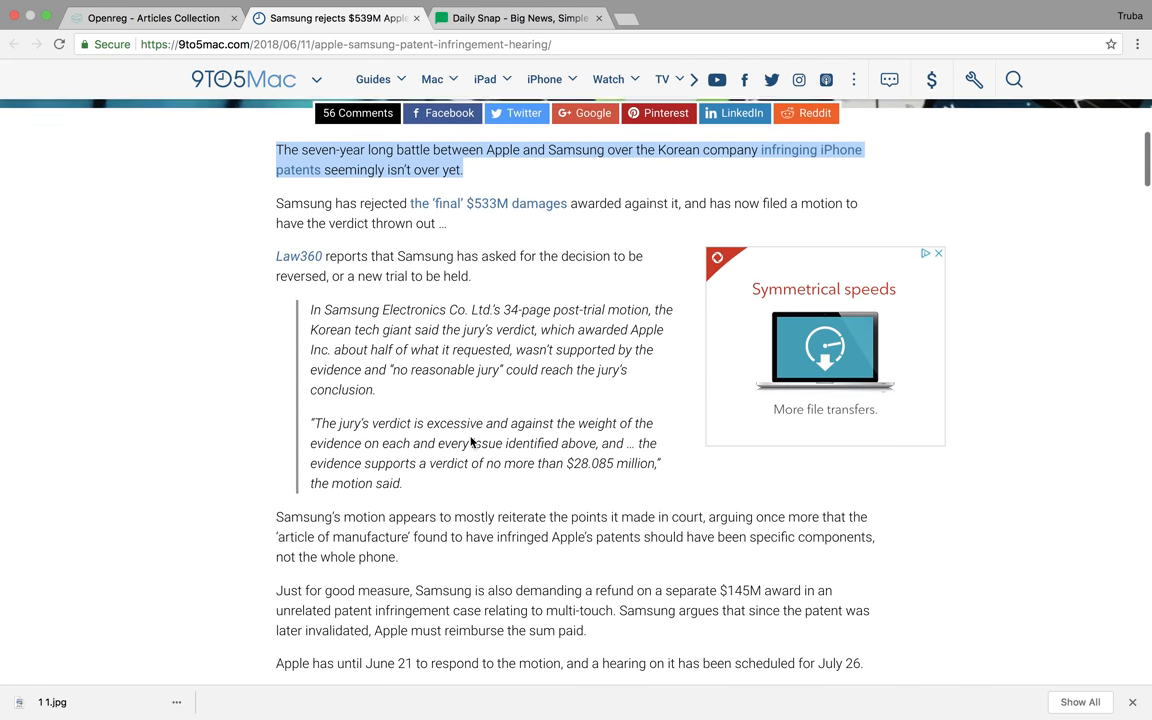
scroll("down", 3)
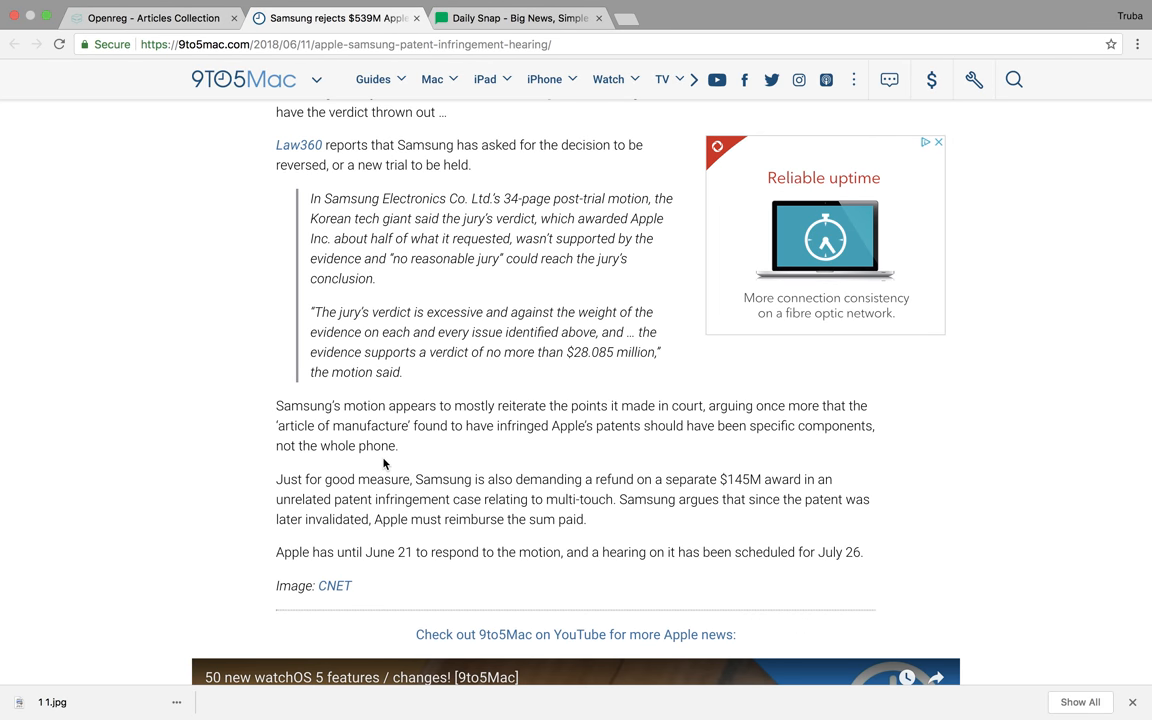
scroll("down", 3)
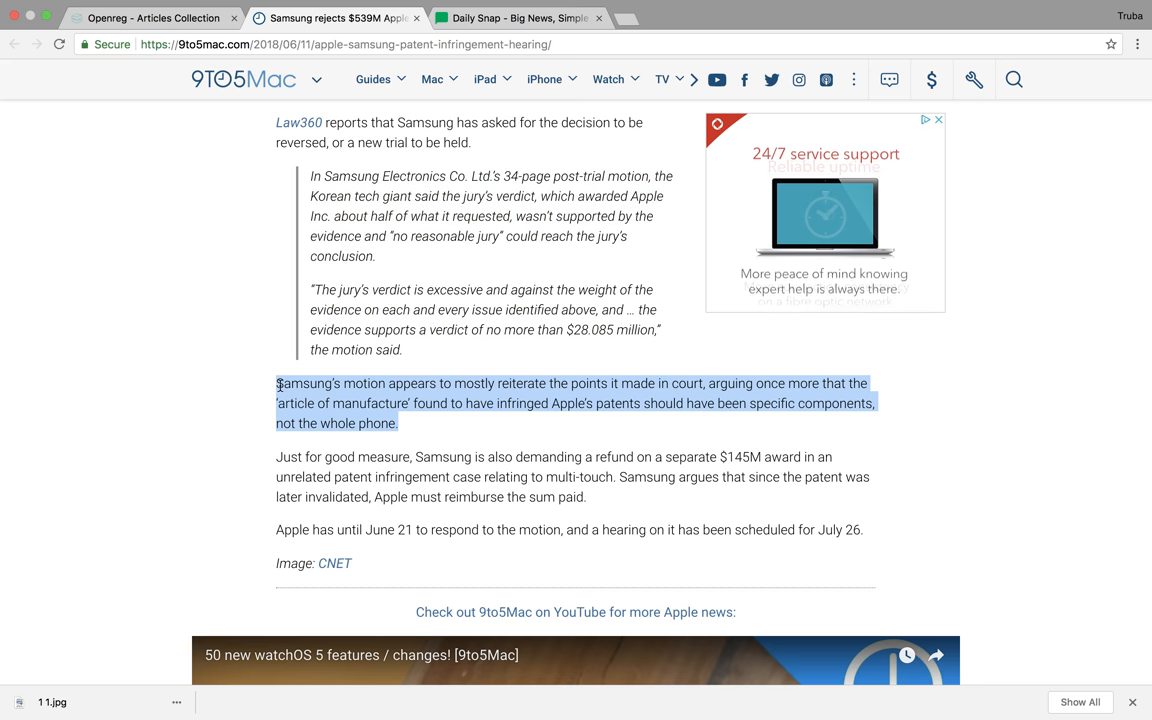
scroll("down", 3)
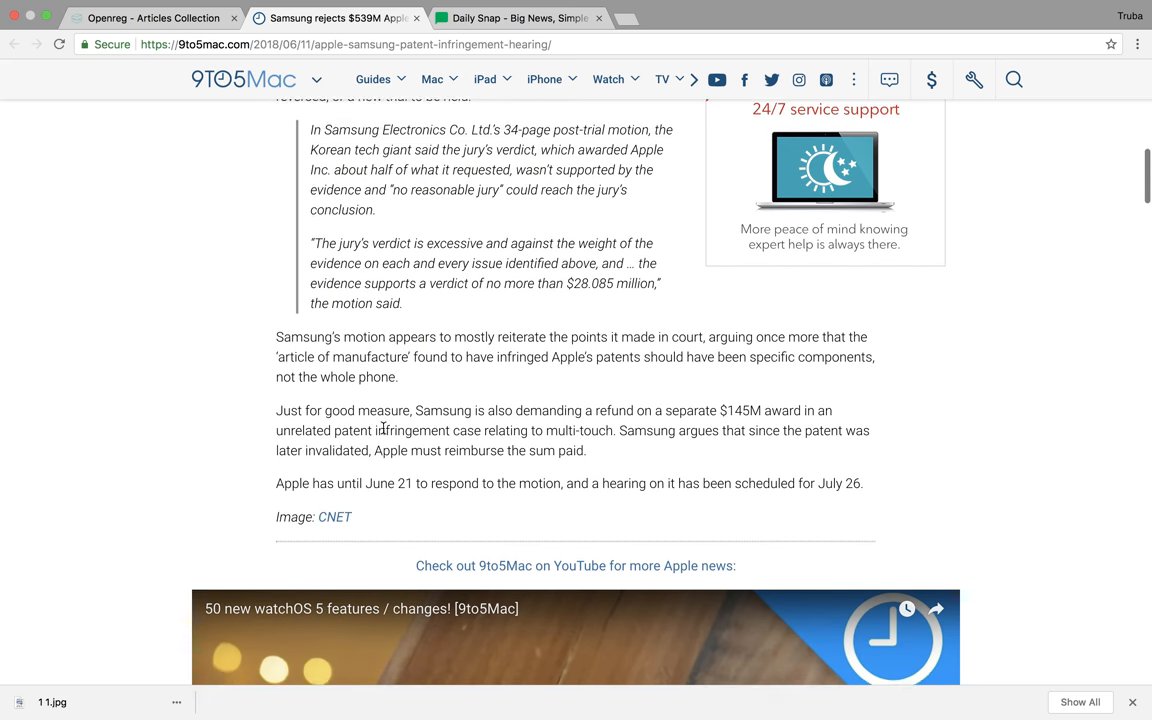
scroll("down", 3)
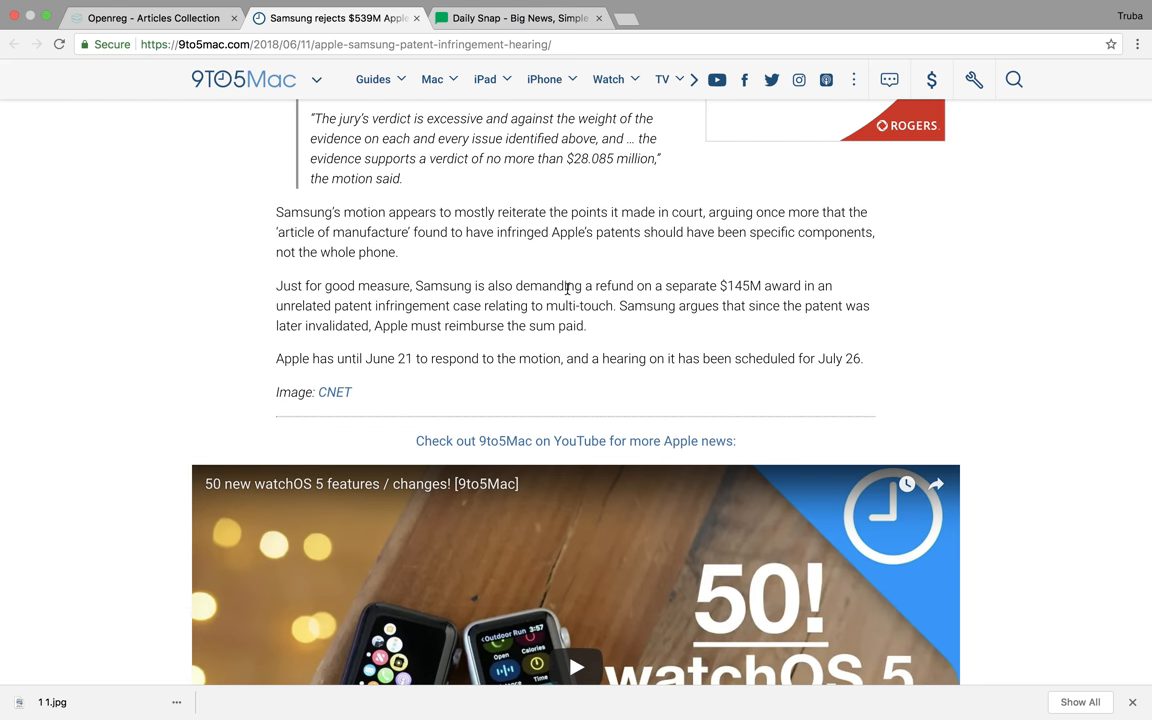
mouse_move(342, 321)
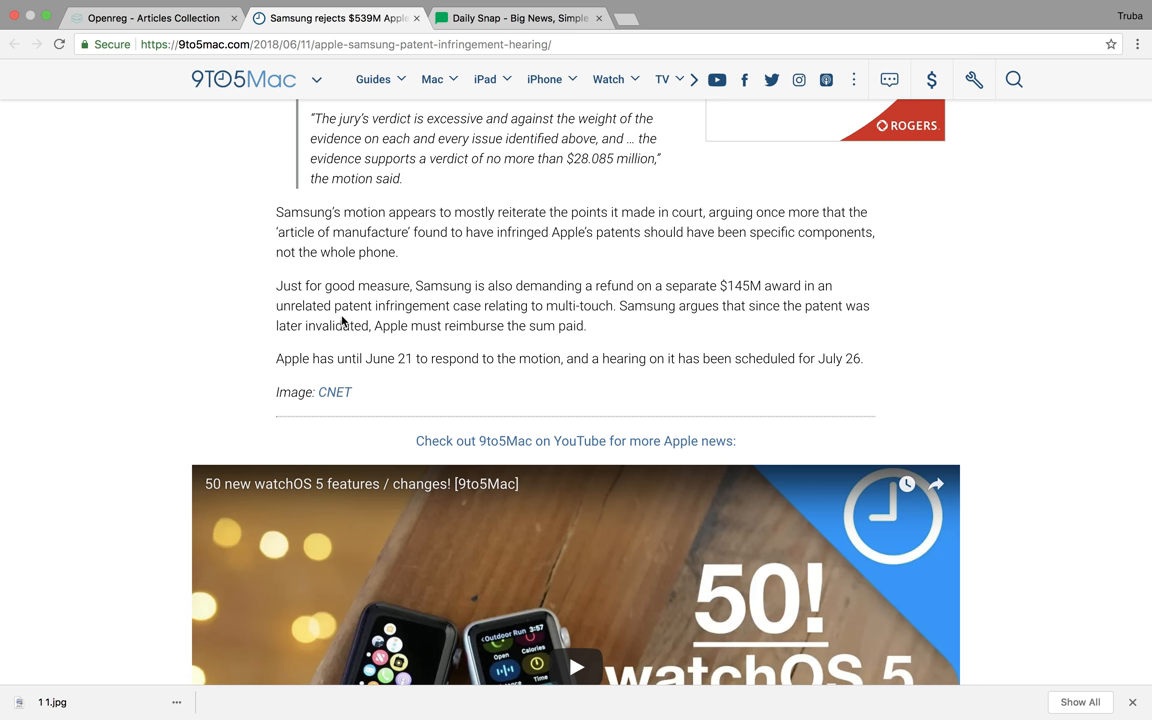
scroll("down", 3)
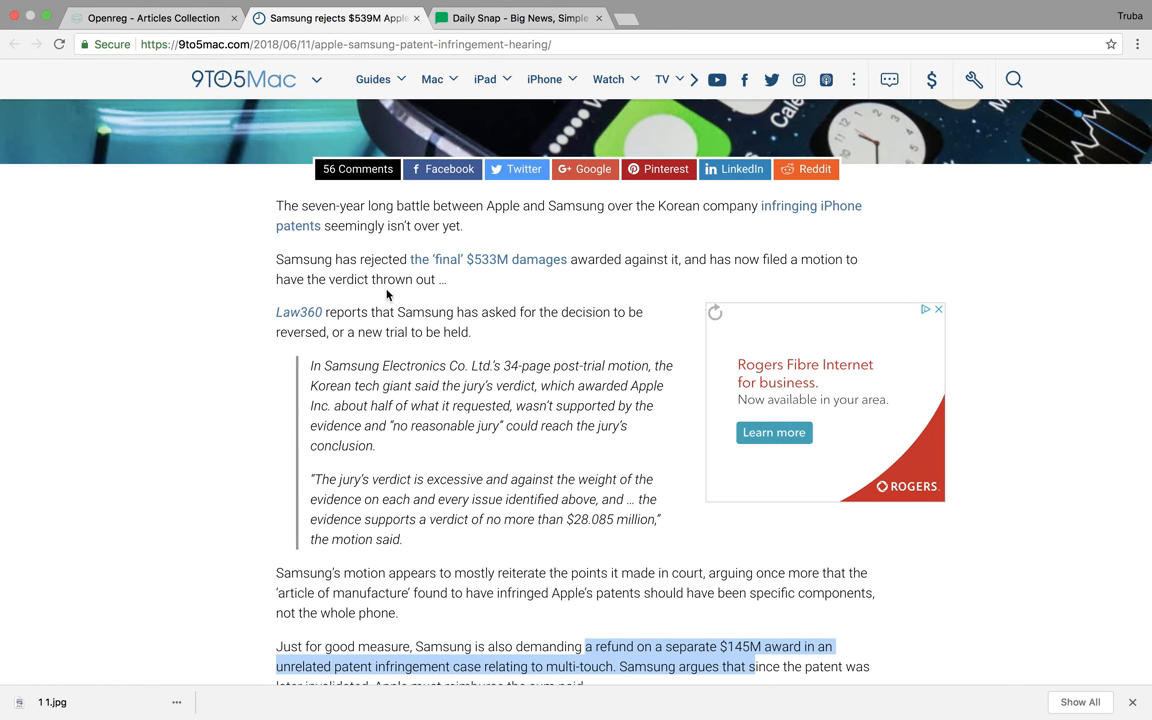
scroll("down", 3)
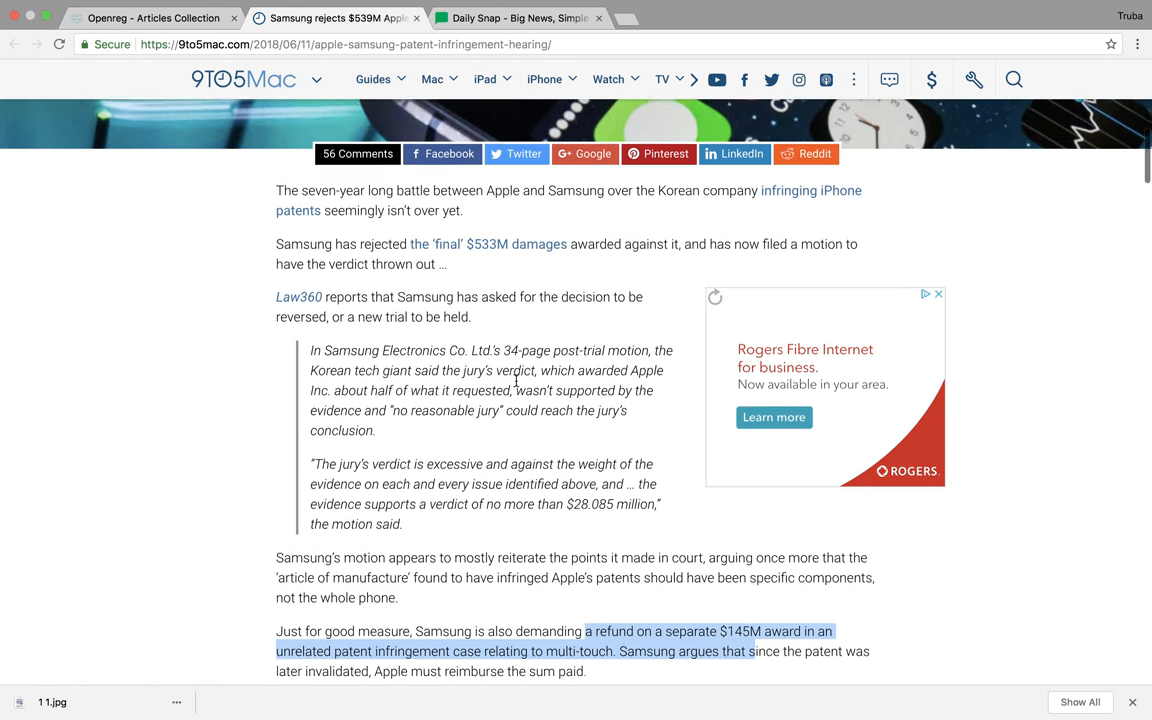
scroll("down", 3)
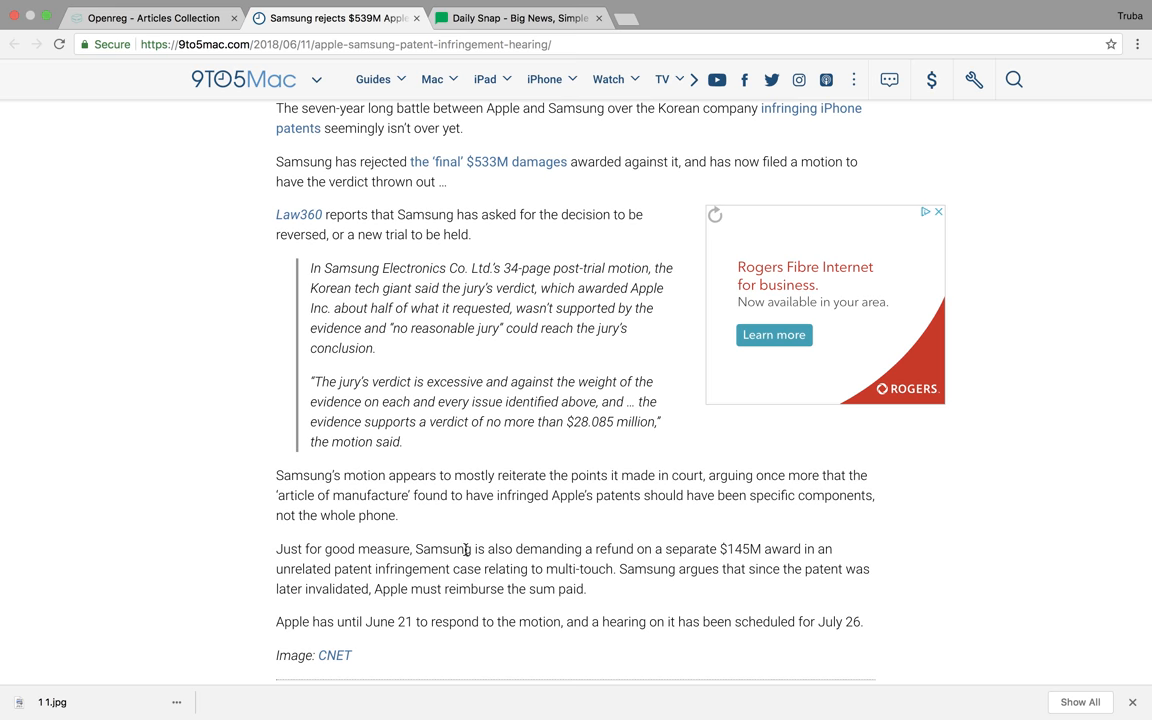
scroll("down", 3)
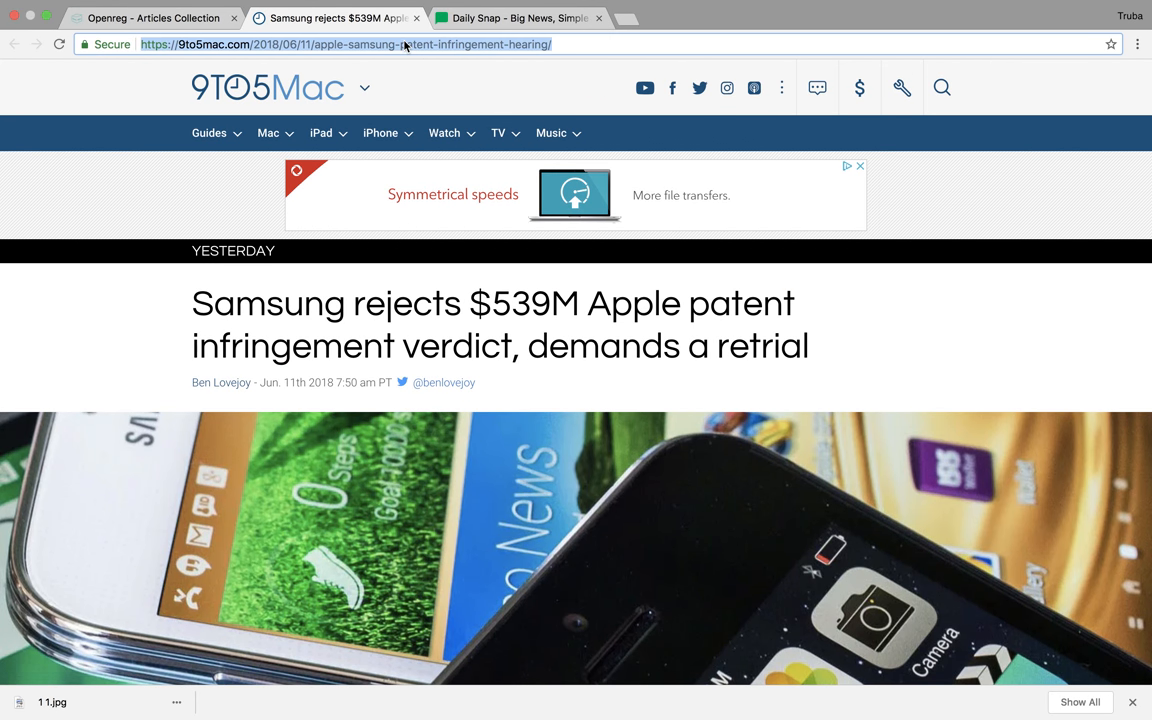
Step: Give Article 2 the 9to5Mac story URL, Samsung headline subtitle and 9to5Mac source
left_click(345, 44)
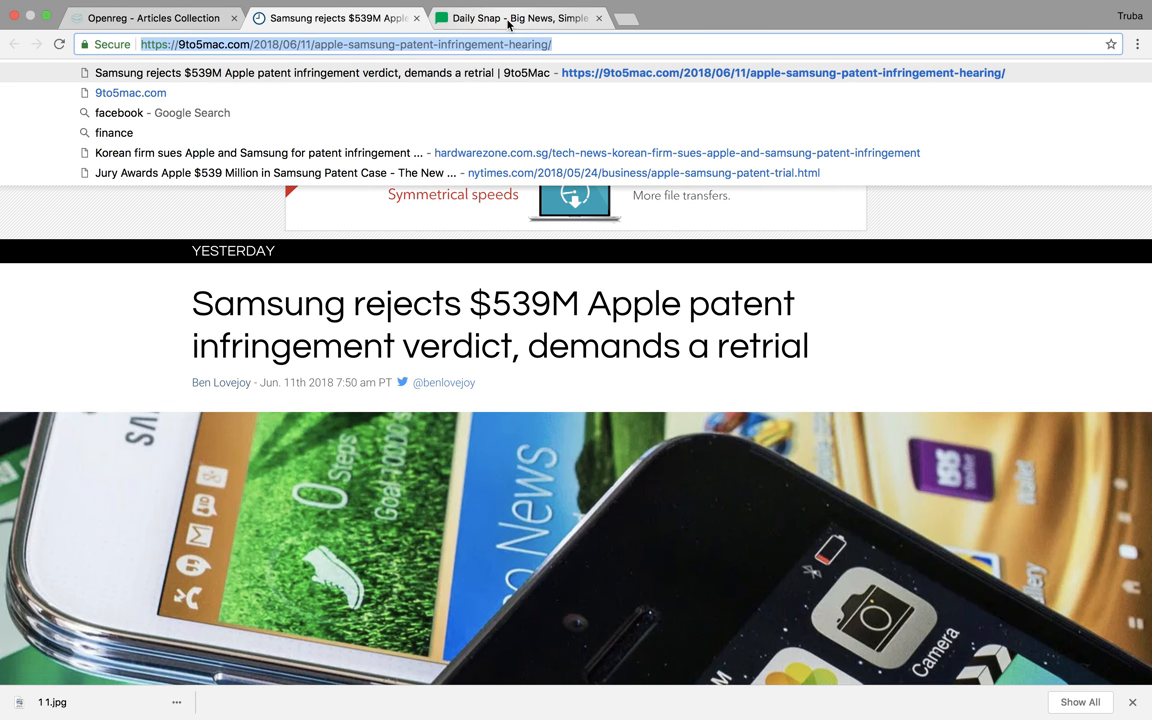
left_click(518, 18)
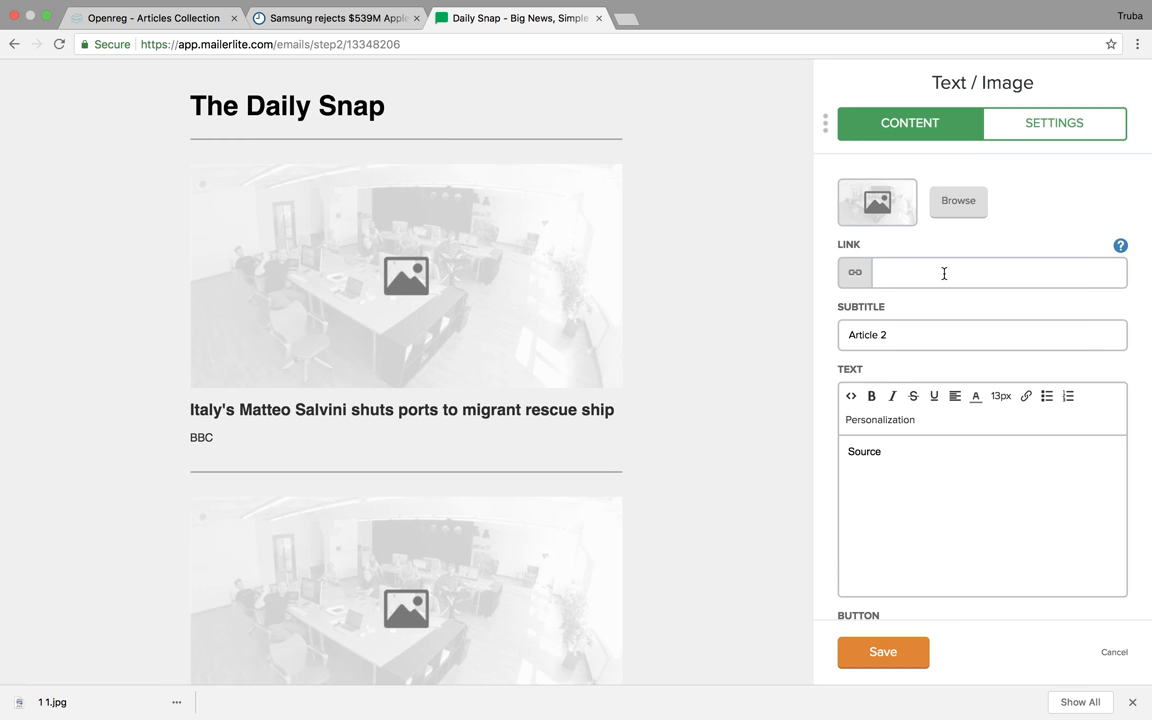
left_click(335, 18)
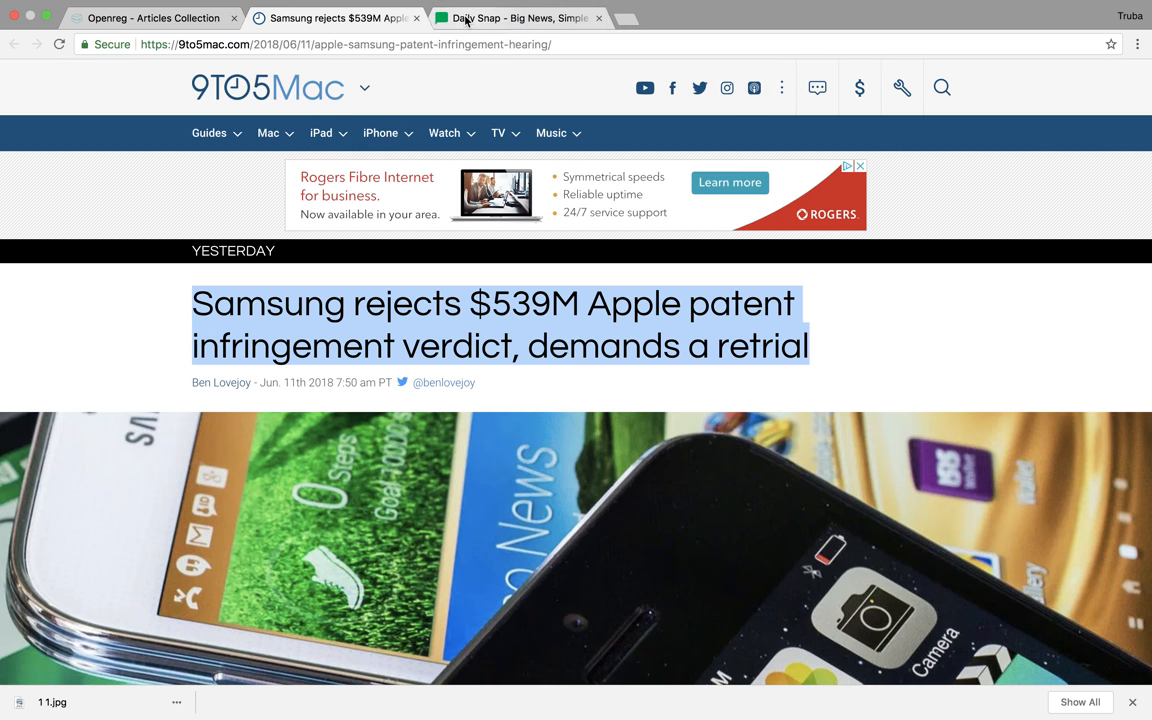
left_click(518, 18)
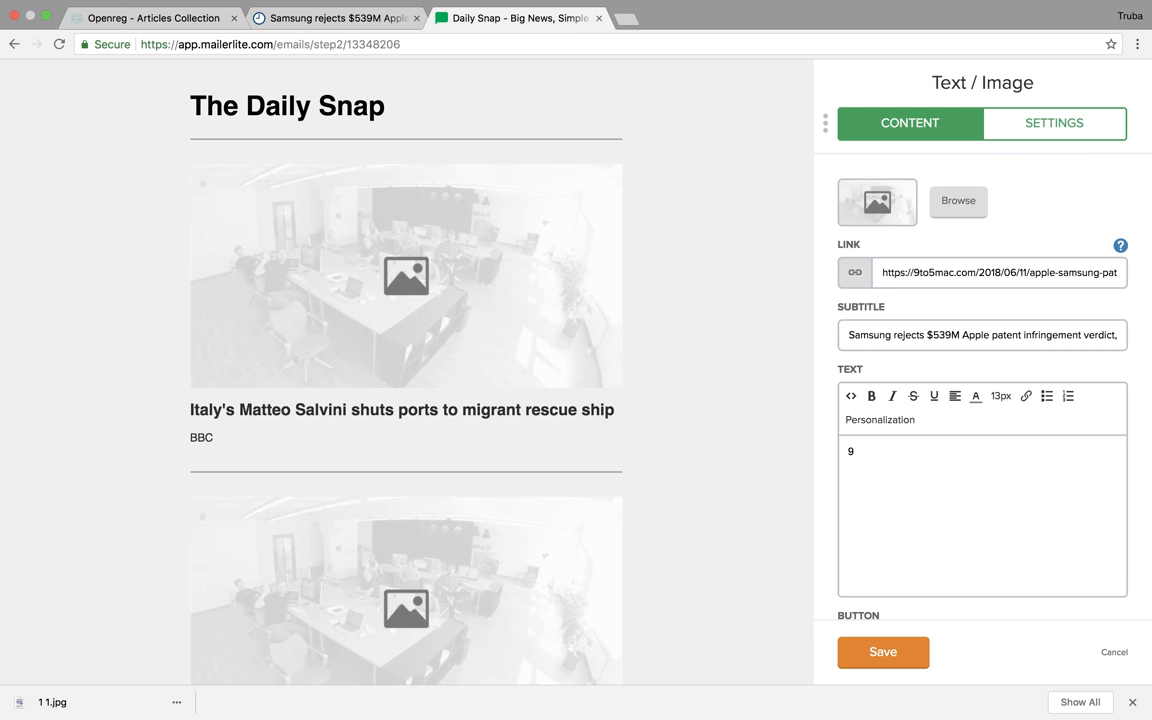
type("to5Mac")
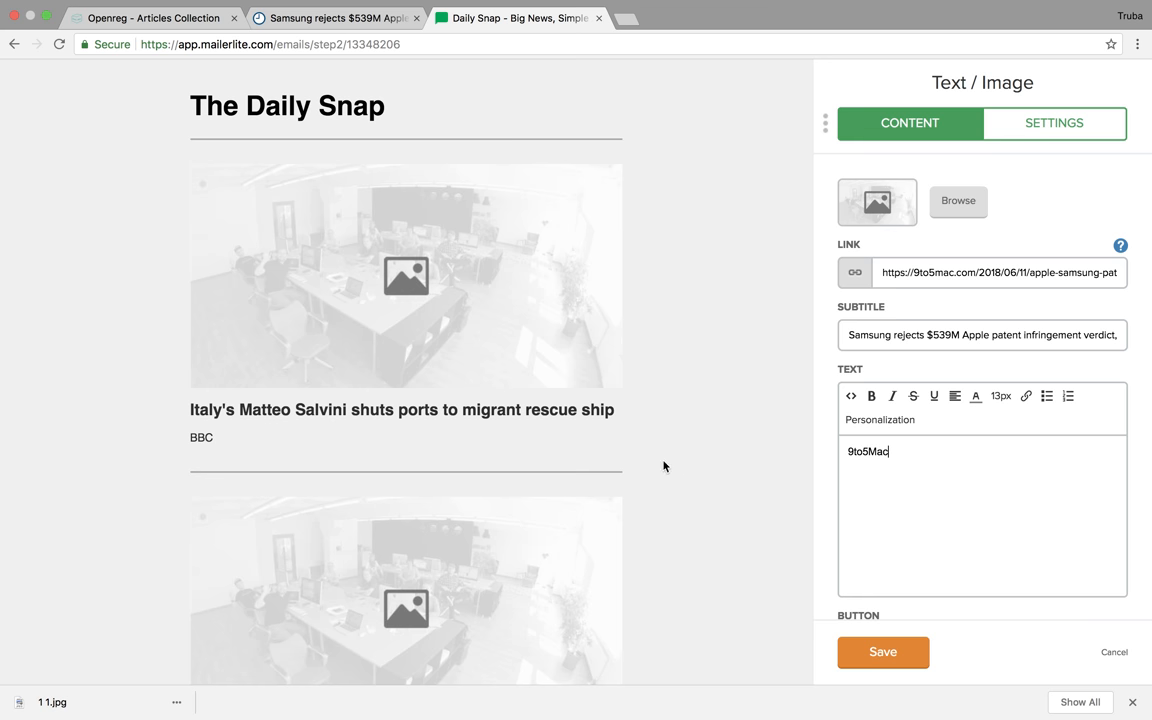
scroll("down", 3)
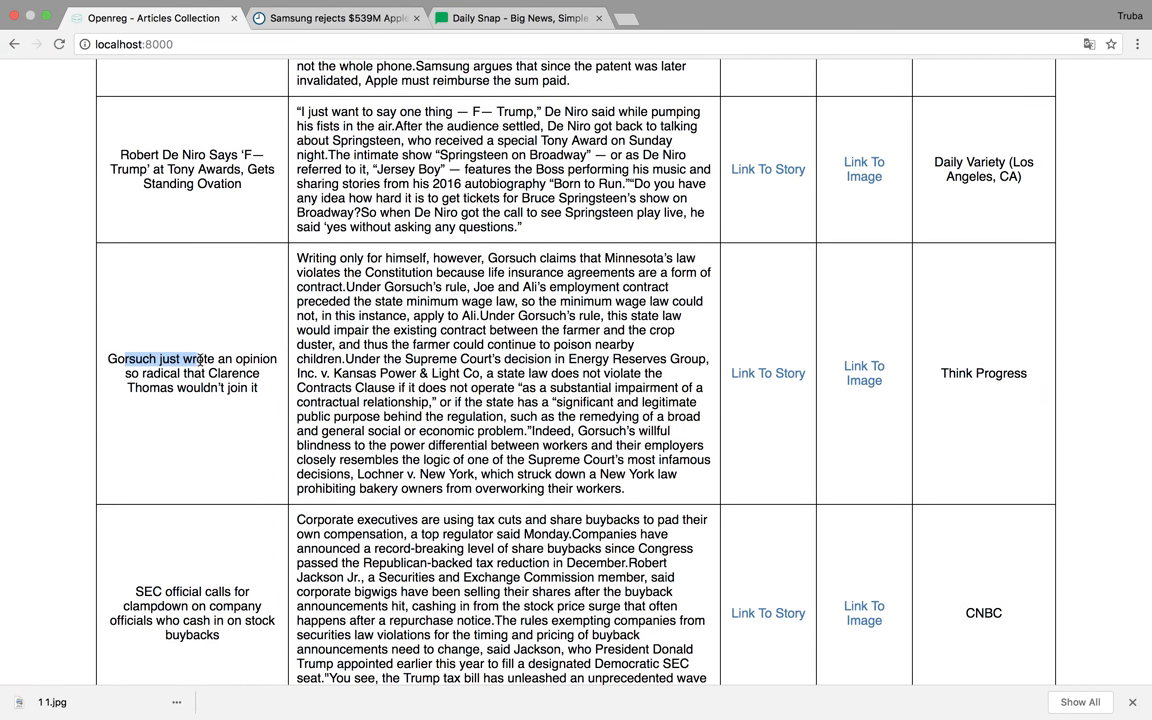
Step: Scroll Openreg to the SEC buyback row and open its CNBC story in a new tab
left_click_drag(197, 358, 250, 373)
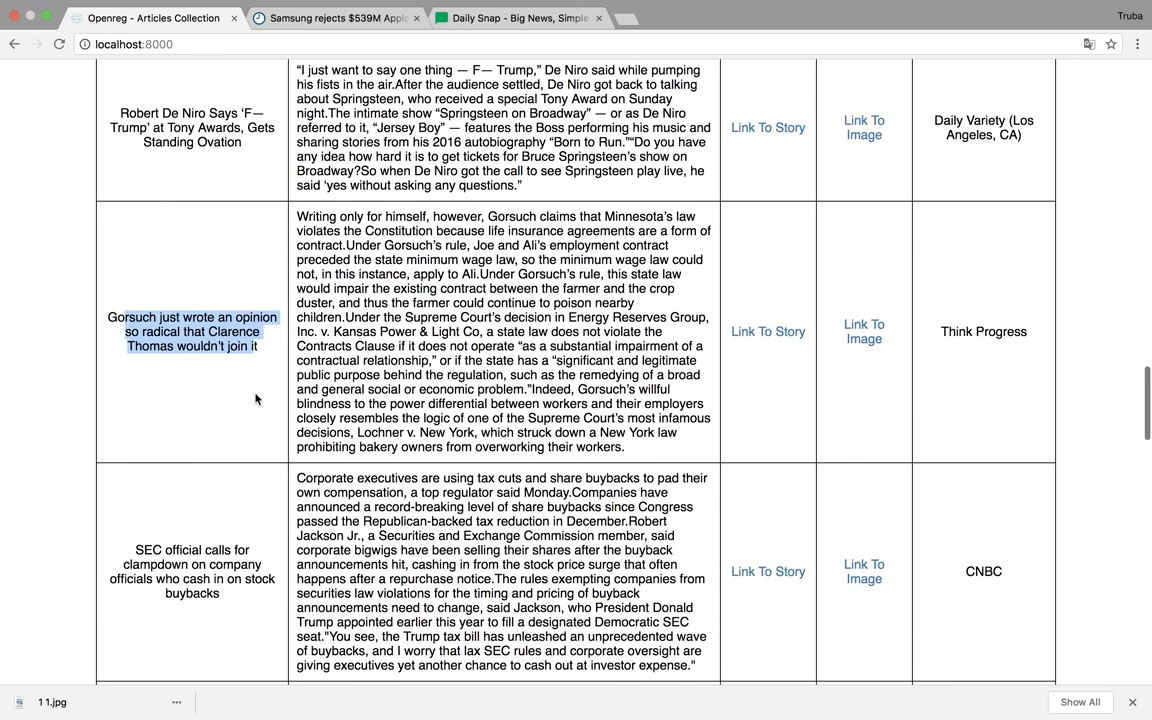
scroll("down", 3)
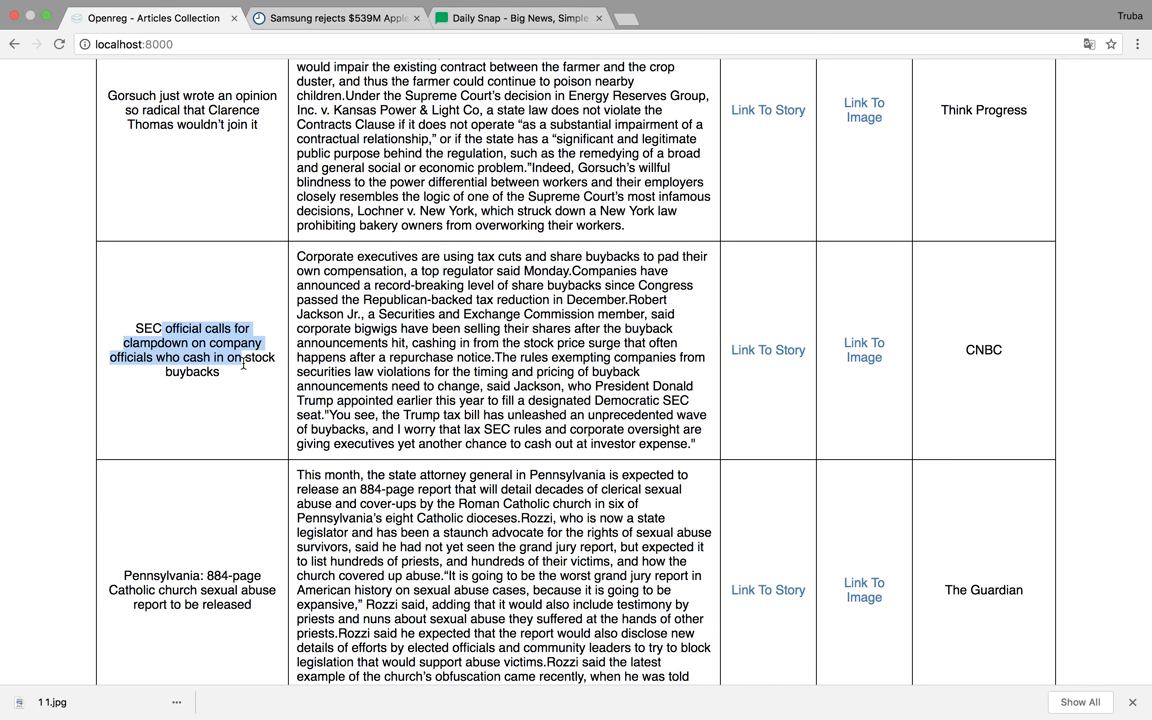
left_click(245, 363)
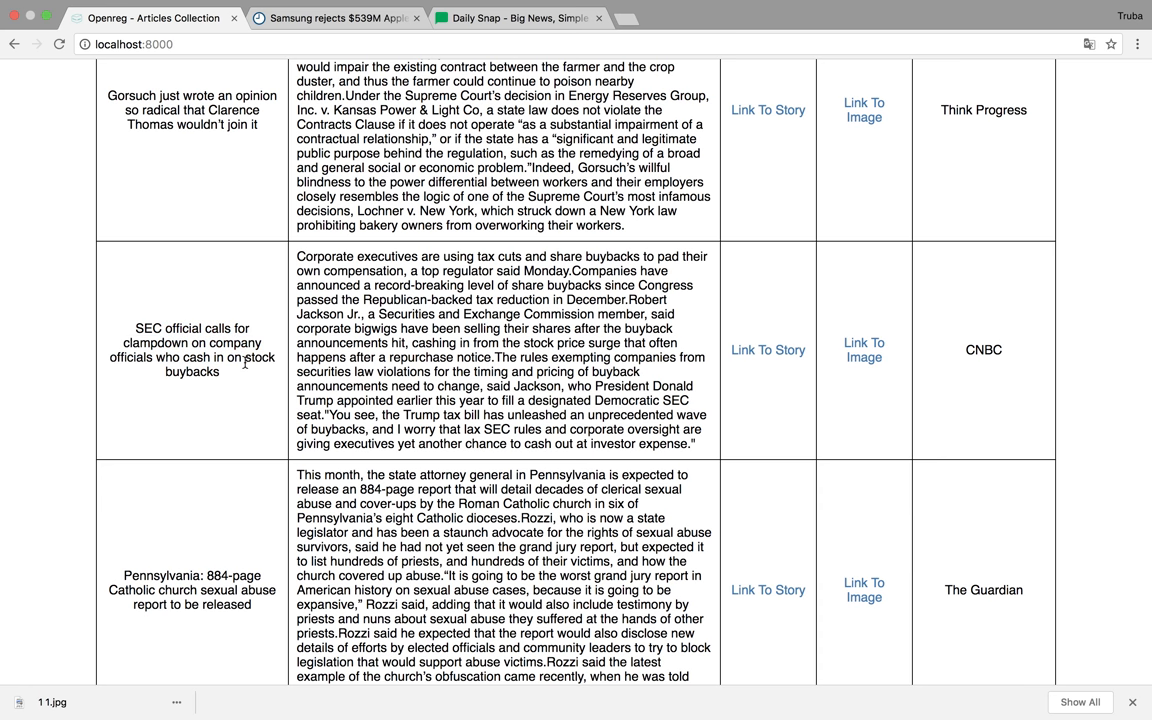
scroll("down", 3)
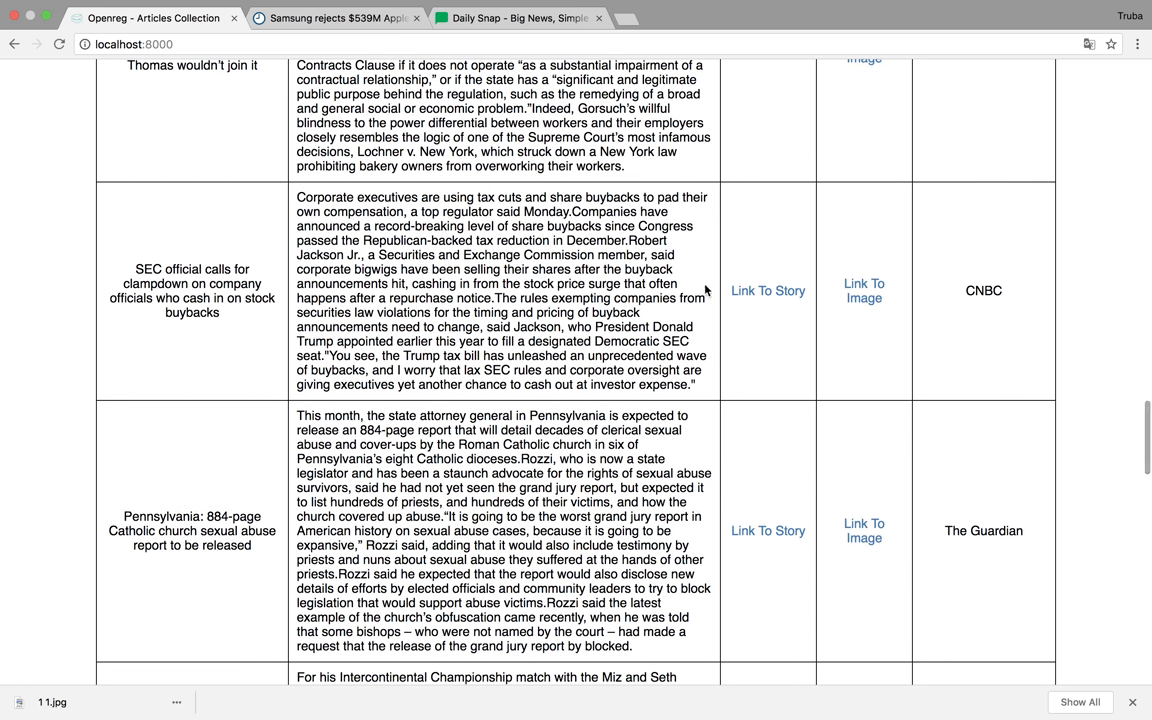
mouse_move(768, 290)
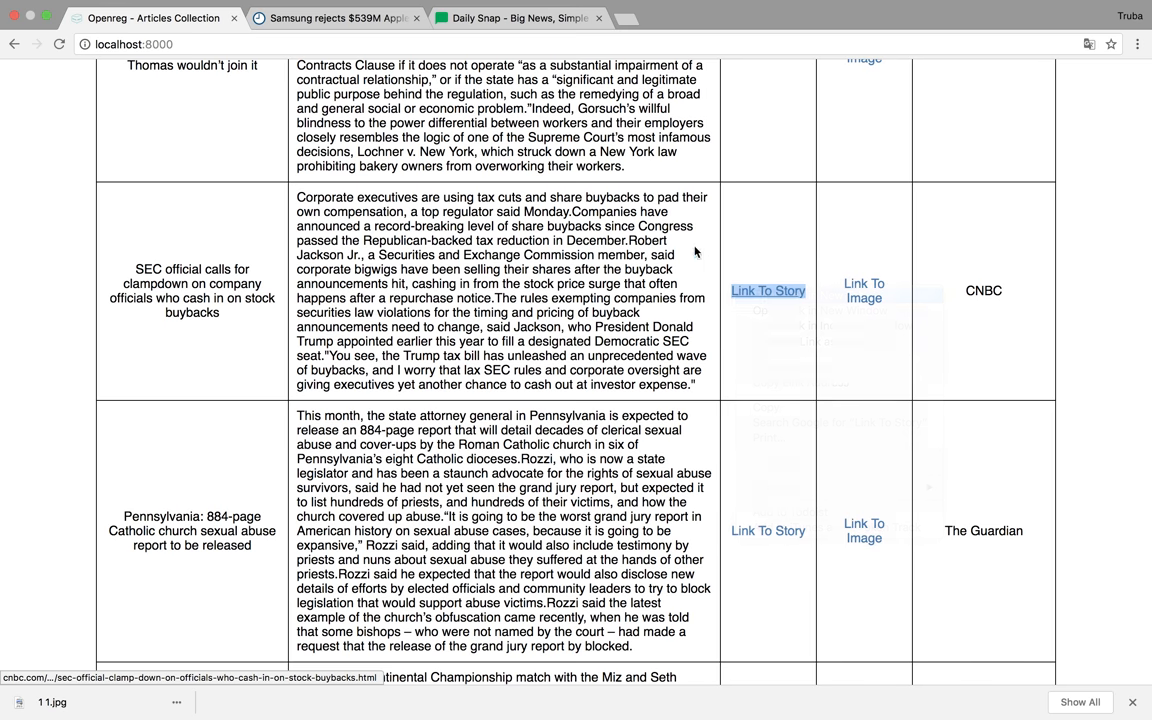
left_click(767, 290)
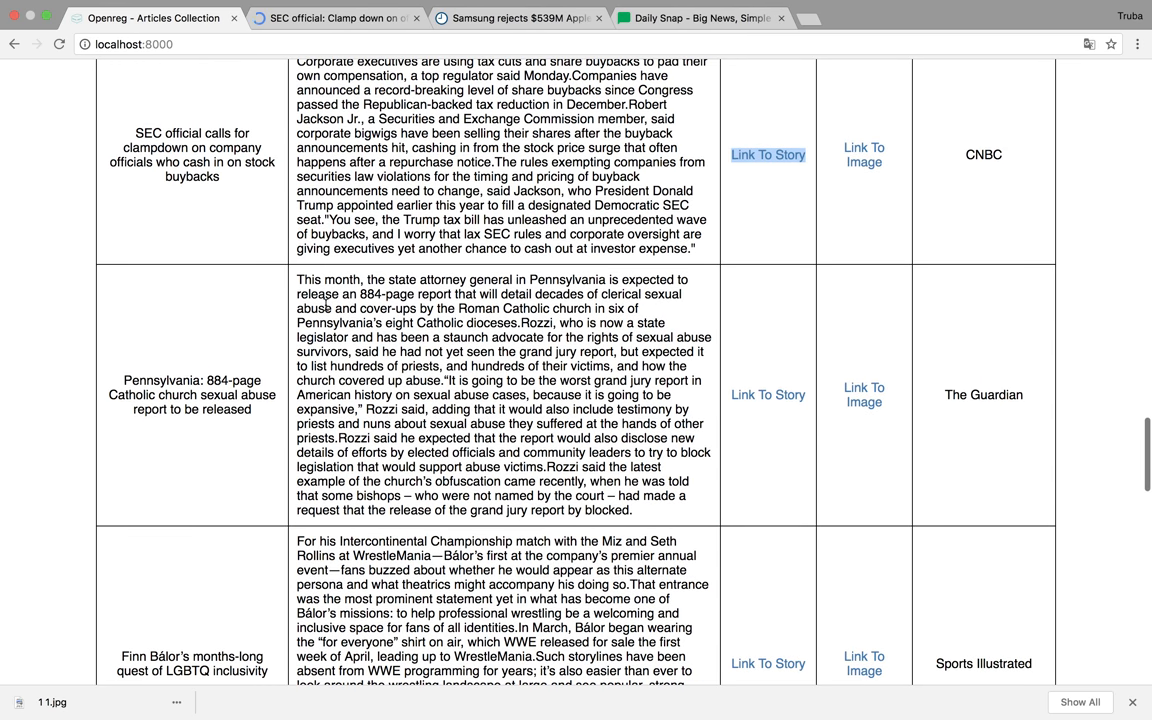
Step: View the CNBC SEC buyback story, selecting its headline and opening paragraph
left_click(768, 154)
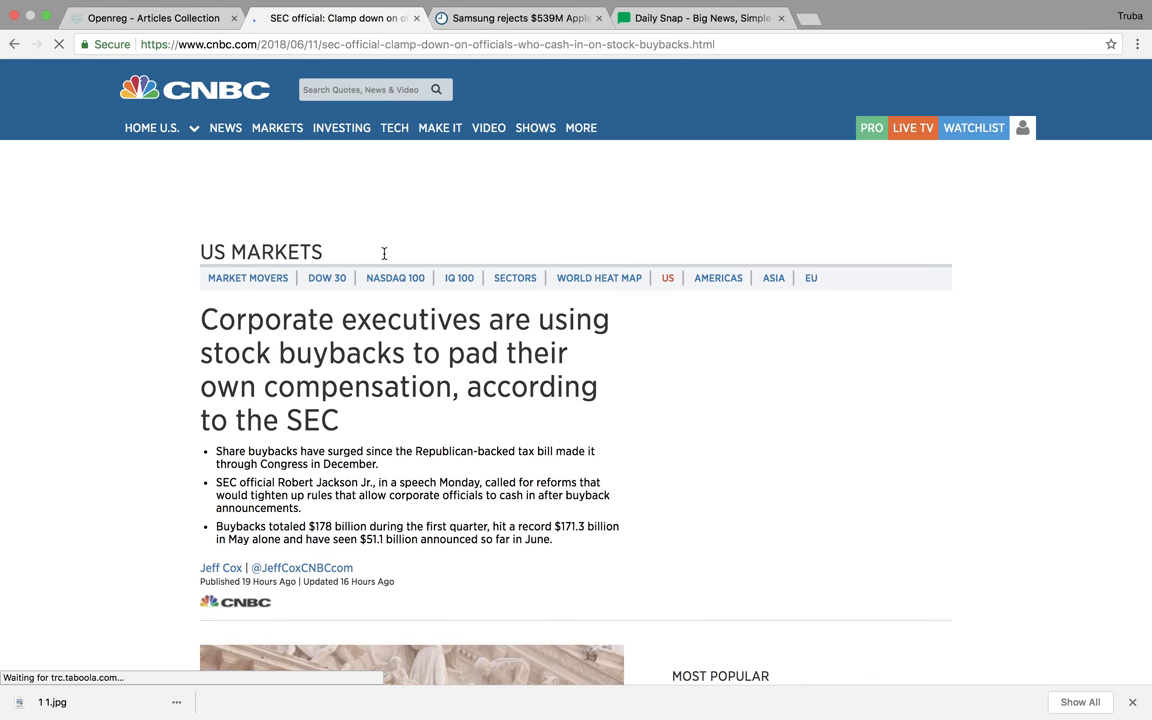
left_click_drag(200, 319, 340, 420)
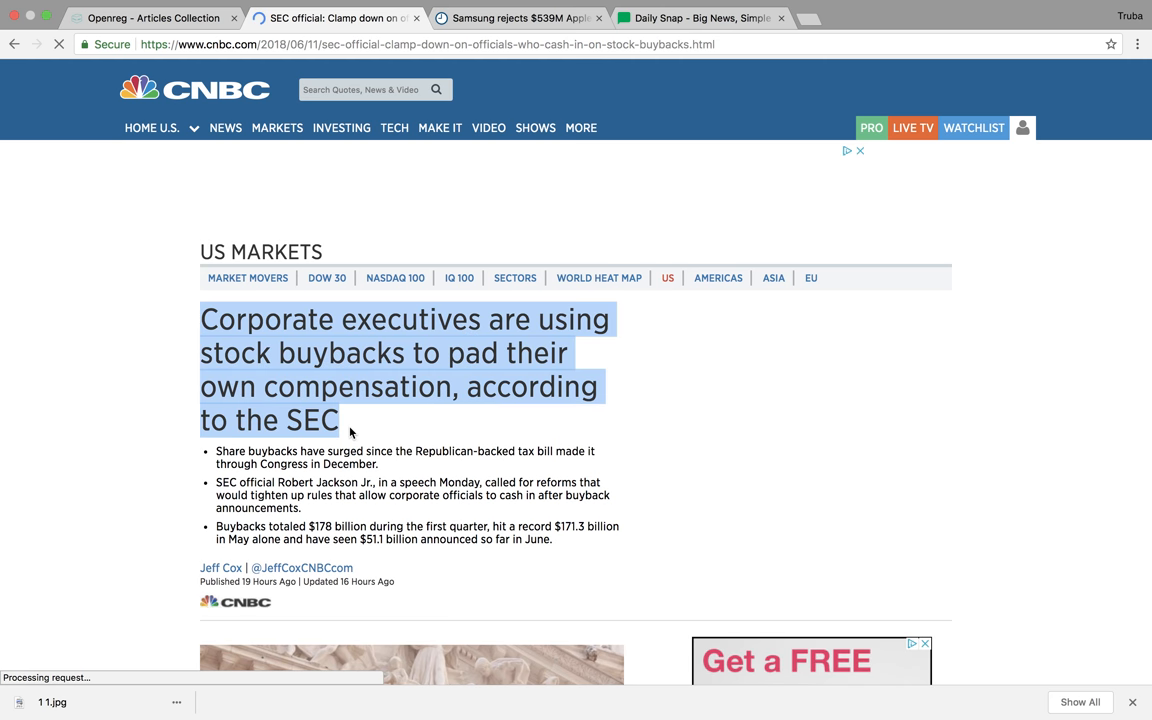
scroll("down", 3)
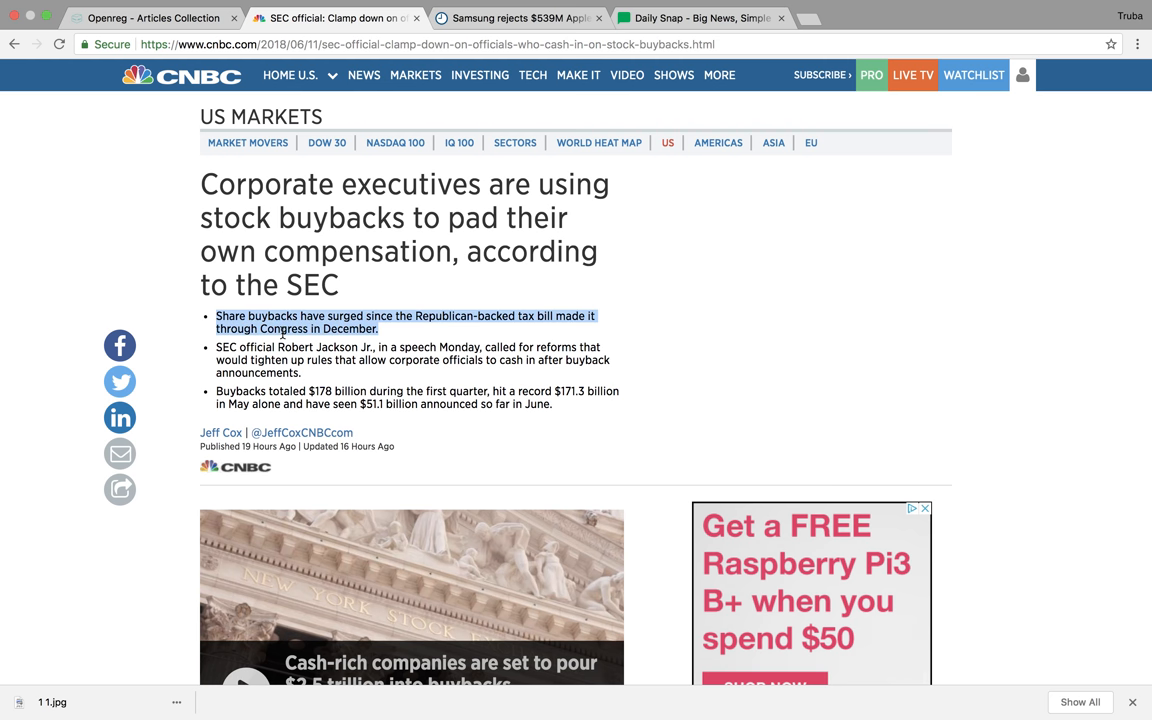
scroll("down", 3)
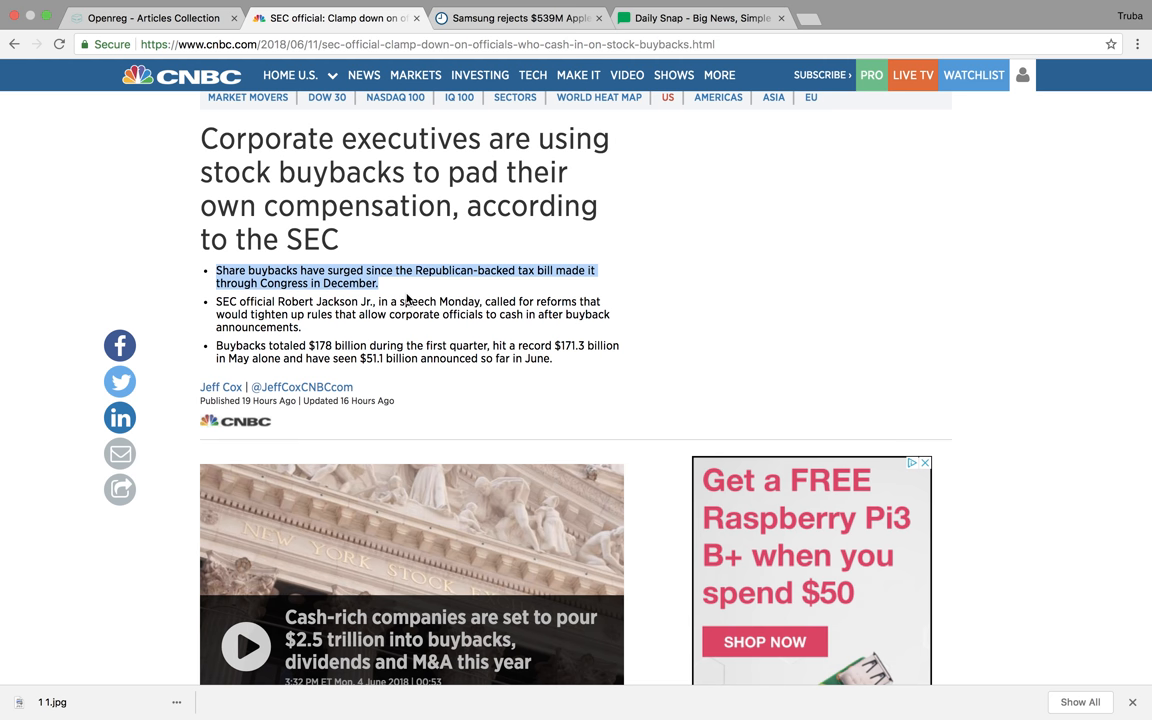
mouse_move(406, 296)
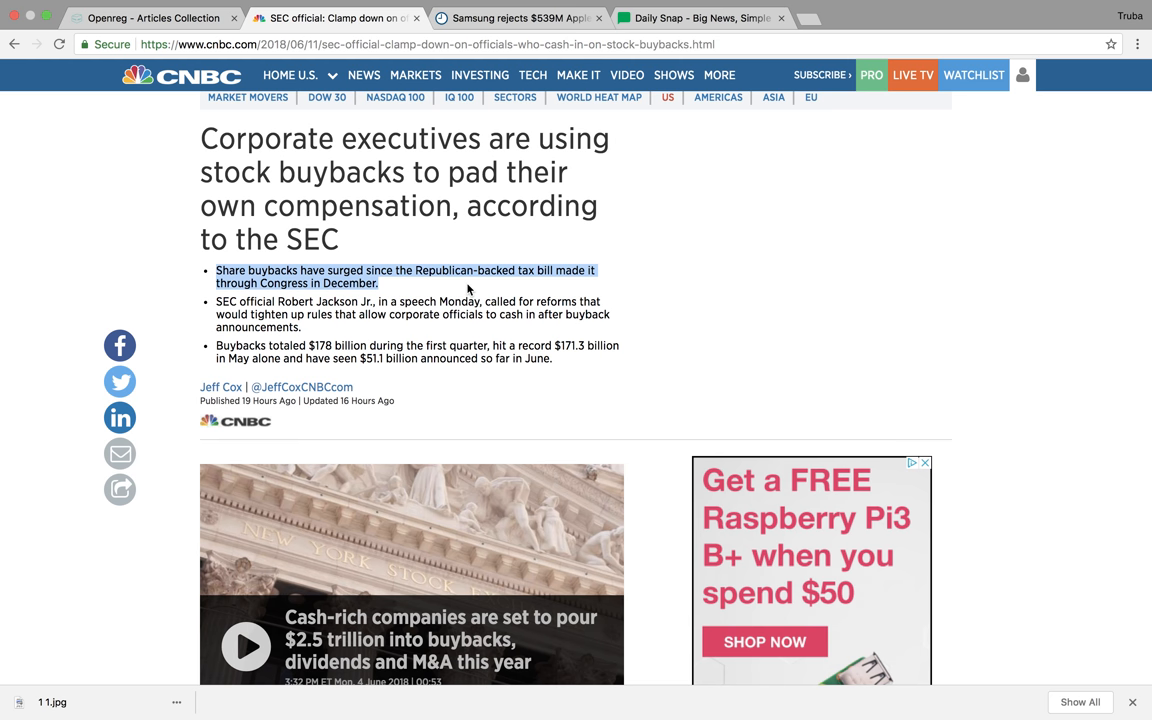
scroll("down", 3)
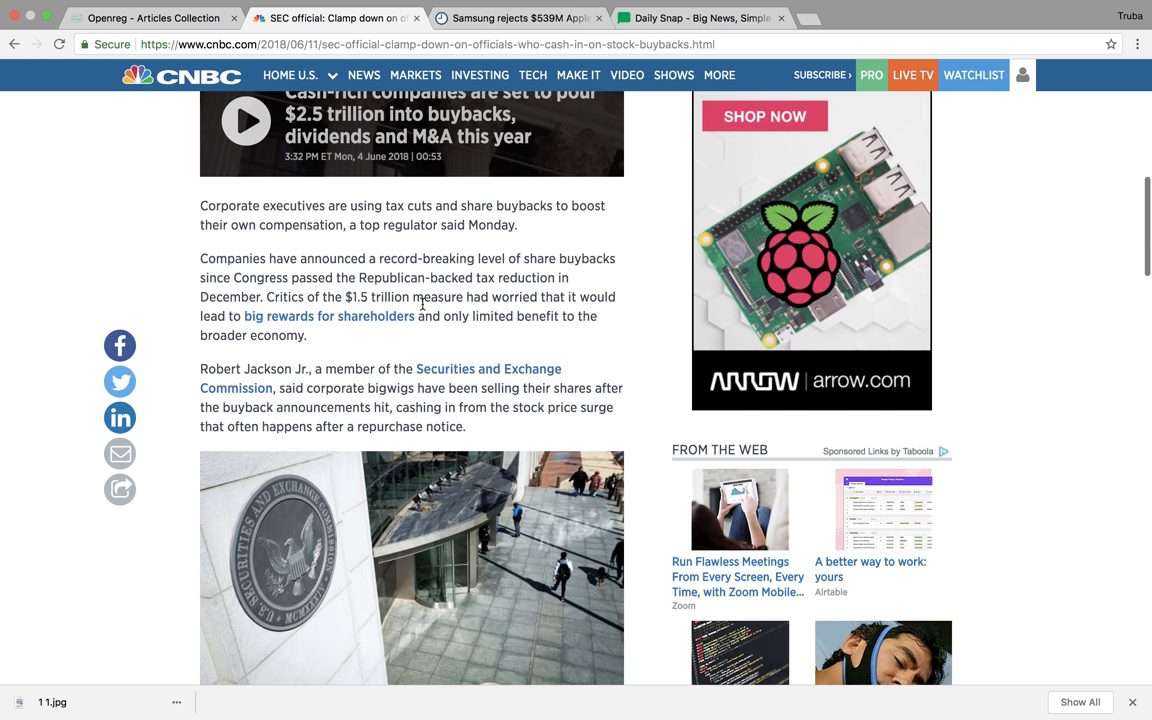
mouse_move(445, 221)
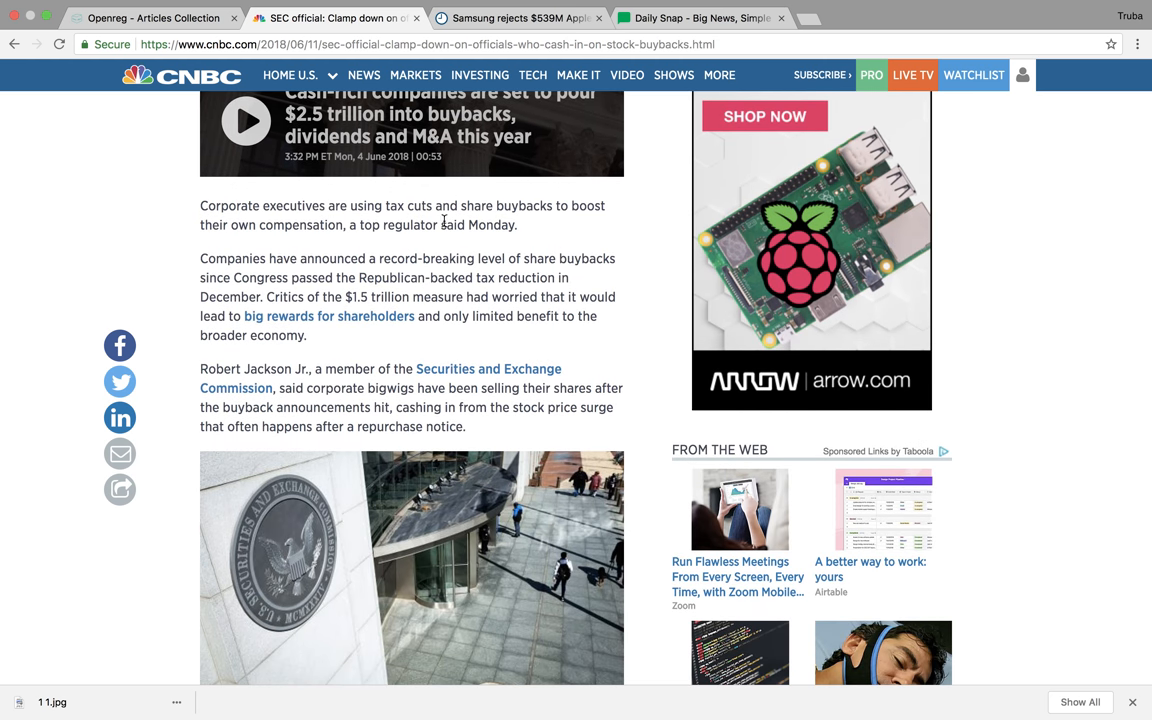
left_click_drag(377, 205, 467, 224)
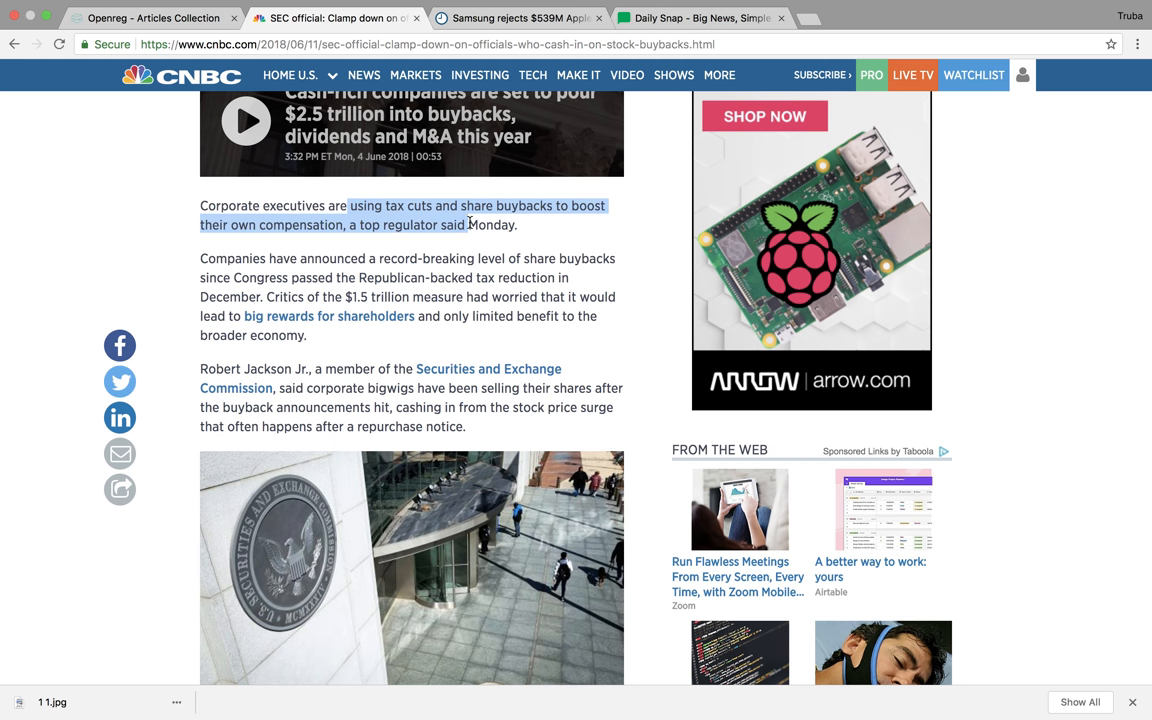
left_click(545, 227)
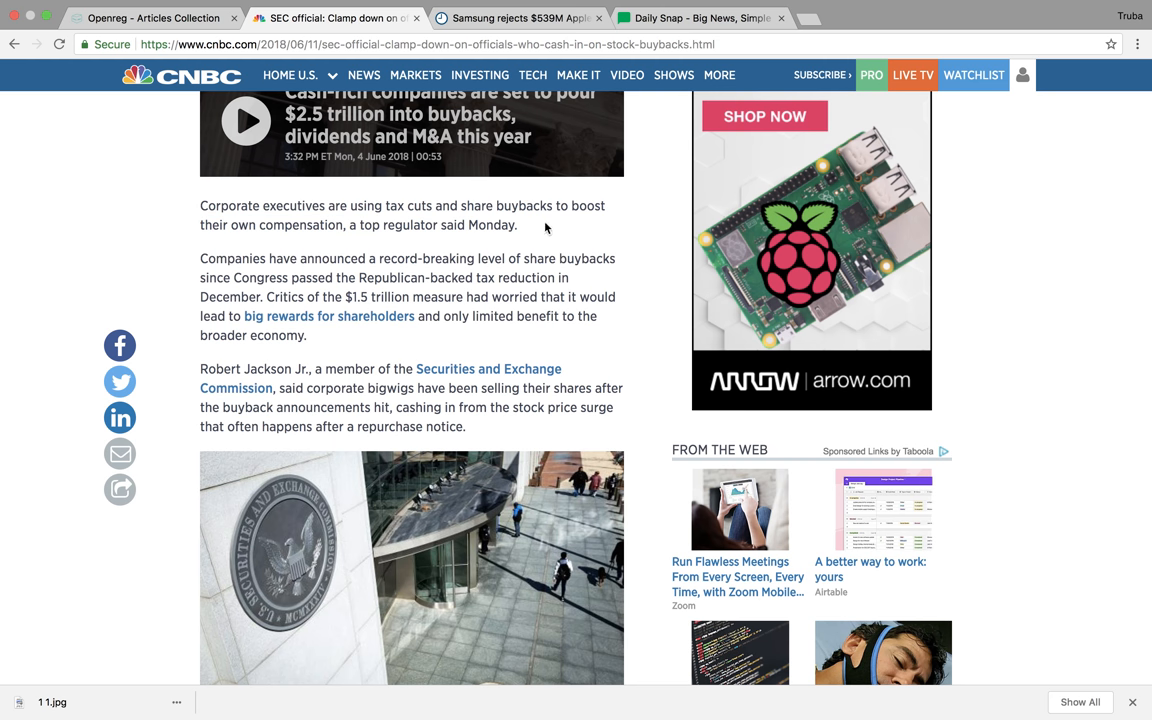
mouse_move(442, 232)
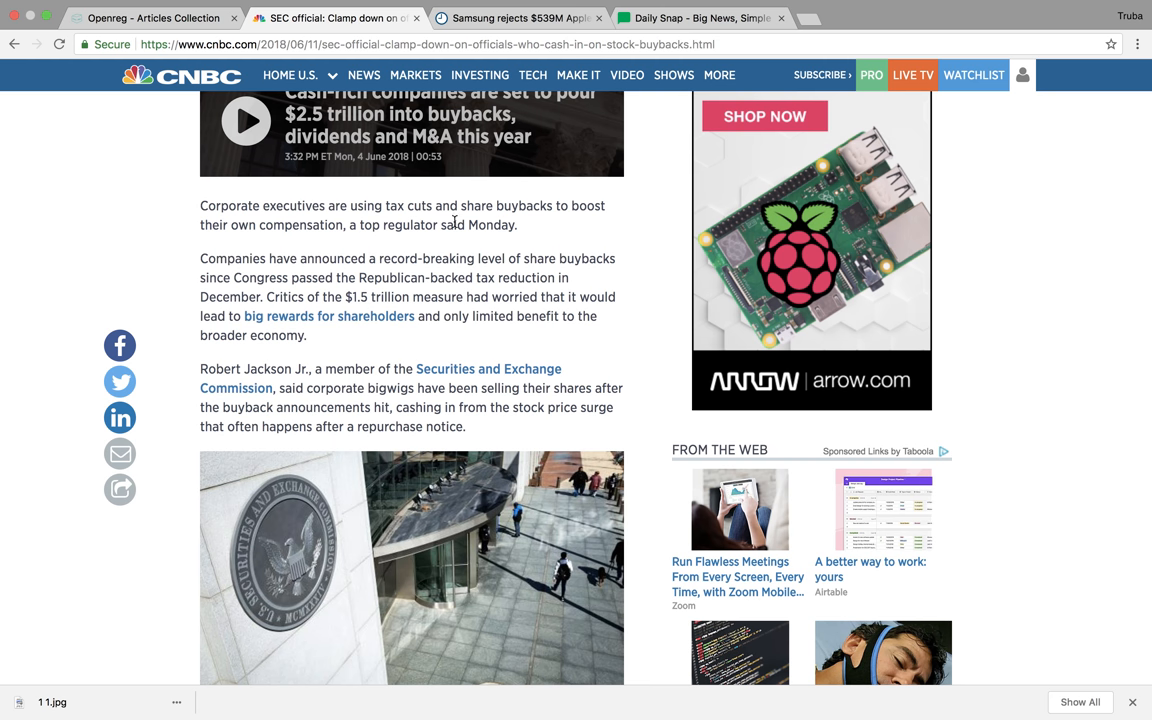
Step: Read the CNBC buyback article down to its closing quotes
scroll("down", 3)
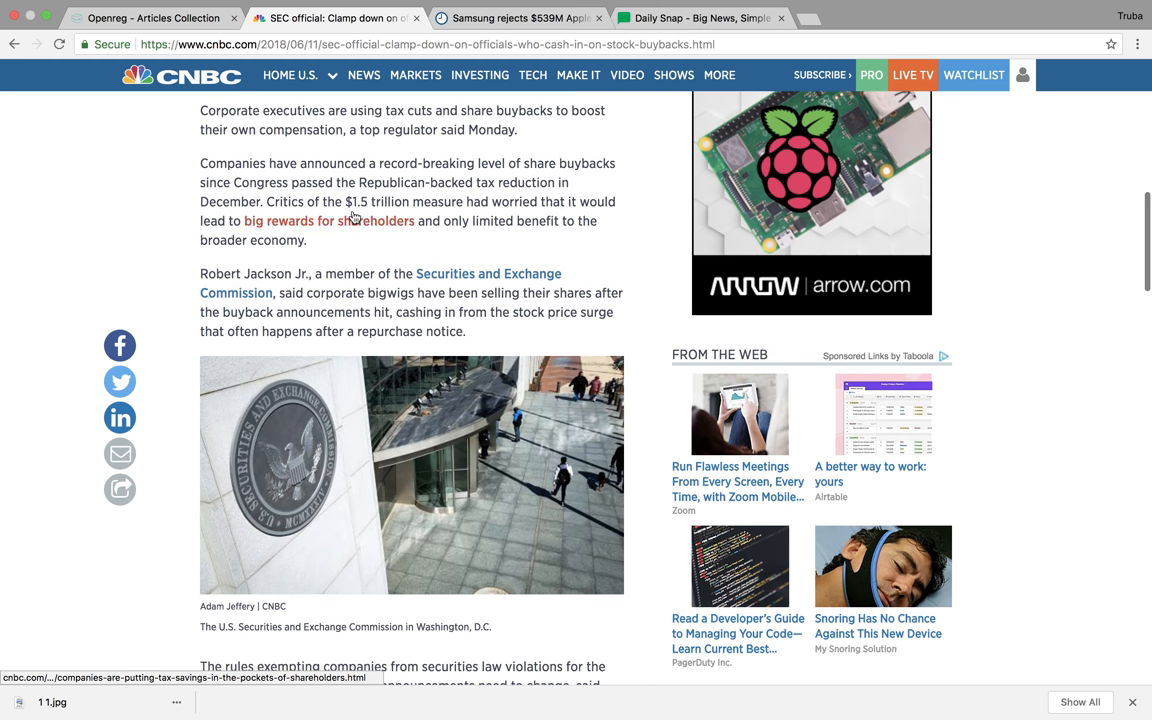
scroll("down", 3)
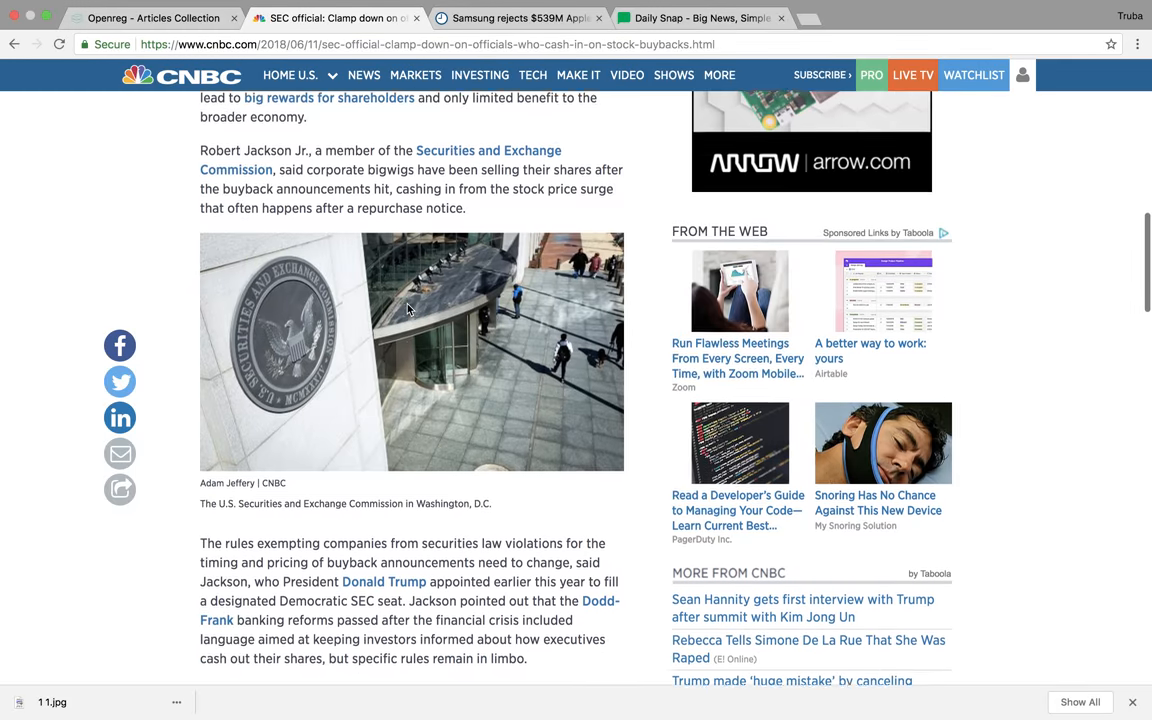
scroll("down", 3)
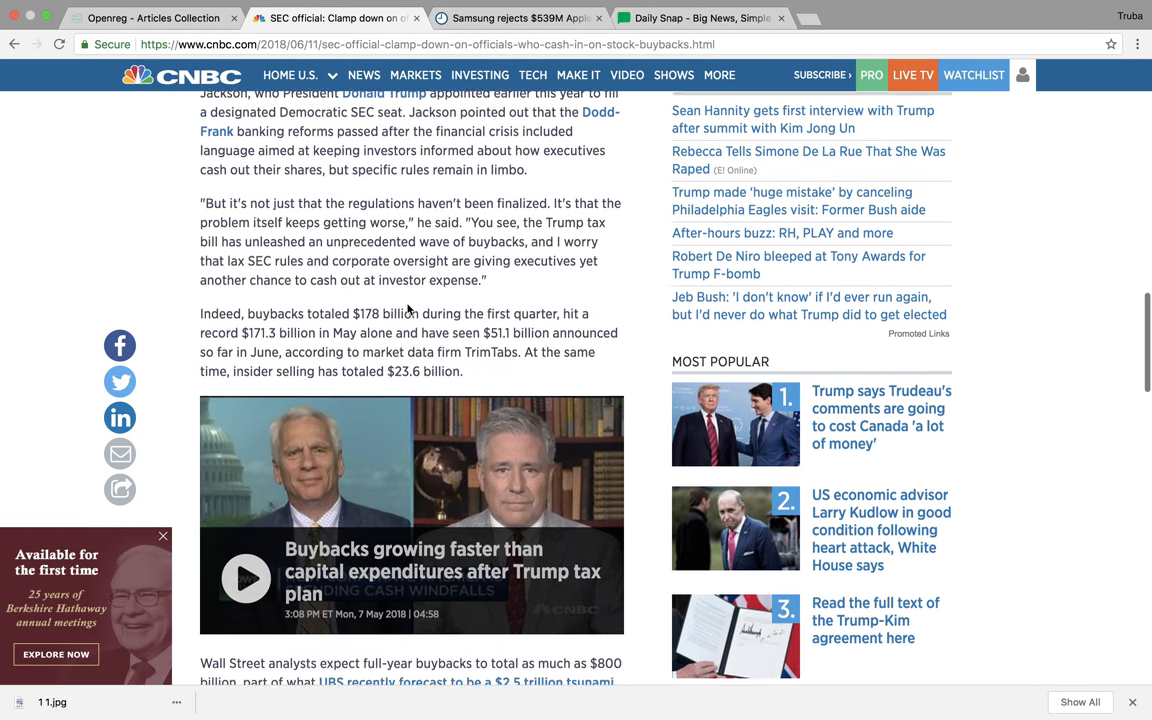
scroll("down", 3)
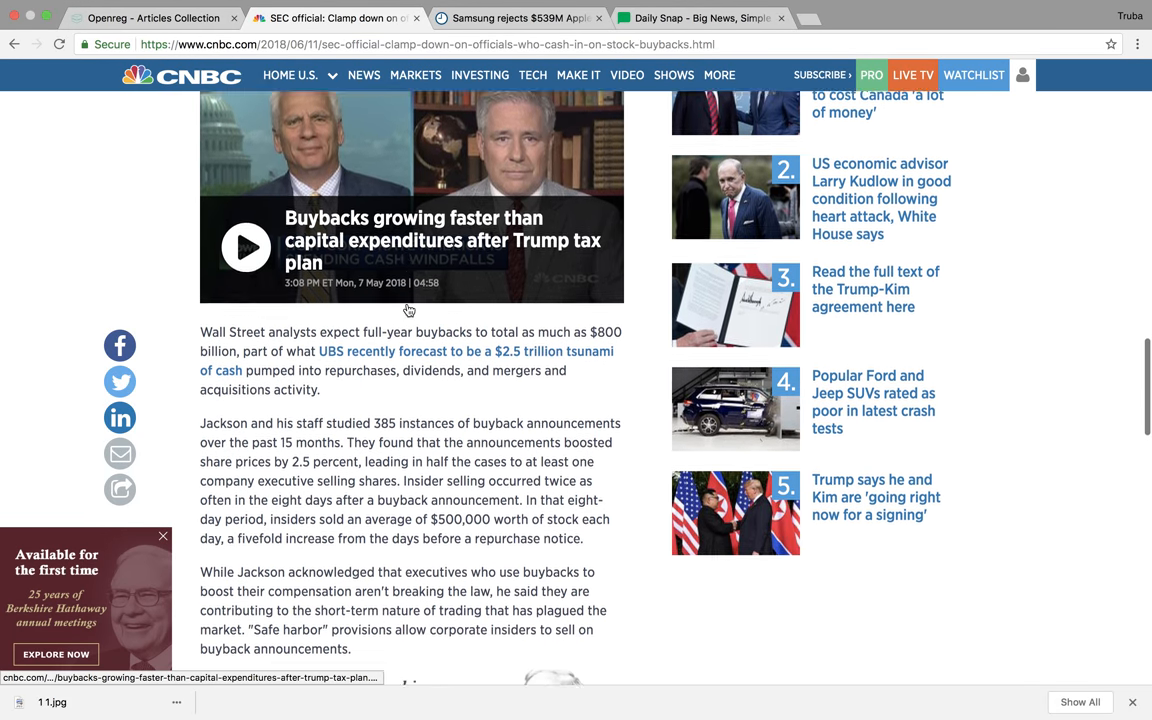
scroll("down", 3)
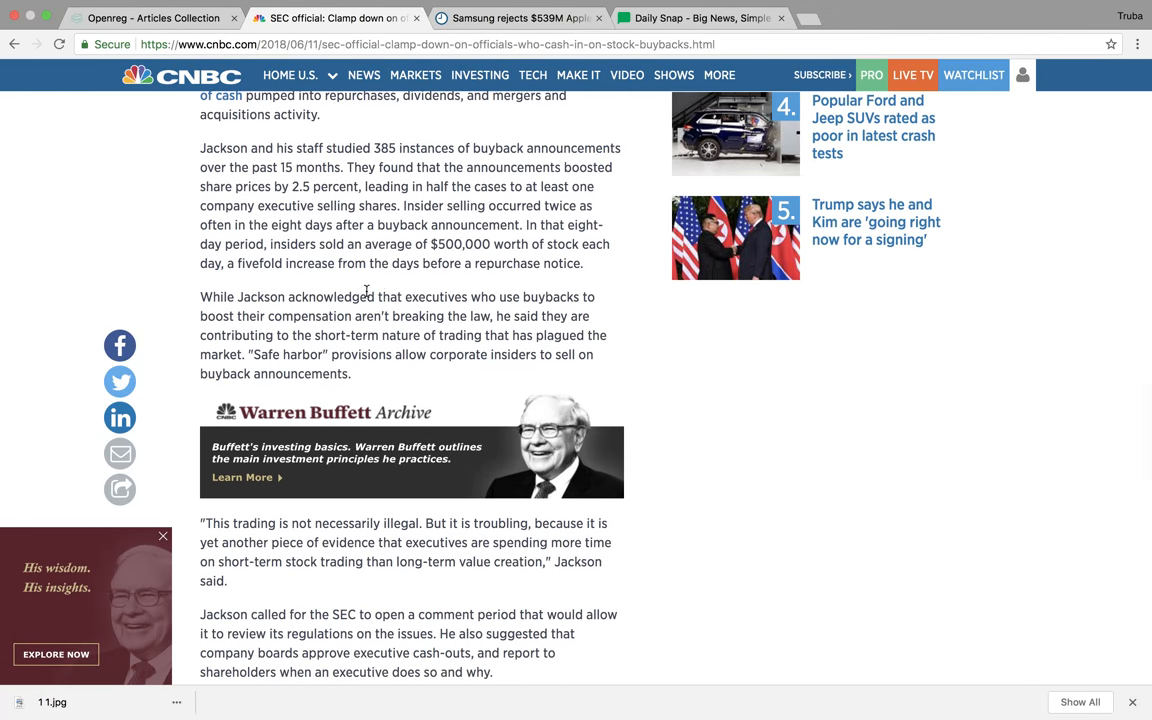
scroll("down", 3)
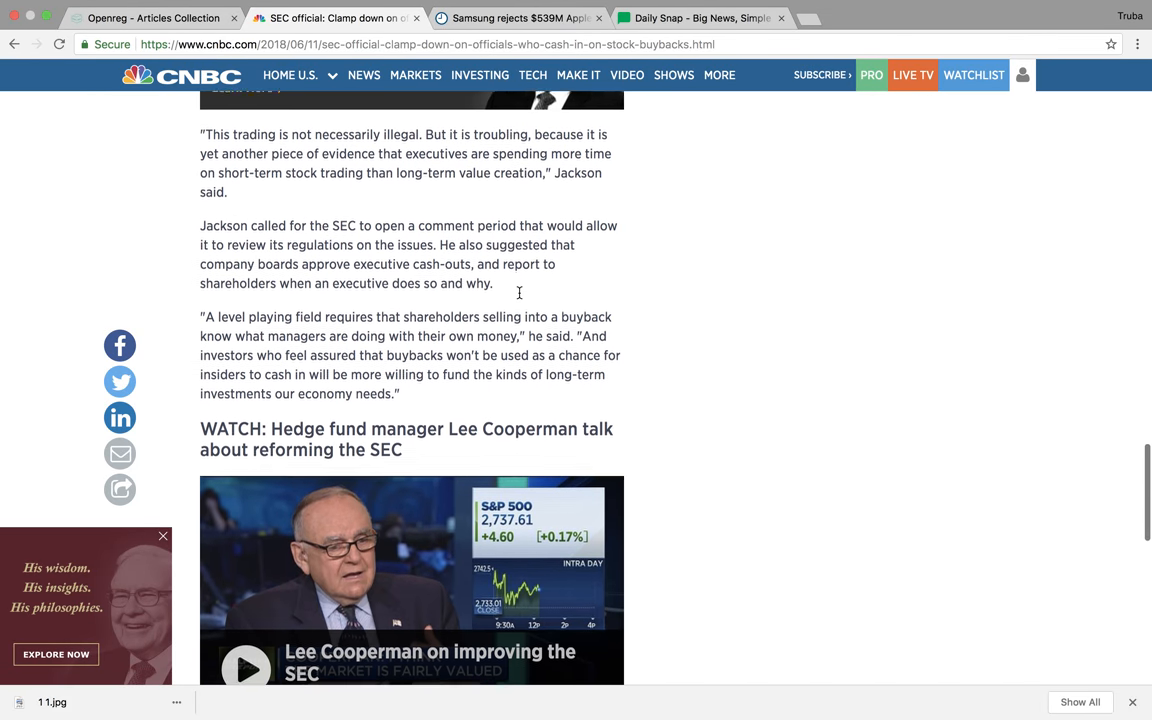
scroll("up", 3)
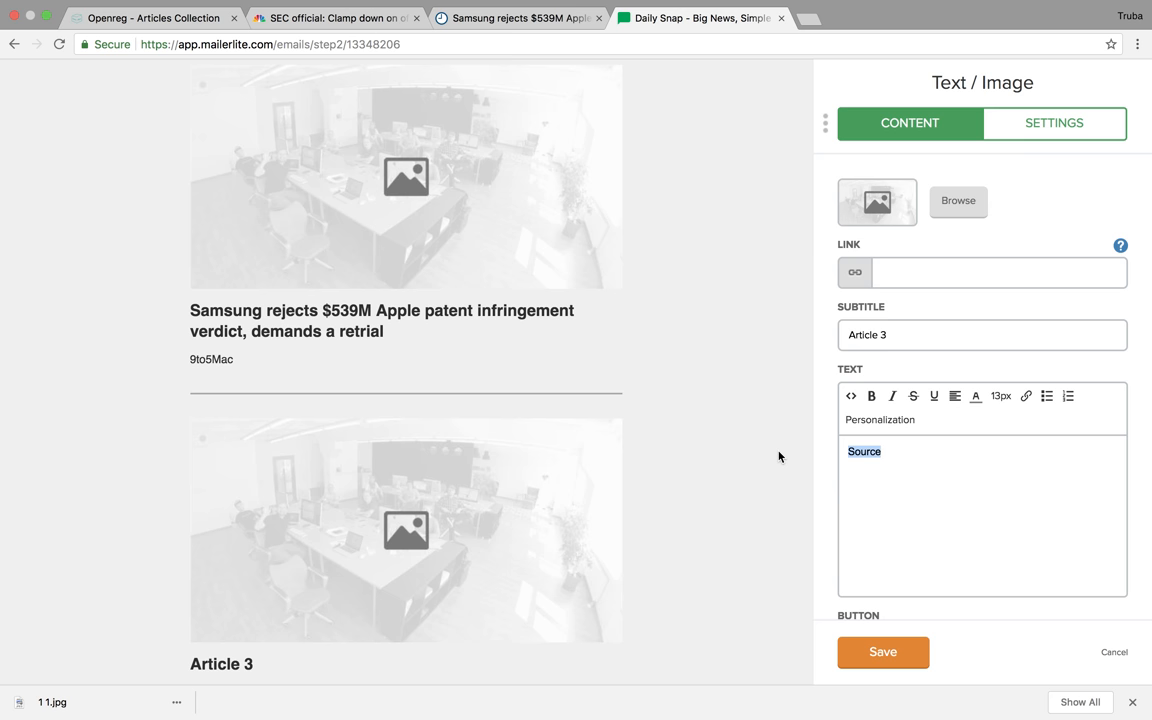
Step: Fill the third article block with source CNBC, the CNBC story link and its buyback headline
type("CNC")
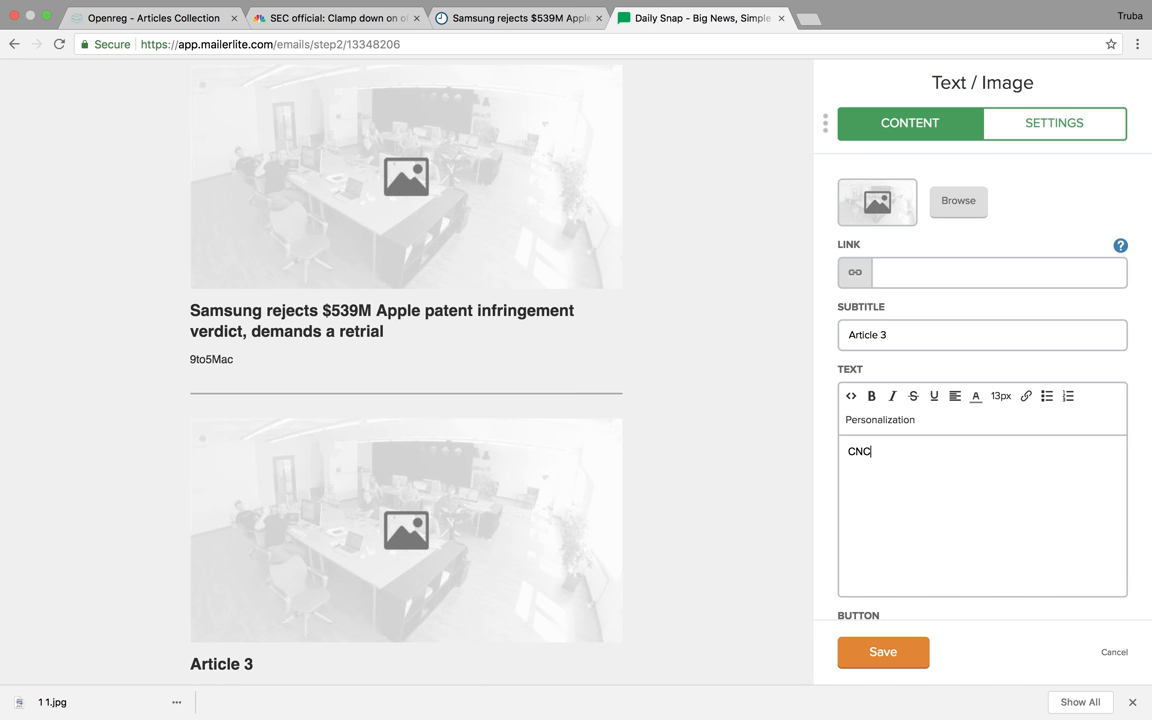
left_click(515, 18)
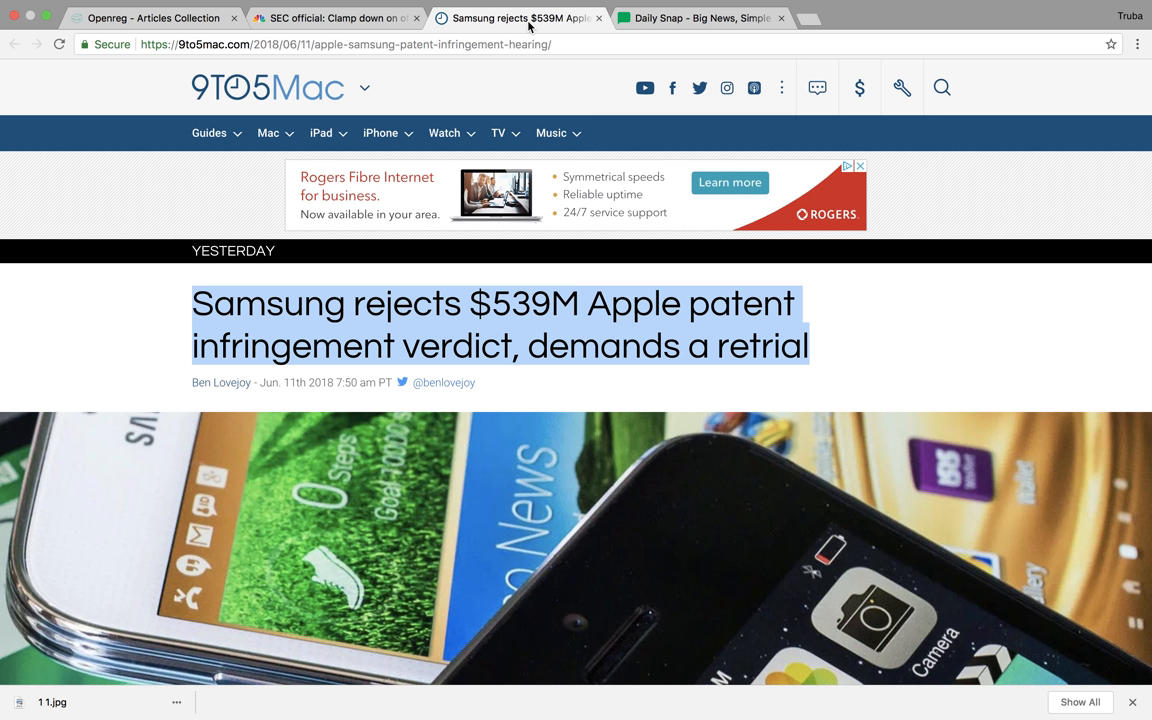
left_click(337, 18)
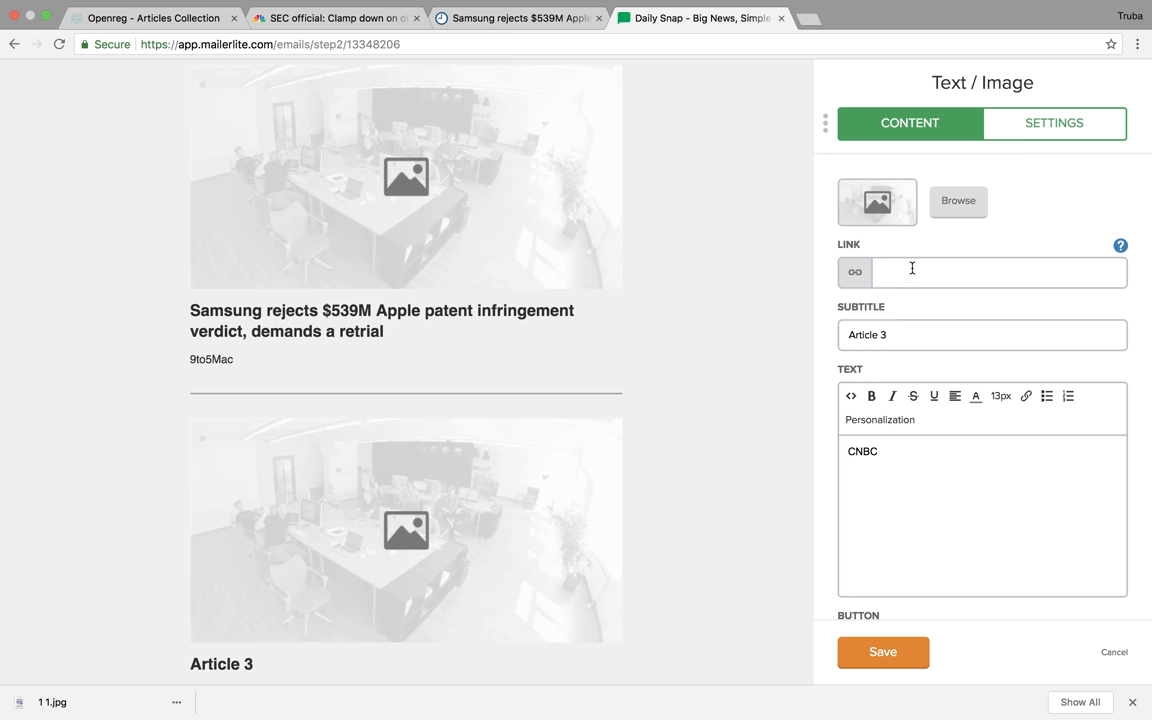
type("https://www.cnbc.com/2018/06/11/sec-official-clamp-down-on-officials-who-cash-in-on-stock-buybacks.html")
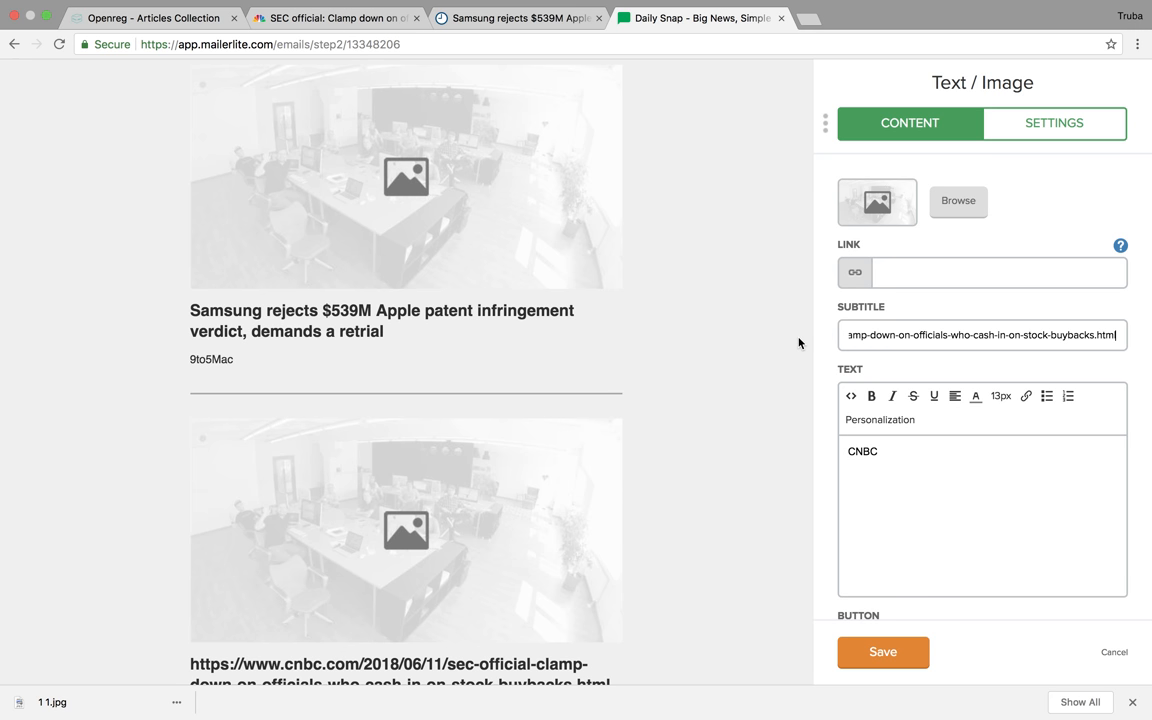
left_click(998, 272)
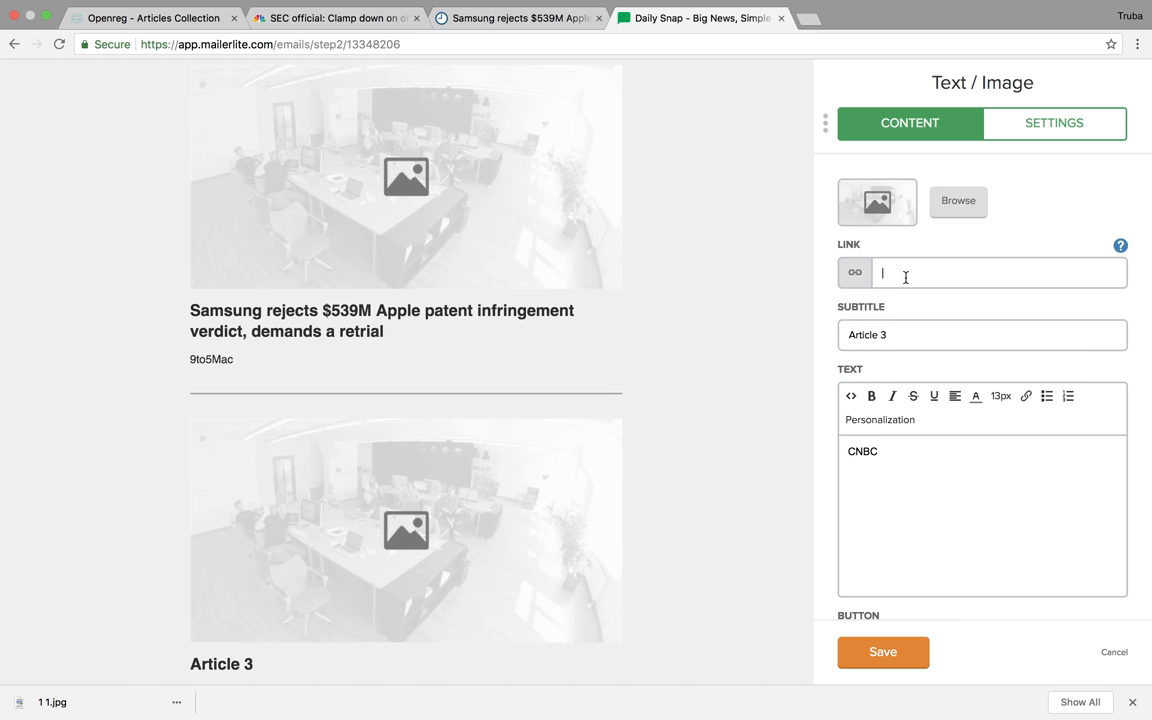
left_click(335, 18)
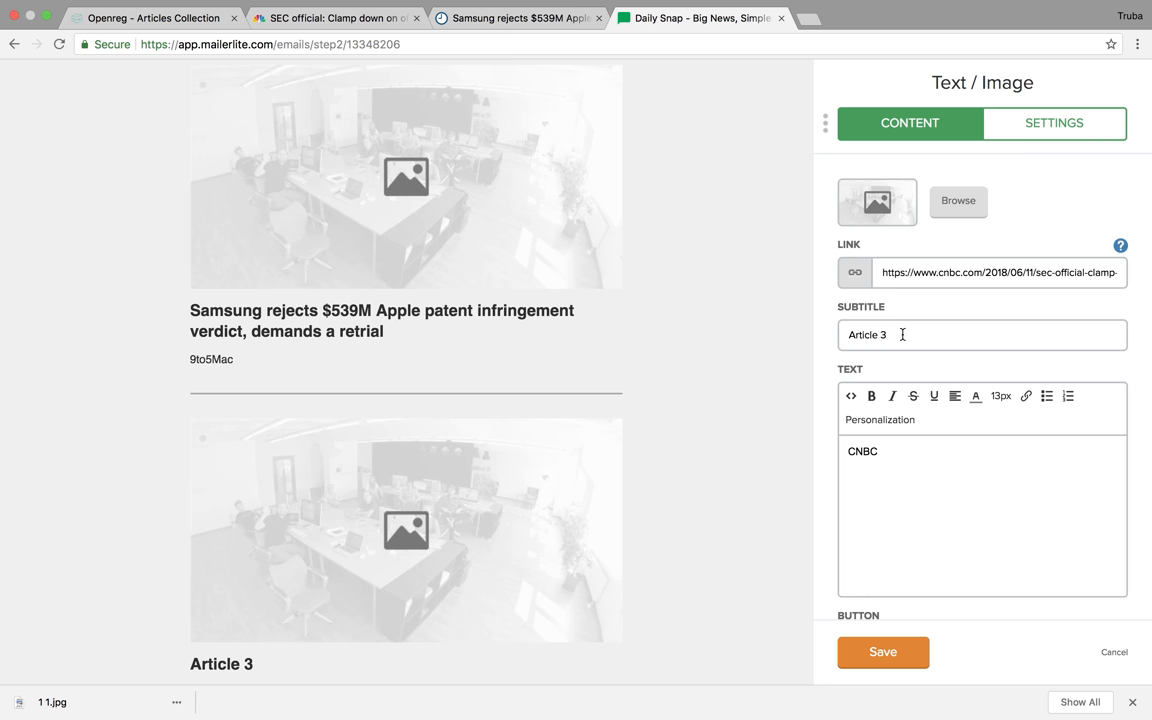
type("Corporate executives are using stock buybacks to pad their own compensation, according to the SEC")
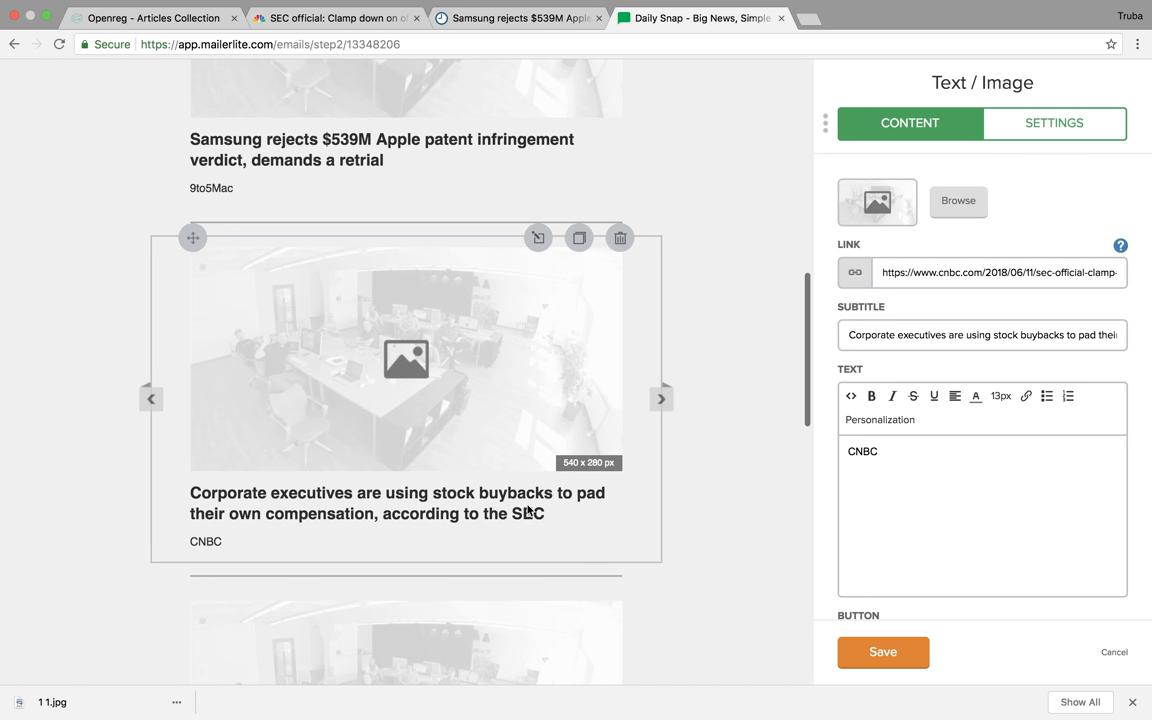
mouse_move(490, 523)
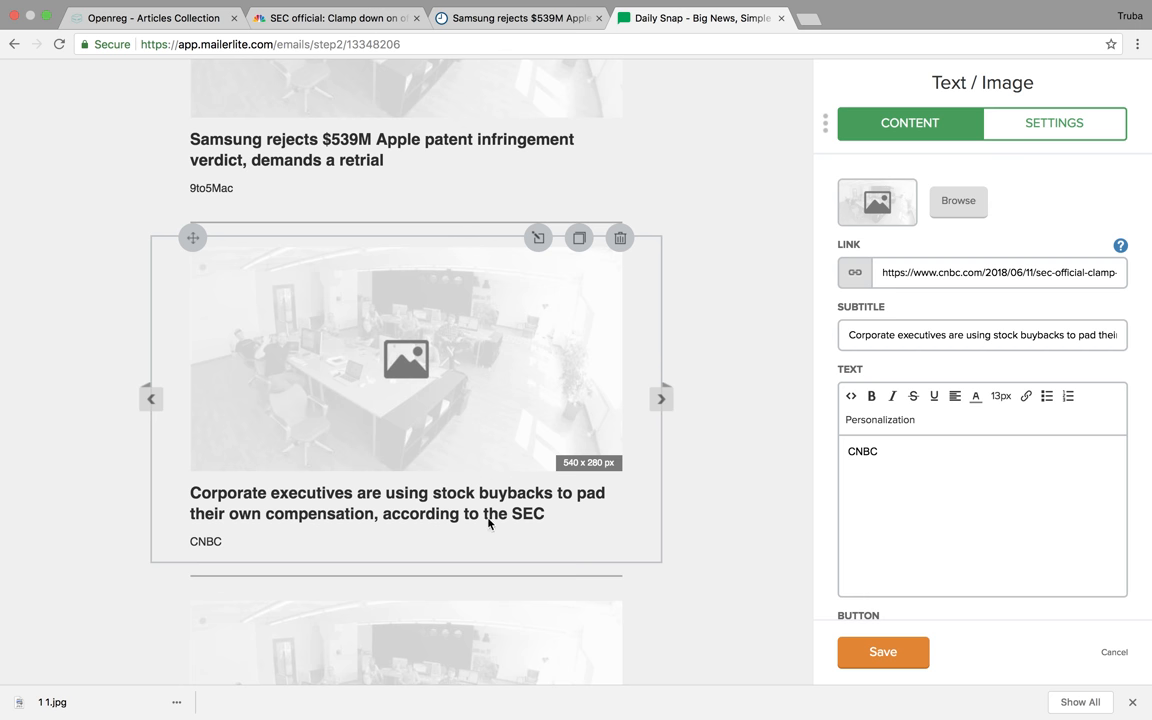
mouse_move(513, 521)
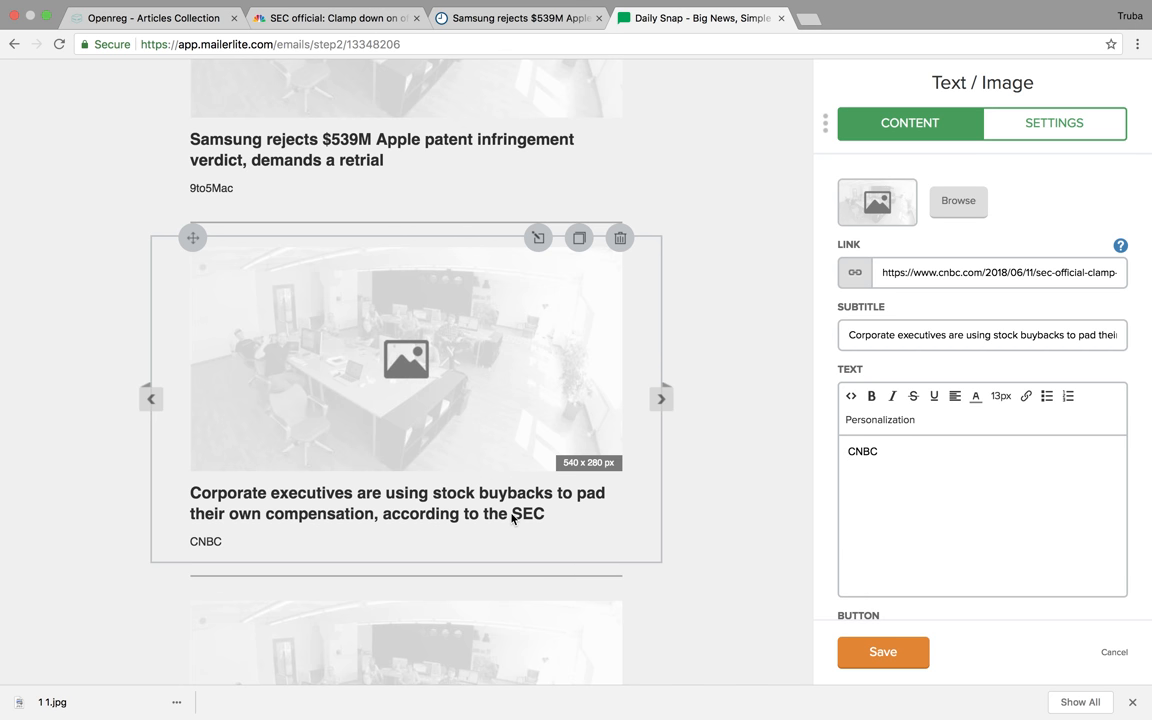
Step: Close the CNBC article and return to the Openreg articles collection
scroll("down", 3)
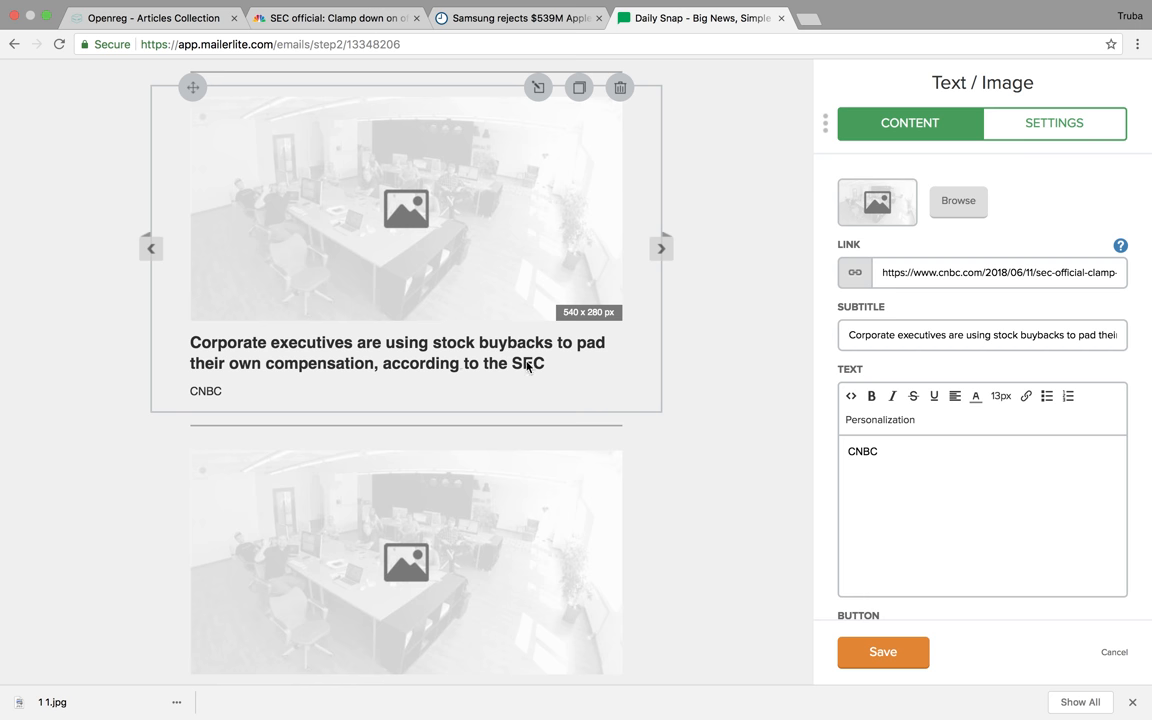
scroll("down", 3)
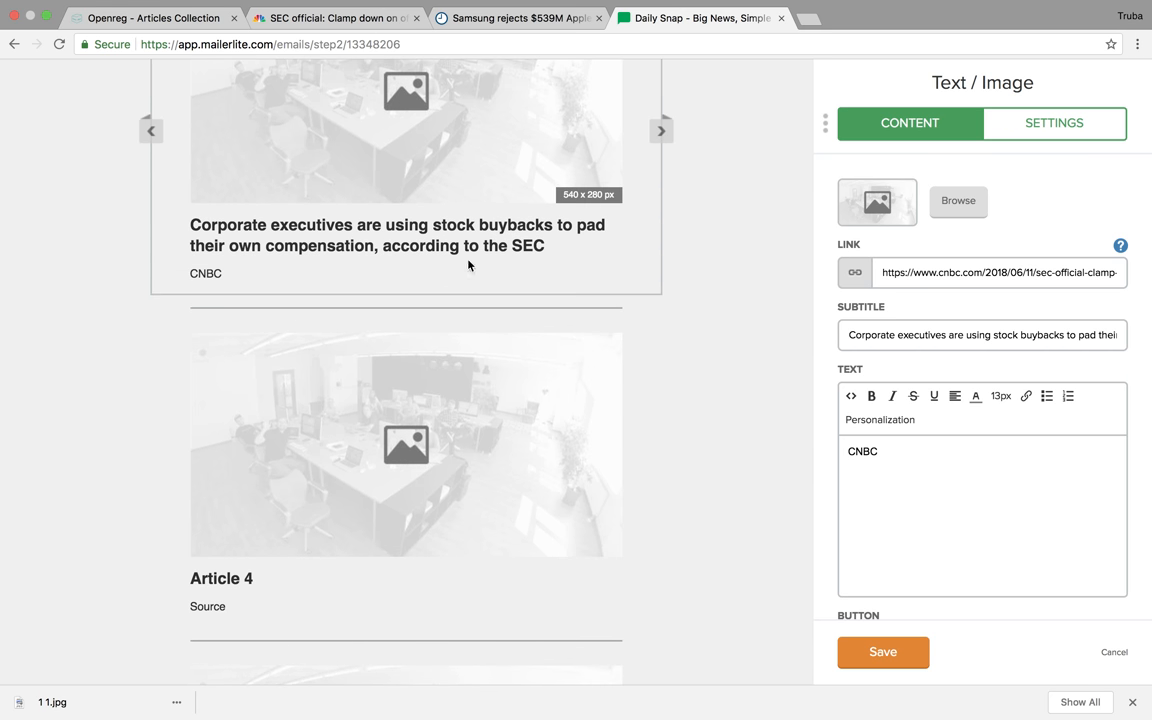
mouse_move(404, 282)
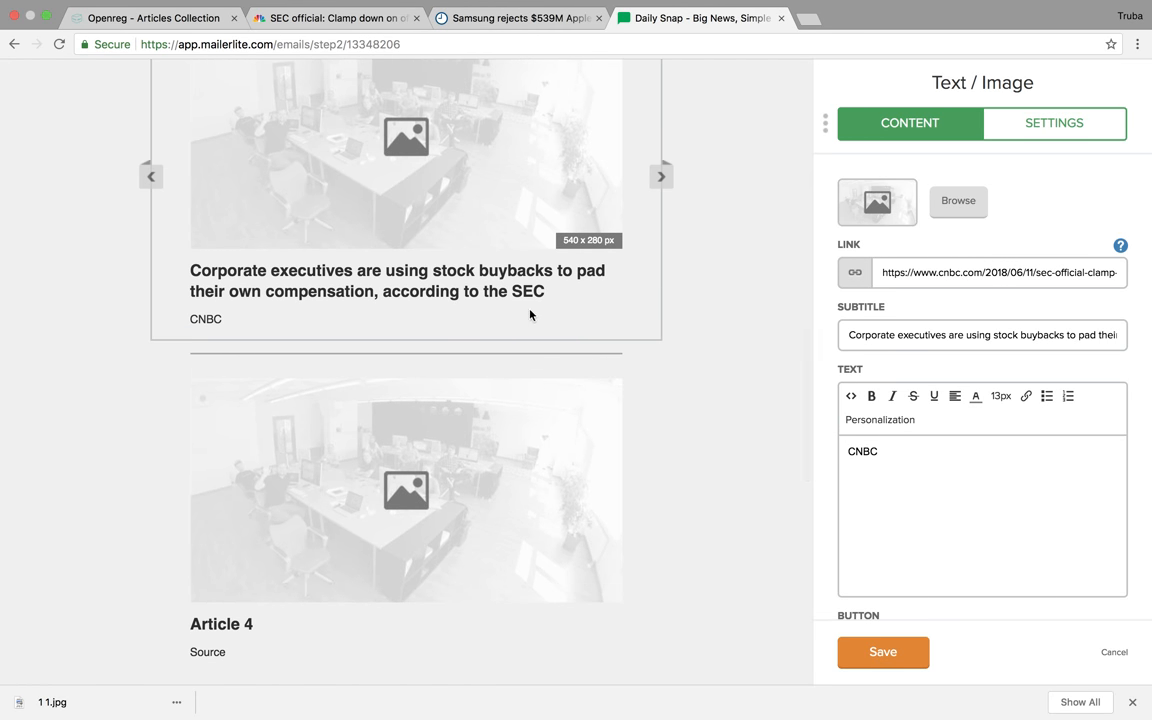
scroll("down", 3)
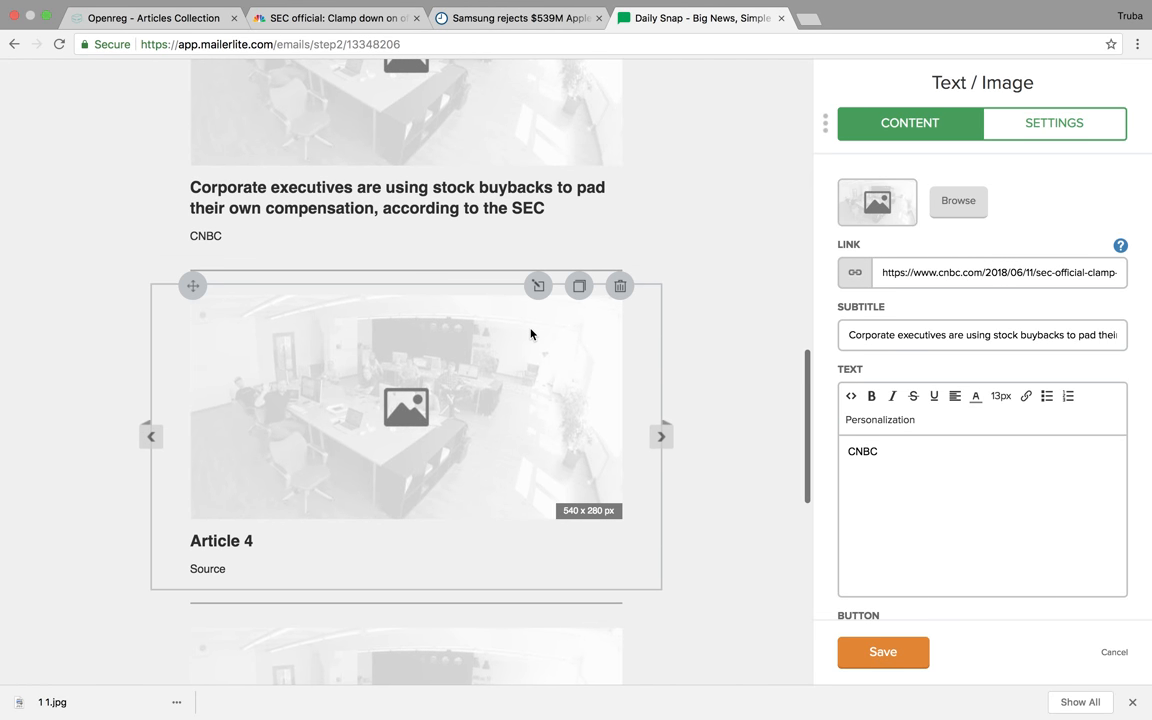
scroll("down", 3)
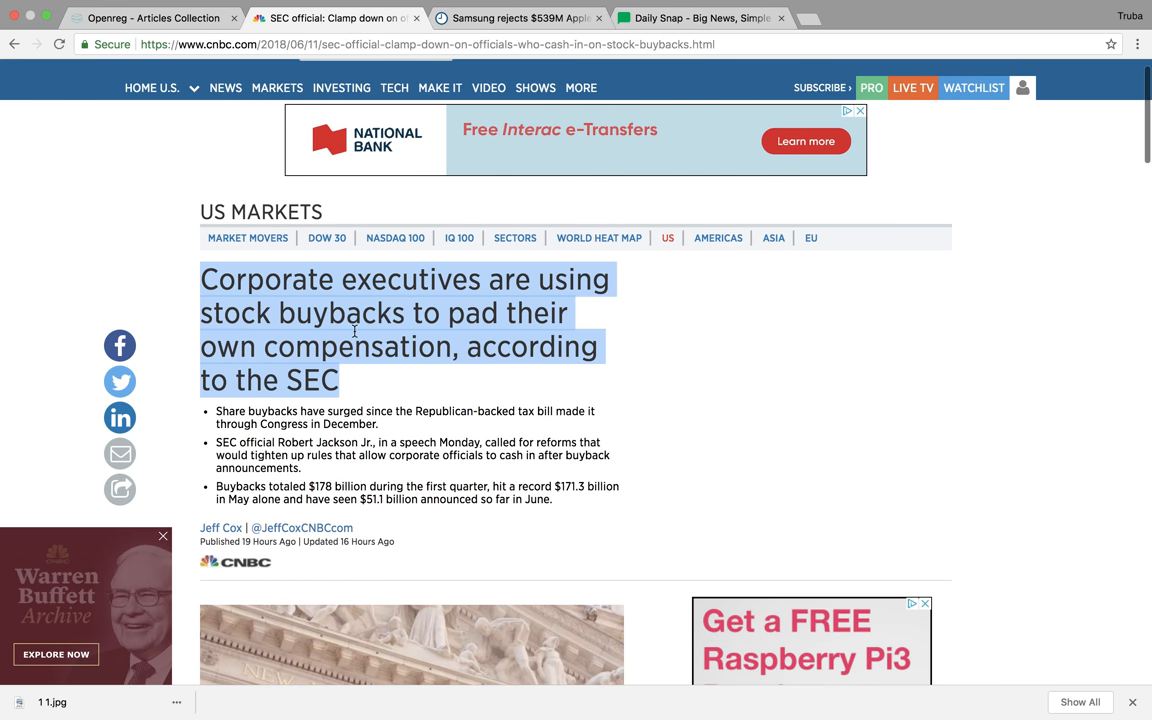
left_click(335, 18)
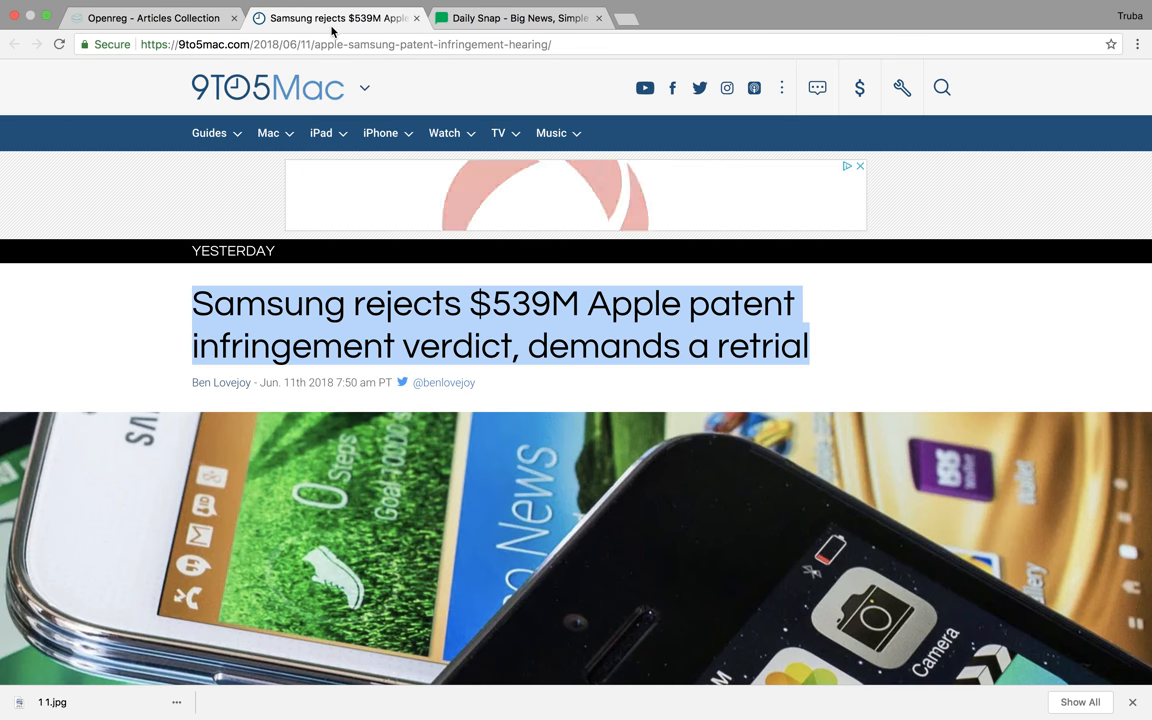
left_click(150, 17)
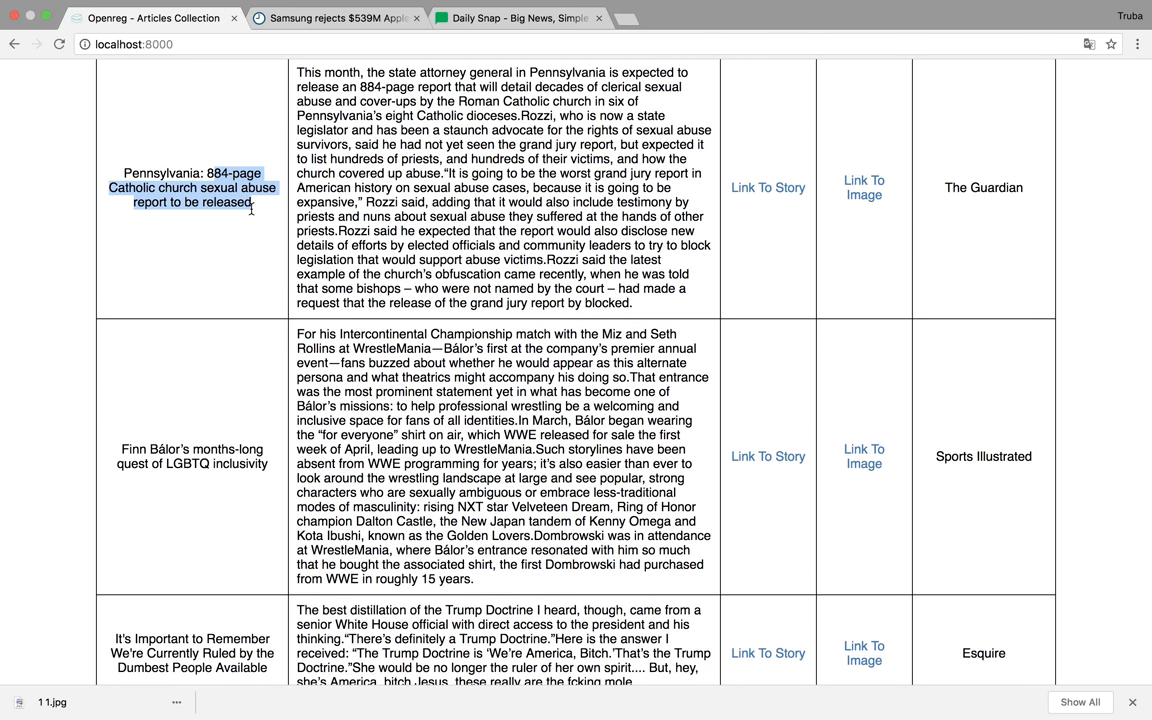
Step: Read the Pennsylvania abuse story's Rozzi passages, then open its Guardian link in a new tab
scroll("down", 3)
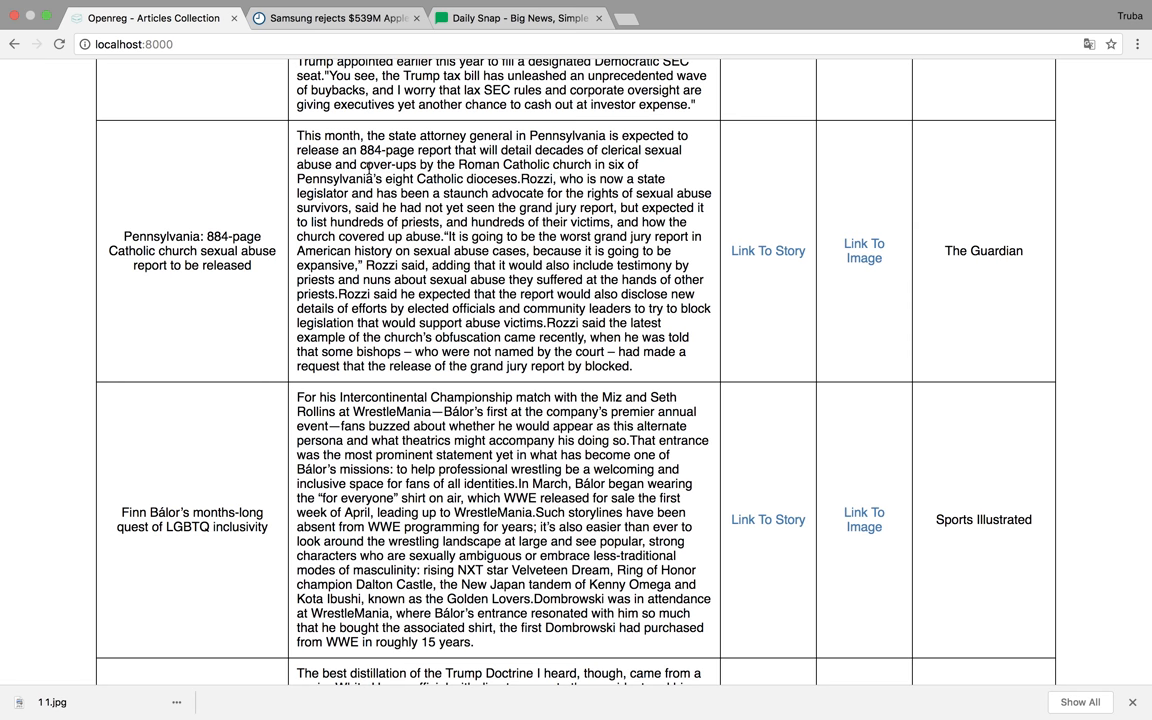
left_click_drag(359, 164, 510, 179)
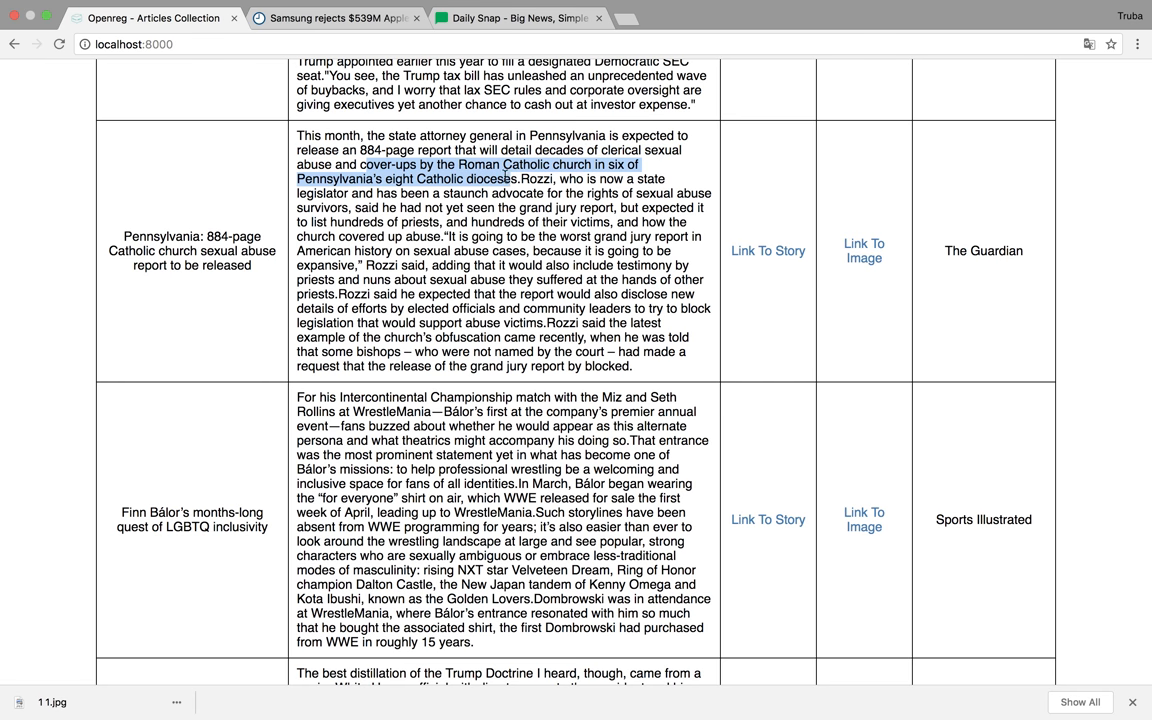
left_click(551, 183)
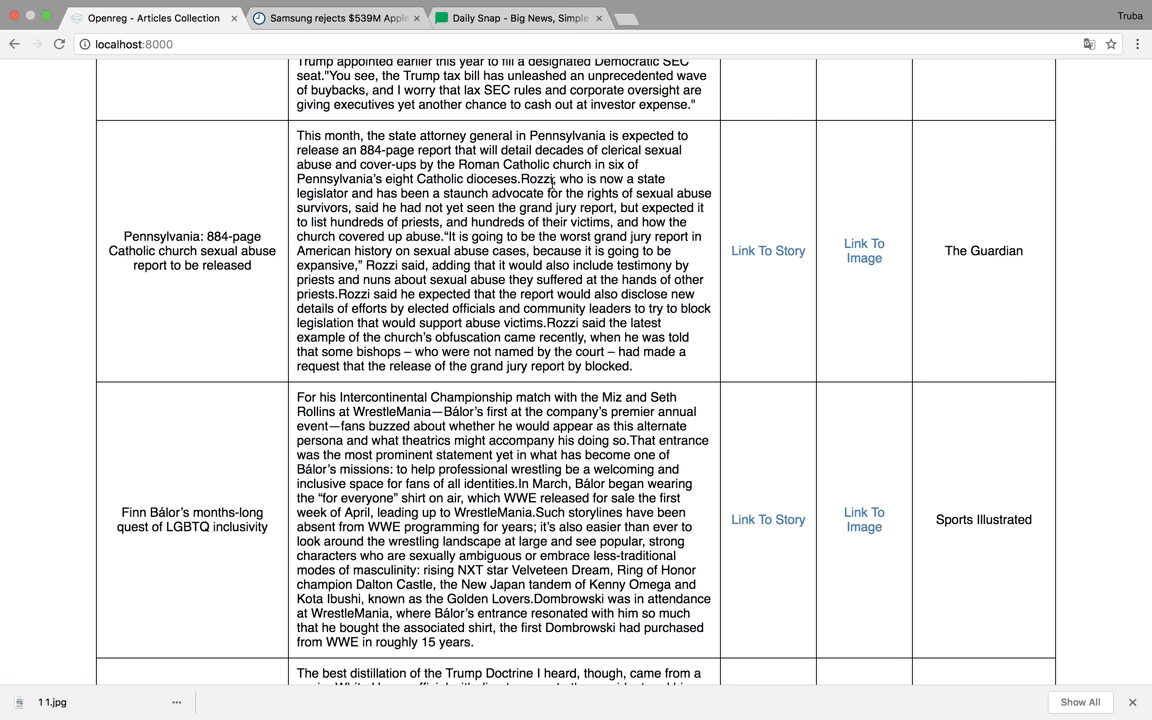
left_click_drag(548, 178, 478, 193)
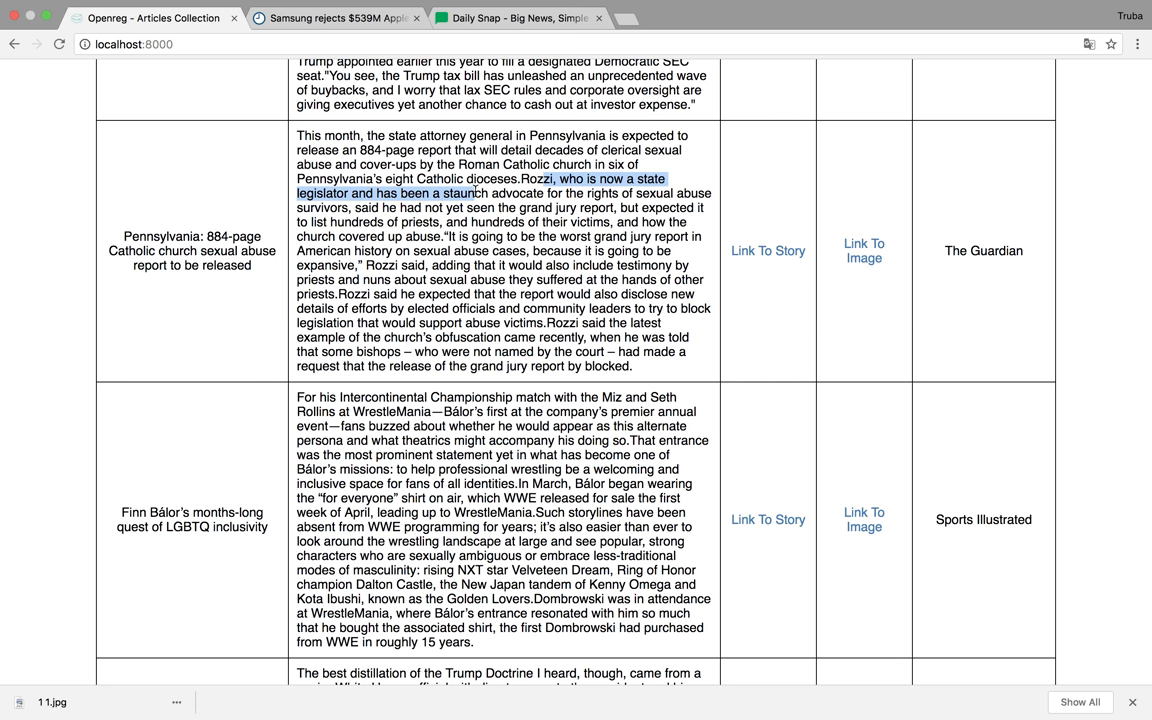
left_click_drag(478, 192, 592, 208)
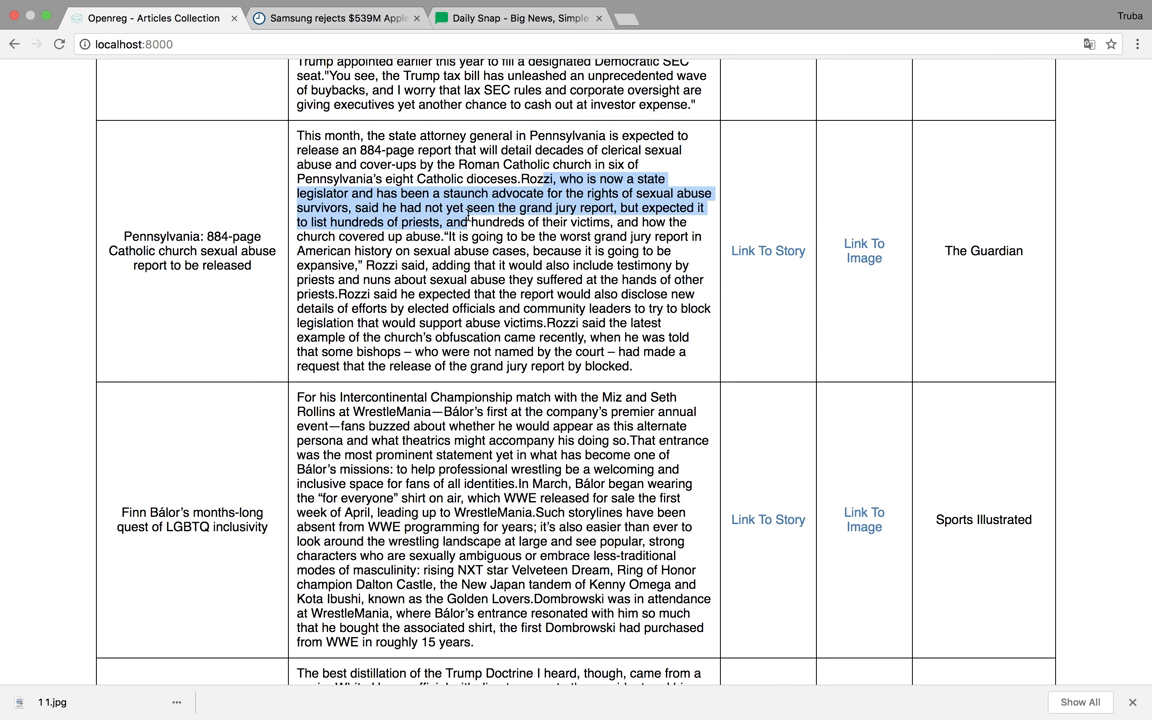
left_click_drag(467, 222, 475, 242)
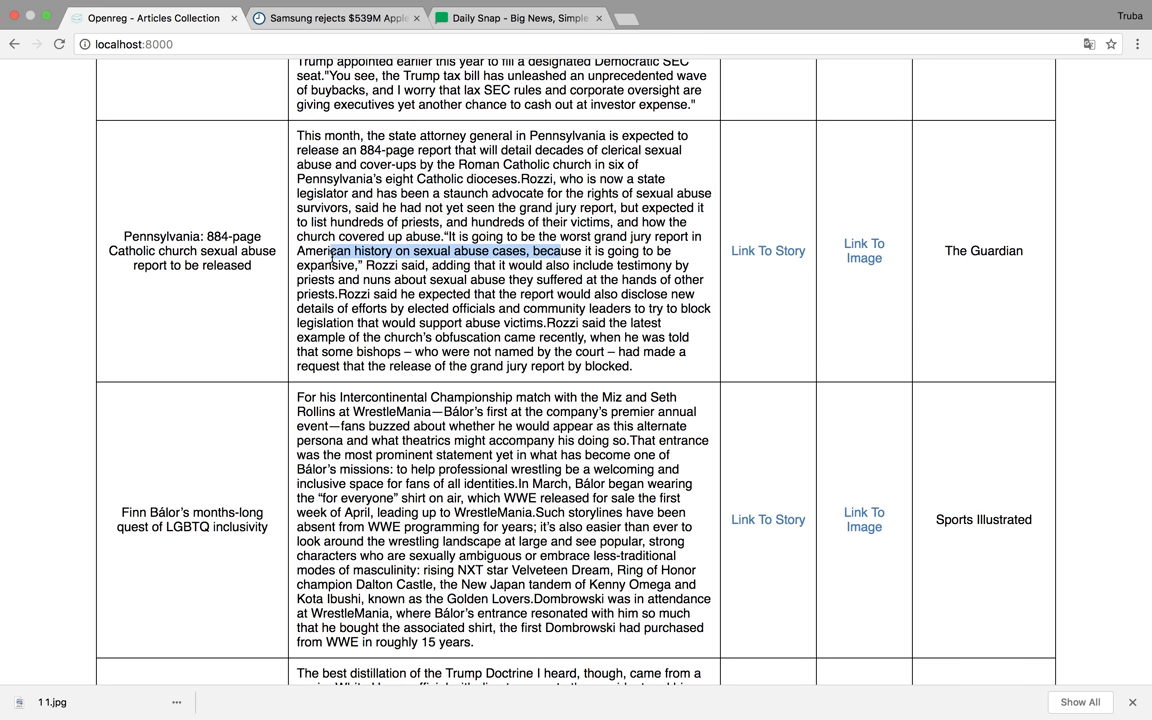
left_click(495, 296)
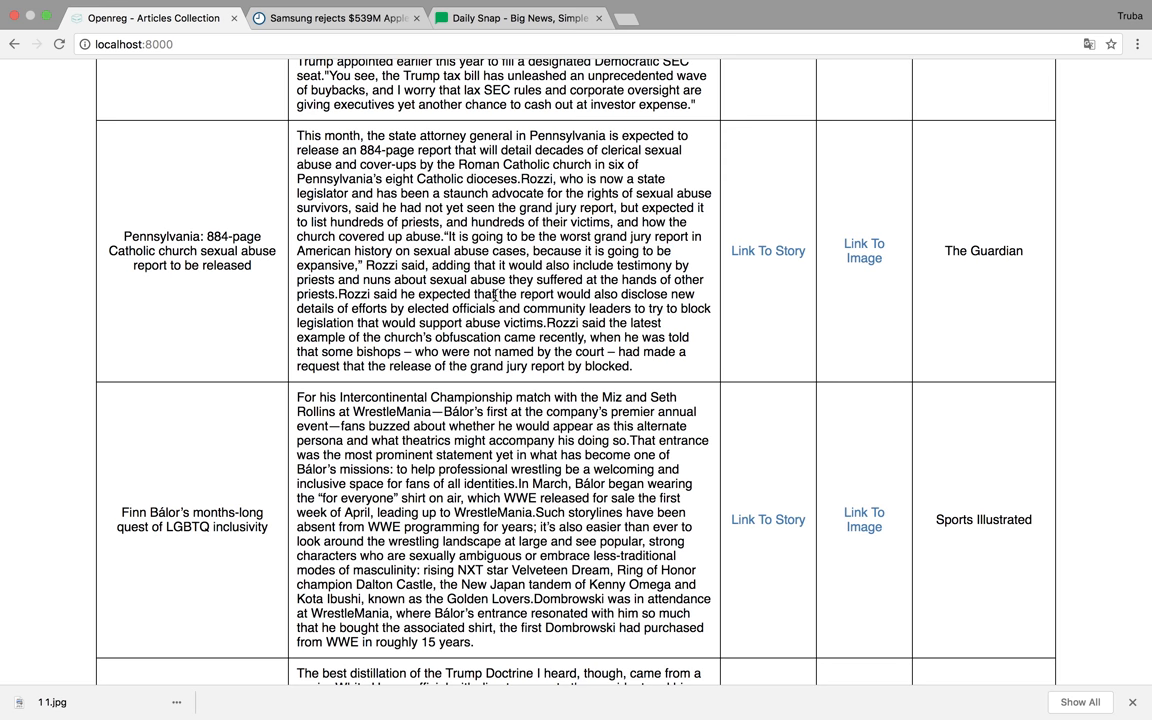
right_click(767, 250)
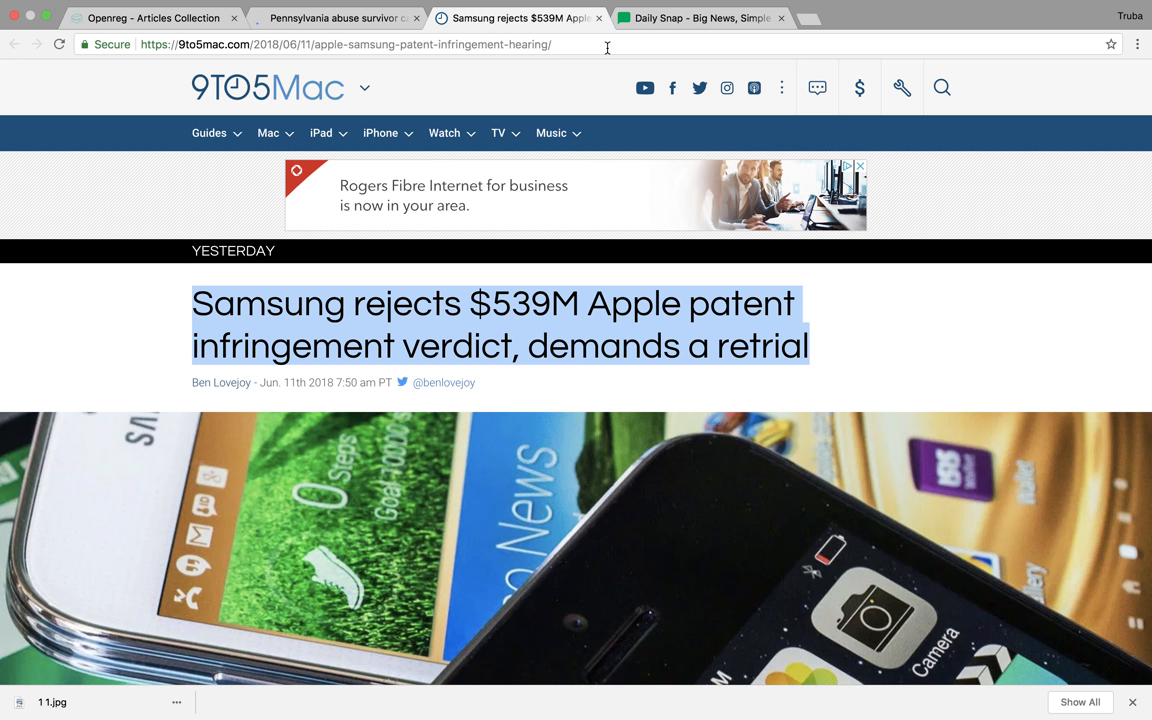
Step: Read the Guardian's Pennsylvania abuse-survivor article down to Rozzi's grand-jury quote
left_click(700, 18)
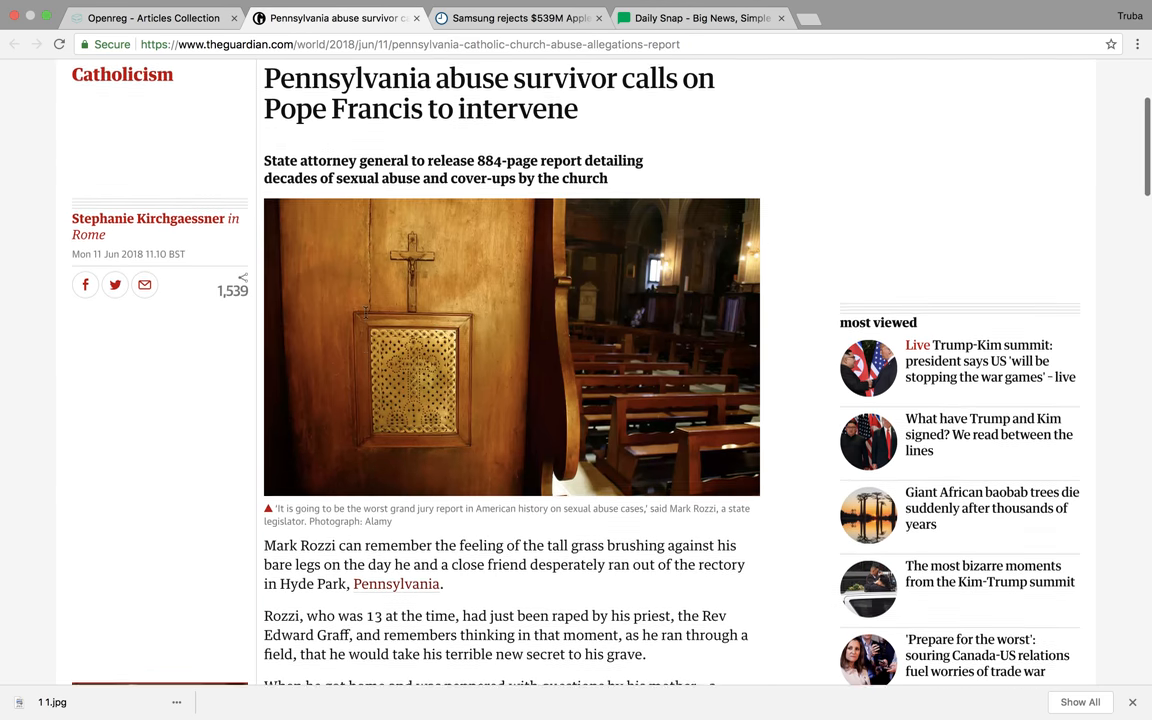
scroll("down", 3)
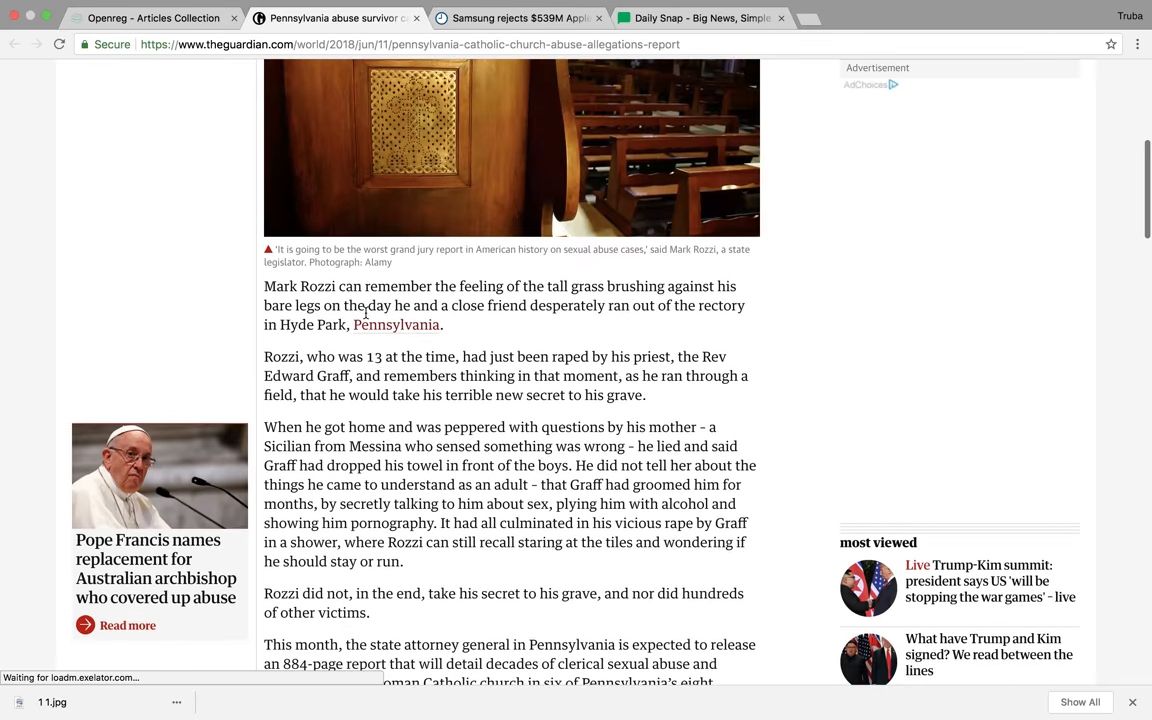
scroll("down", 3)
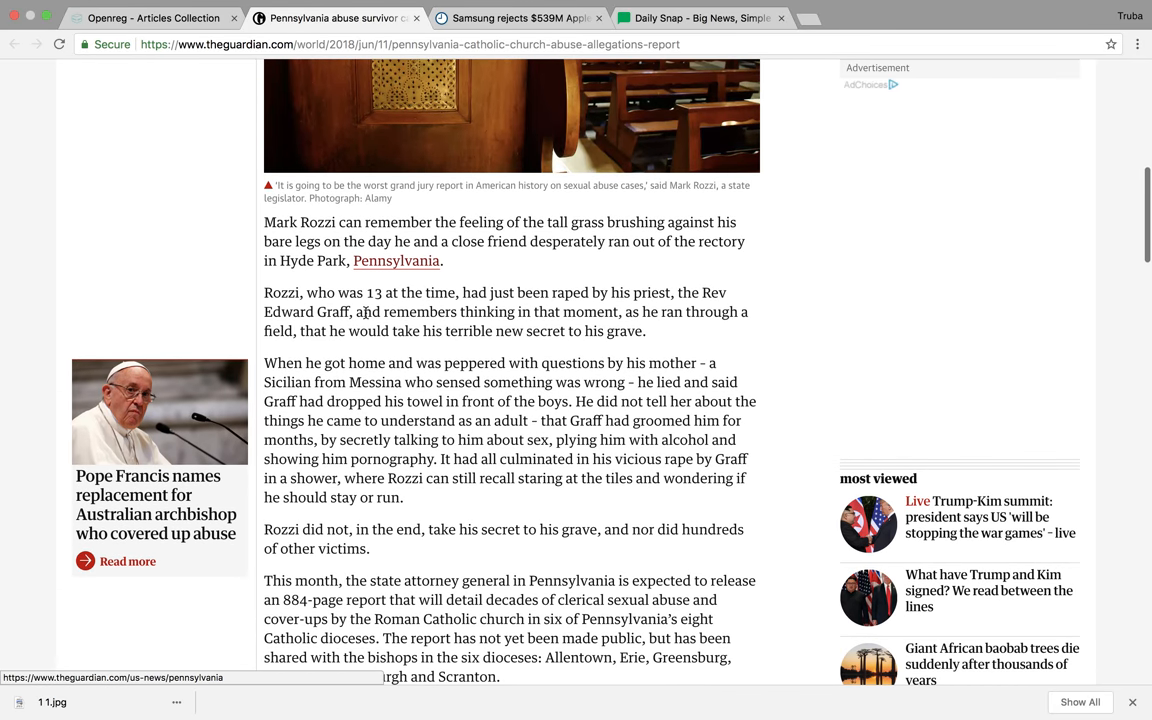
scroll("down", 3)
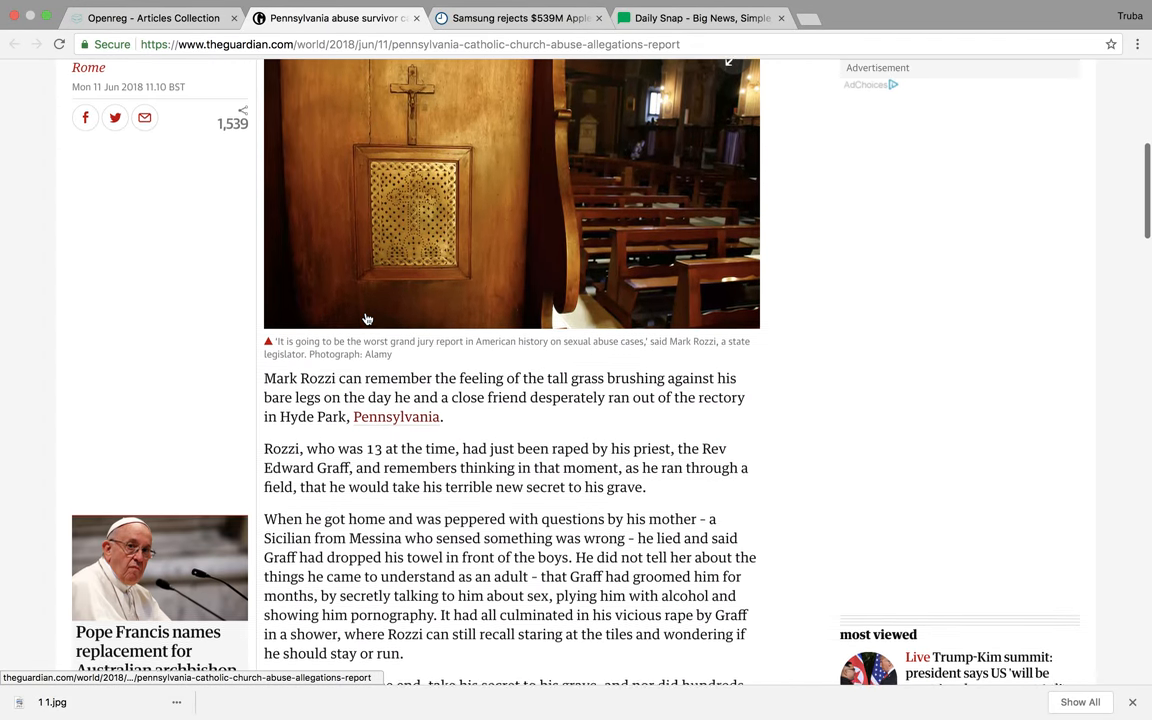
scroll("down", 3)
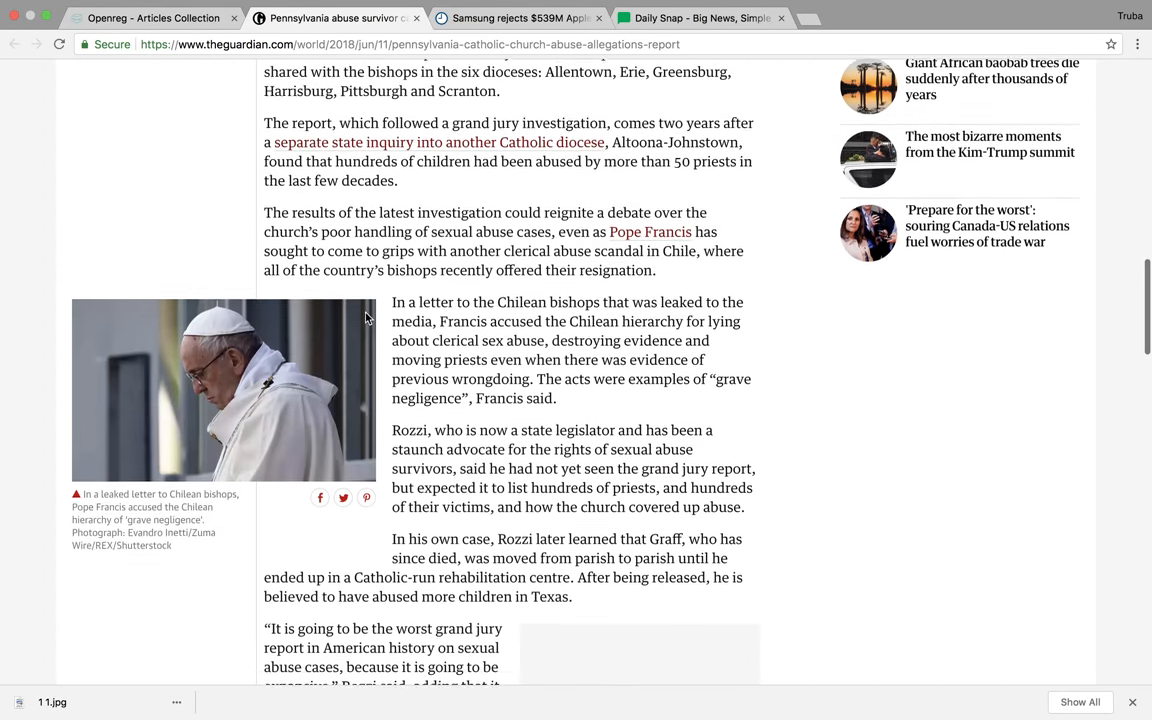
scroll("down", 3)
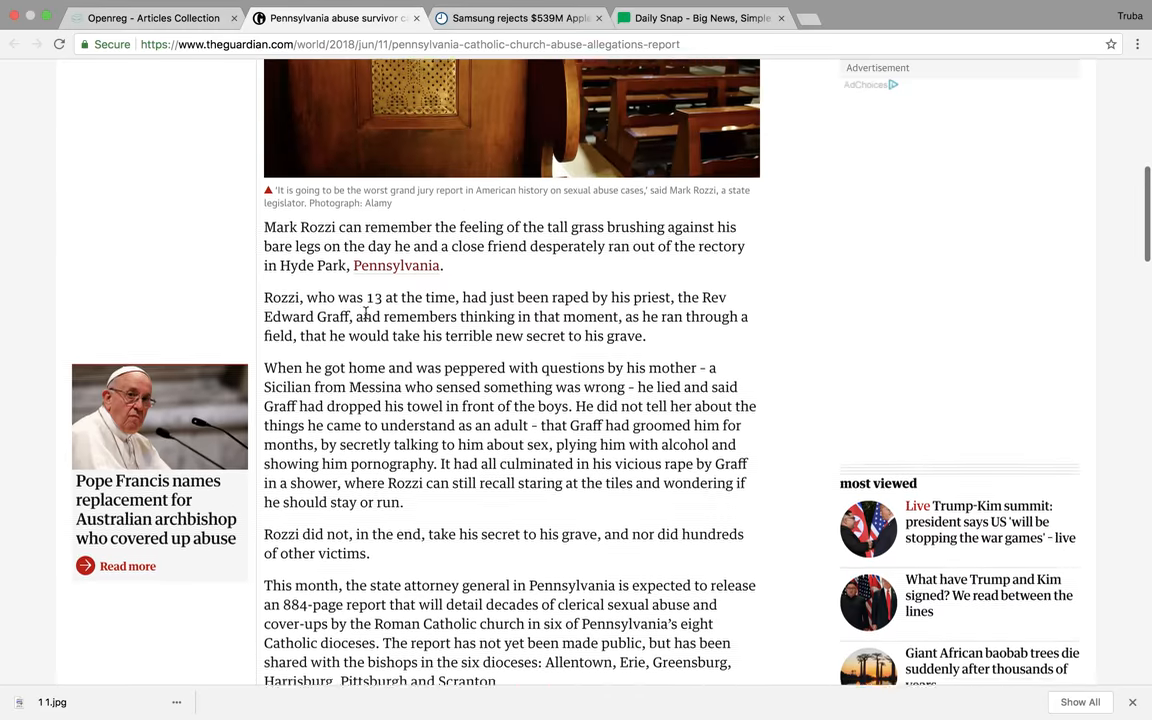
scroll("down", 3)
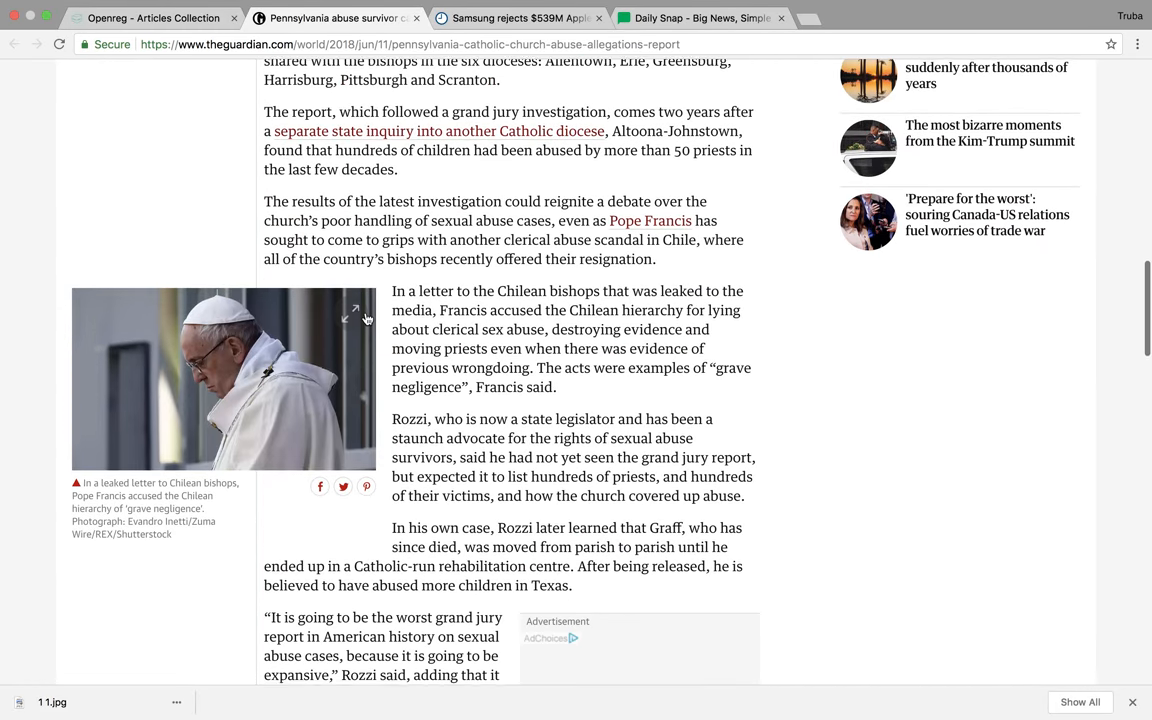
scroll("down", 3)
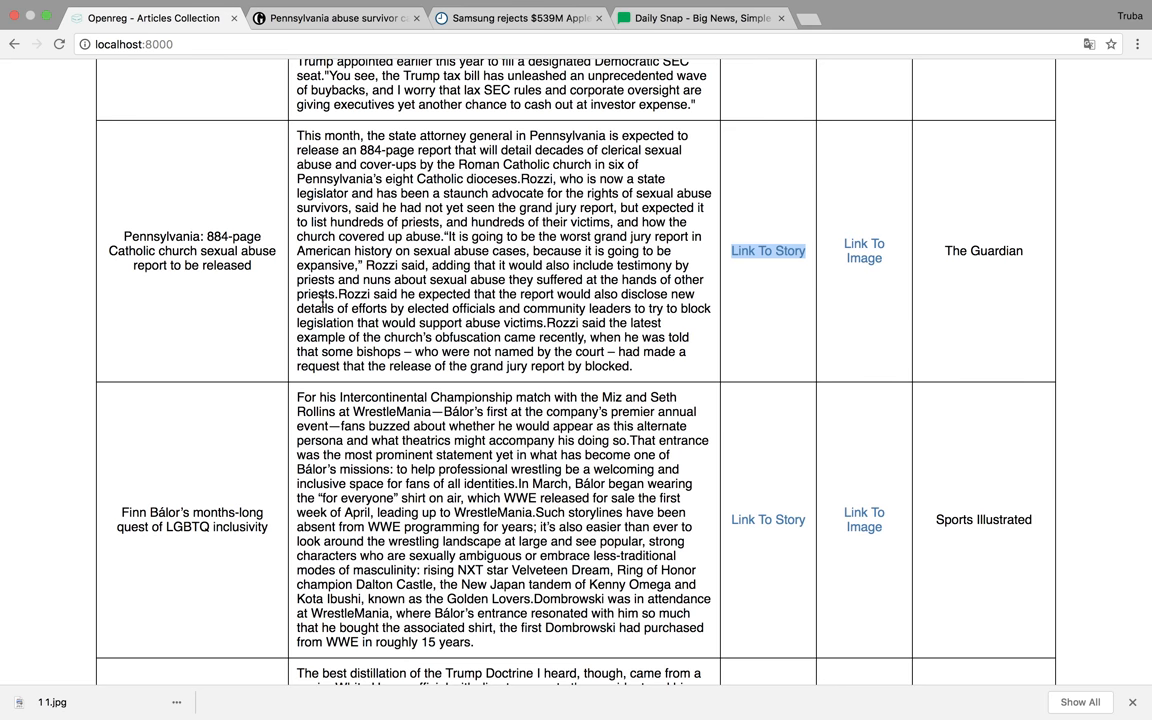
Step: Select the word LGBTQ and the opening text passage of the Finn Bálor story
scroll("down", 3)
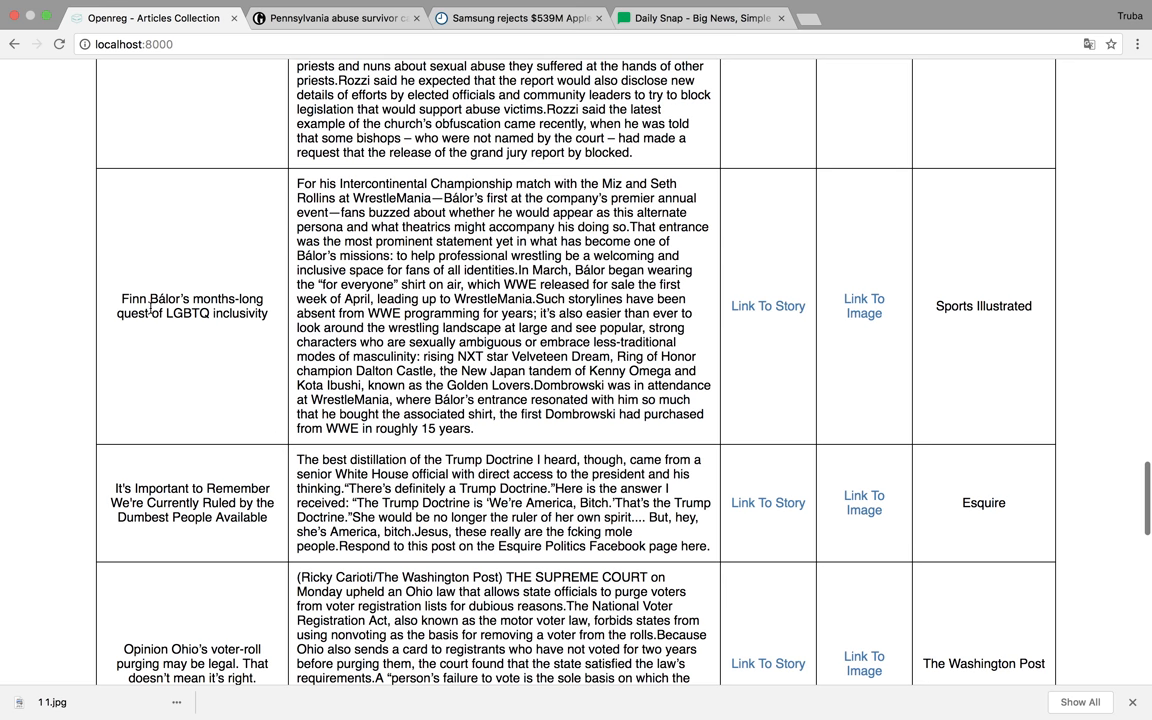
left_click_drag(122, 299, 160, 313)
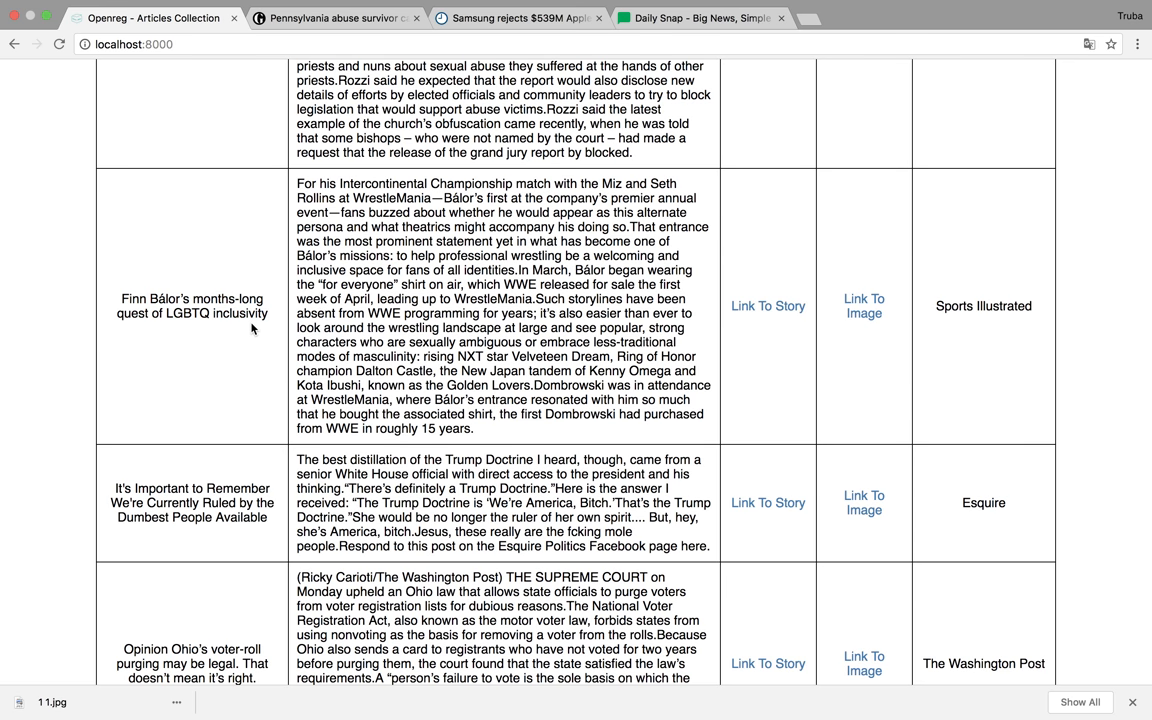
scroll("down", 3)
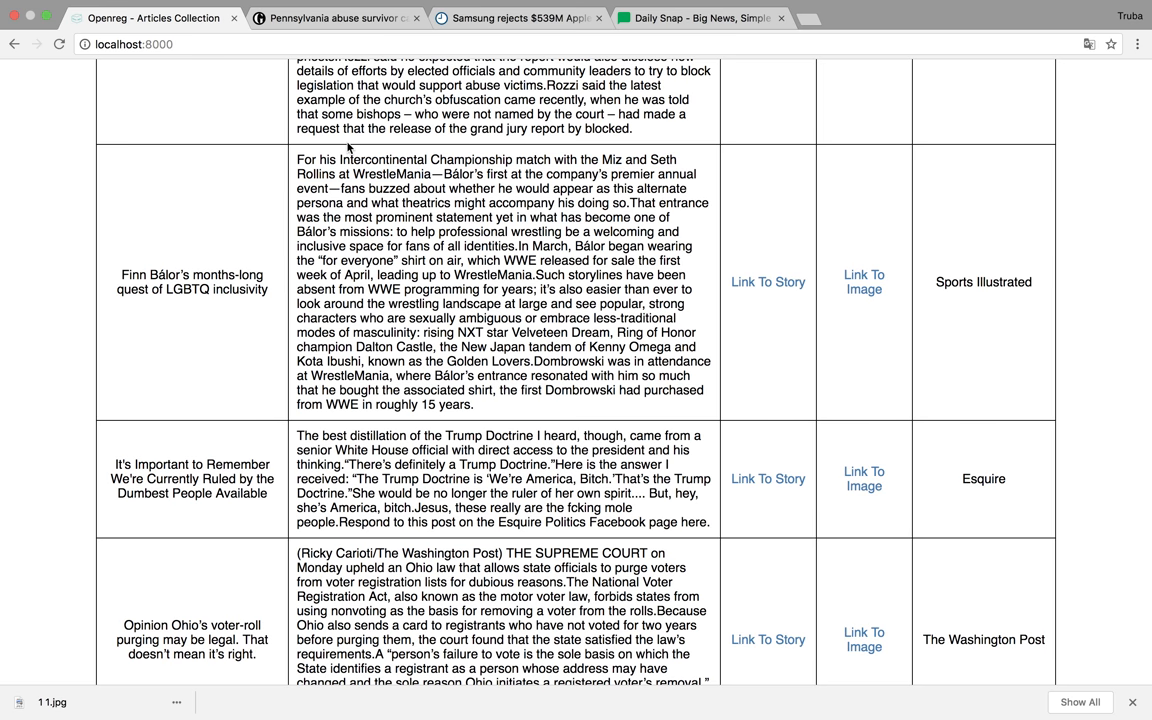
double_click(383, 173)
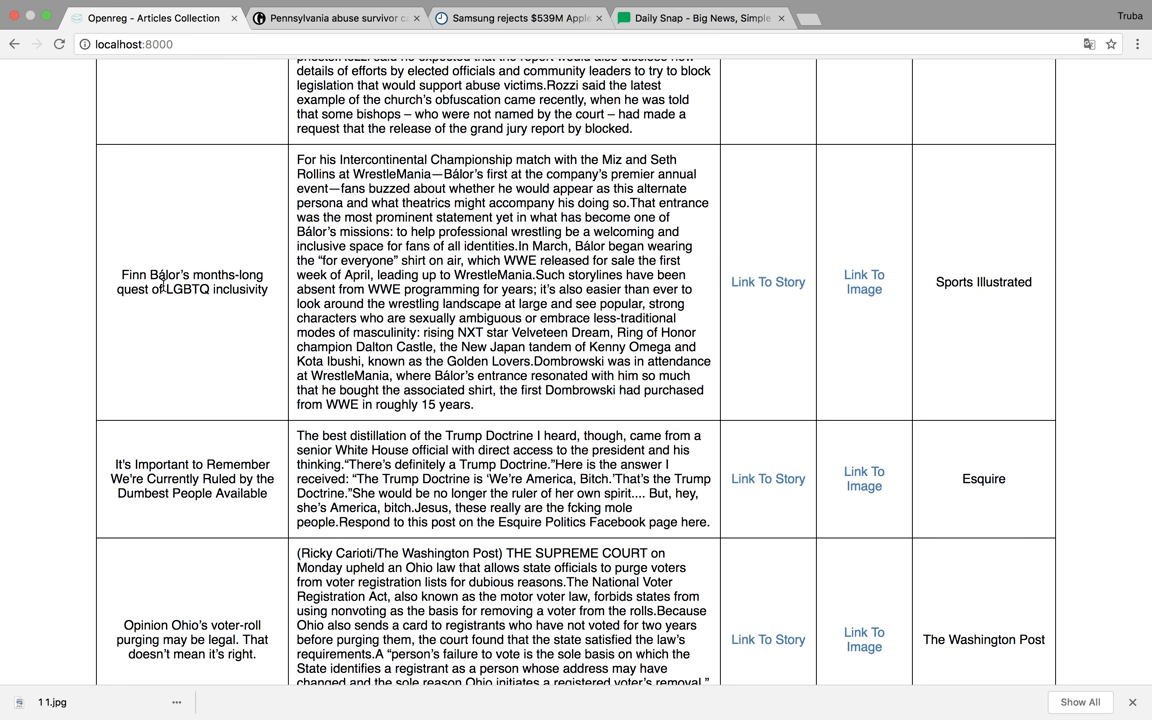
double_click(186, 289)
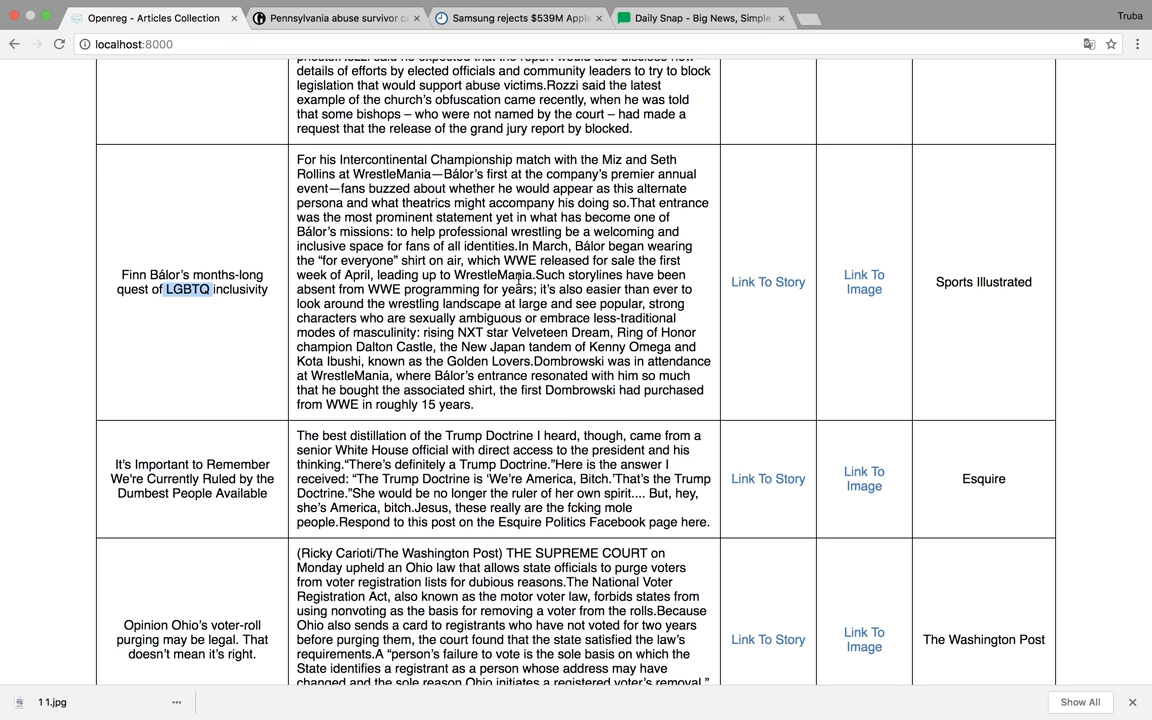
scroll("down", 3)
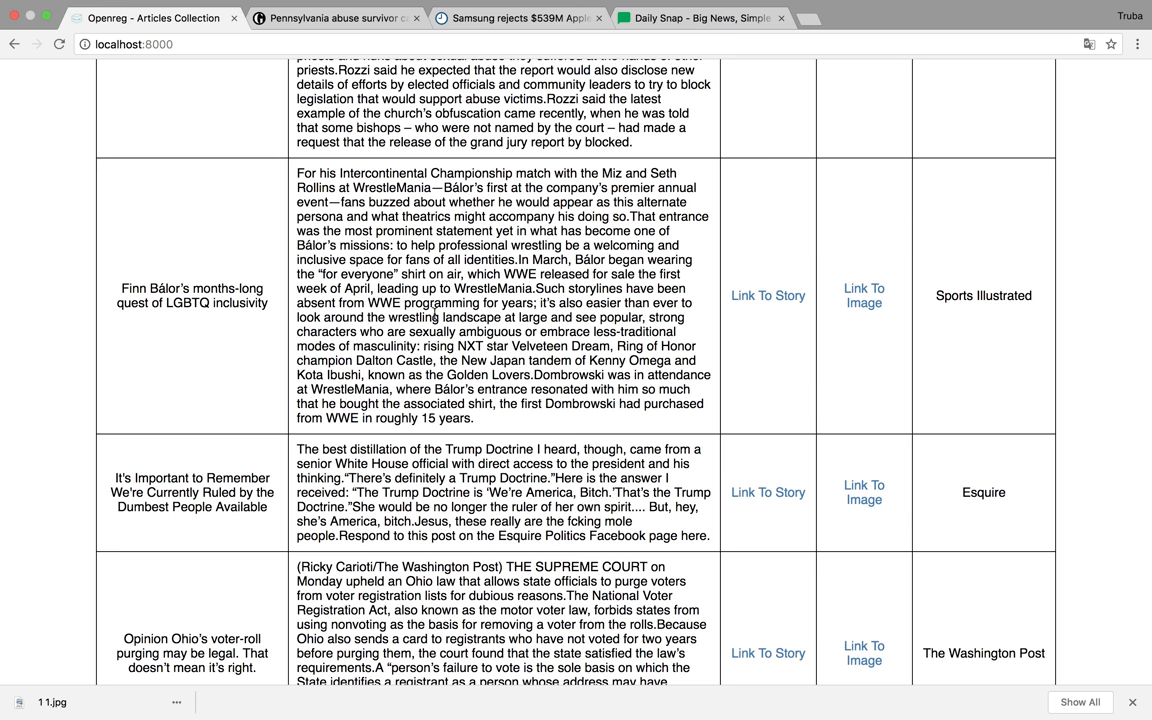
scroll("down", 3)
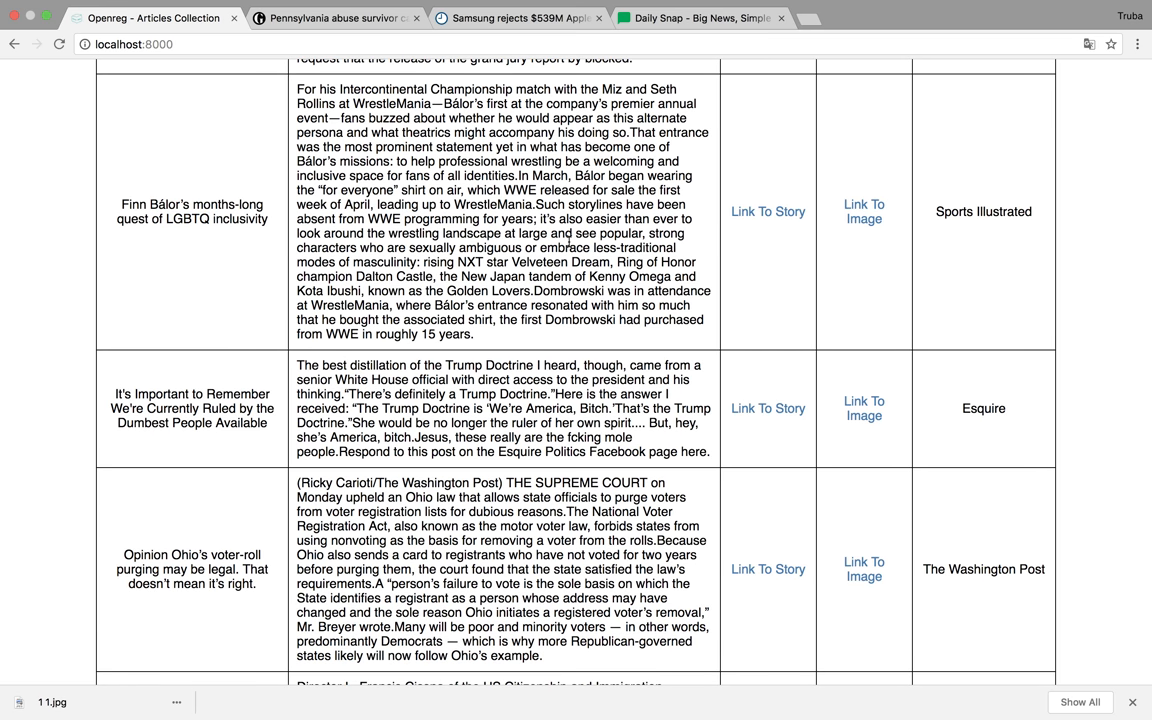
left_click_drag(330, 118, 474, 334)
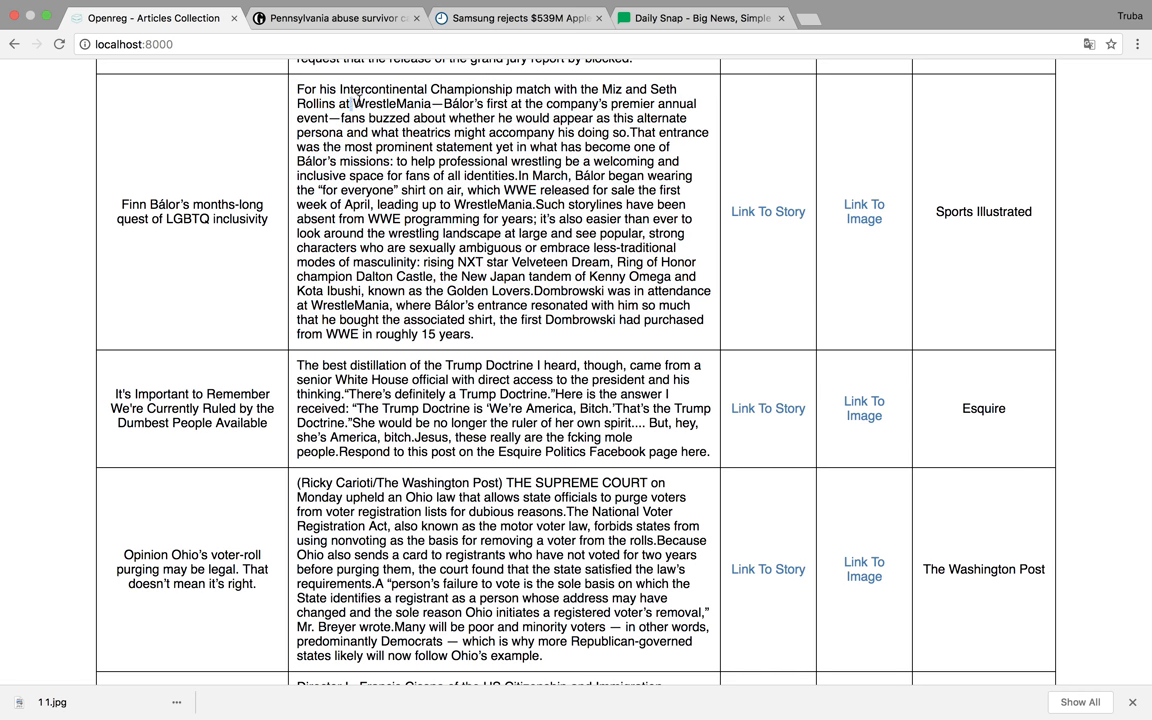
left_click_drag(355, 103, 548, 204)
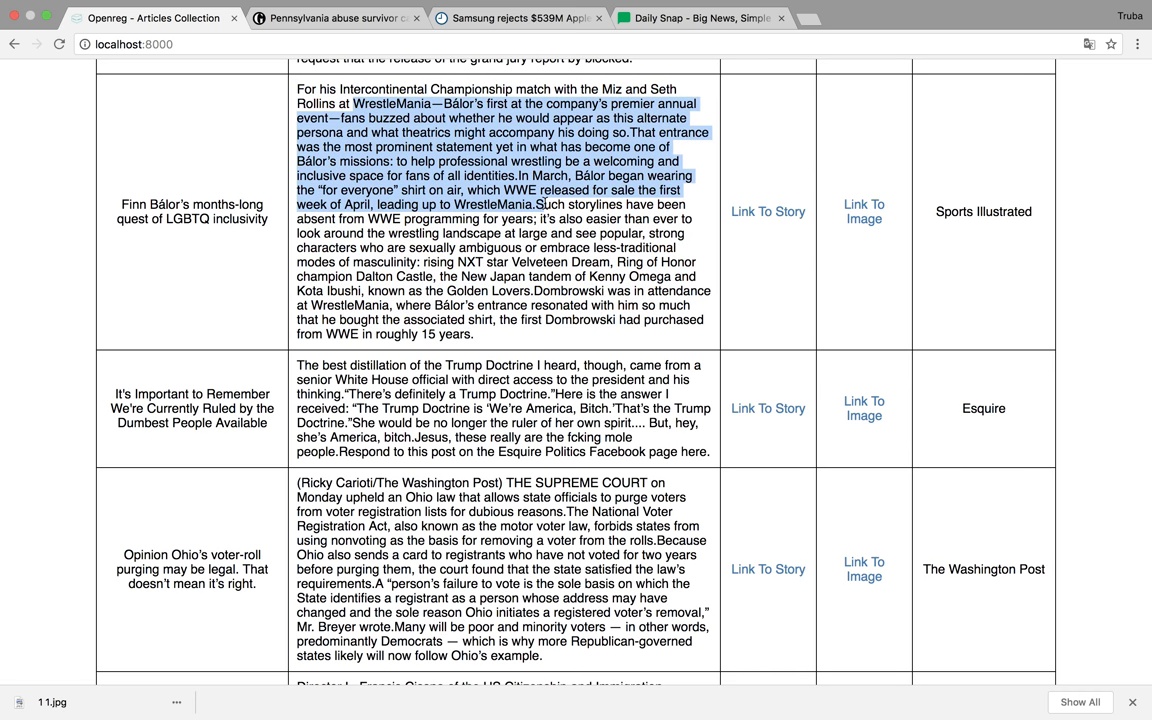
scroll("down", 3)
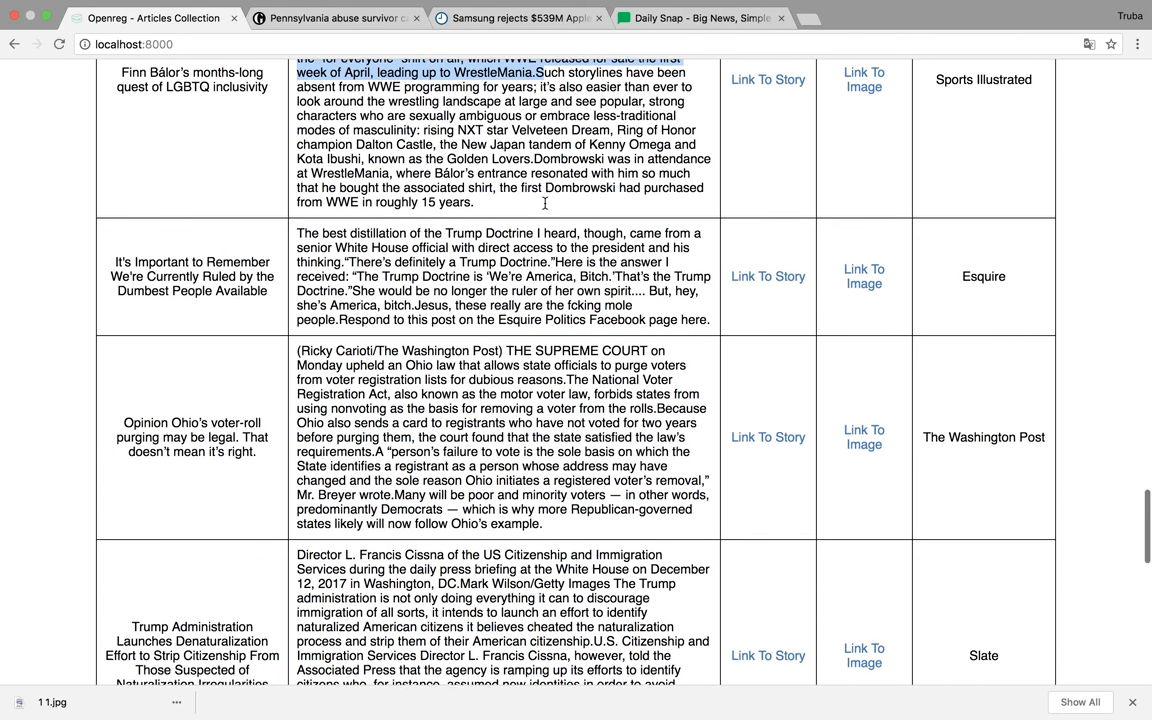
scroll("down", 3)
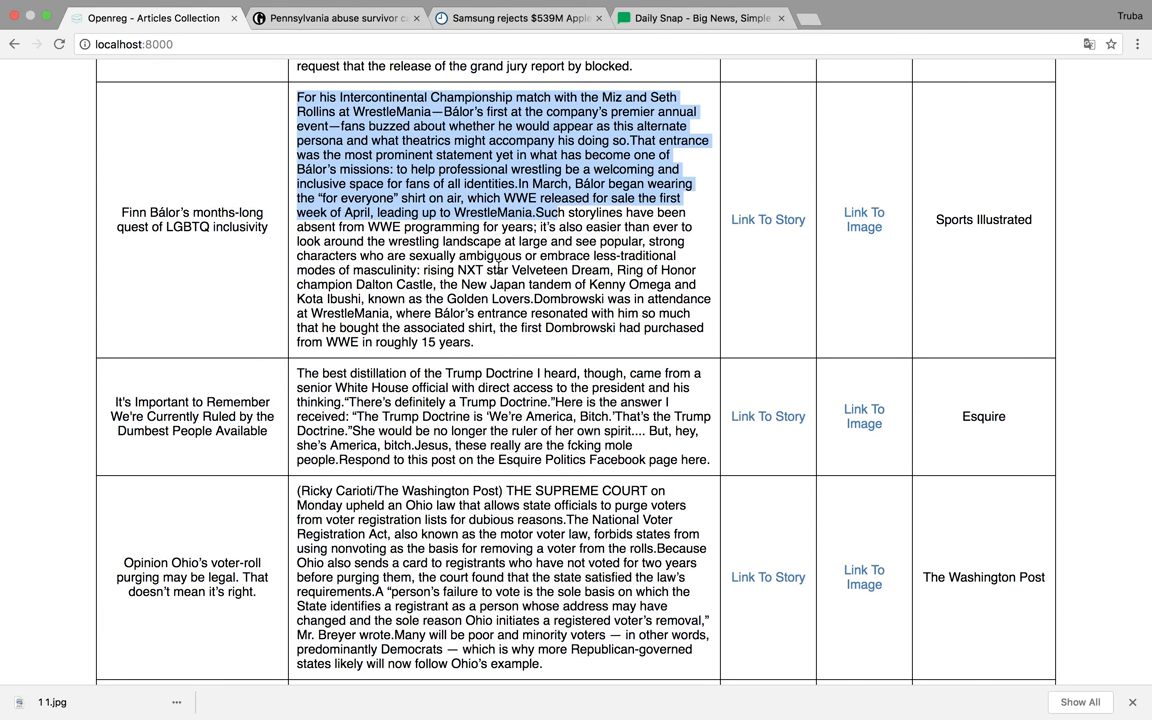
scroll("down", 3)
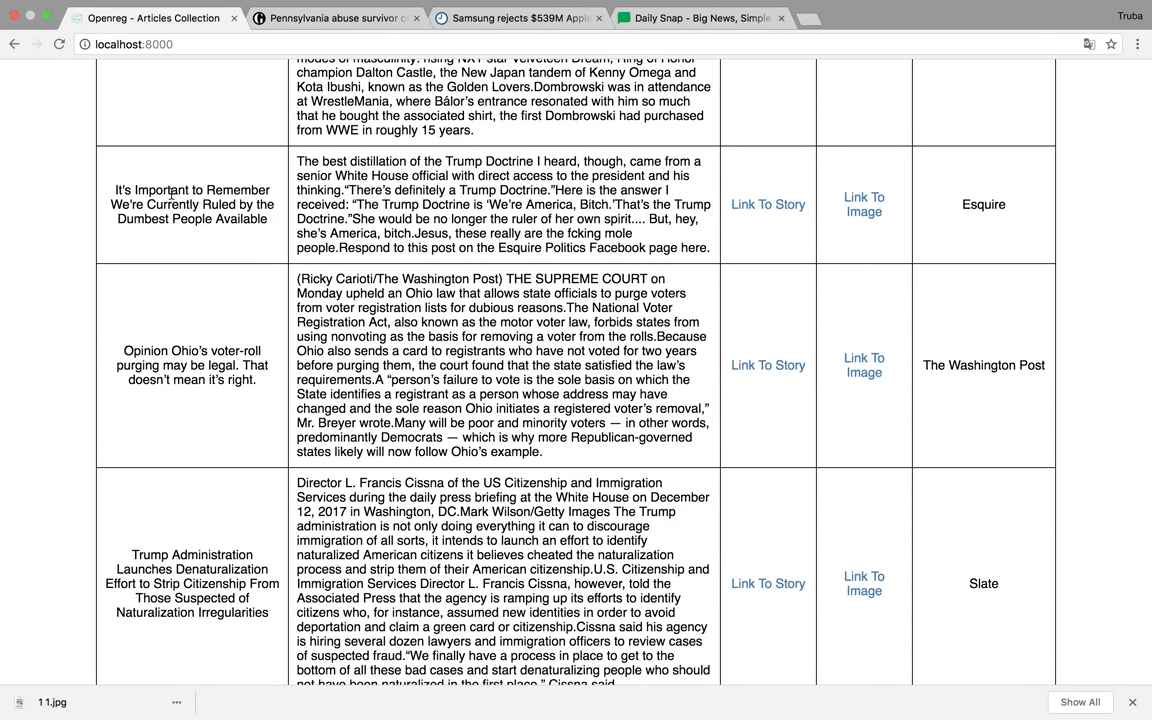
Step: Highlight the Esquire headline and several passages of the Ohio voter-roll purging article
scroll("down", 3)
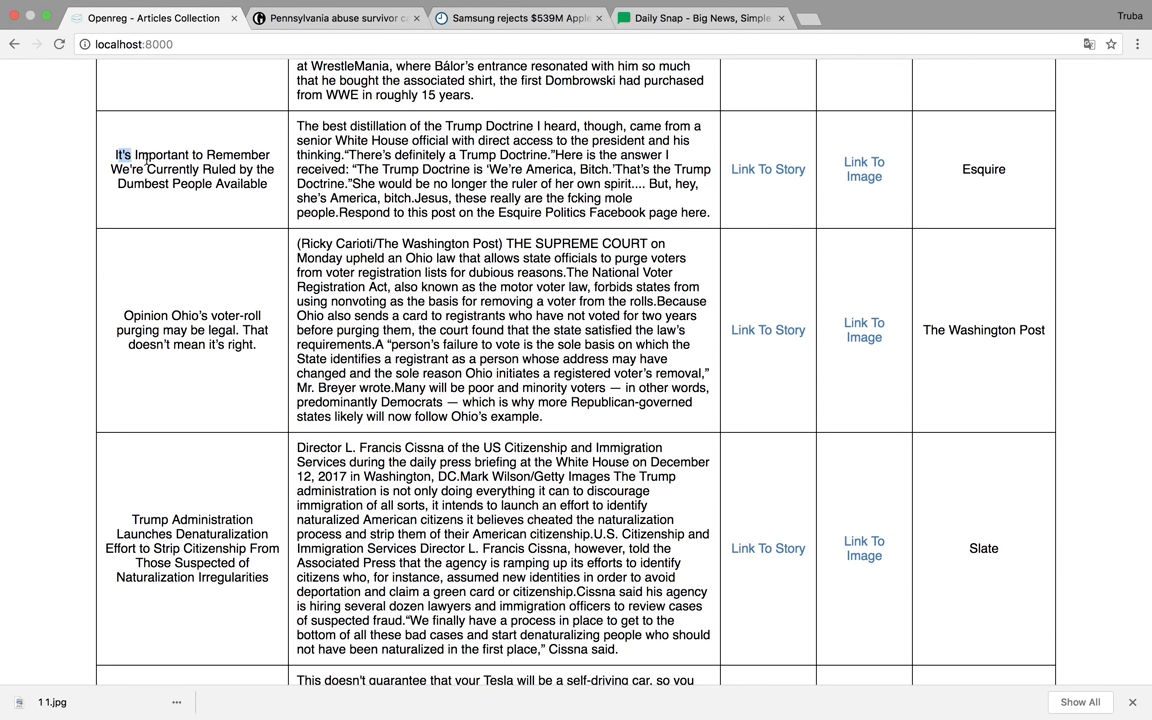
left_click_drag(115, 154, 190, 184)
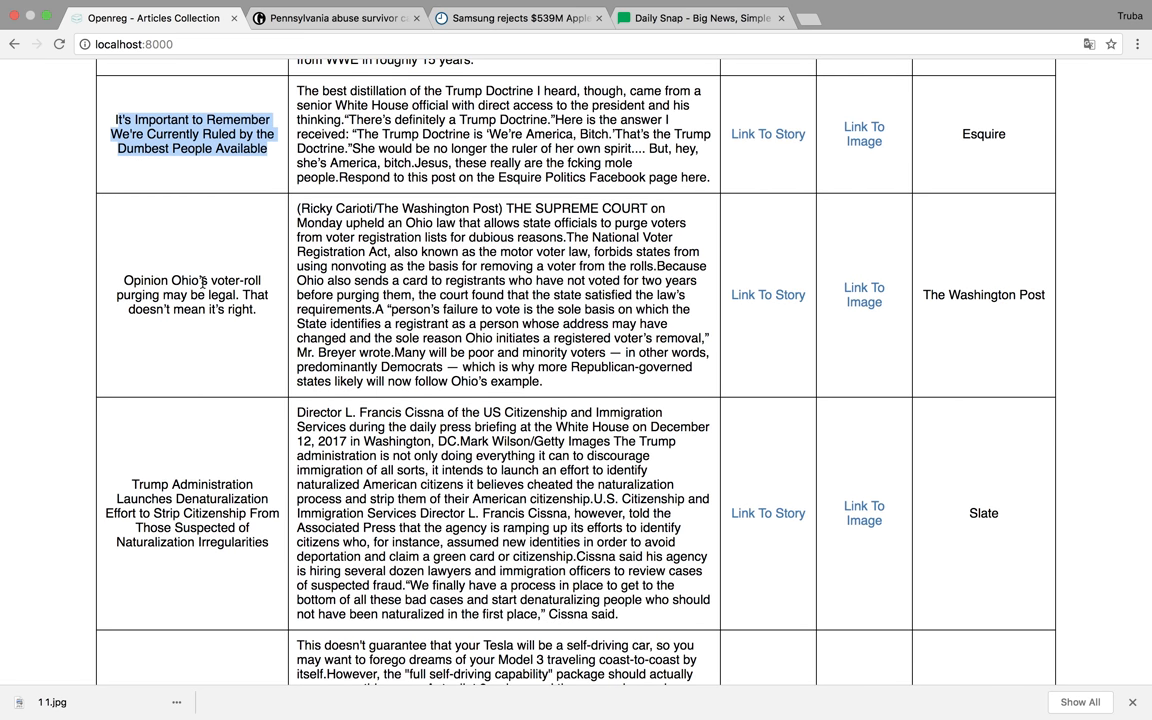
scroll("down", 3)
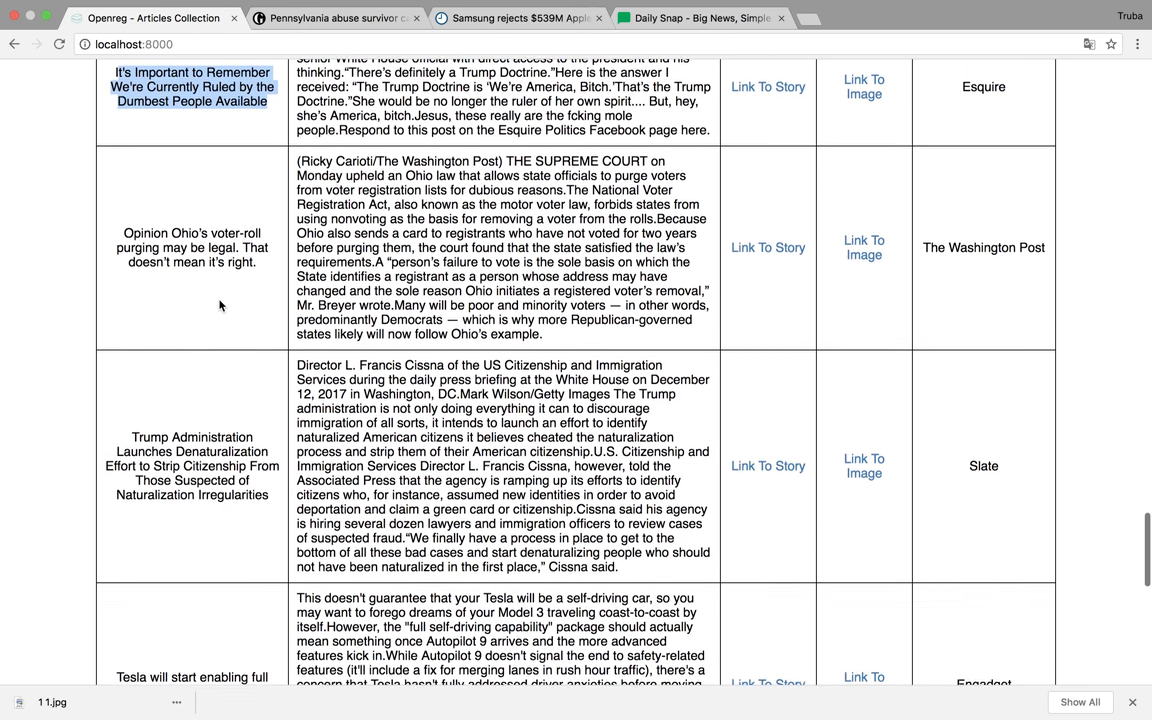
scroll("down", 3)
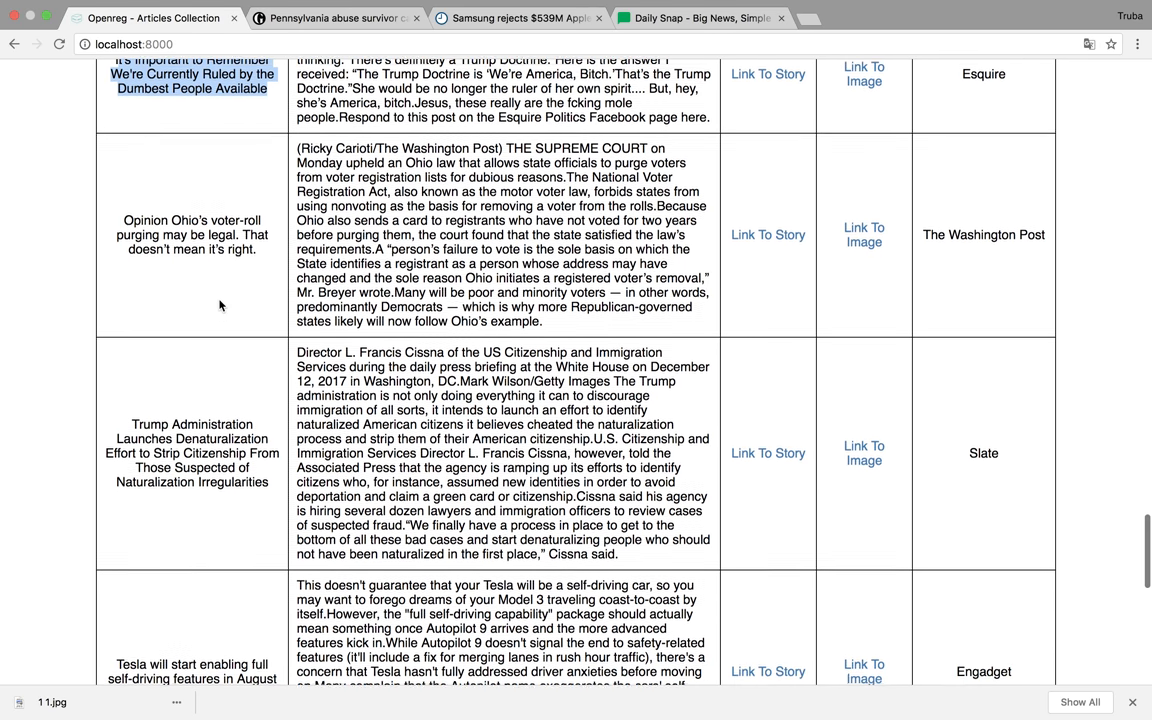
scroll("down", 3)
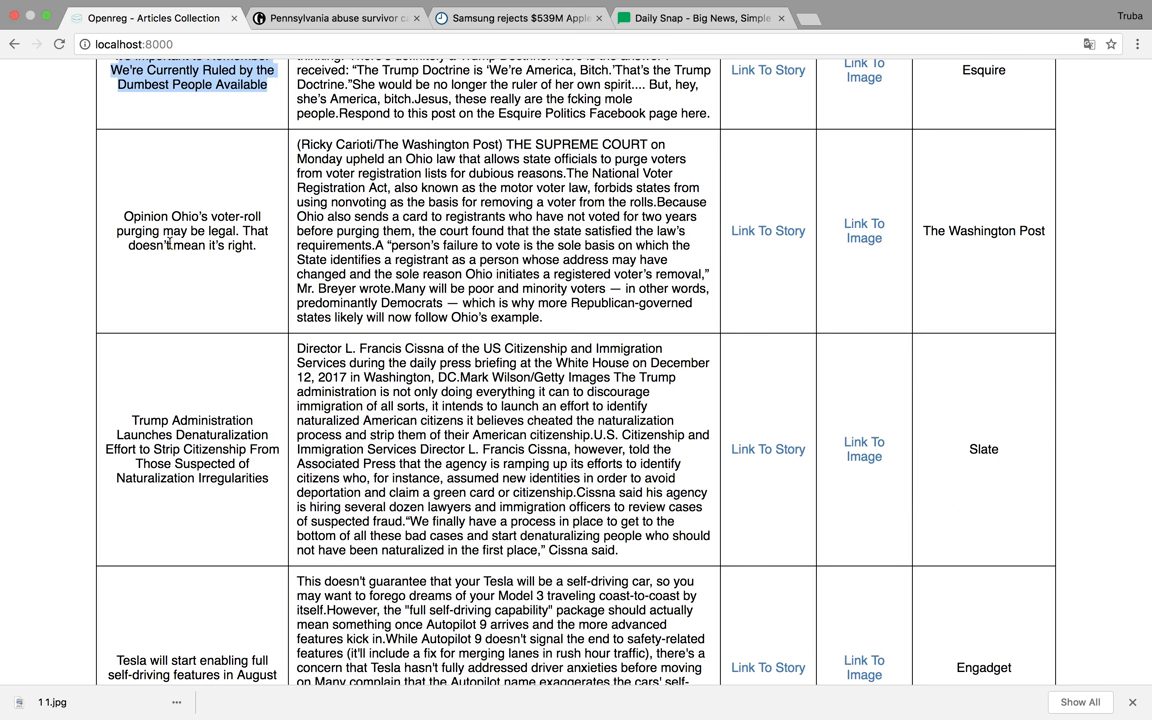
mouse_move(500, 147)
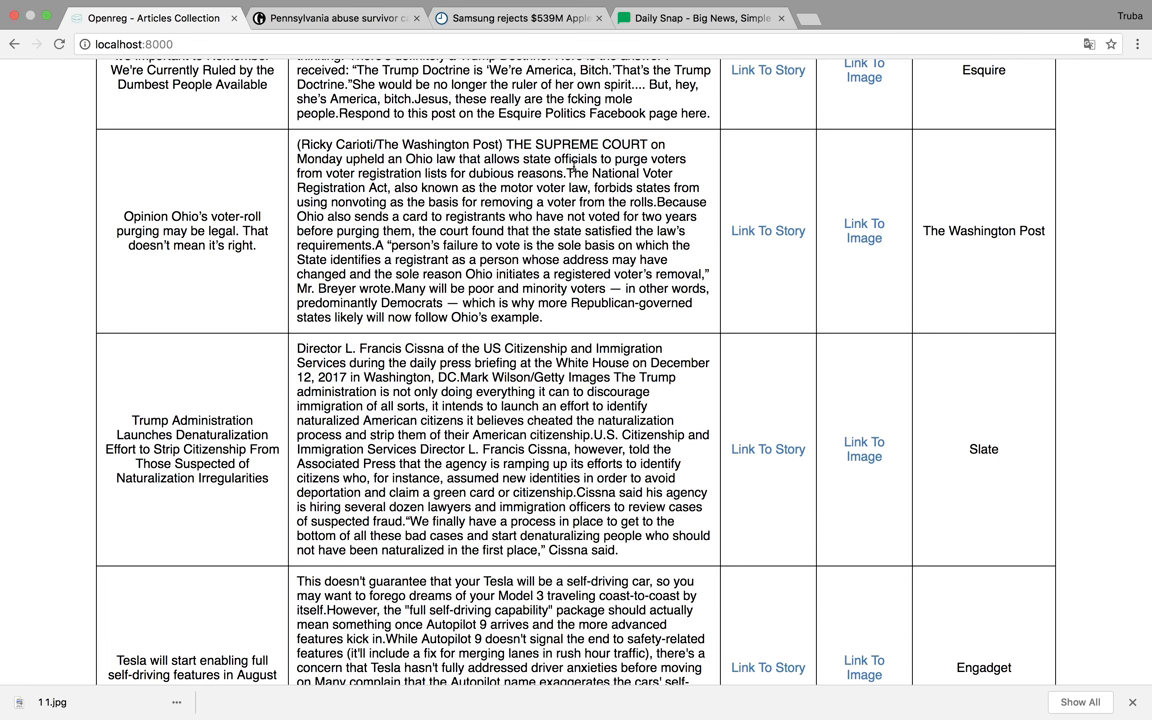
left_click_drag(581, 159, 470, 173)
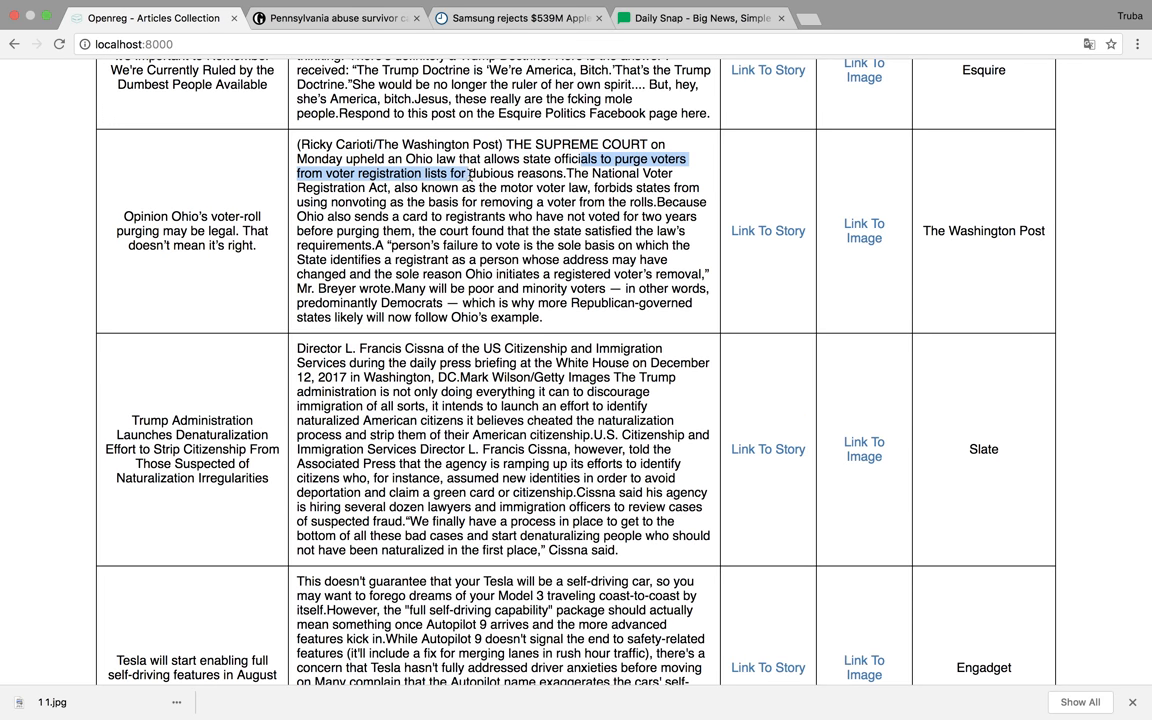
left_click_drag(474, 173, 589, 187)
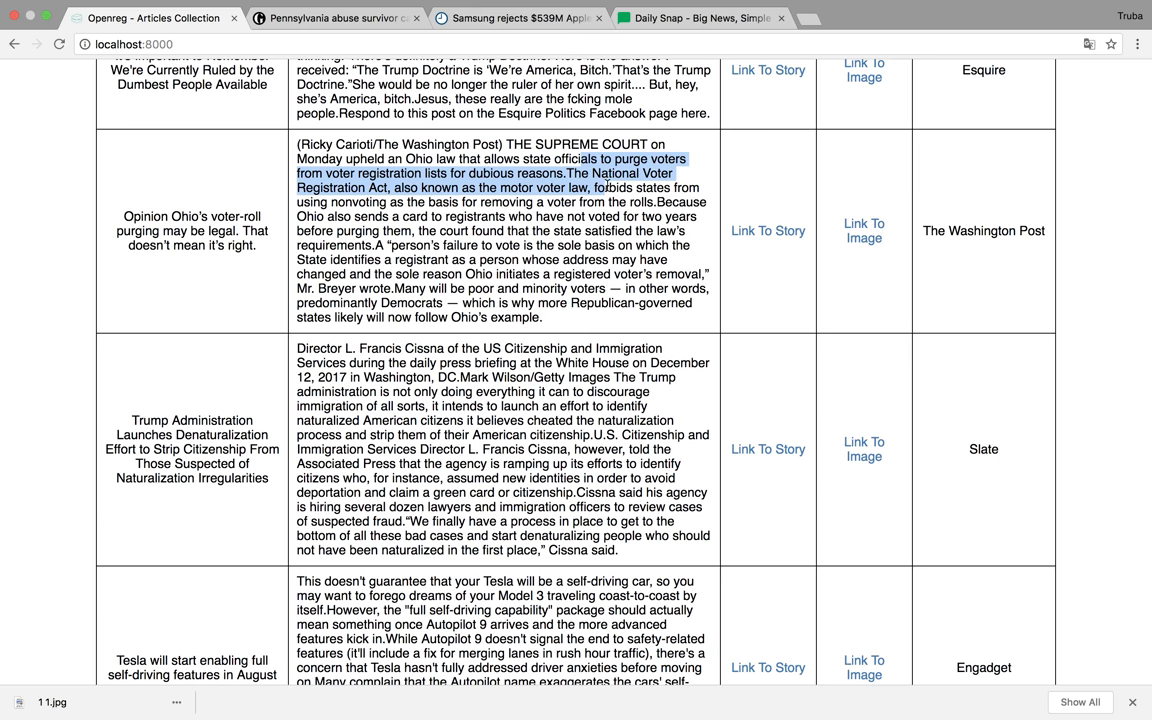
left_click_drag(575, 188, 430, 202)
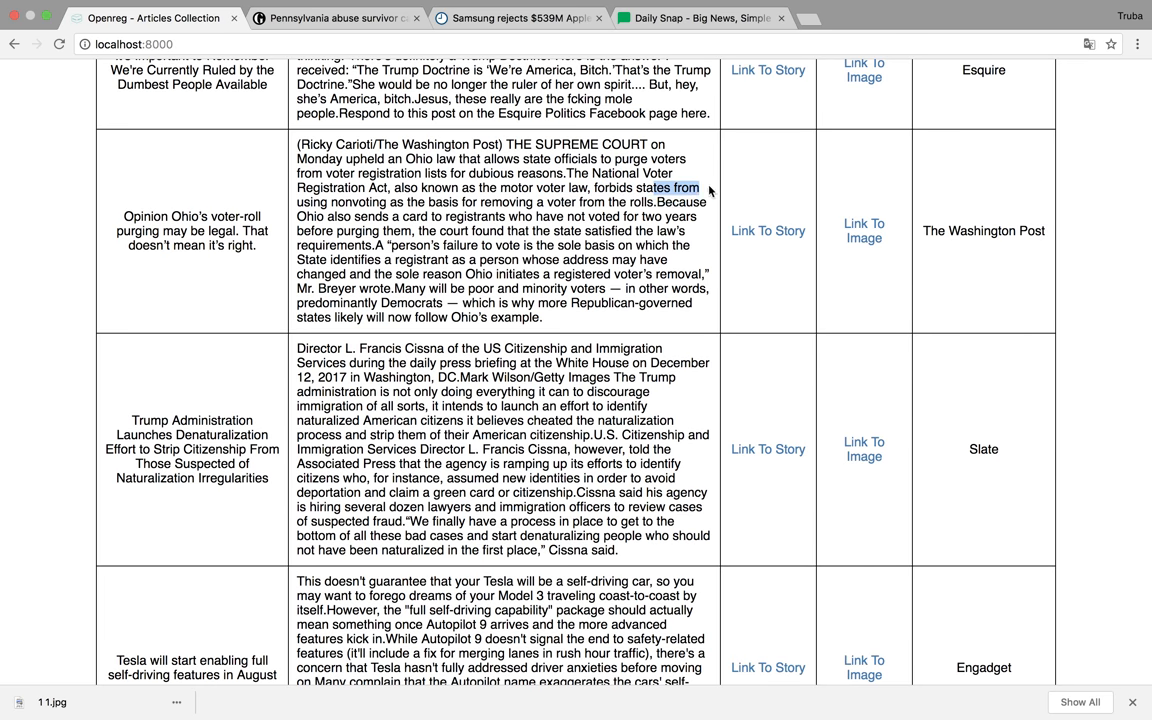
left_click_drag(700, 188, 525, 202)
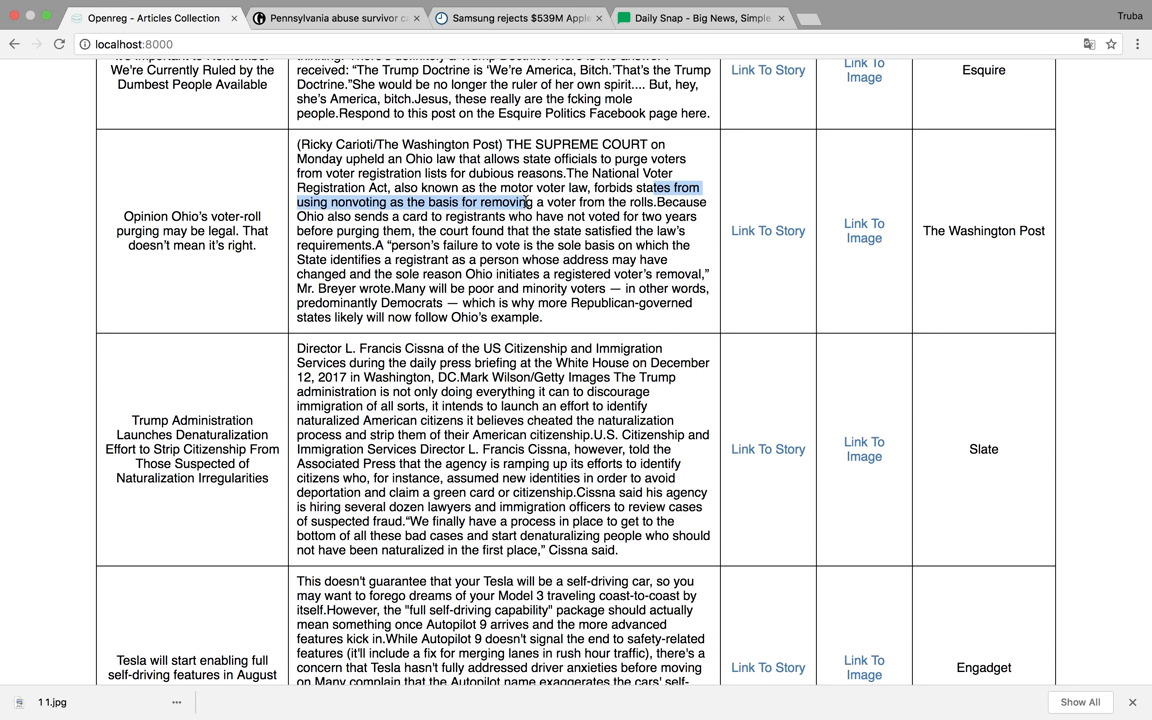
left_click_drag(523, 202, 597, 202)
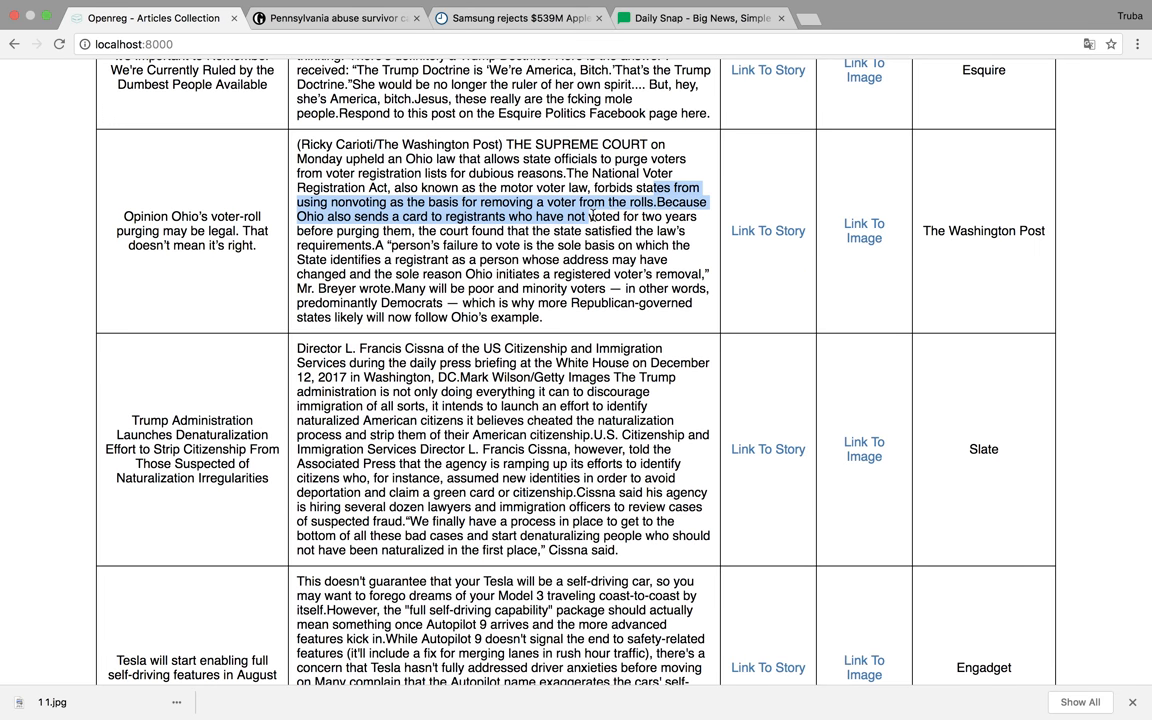
left_click_drag(603, 216, 580, 231)
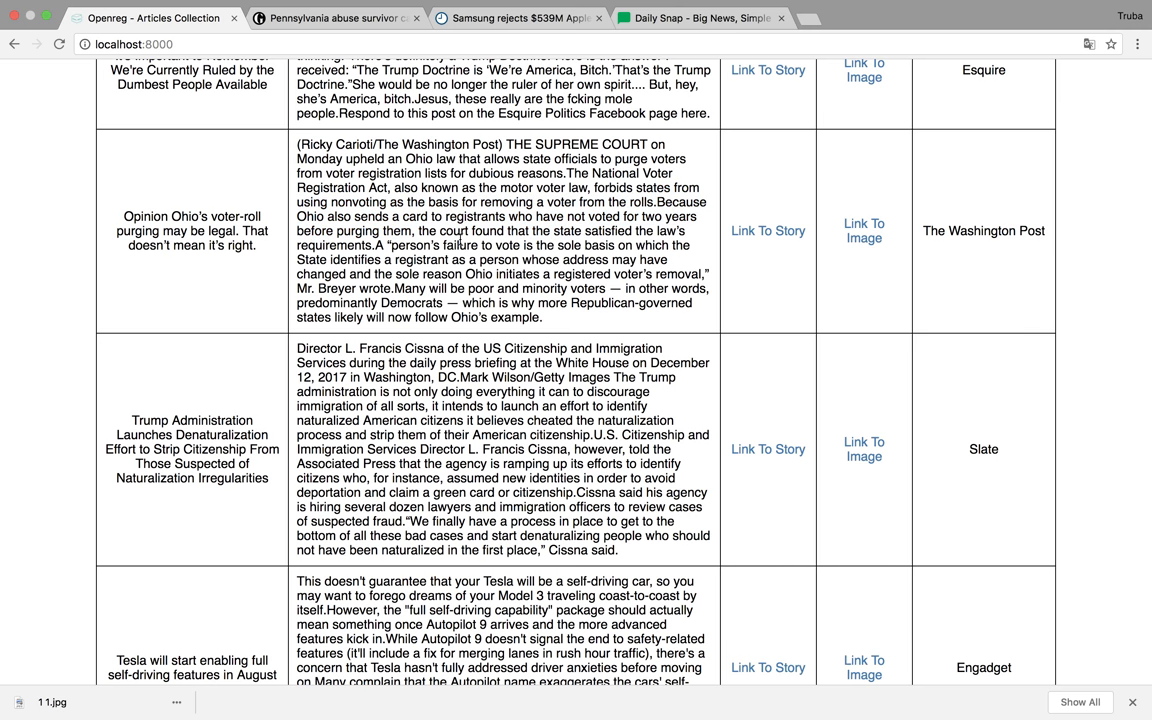
Step: Open the Ohio voter-roll story's Washington Post article in a new tab
scroll("down", 3)
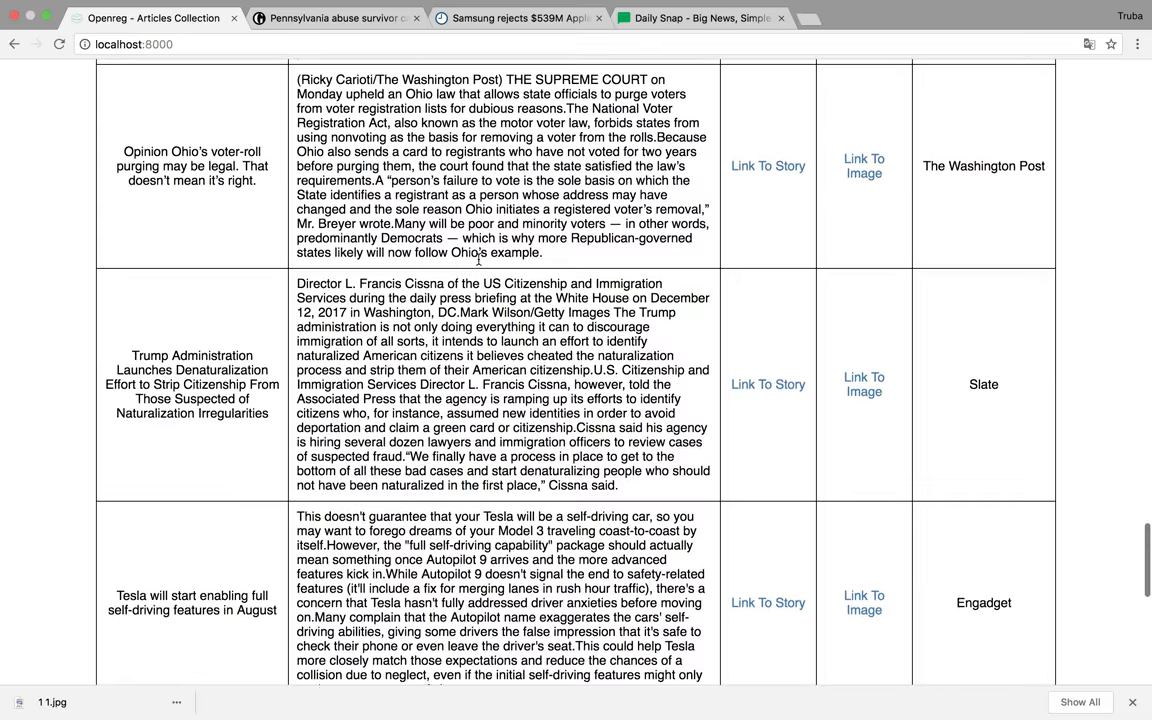
scroll("up", 3)
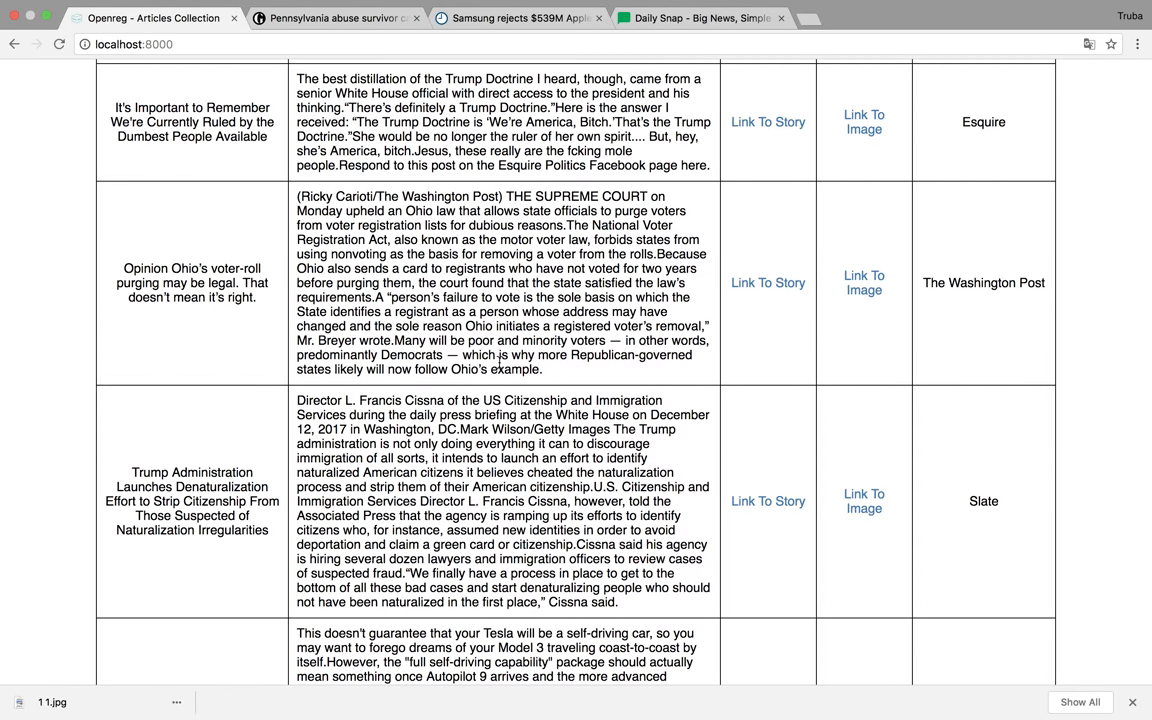
scroll("down", 3)
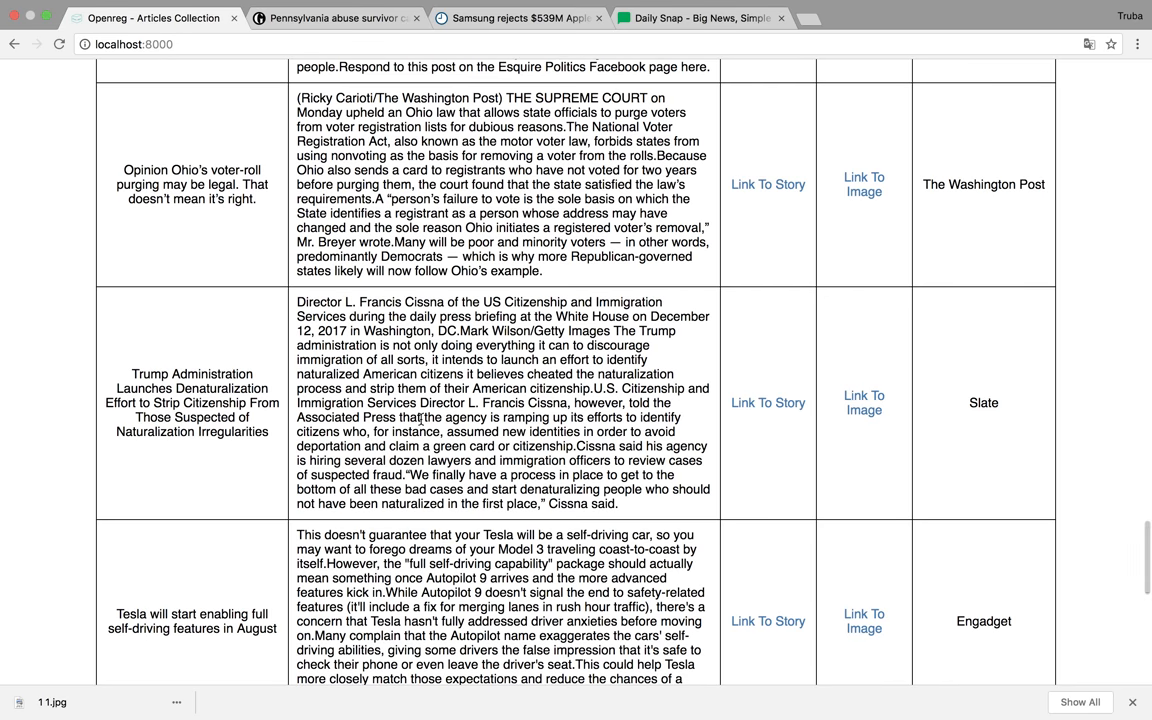
scroll("down", 3)
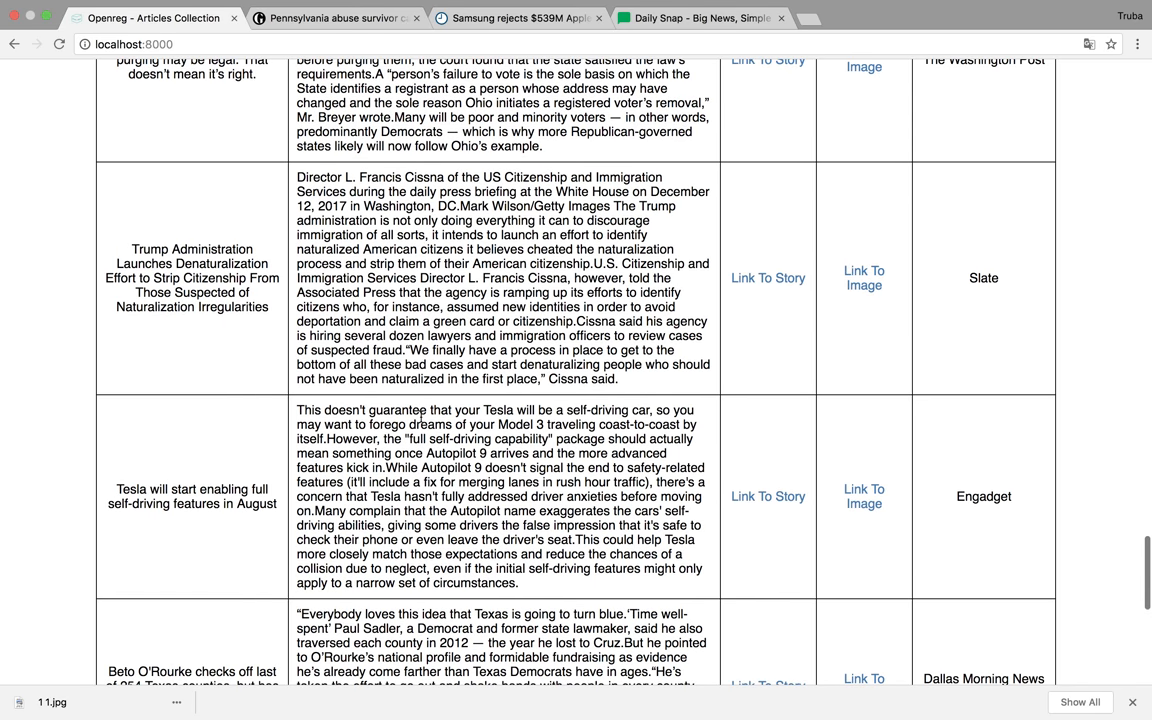
scroll("down", 3)
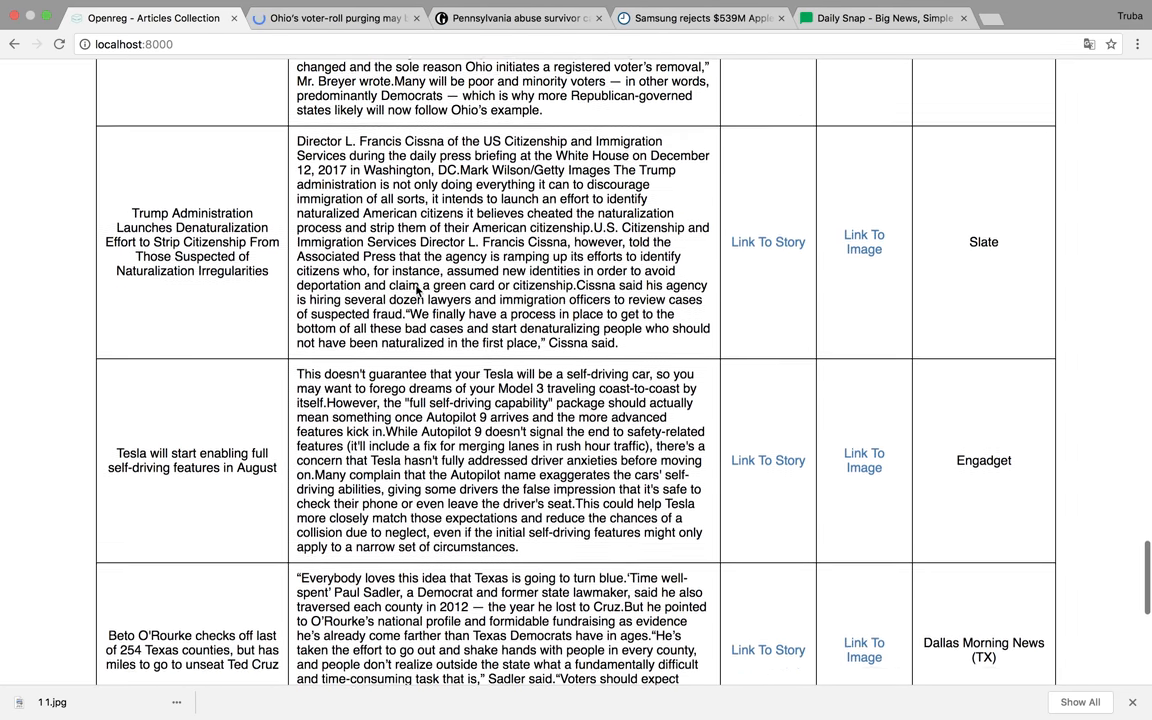
scroll("down", 3)
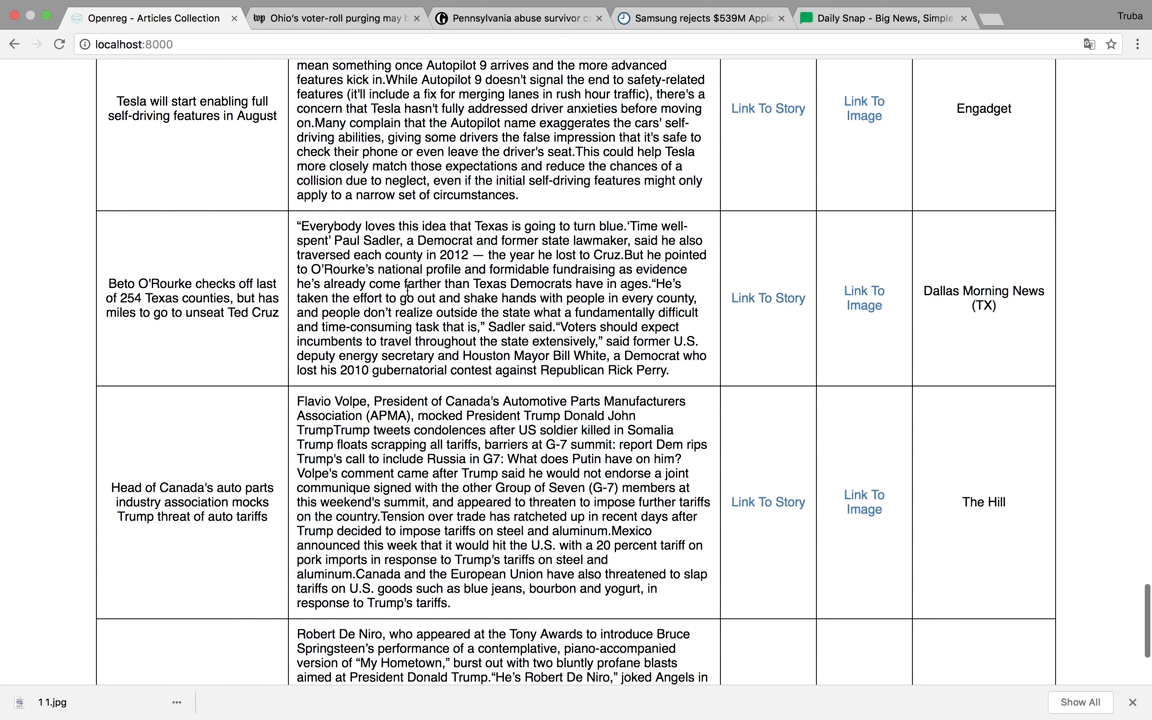
scroll("down", 3)
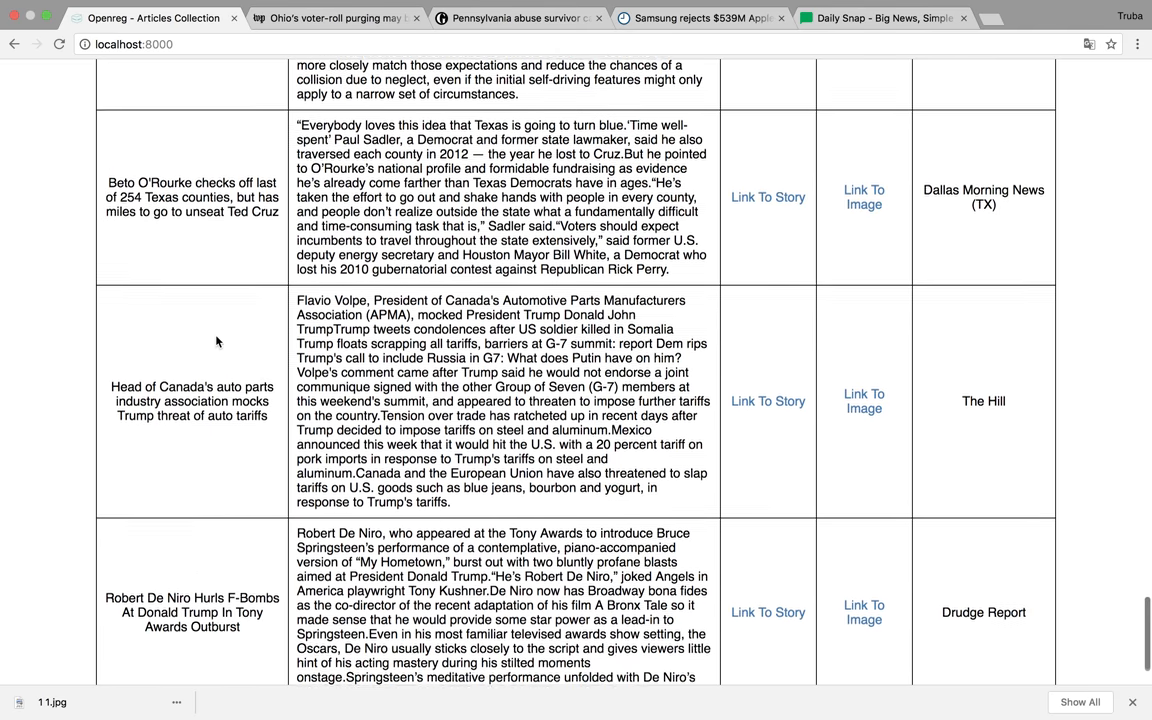
scroll("down", 3)
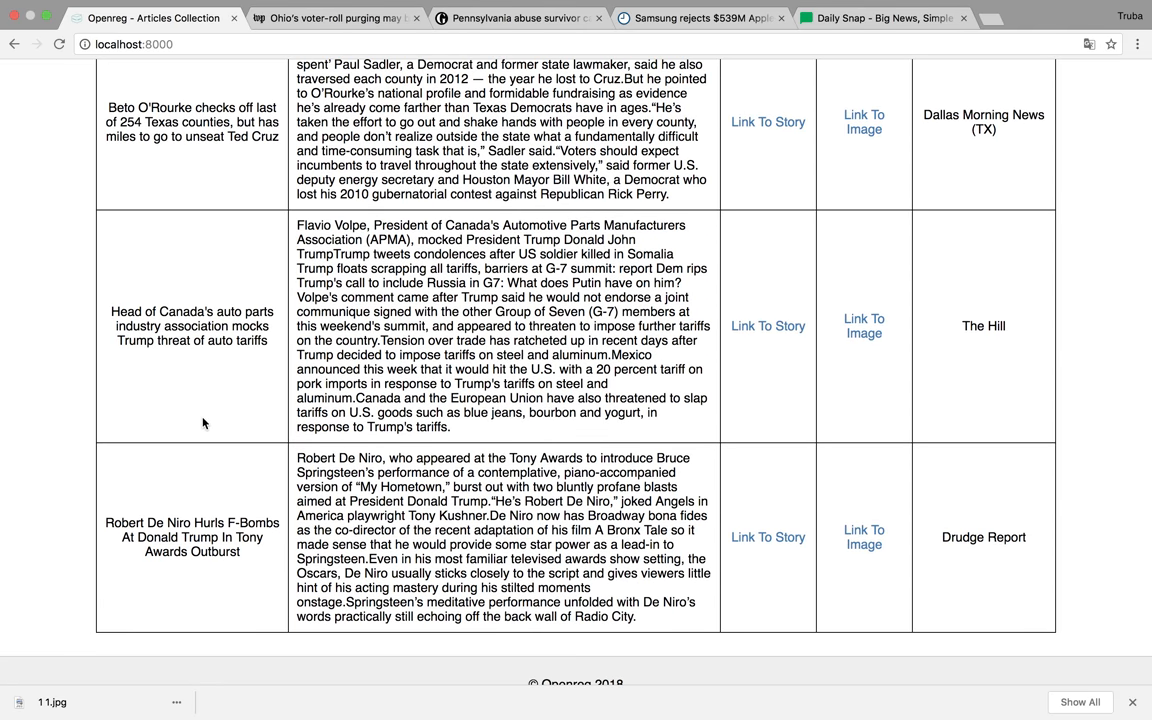
scroll("up", 3)
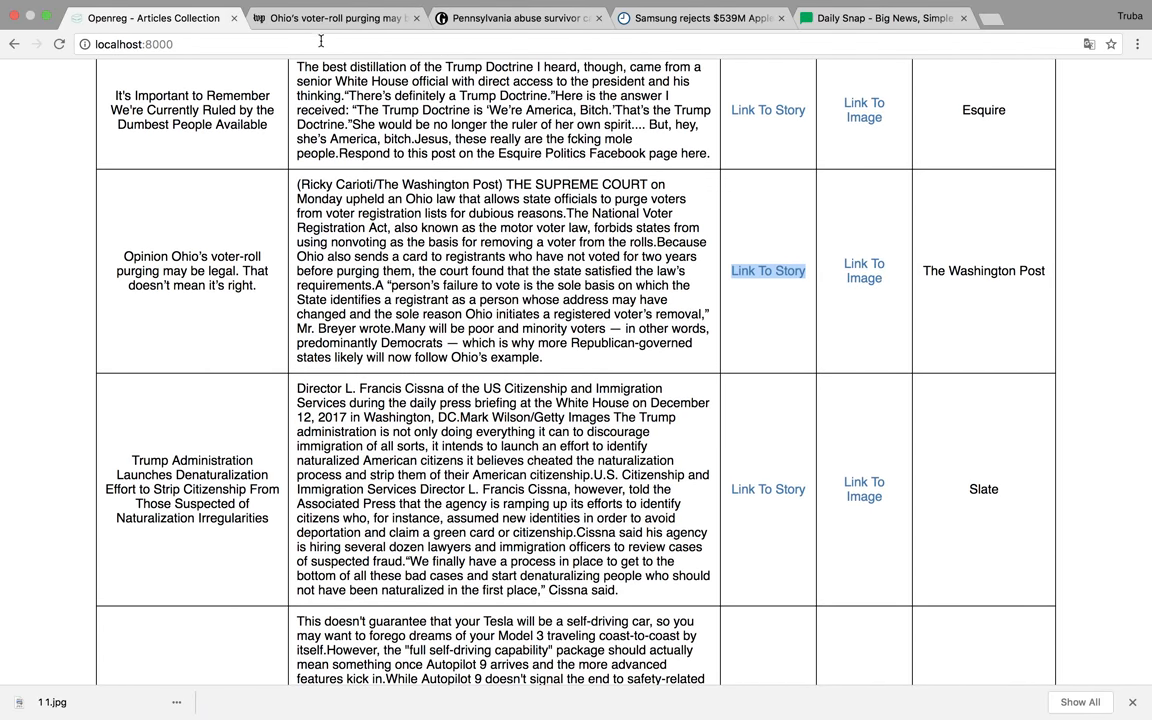
left_click(767, 270)
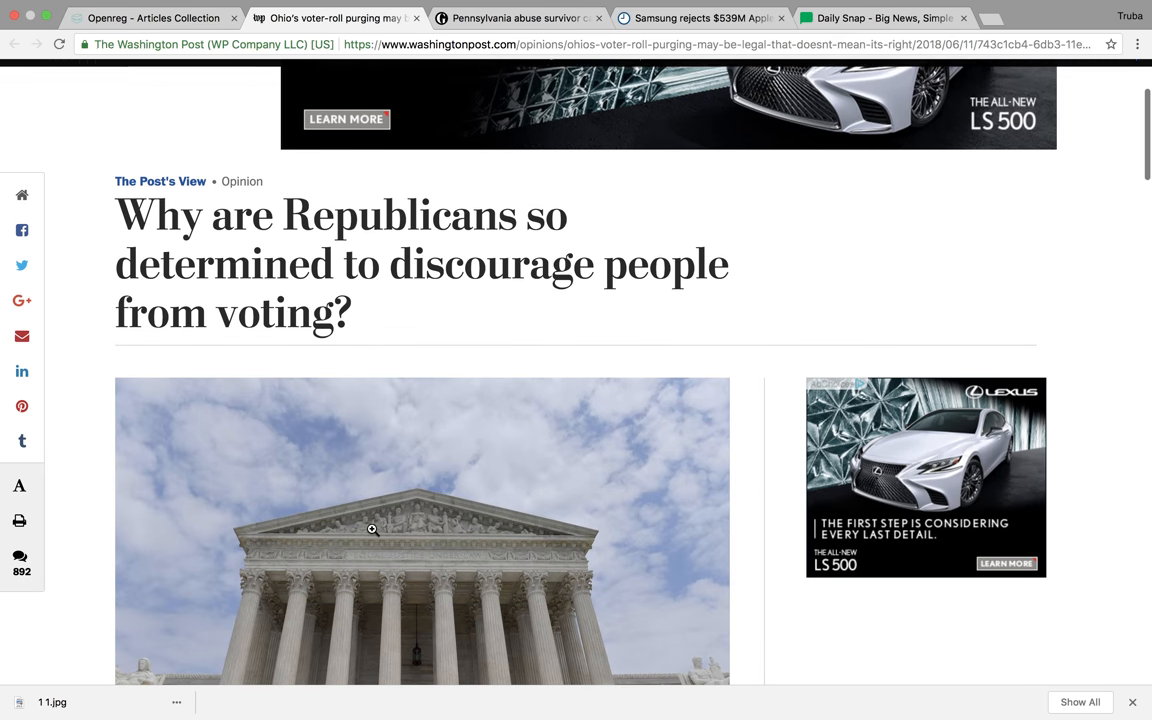
Step: Copy the Washington Post op-ed headline and read through the article
left_click_drag(115, 215, 352, 330)
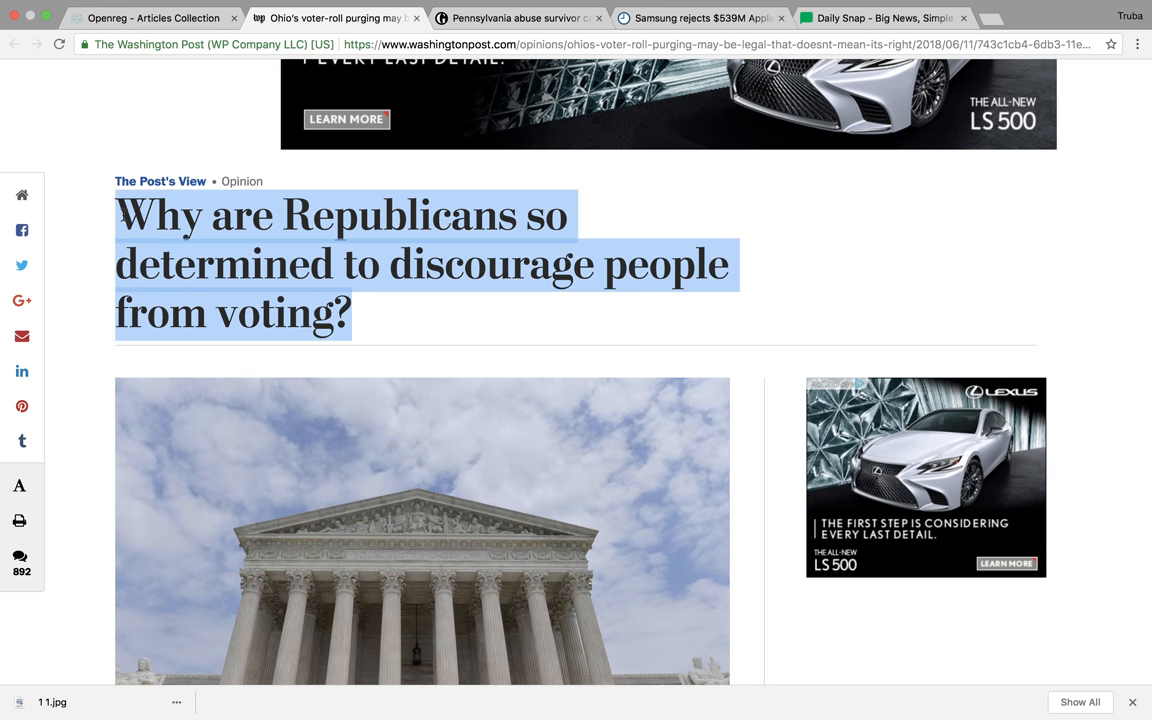
scroll("down", 3)
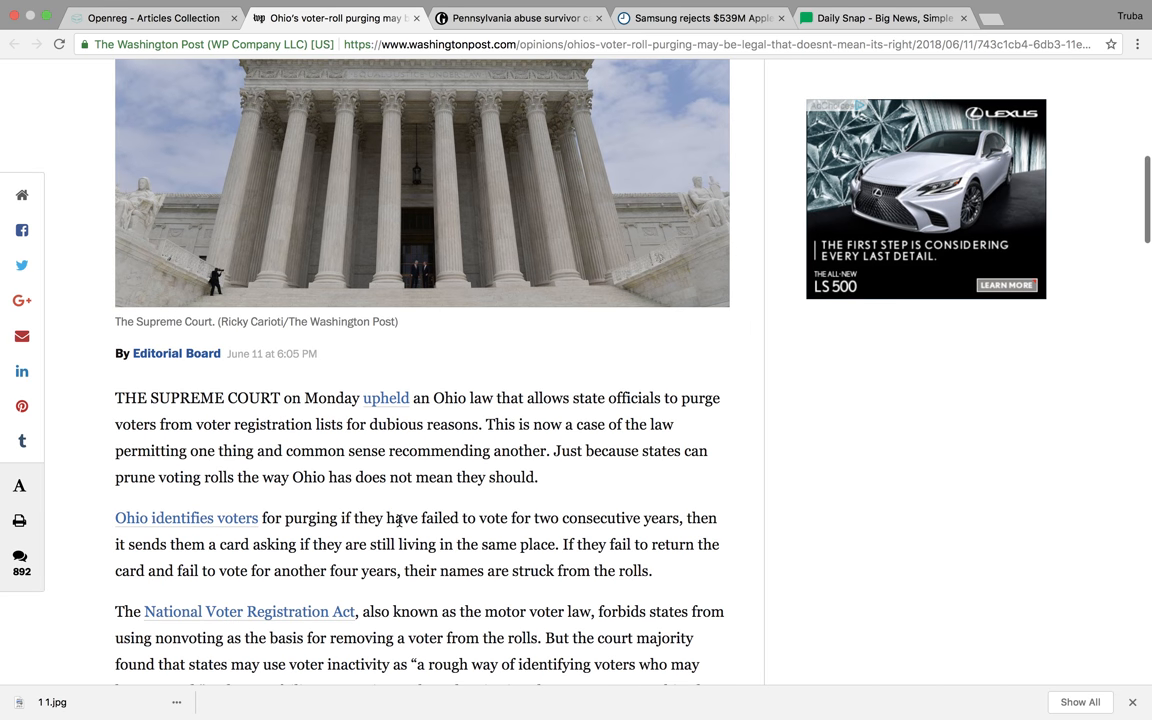
scroll("down", 3)
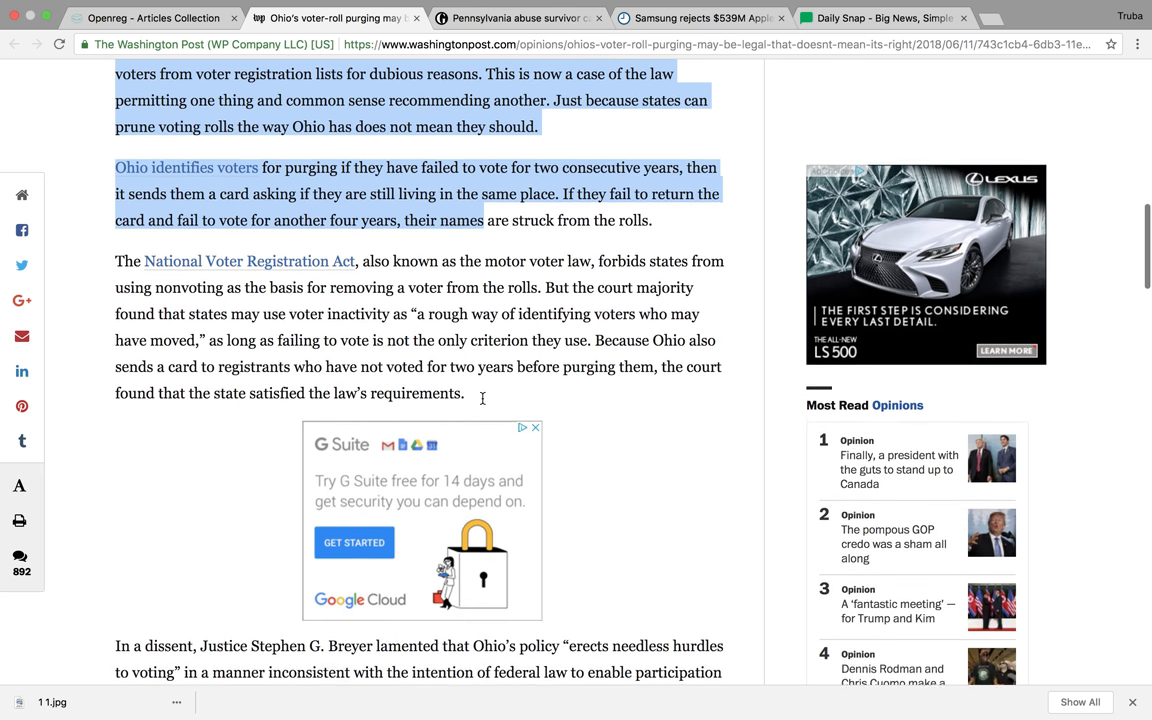
scroll("down", 3)
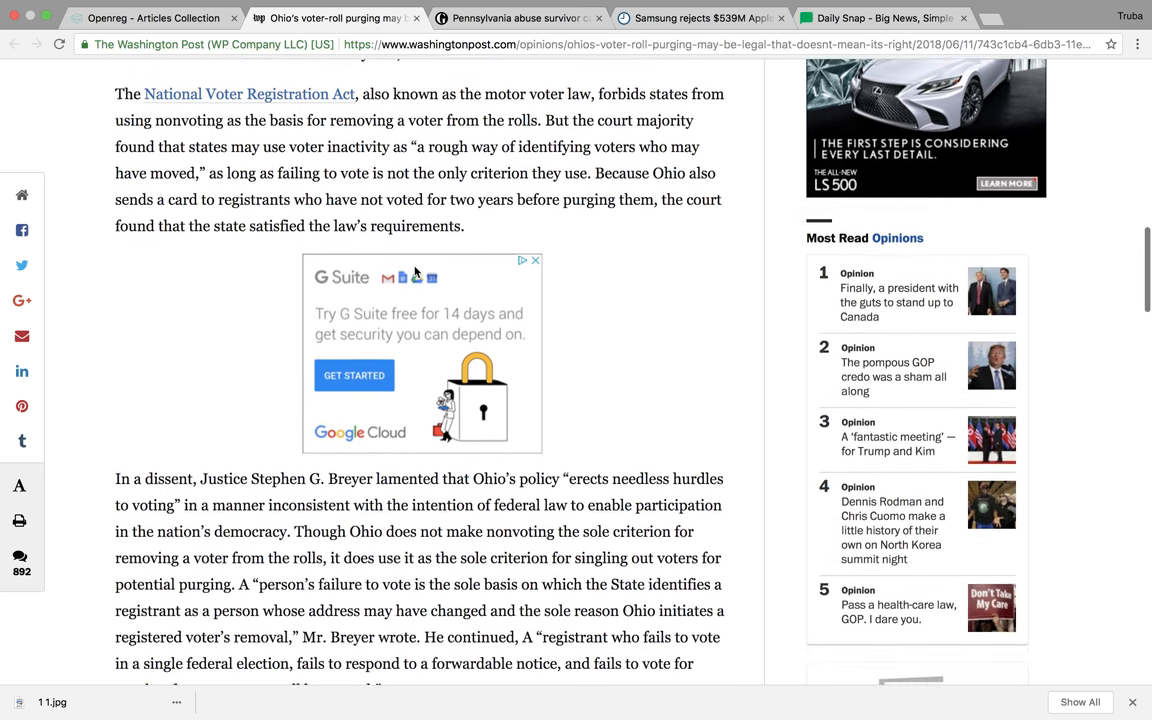
scroll("down", 3)
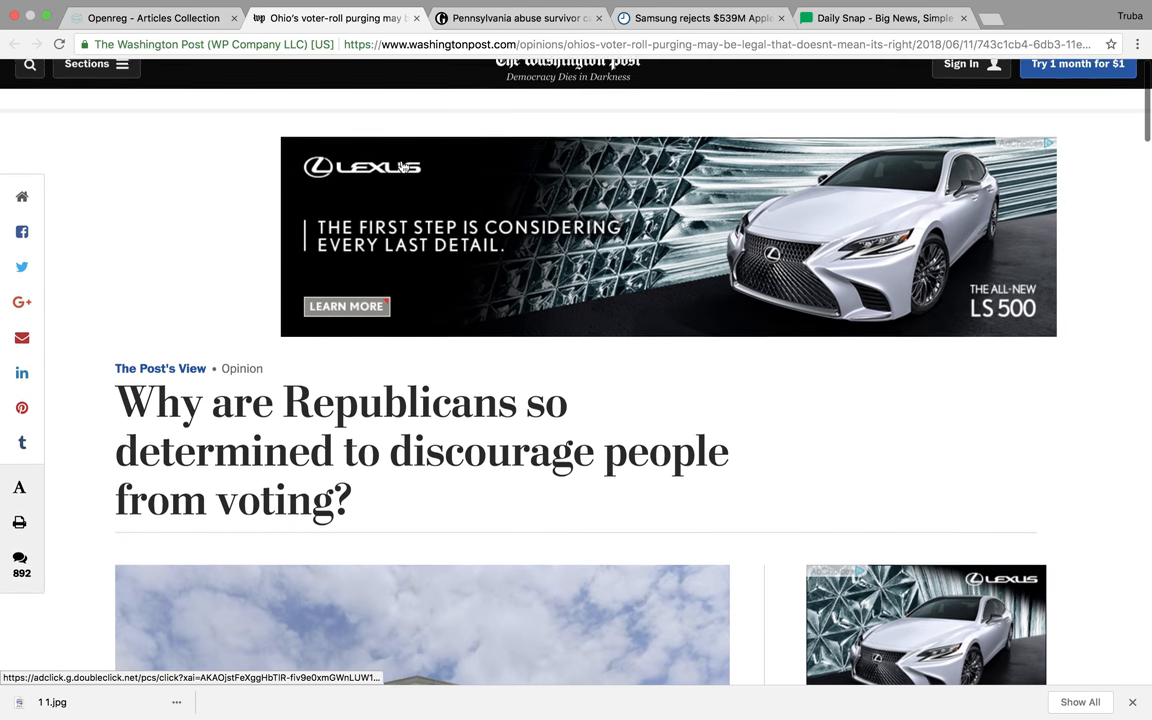
Step: Save the Supreme Court photo from Openreg's image link as '1 4.jpg'
left_click(883, 17)
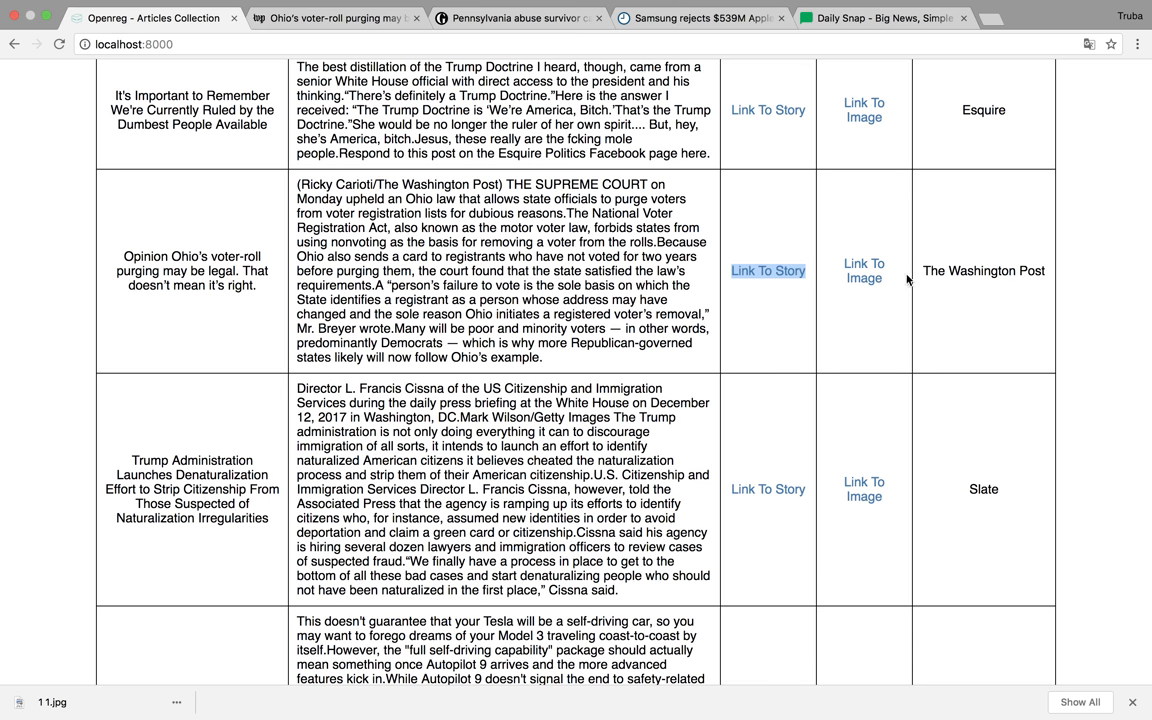
left_click(863, 270)
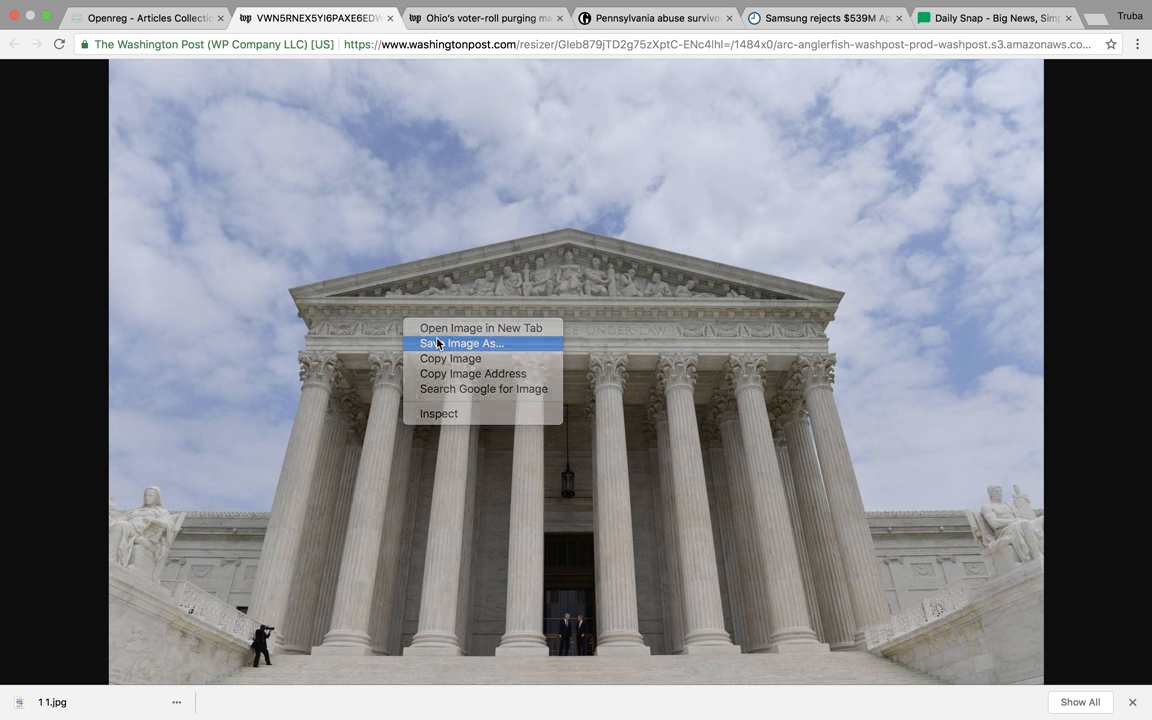
left_click(462, 343)
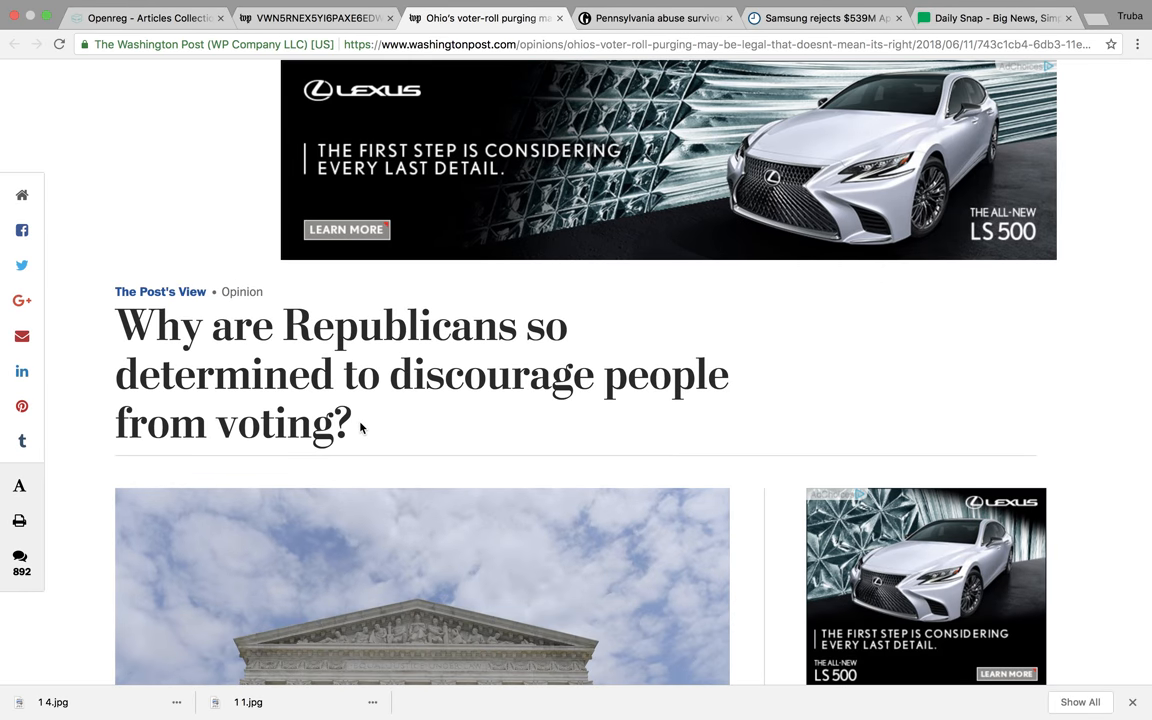
scroll("down", 3)
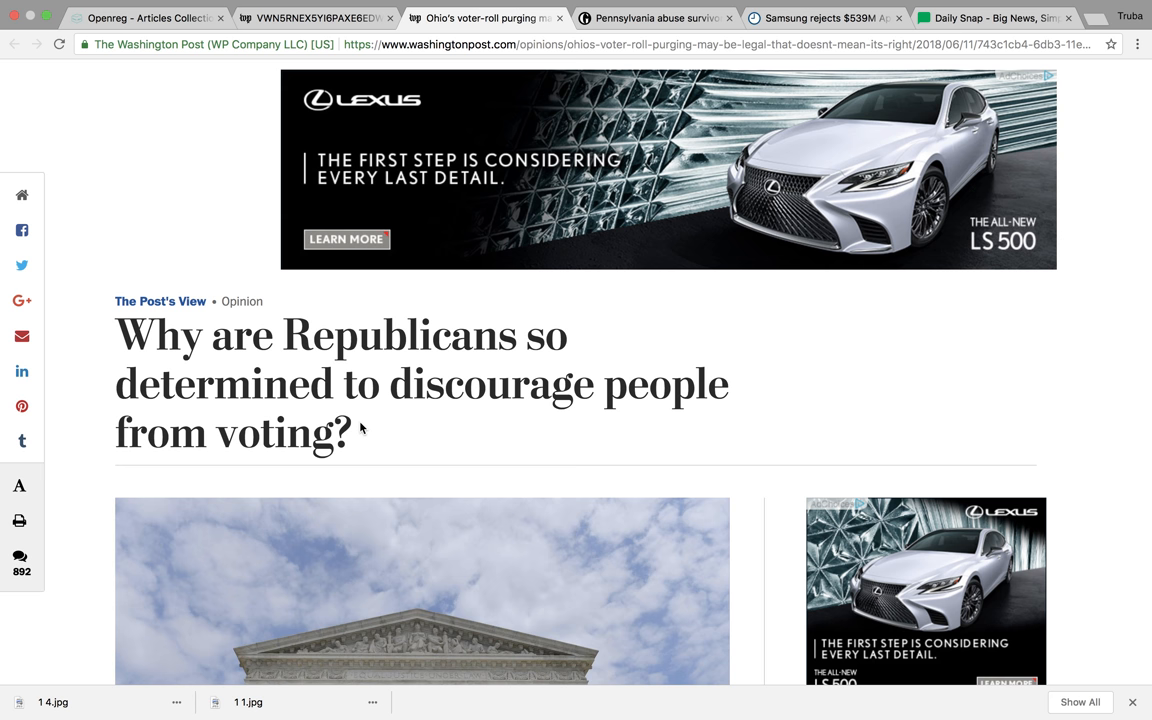
left_click(700, 44)
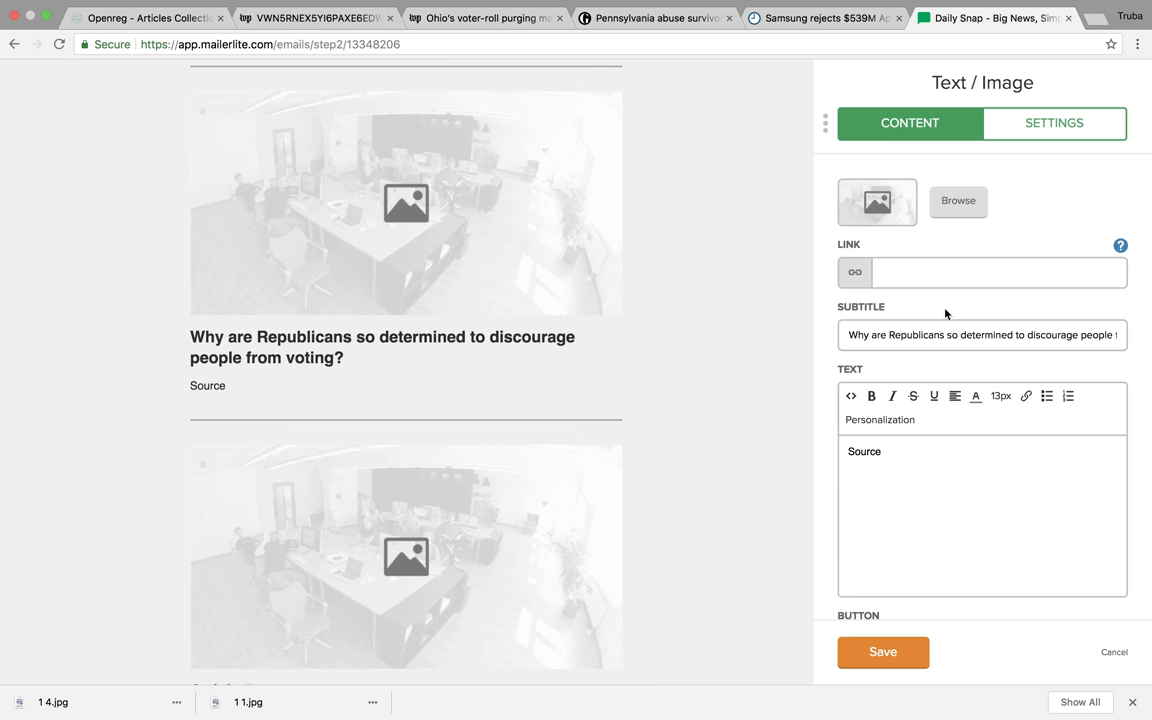
Step: Link the Ohio block to the Washington Post op-ed and set its source to 'The Washington Post'
type("story.html?noredirect=on&utm_term=.32a4750956f1")
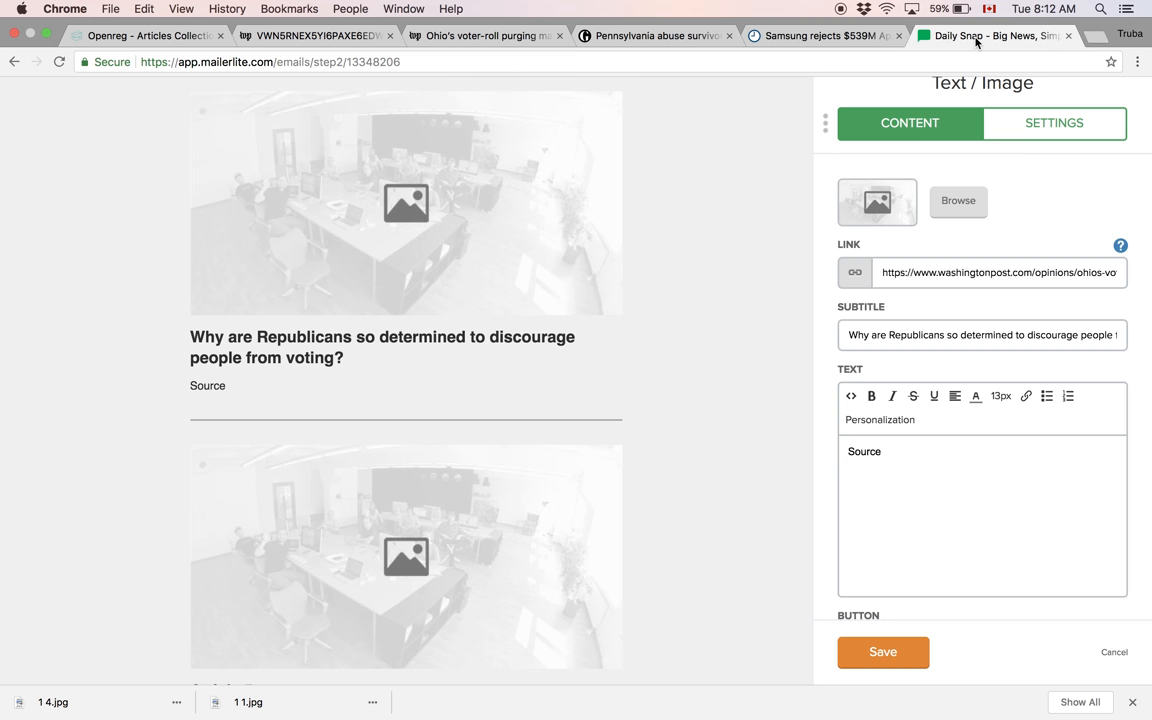
type("The")
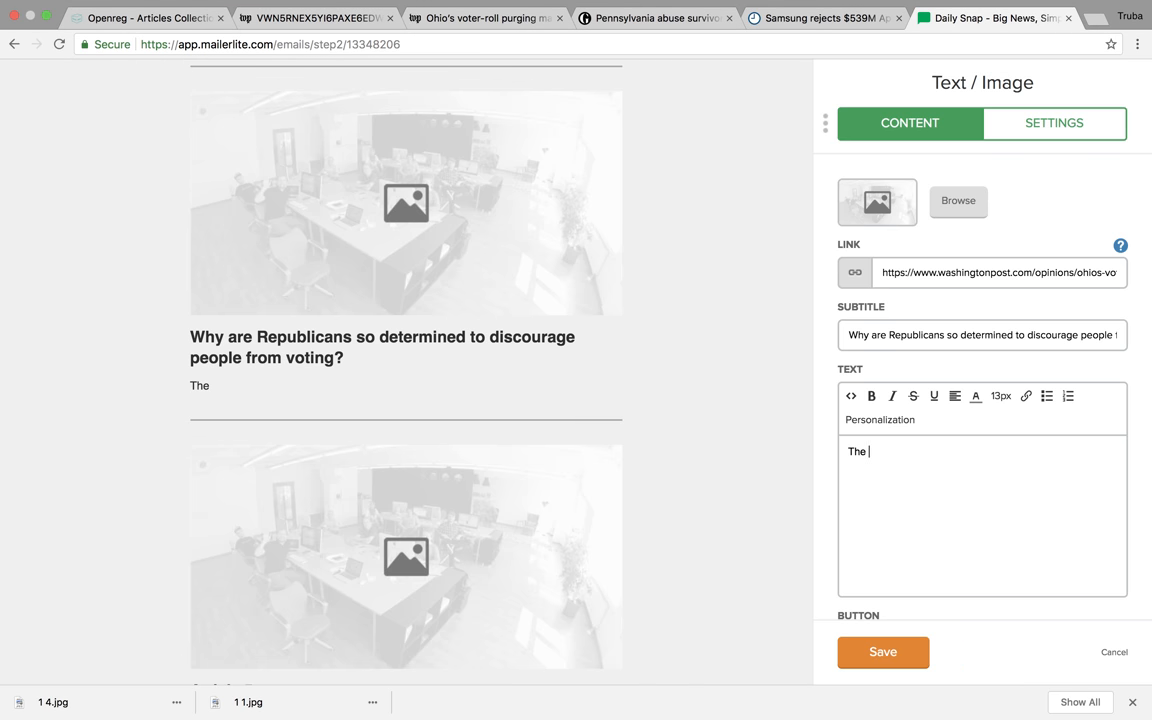
type("WashingtonmP")
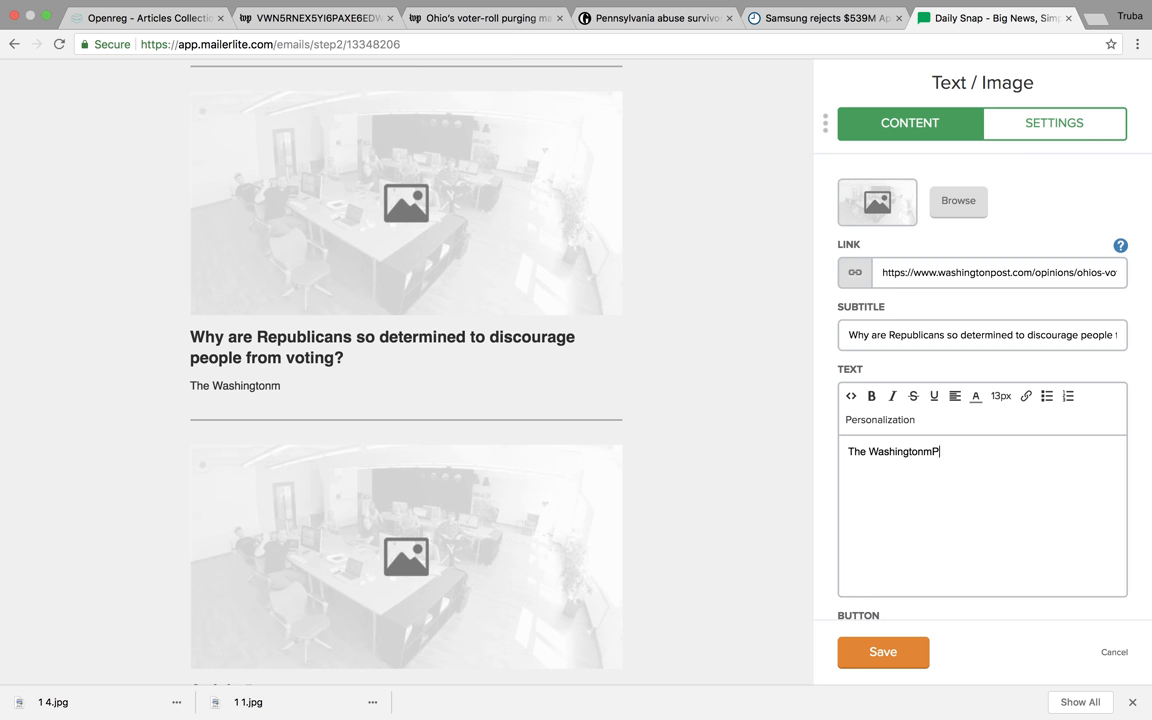
type("ost")
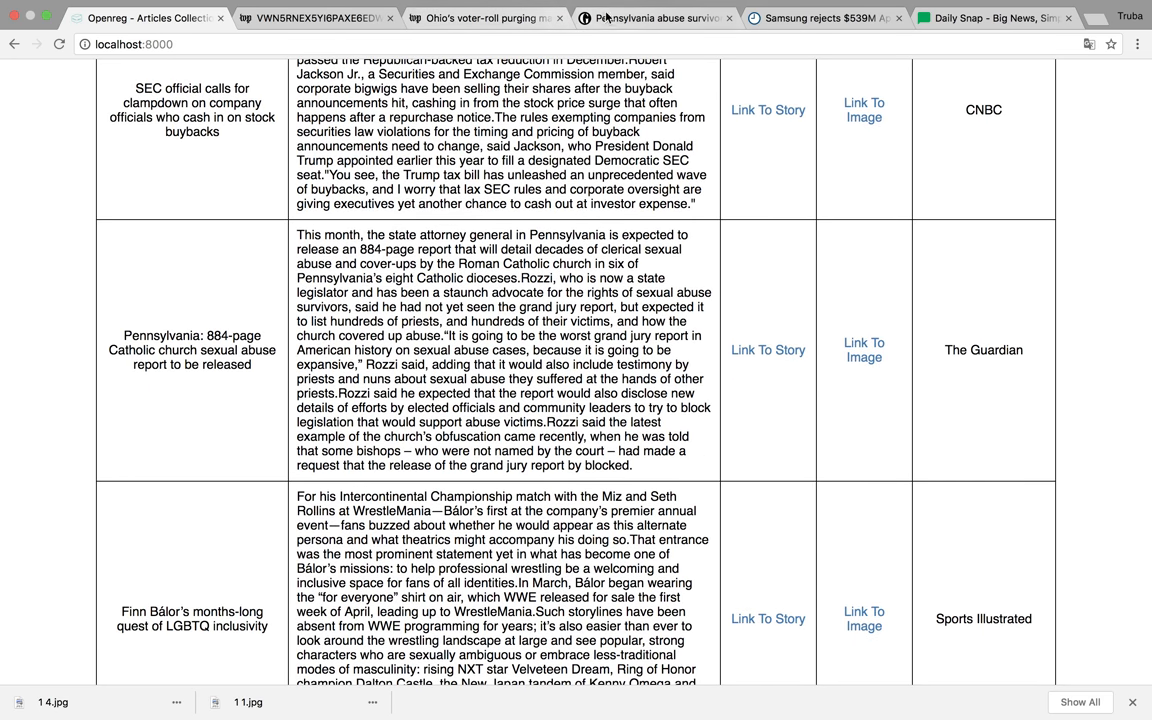
Step: Filter the Openreg articles list by LinkedIn popularity and scroll through the results
left_click(767, 350)
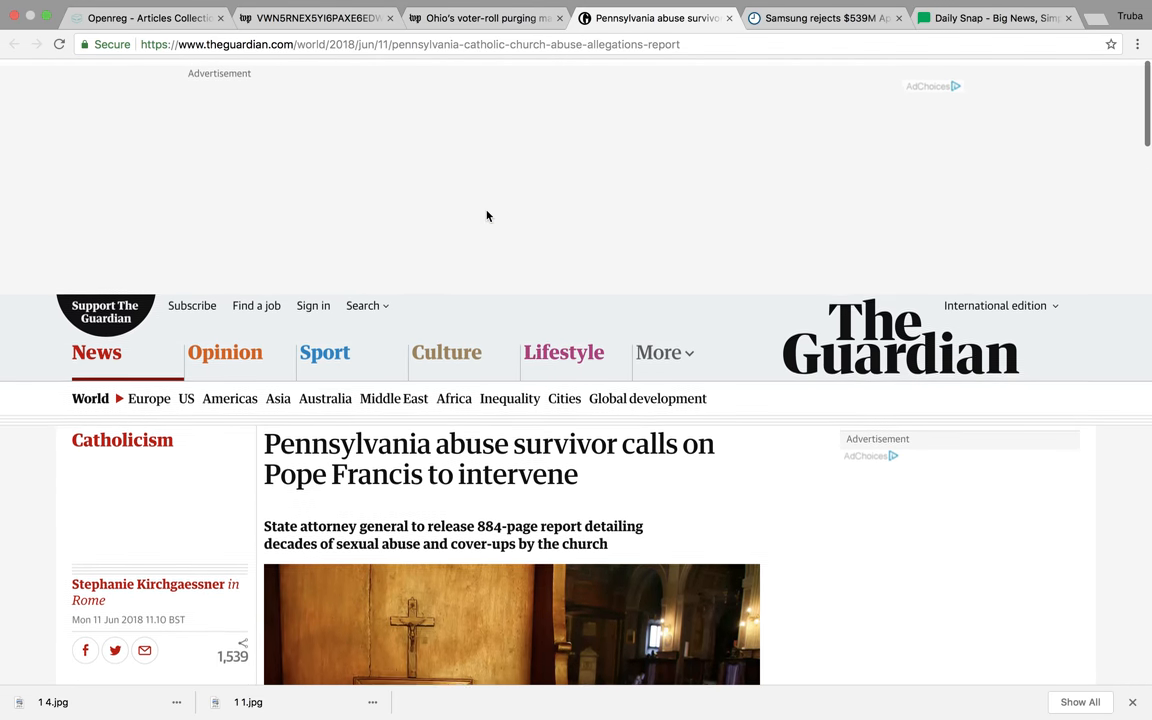
scroll("down", 3)
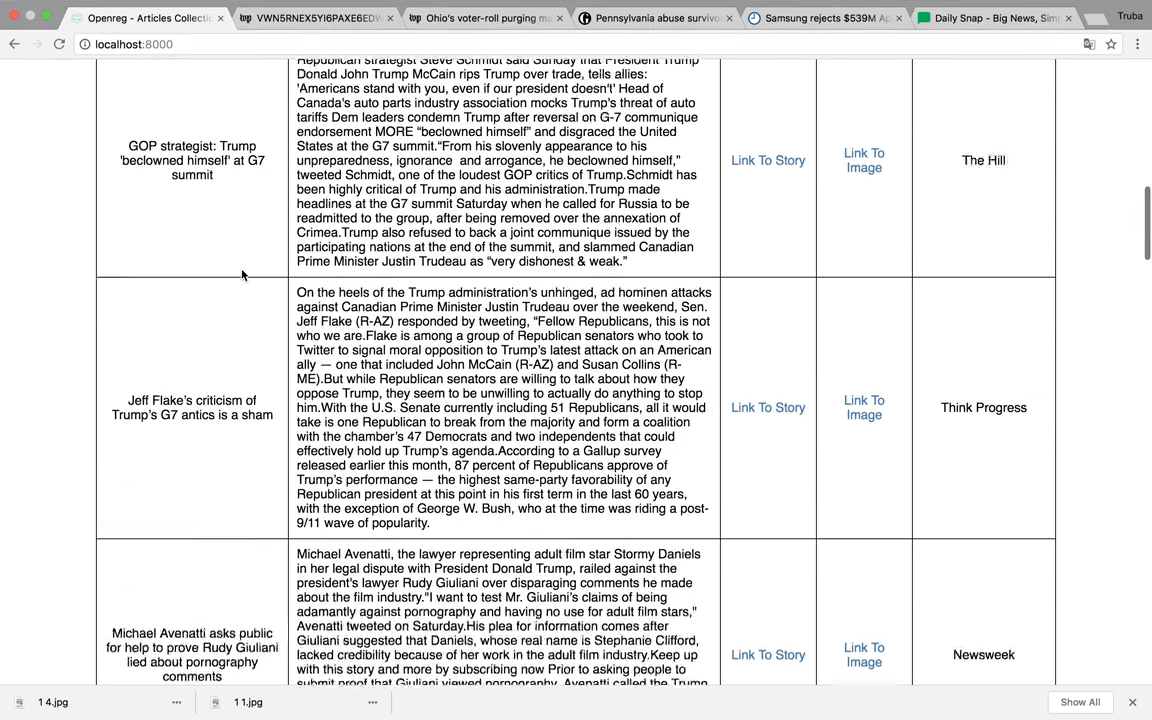
left_click(147, 253)
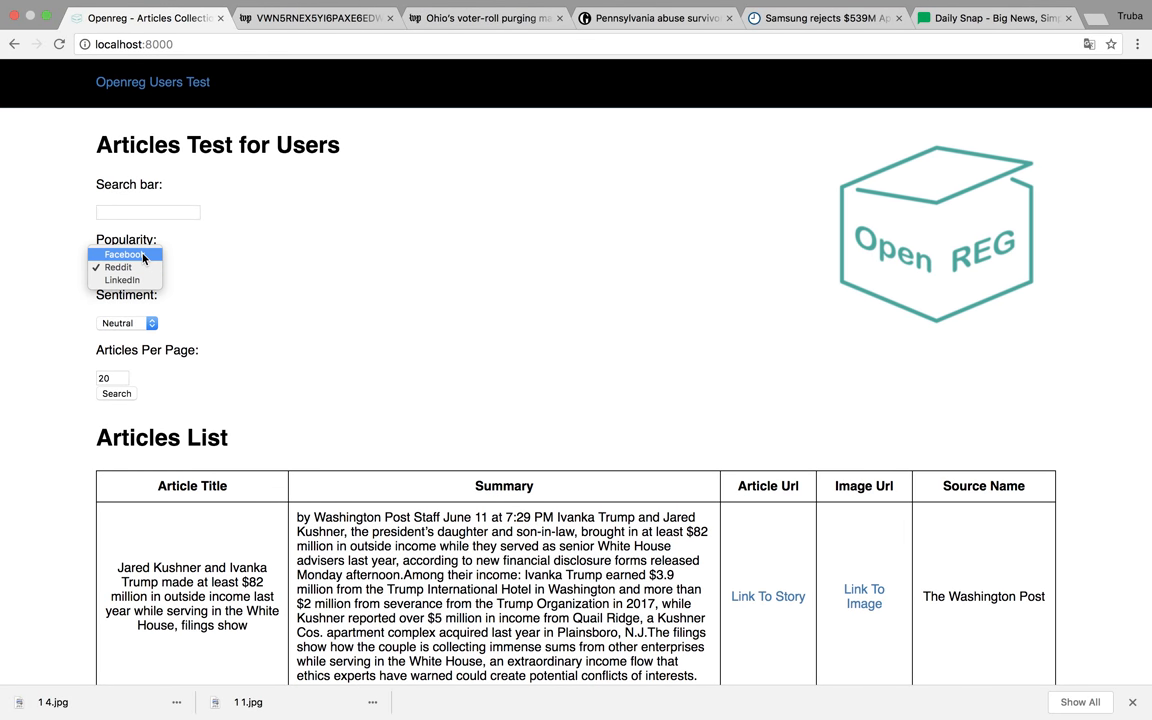
left_click(124, 254)
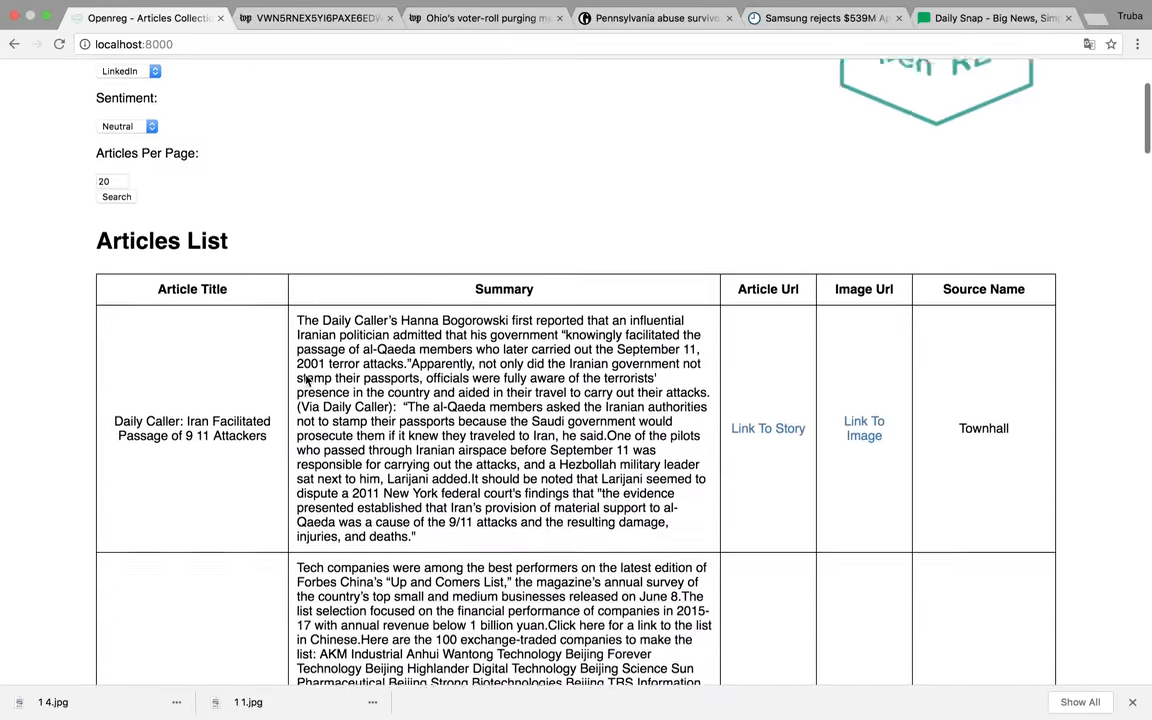
scroll("down", 3)
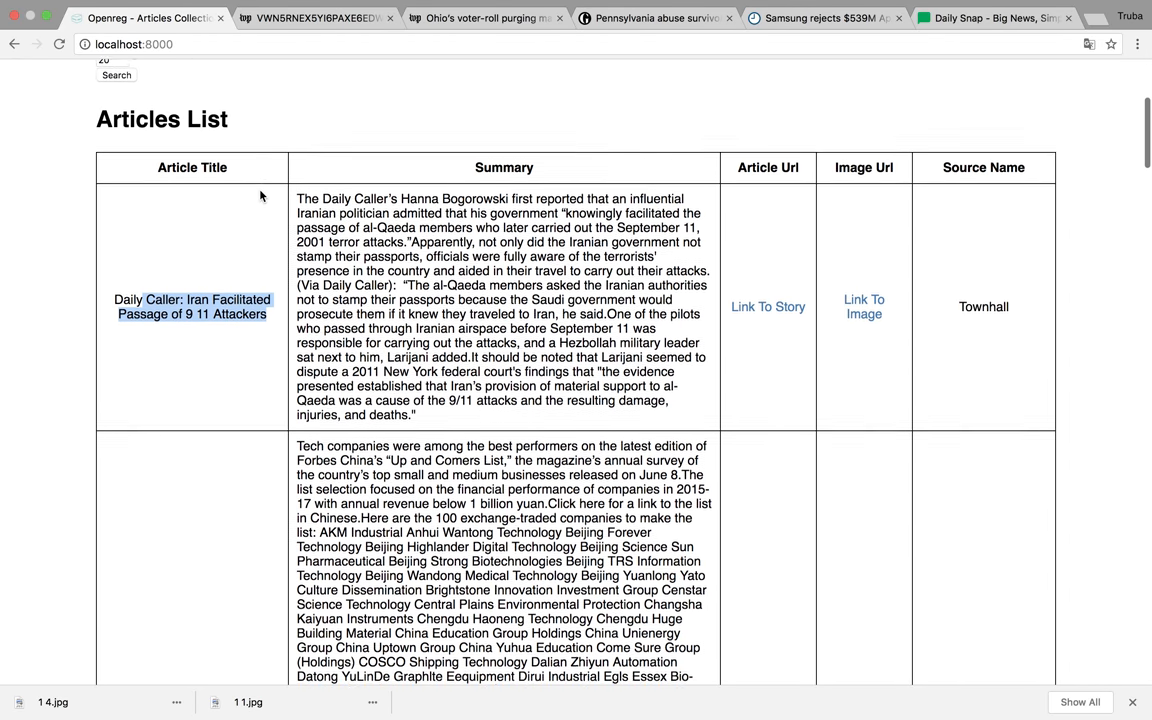
scroll("down", 3)
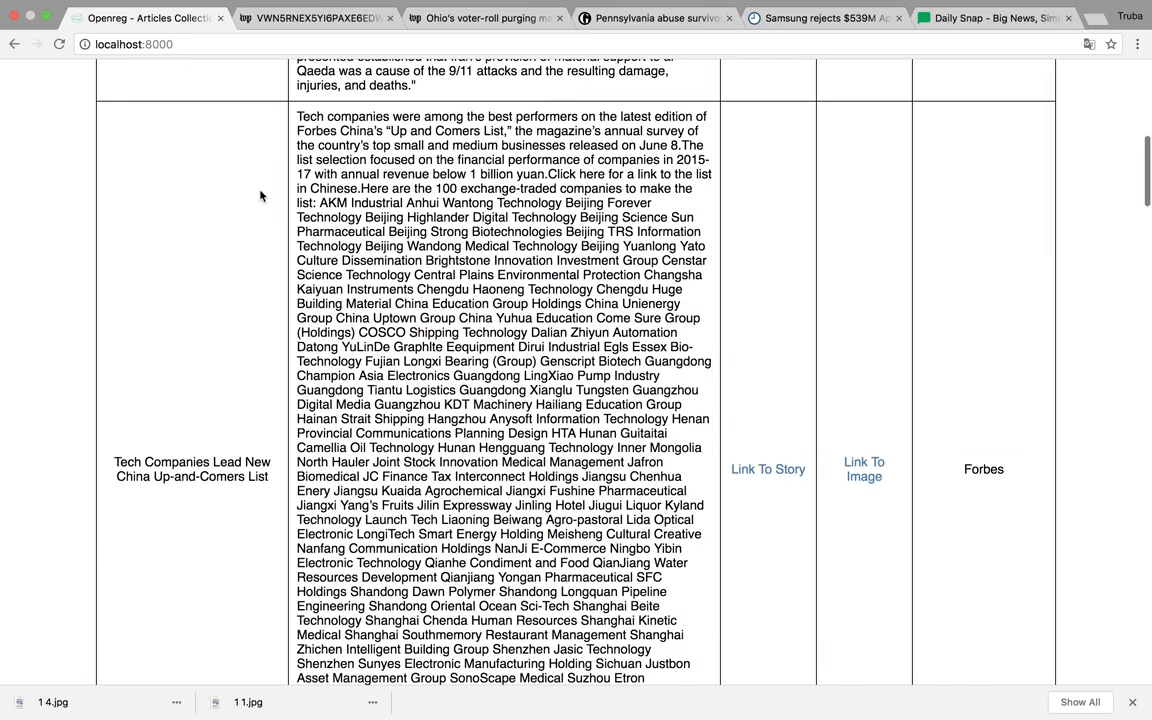
scroll("up", 3)
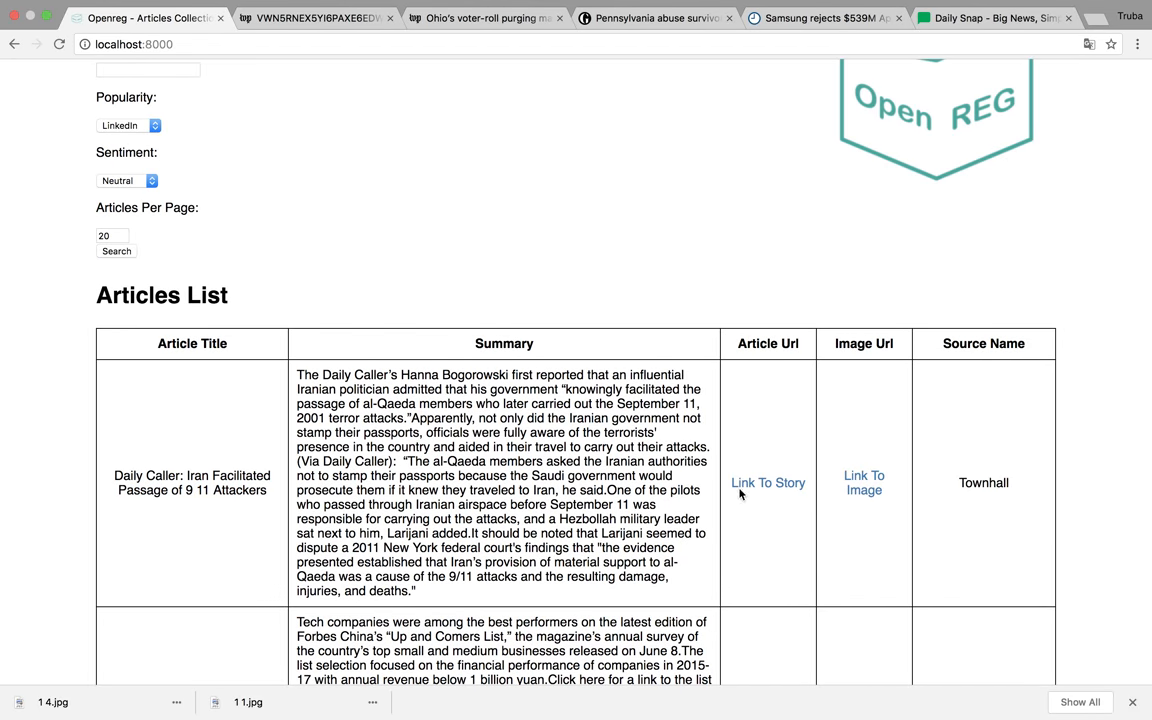
right_click(768, 483)
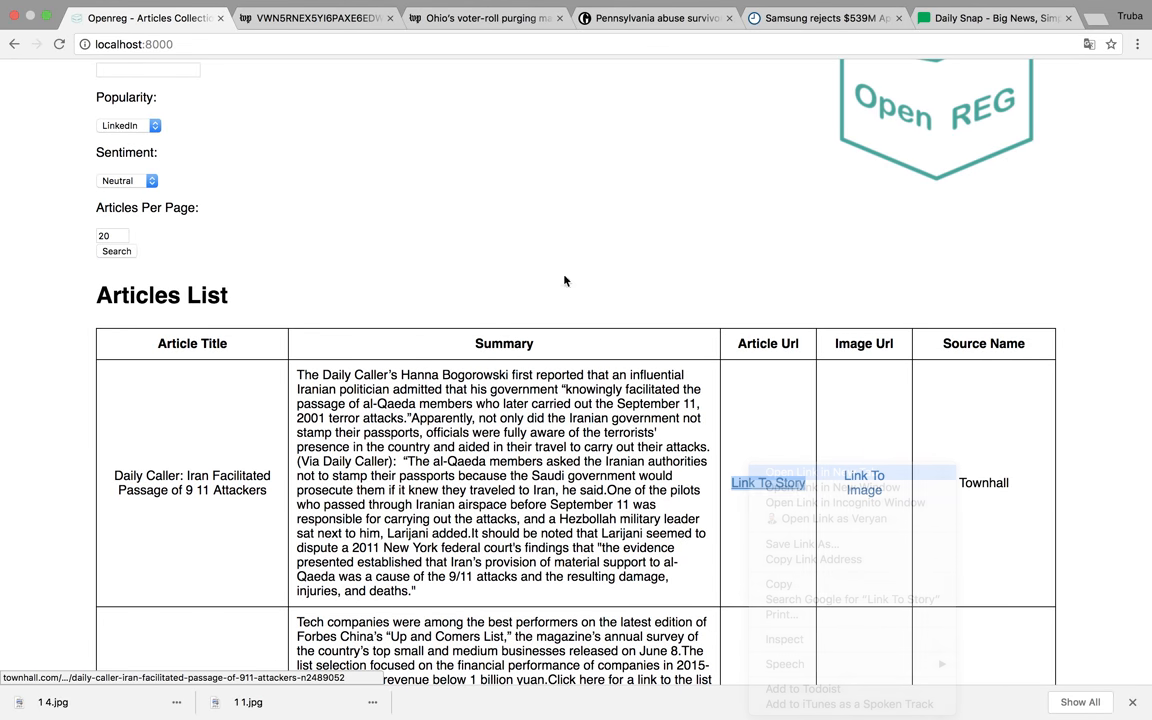
left_click(768, 482)
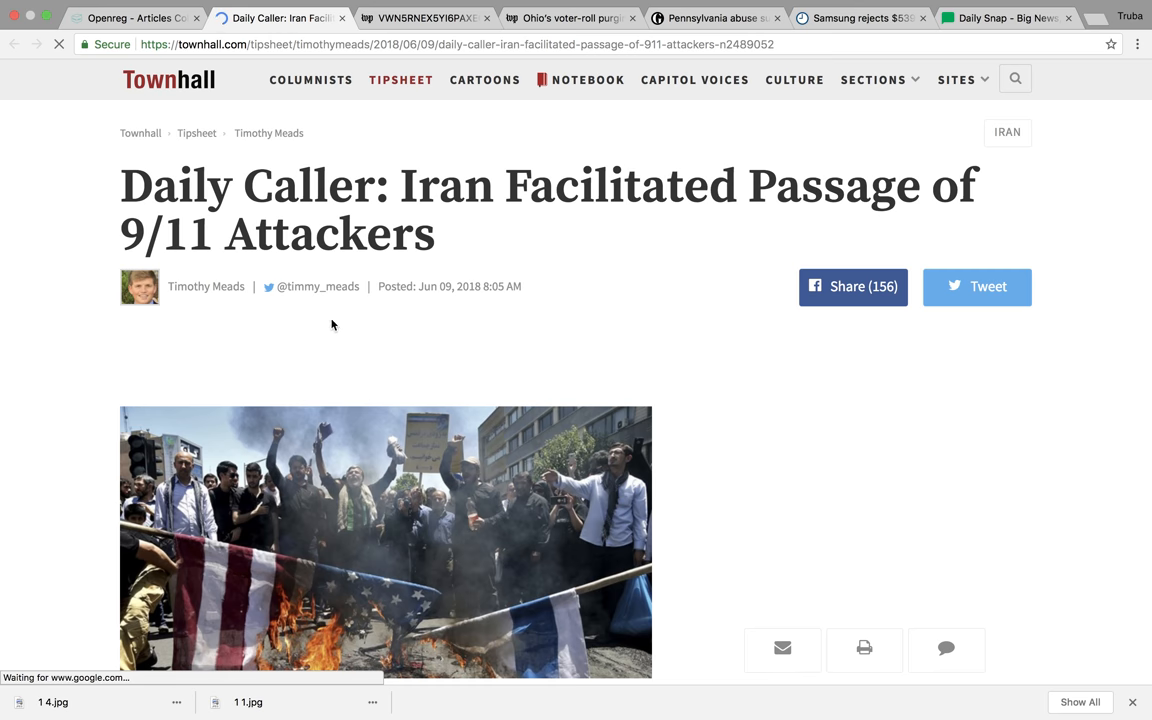
scroll("down", 3)
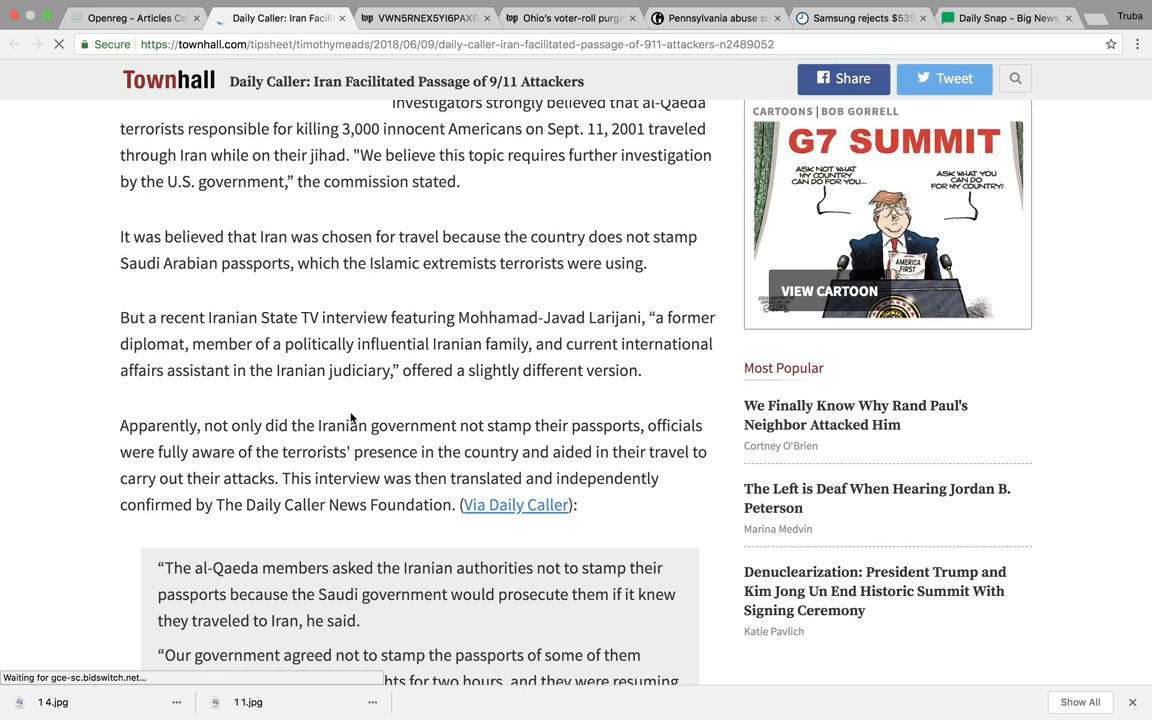
scroll("down", 3)
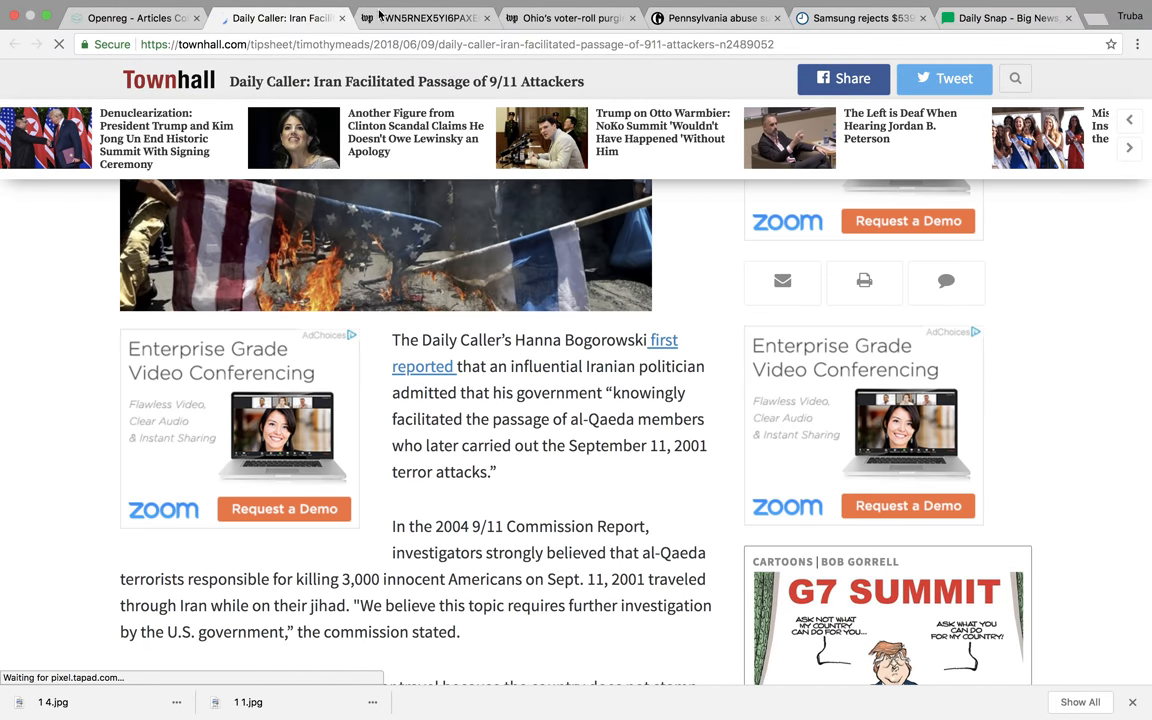
left_click(135, 18)
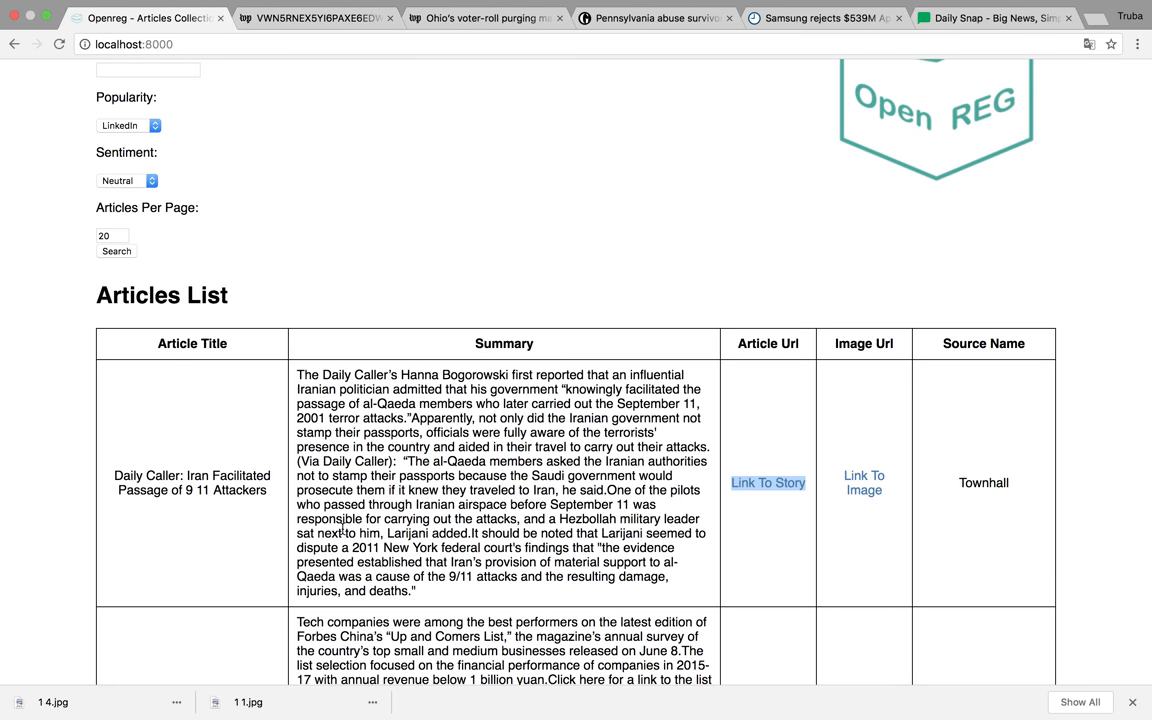
scroll("down", 3)
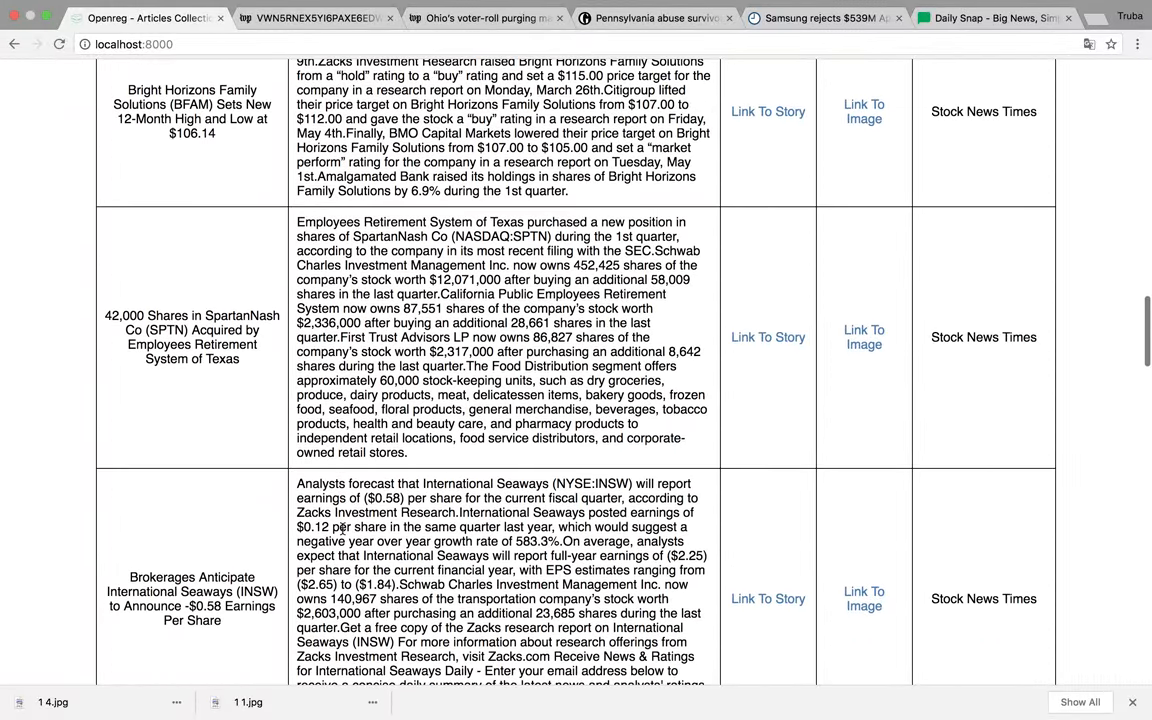
scroll("down", 3)
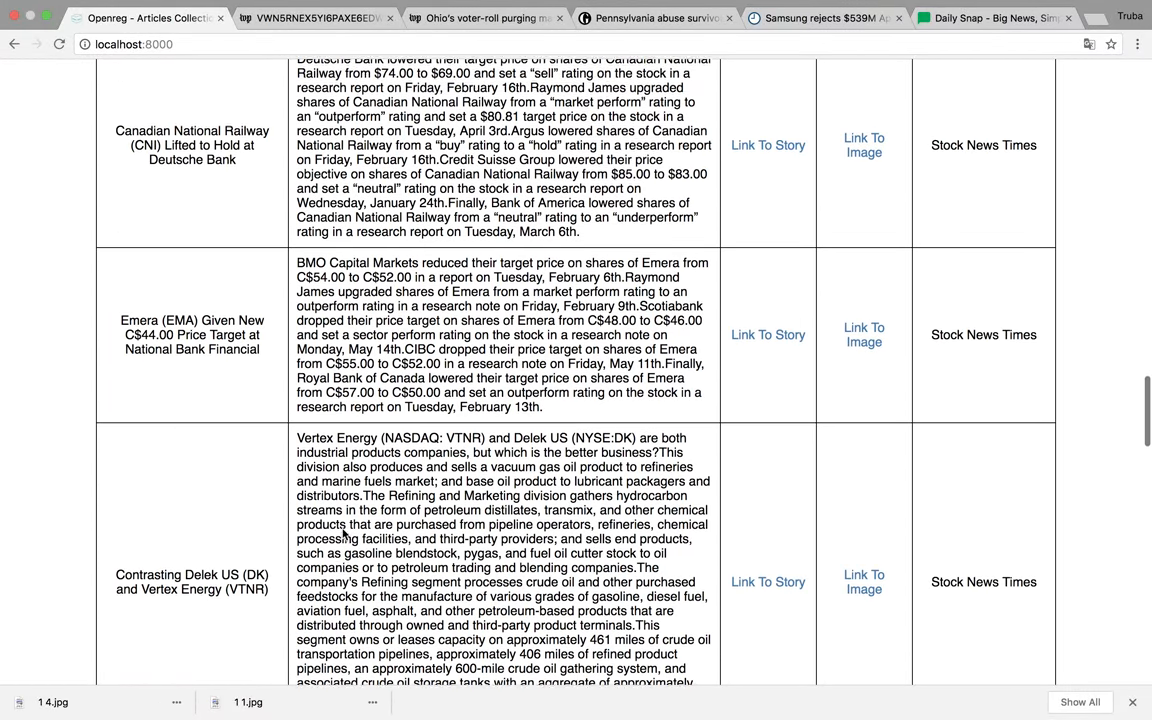
scroll("down", 3)
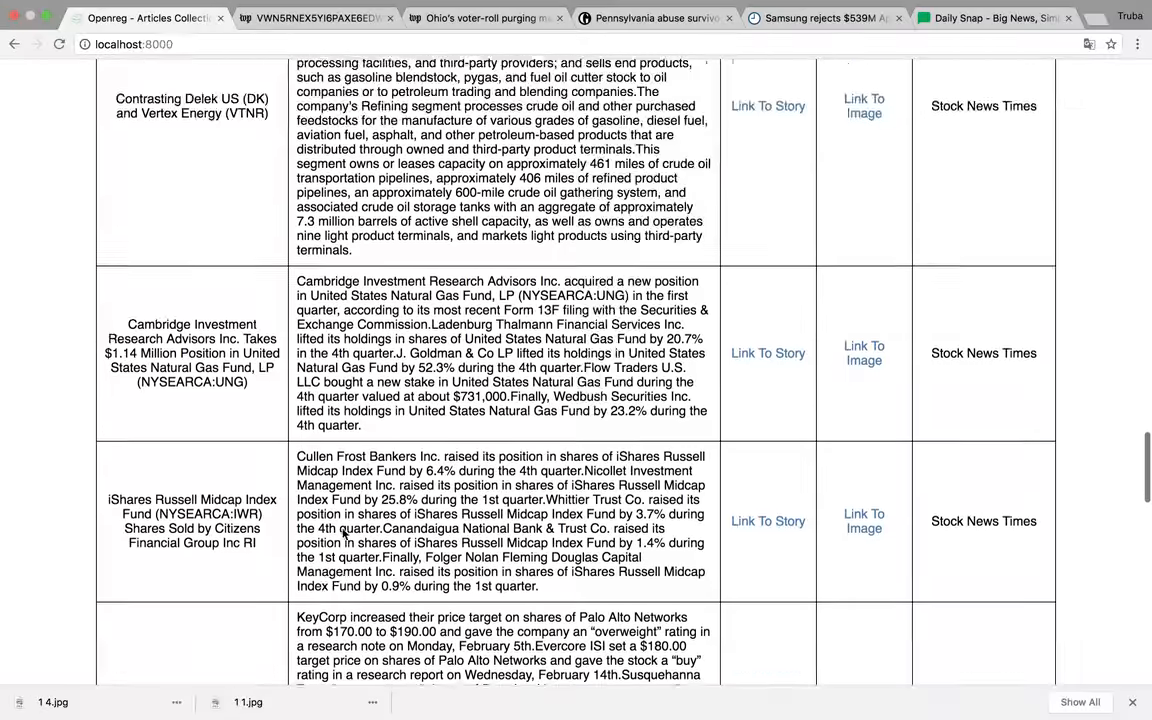
scroll("down", 3)
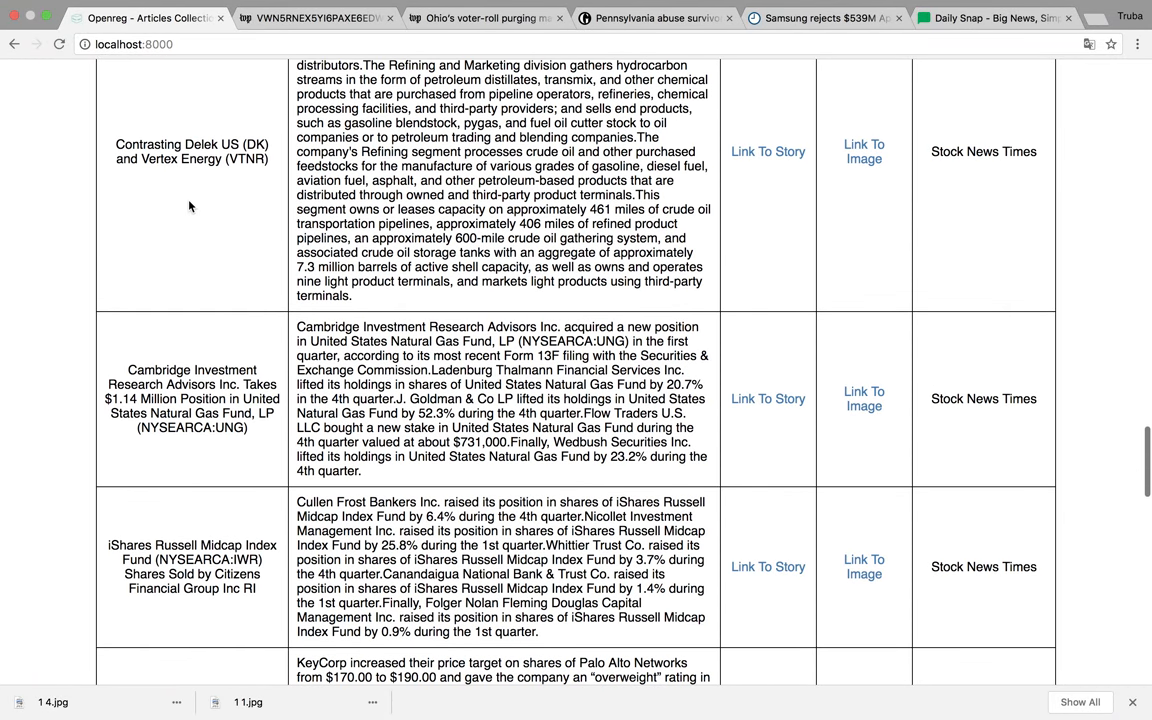
scroll("down", 3)
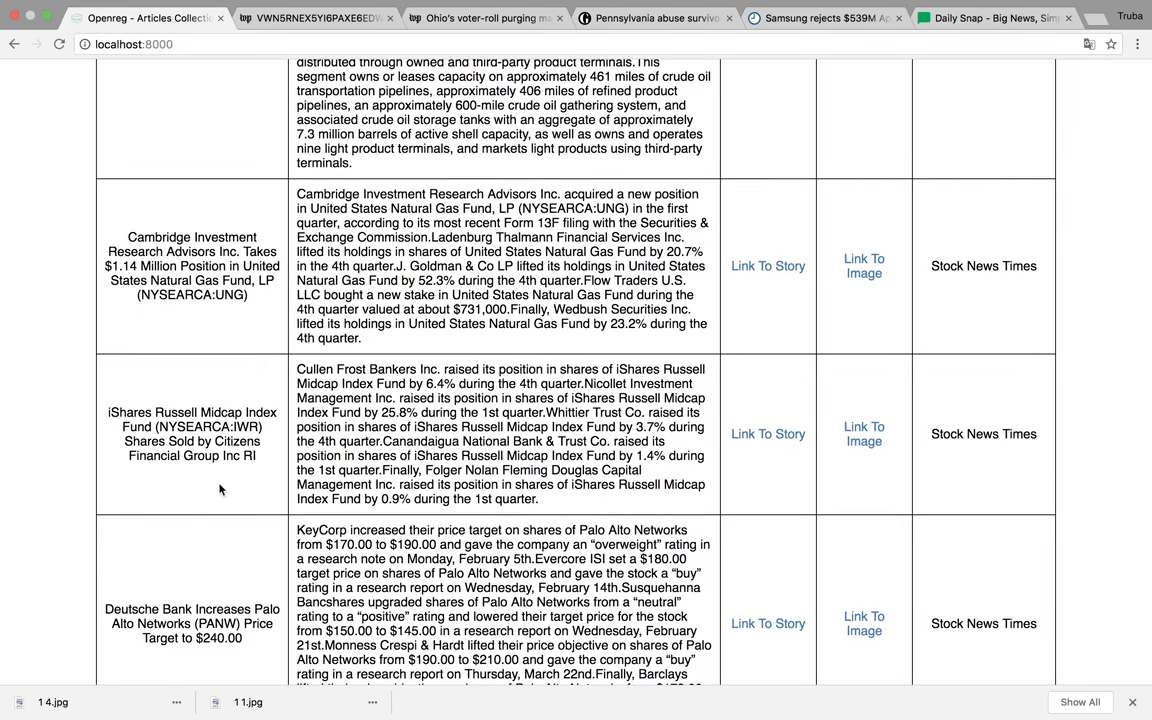
scroll("down", 3)
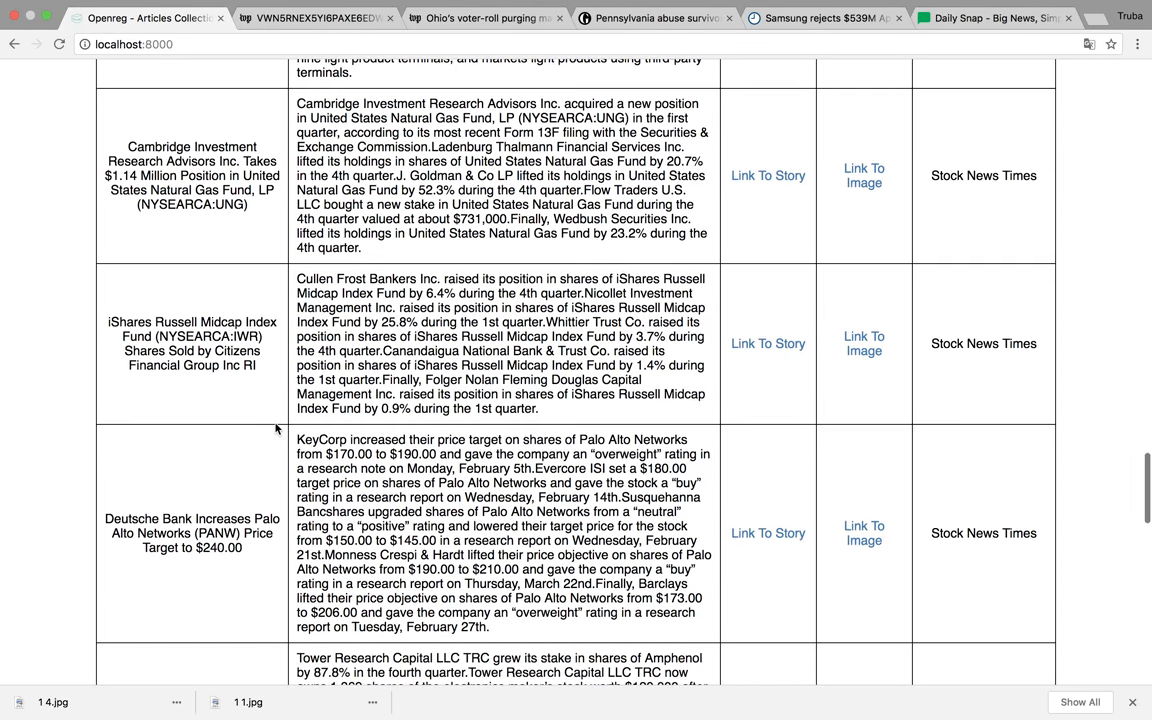
scroll("down", 3)
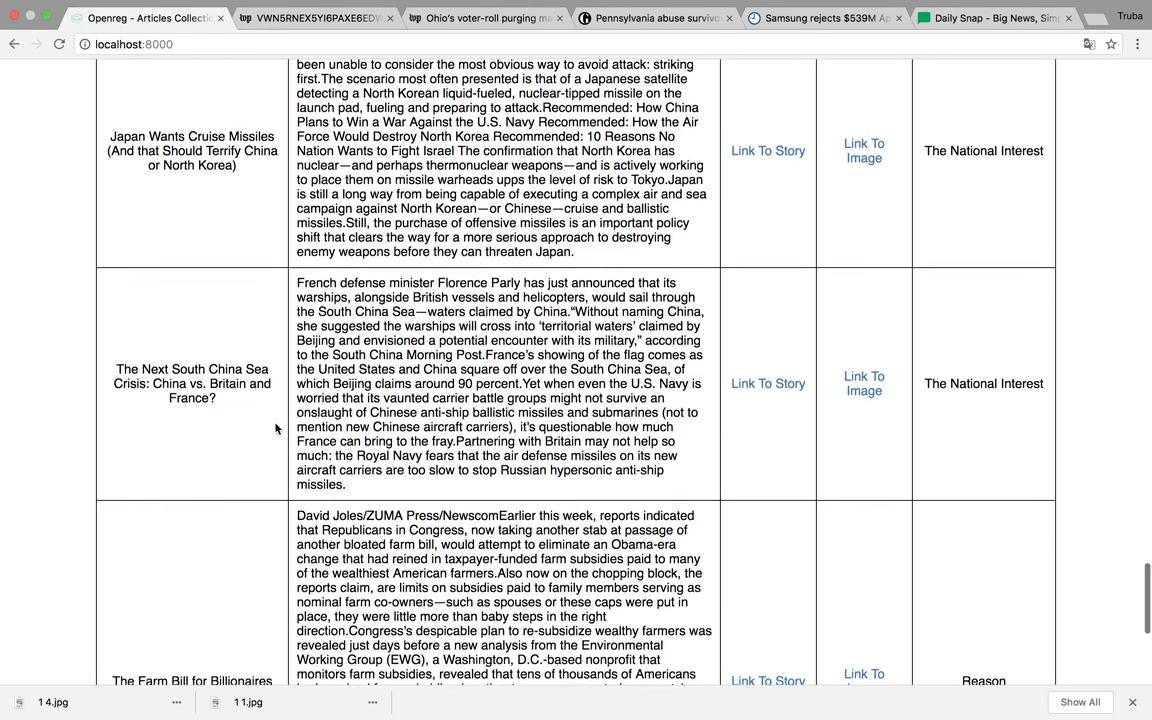
scroll("down", 3)
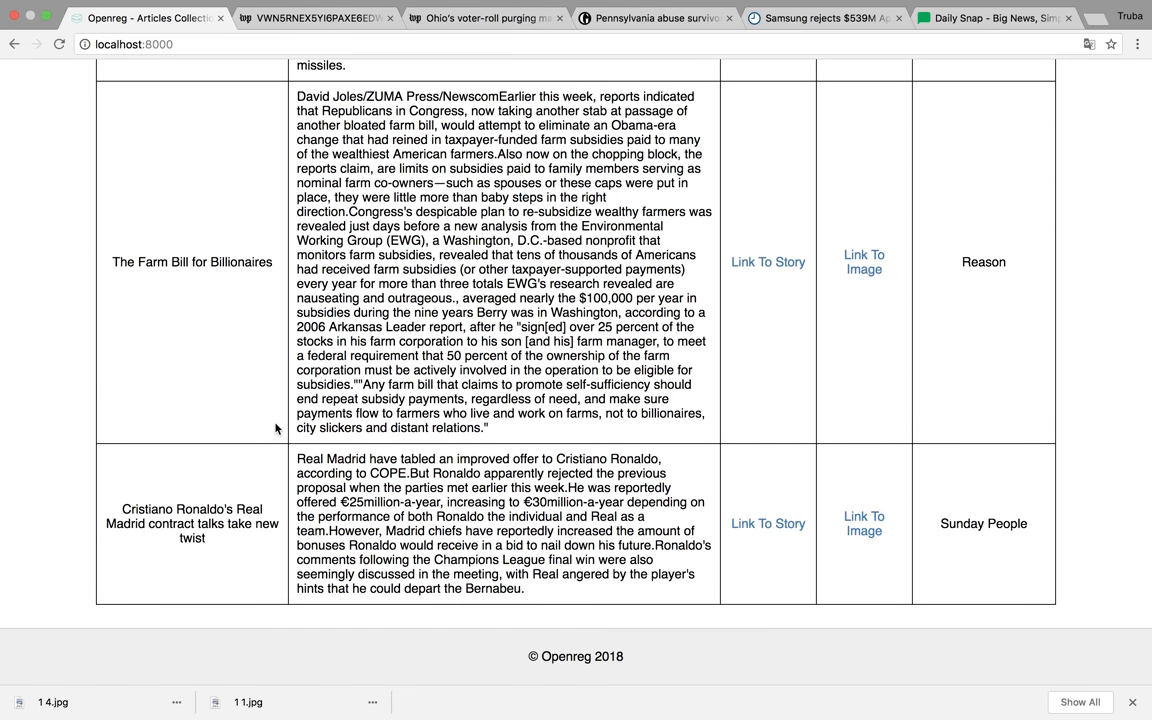
left_click_drag(131, 261, 219, 261)
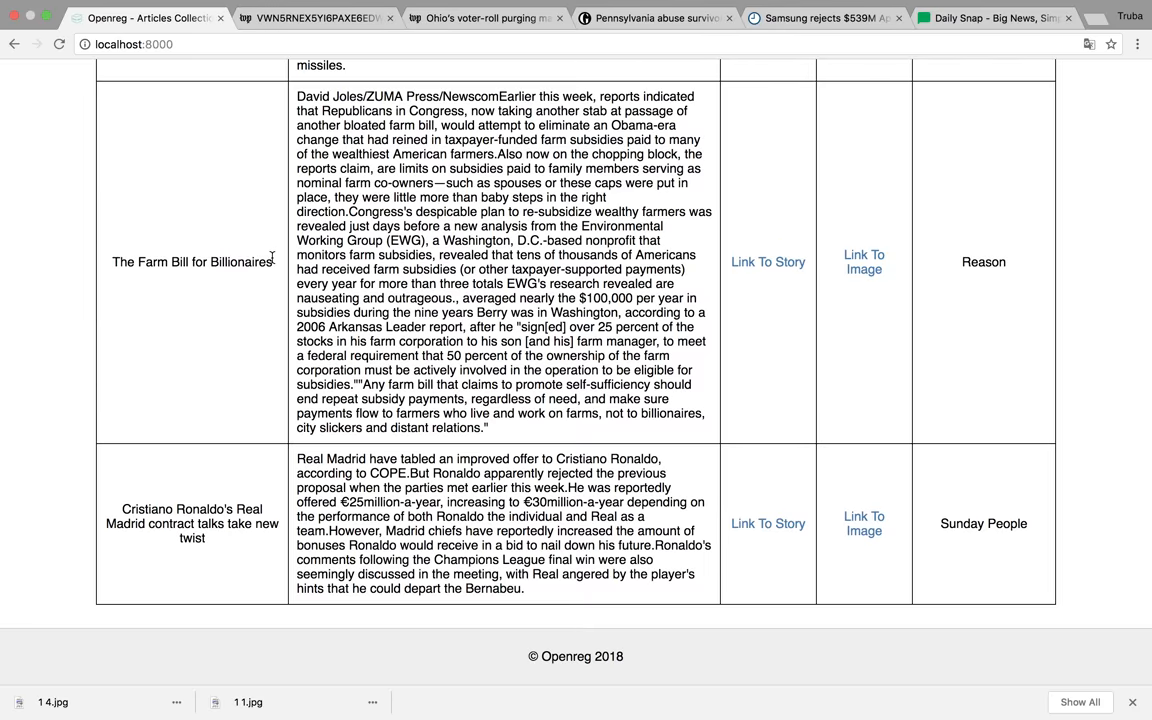
left_click_drag(149, 524, 240, 524)
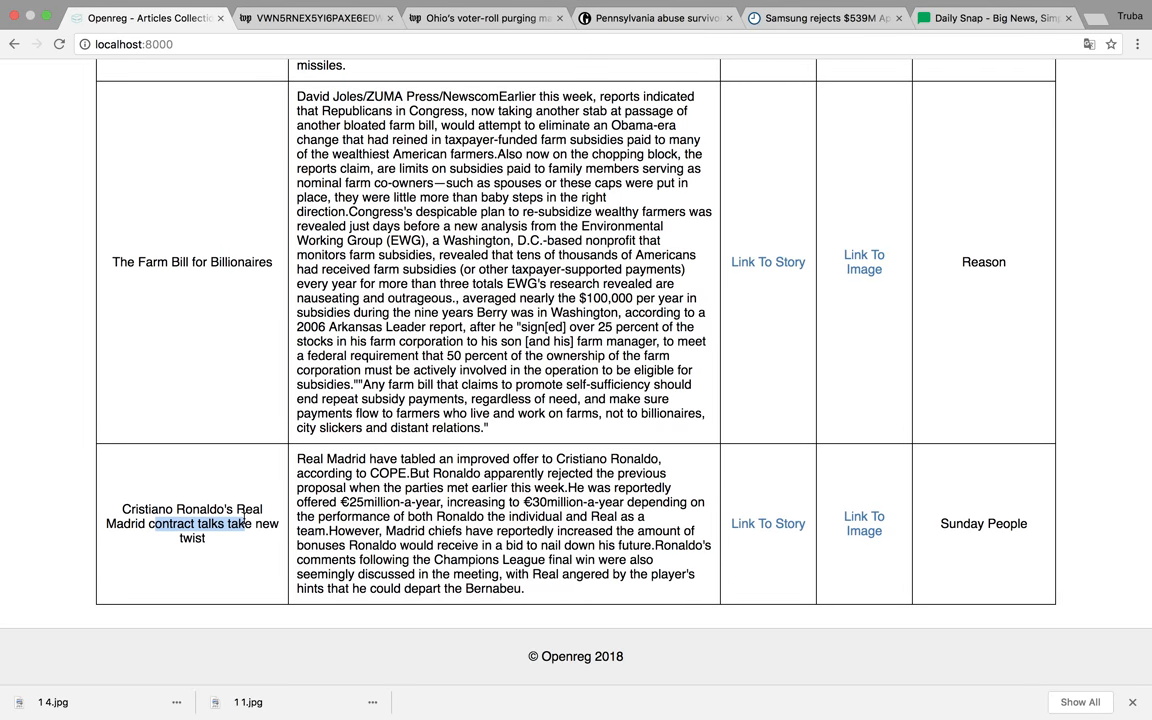
scroll("up", 3)
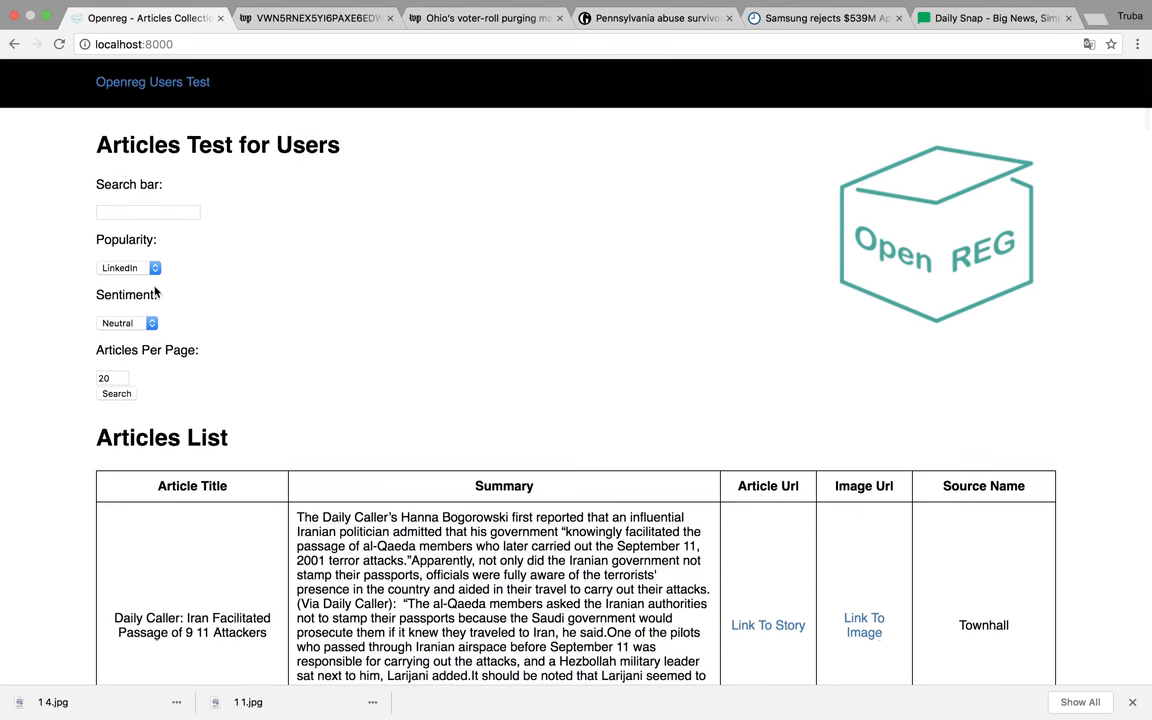
Step: Search with Positive sentiment and highlight passages of the leading London crowds summary
left_click(127, 323)
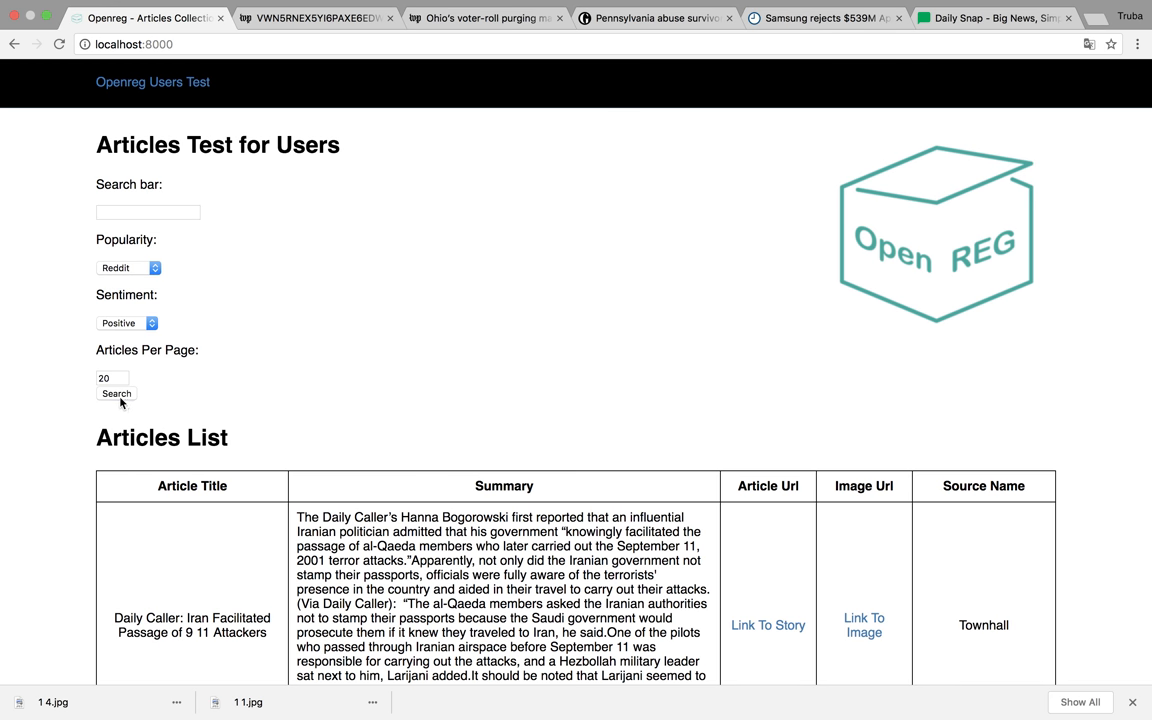
left_click(116, 393)
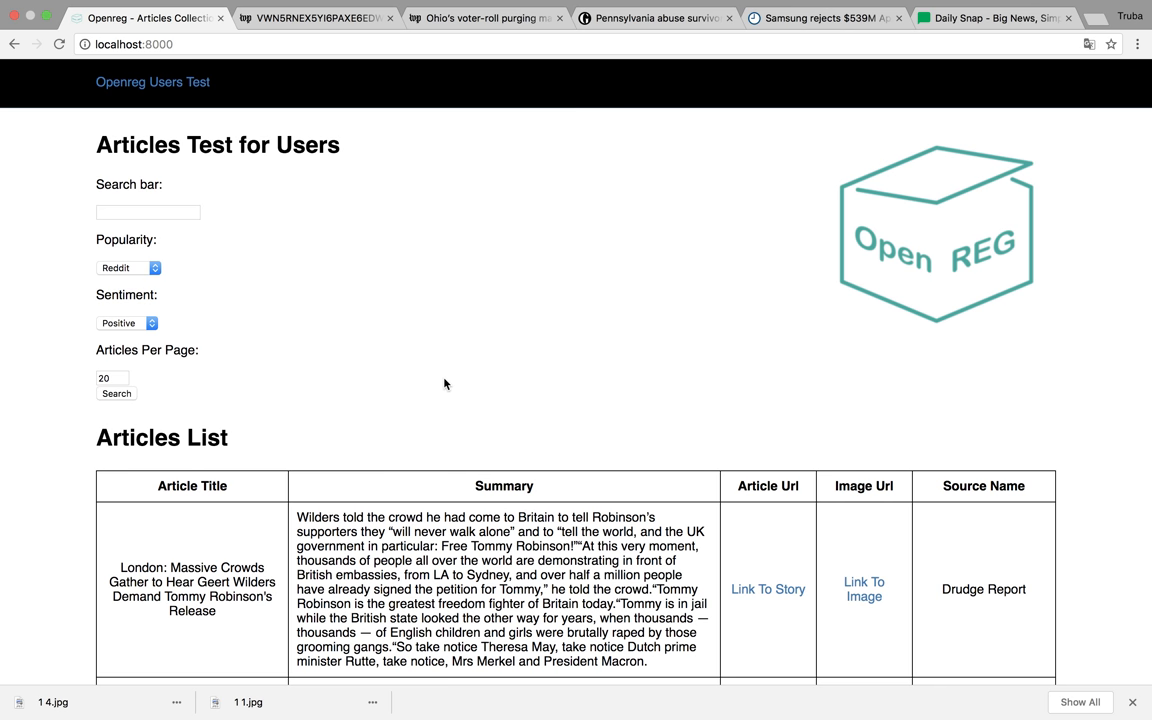
scroll("down", 3)
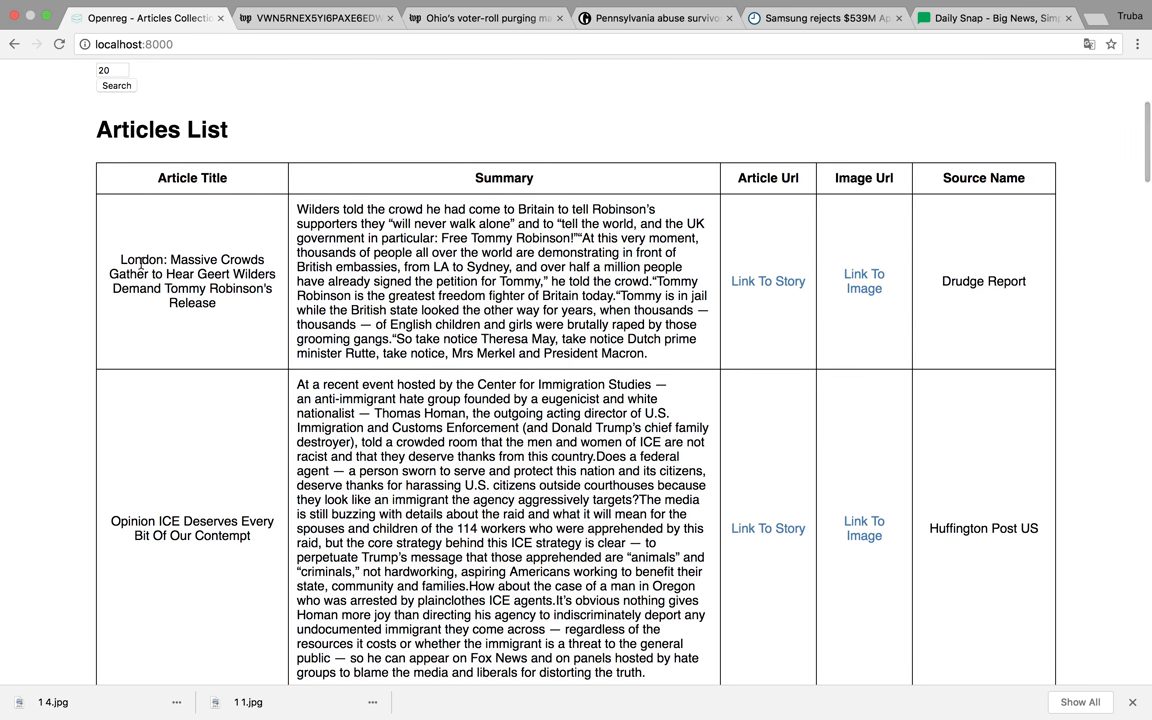
left_click_drag(112, 259, 224, 274)
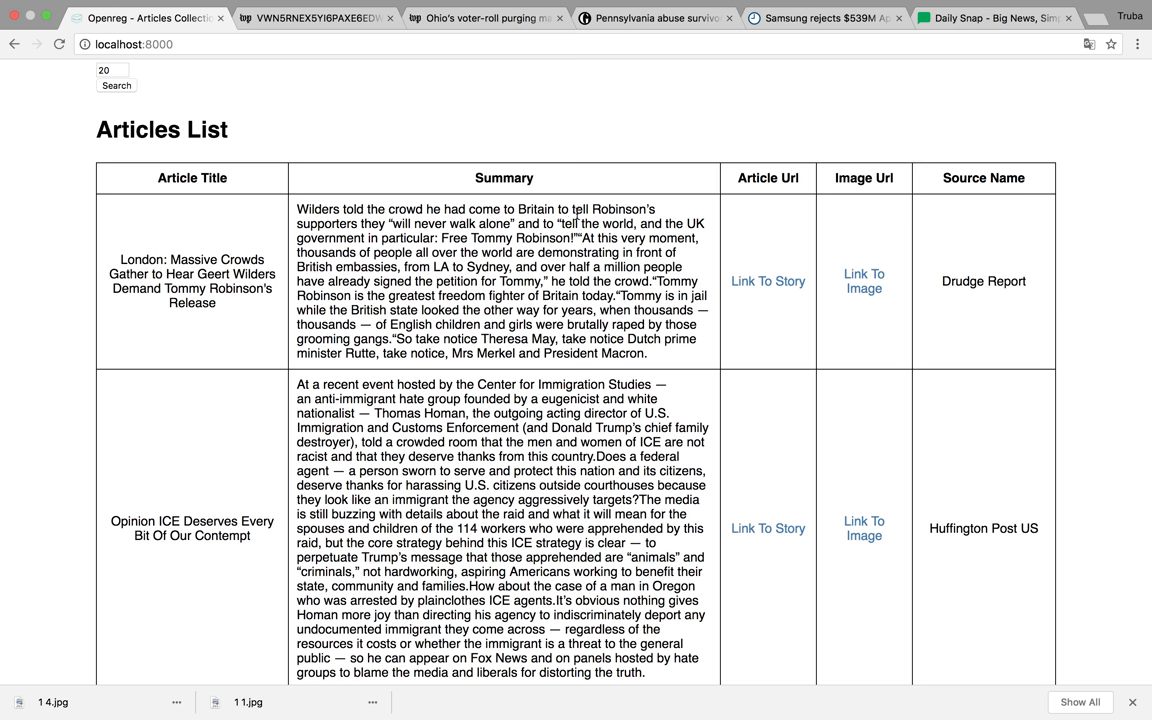
left_click_drag(573, 209, 495, 224)
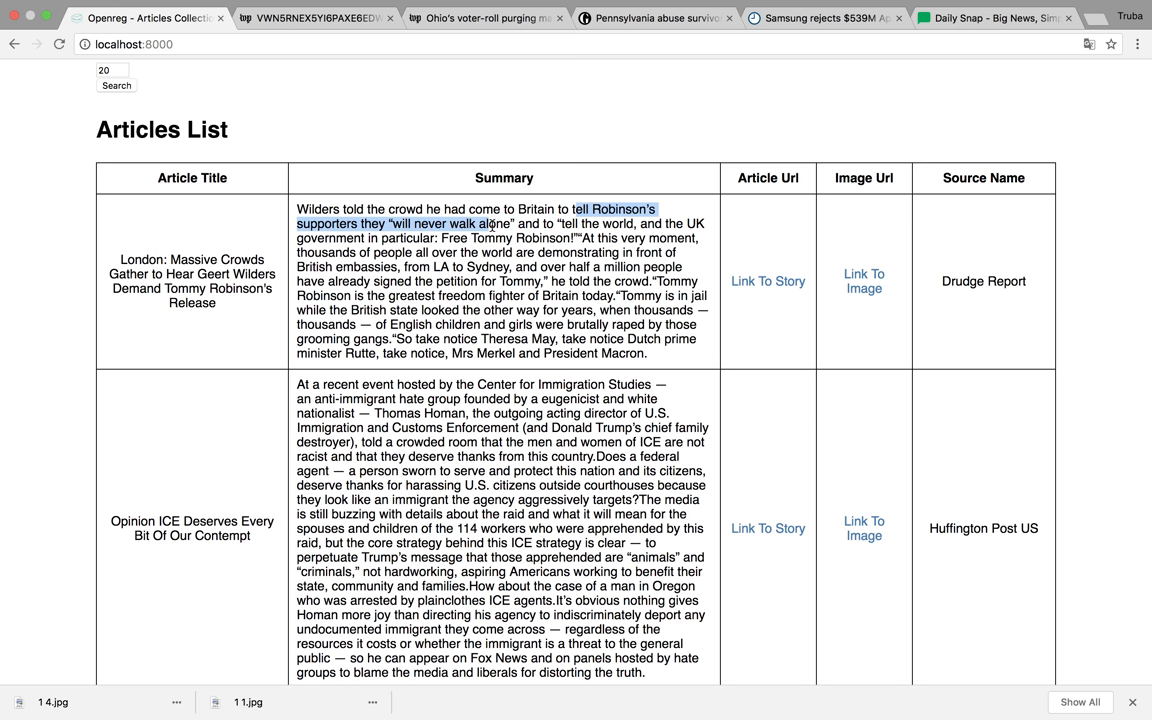
left_click_drag(512, 223, 463, 268)
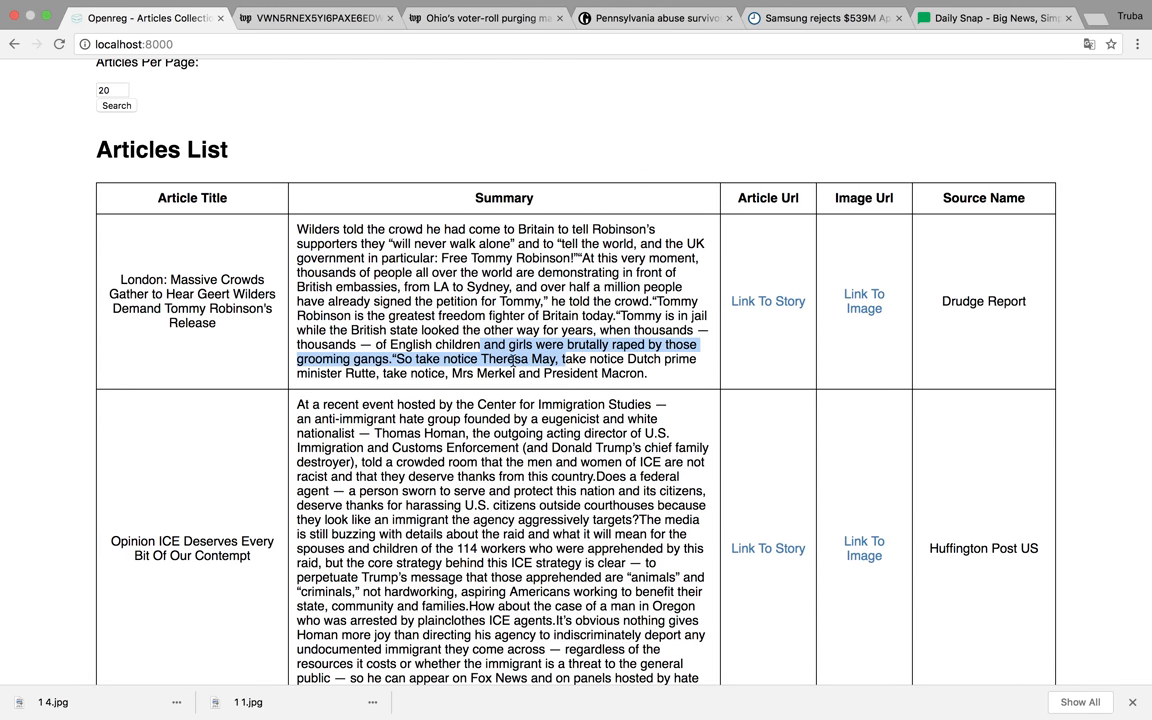
Step: Open the London crowds story in a new tab and select part of its opening sentence
left_click(512, 362)
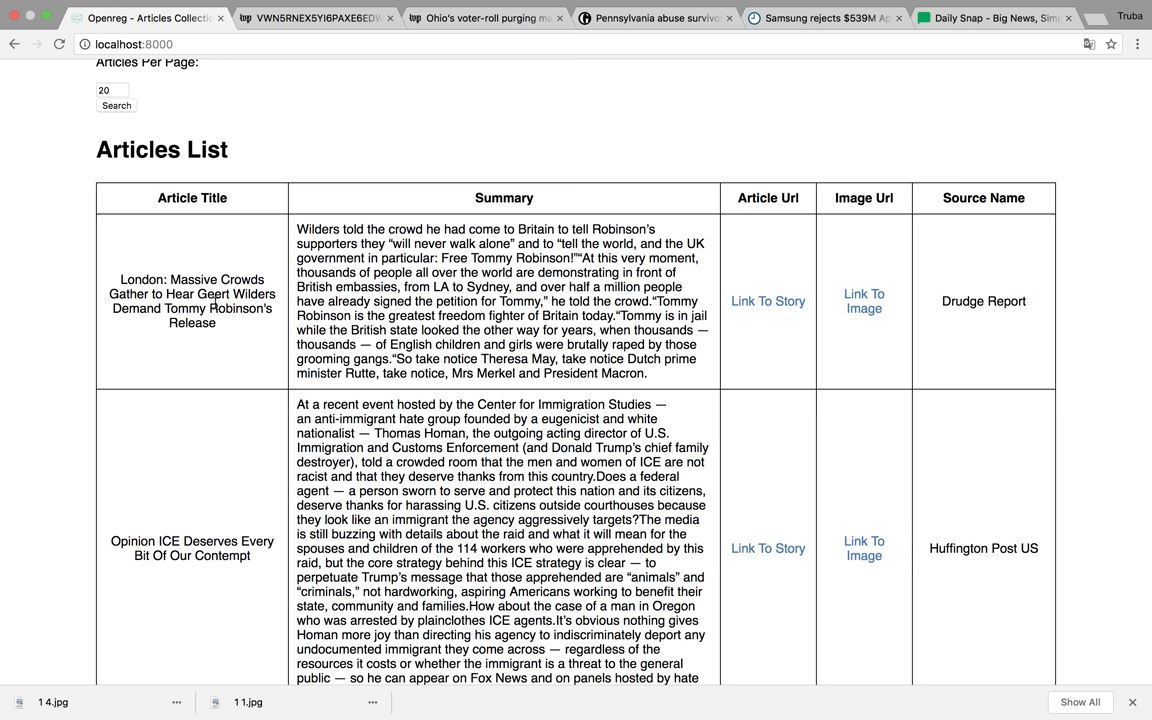
right_click(768, 301)
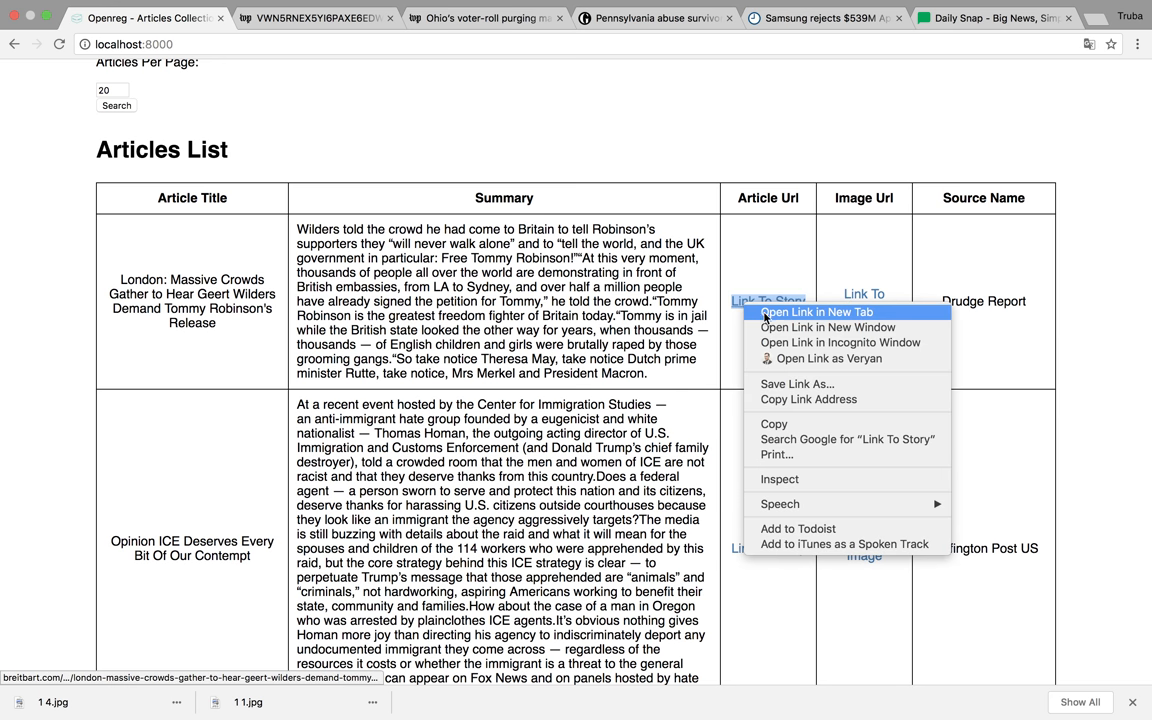
left_click(815, 311)
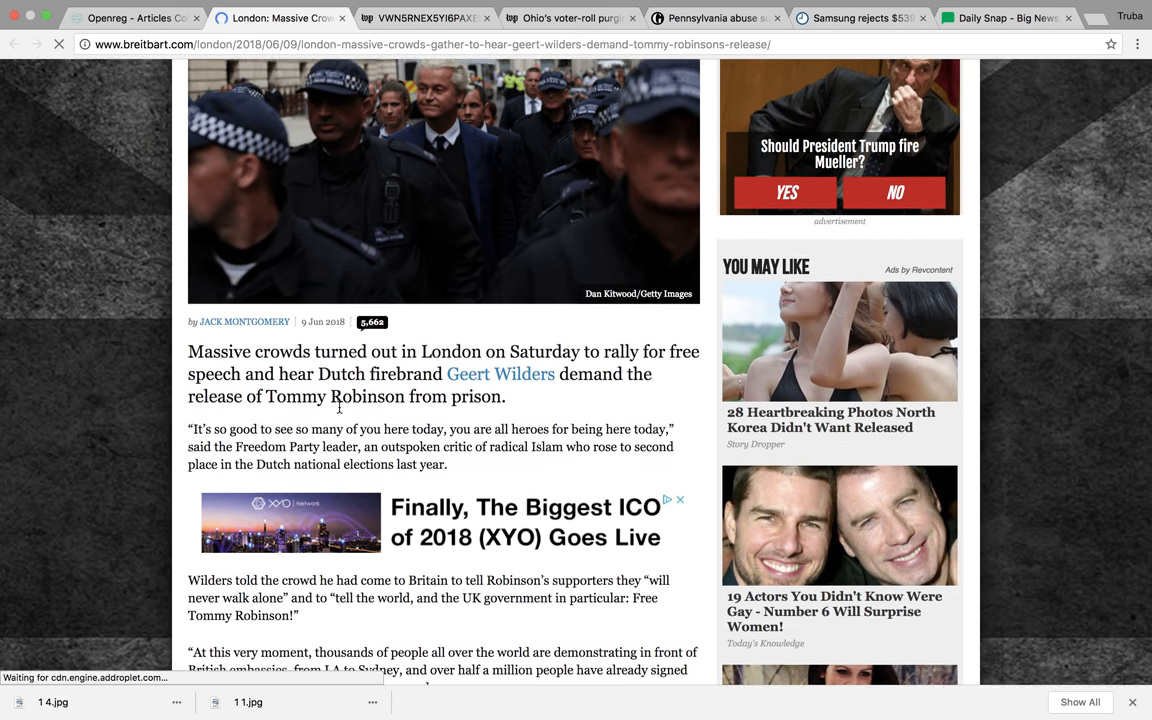
scroll("down", 3)
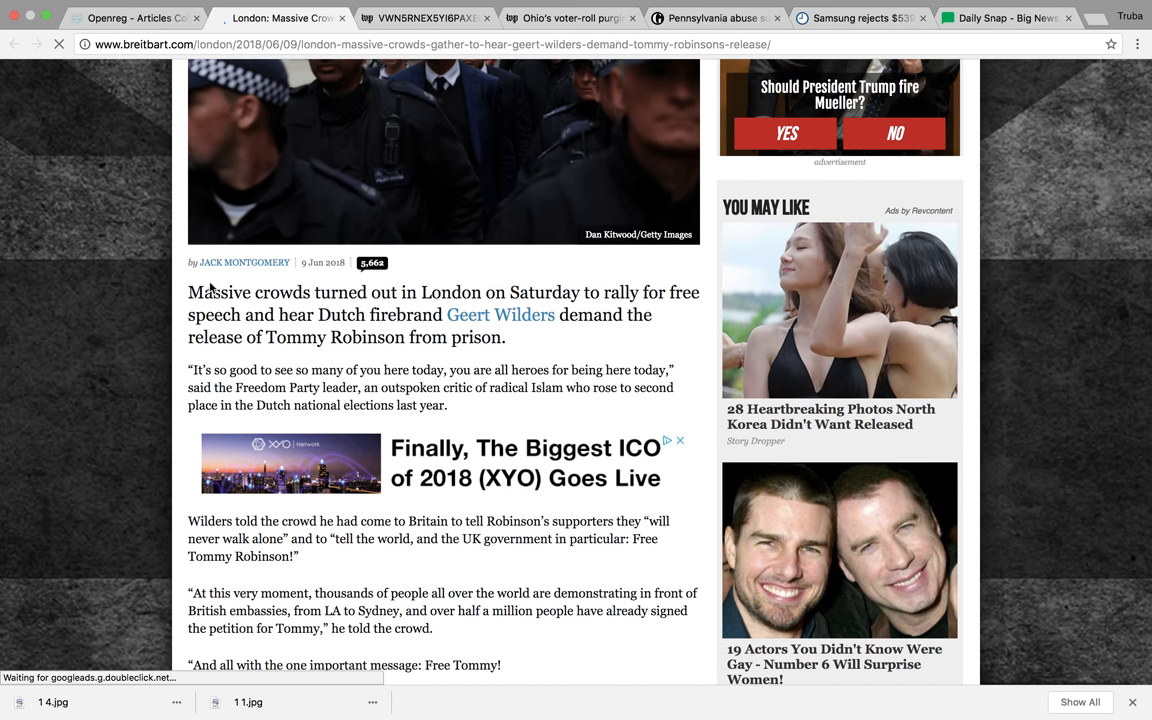
left_click_drag(187, 292, 367, 292)
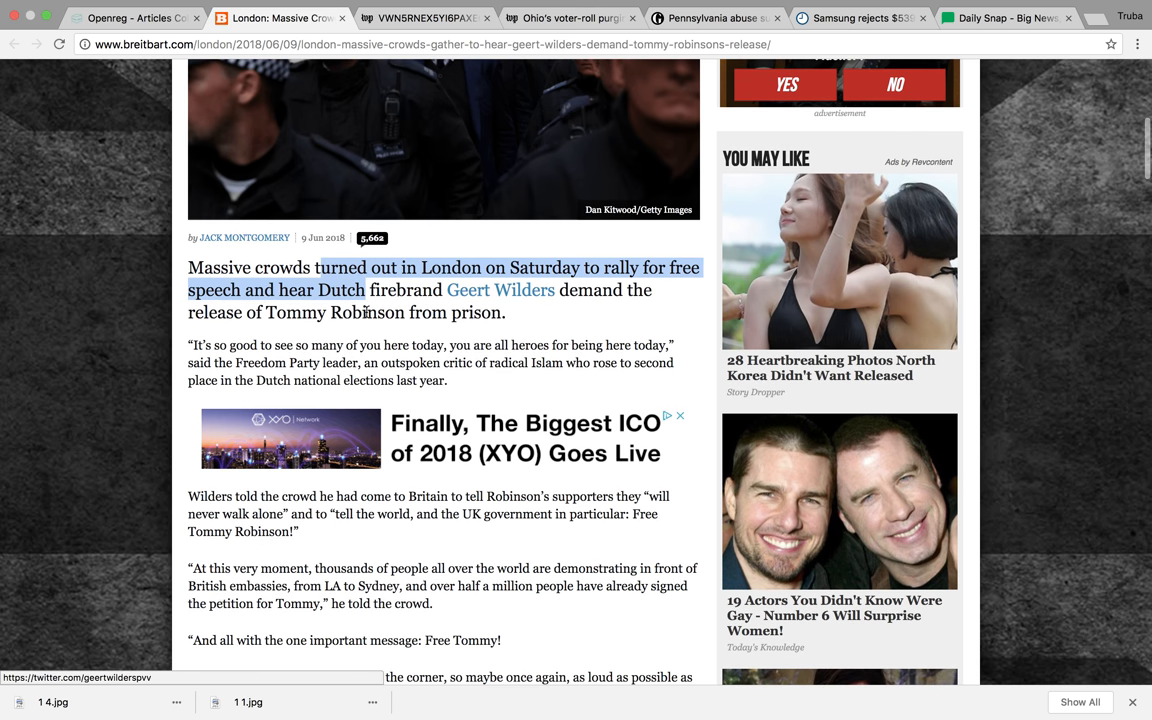
Step: Read down the Breitbart article, picking out the name Tommy Robinson
scroll("down", 3)
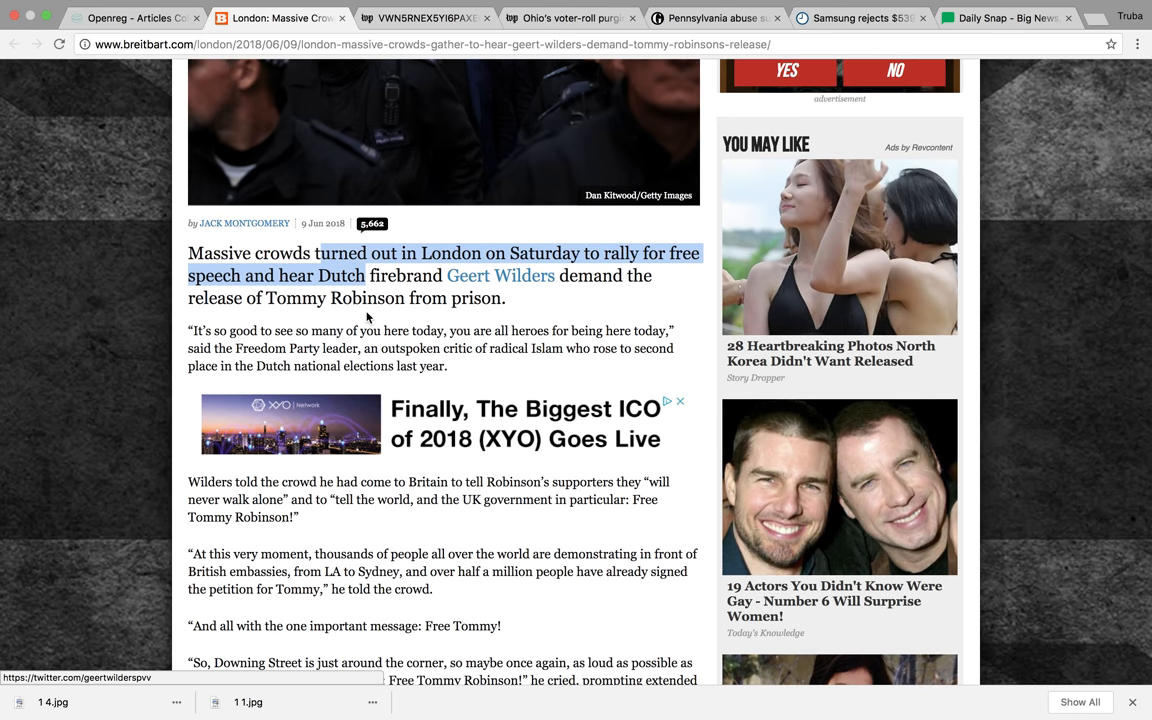
scroll("down", 3)
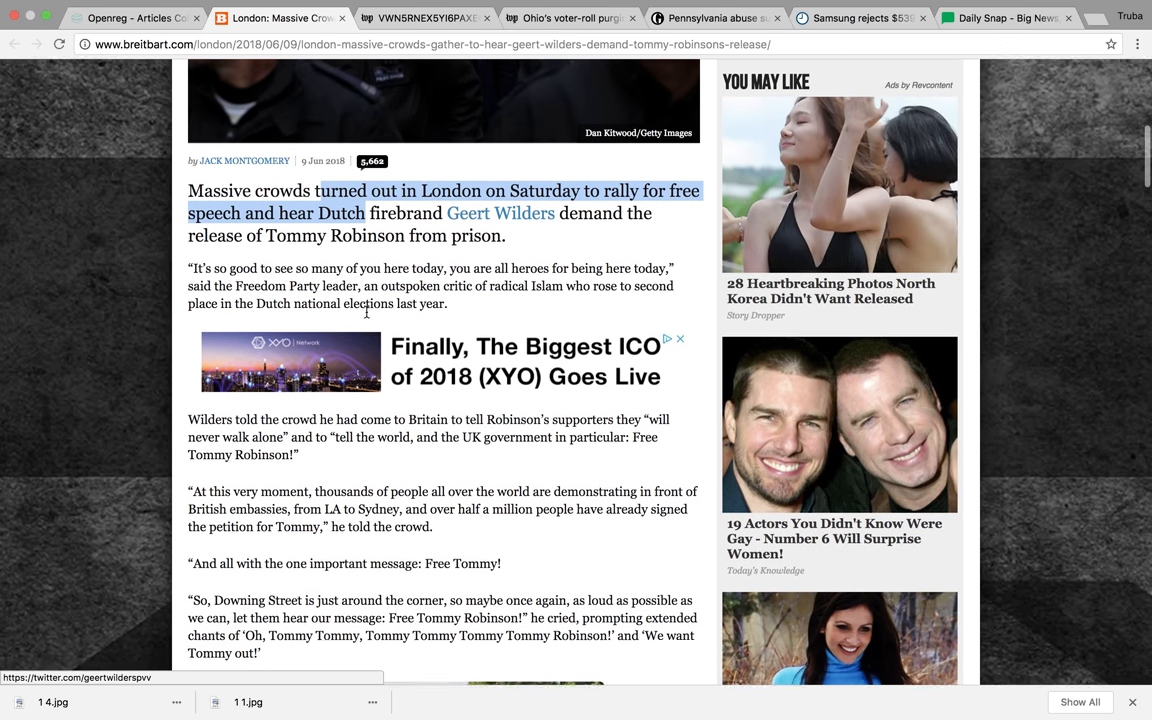
scroll("down", 3)
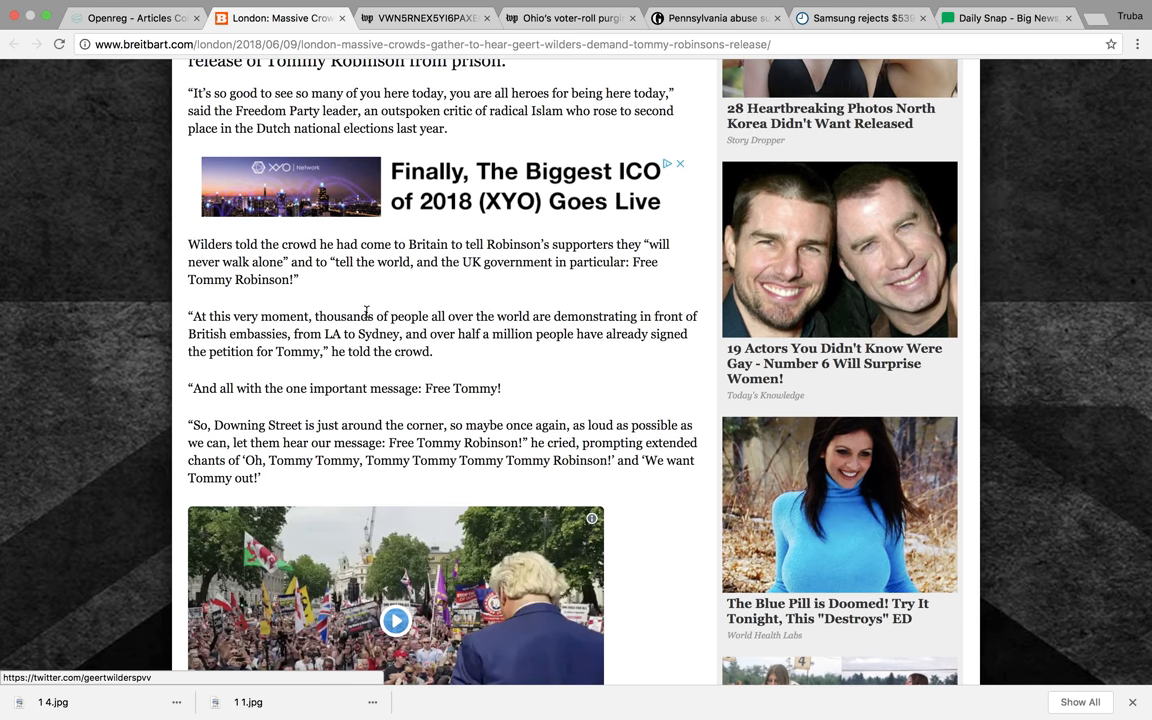
scroll("down", 3)
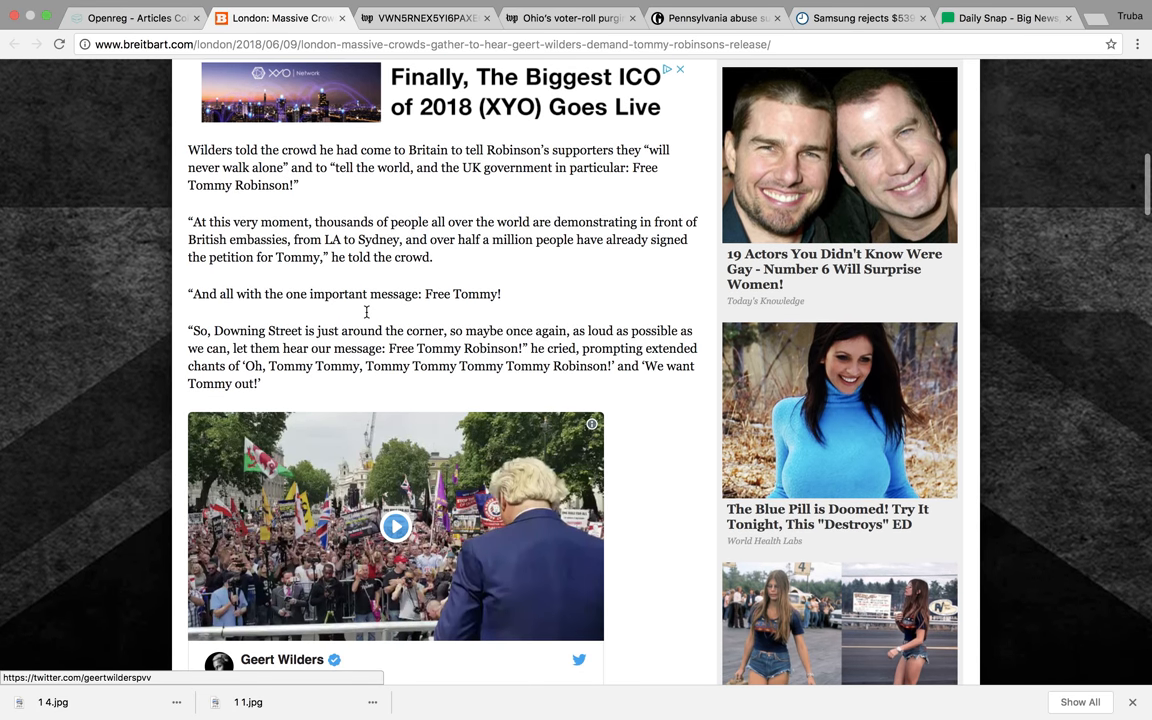
scroll("down", 3)
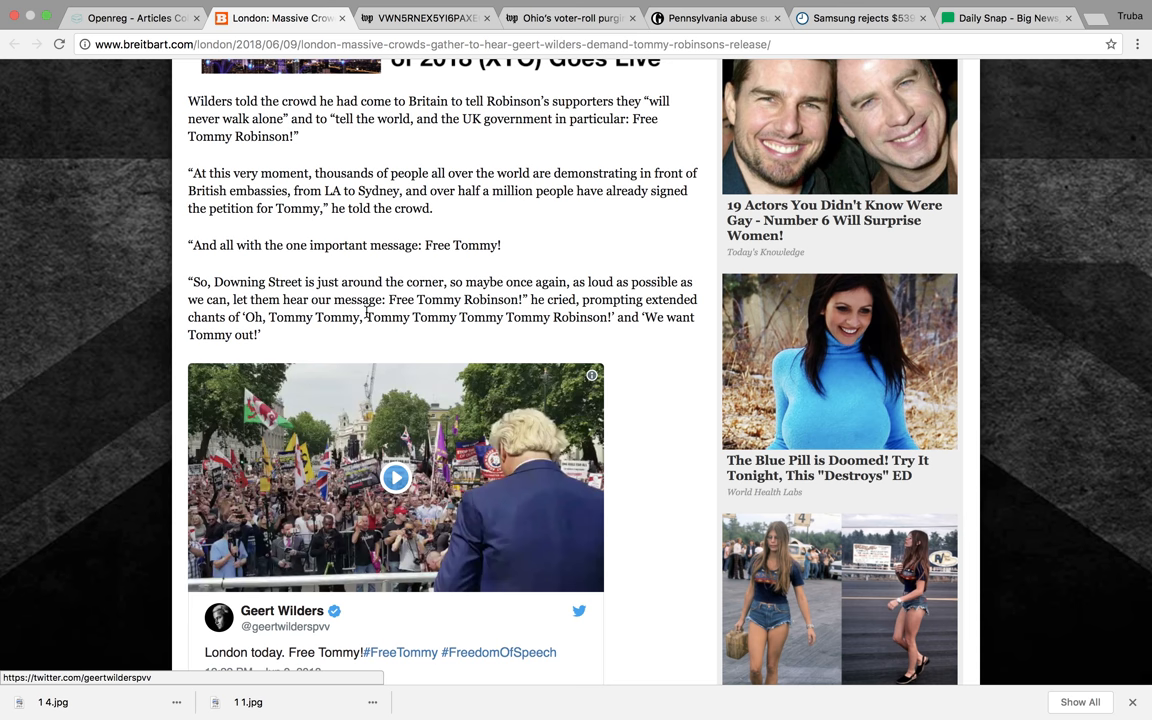
scroll("down", 3)
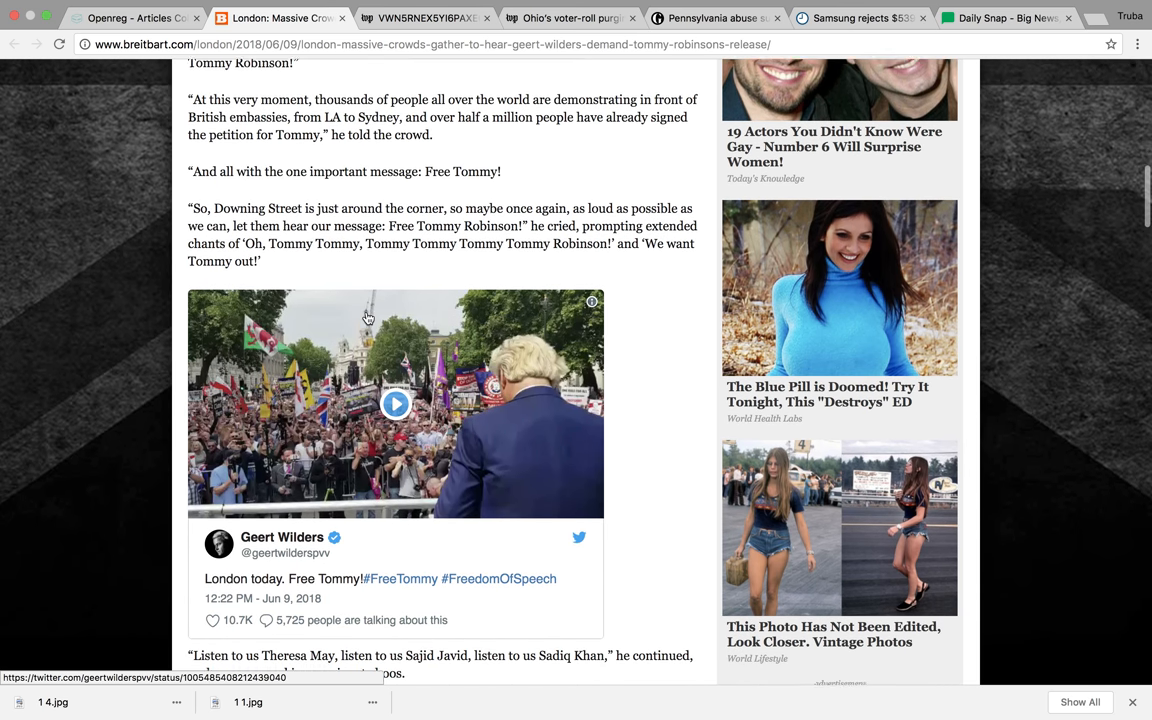
scroll("down", 3)
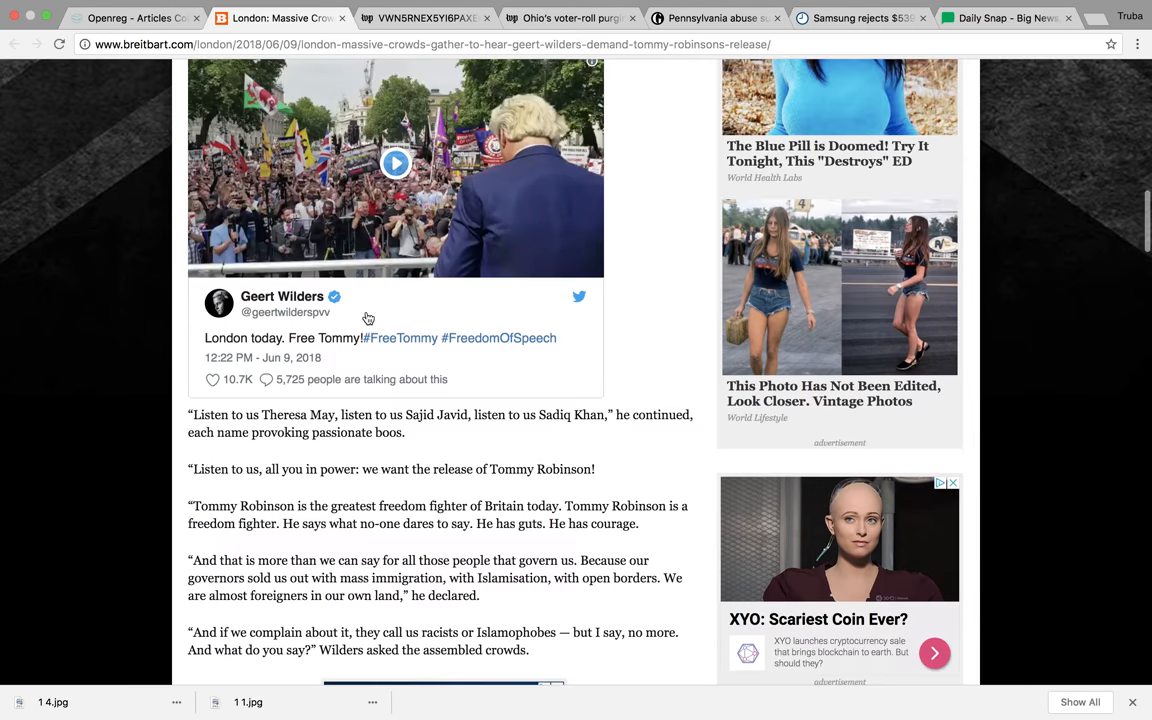
scroll("down", 3)
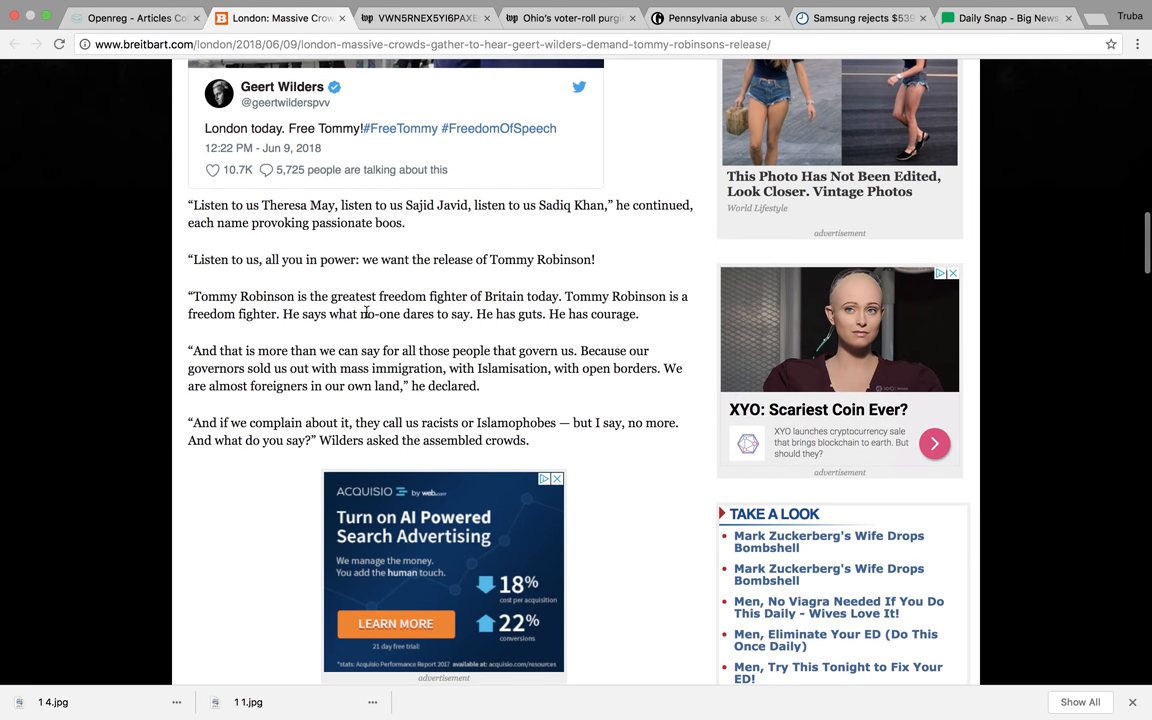
scroll("down", 3)
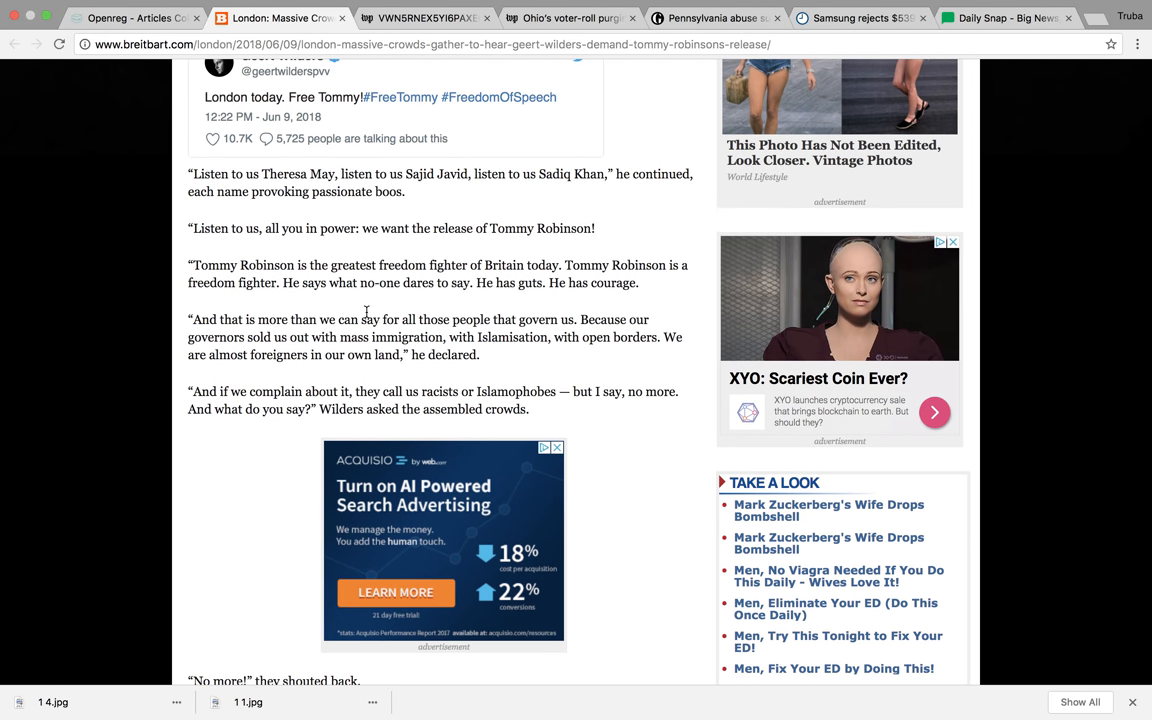
scroll("down", 3)
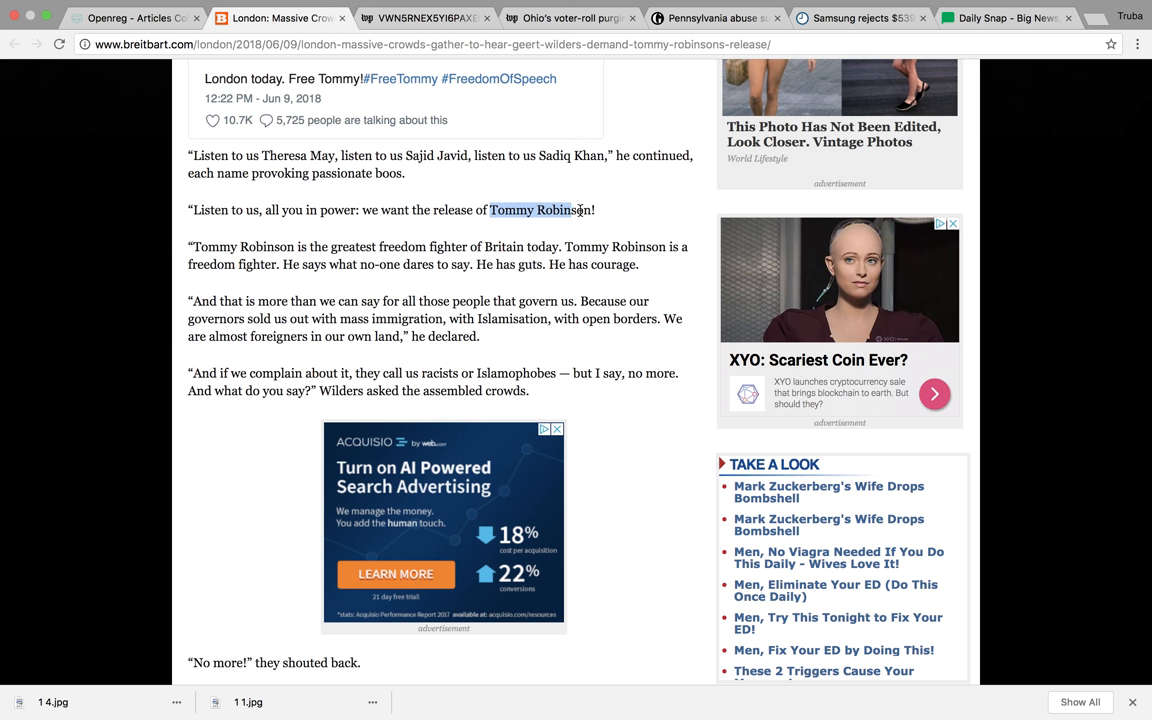
double_click(540, 210)
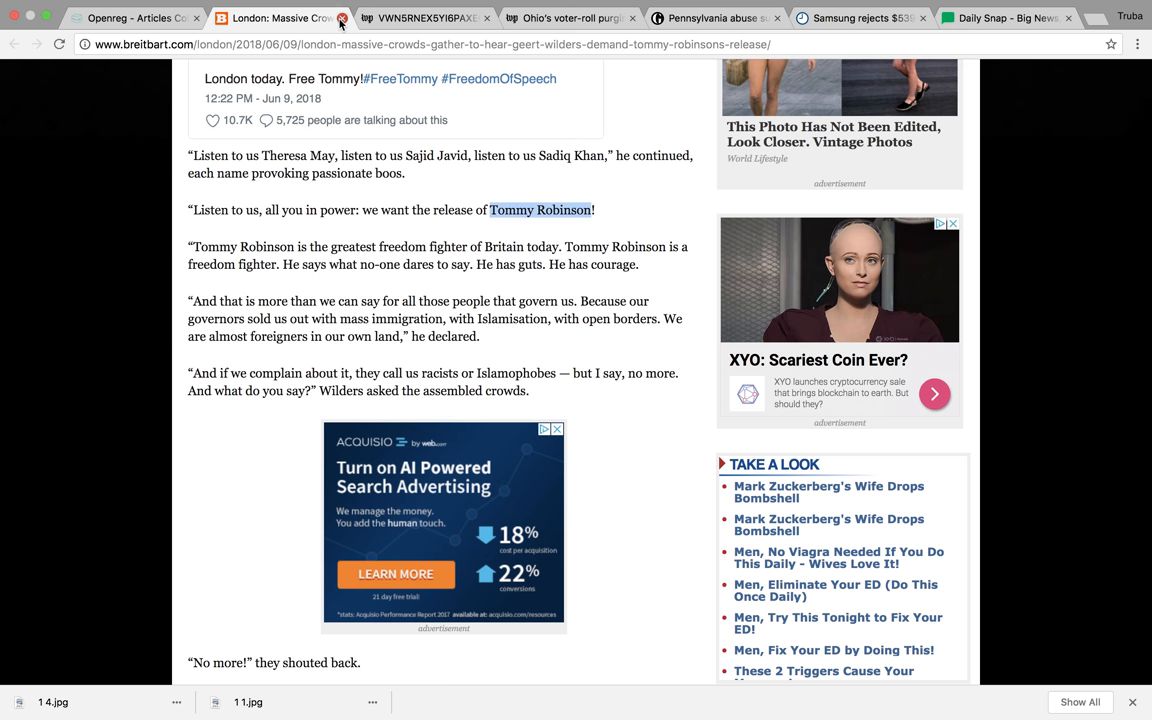
Step: Close the Breitbart article and reopen the first Openreg story in a new tab
left_click(130, 18)
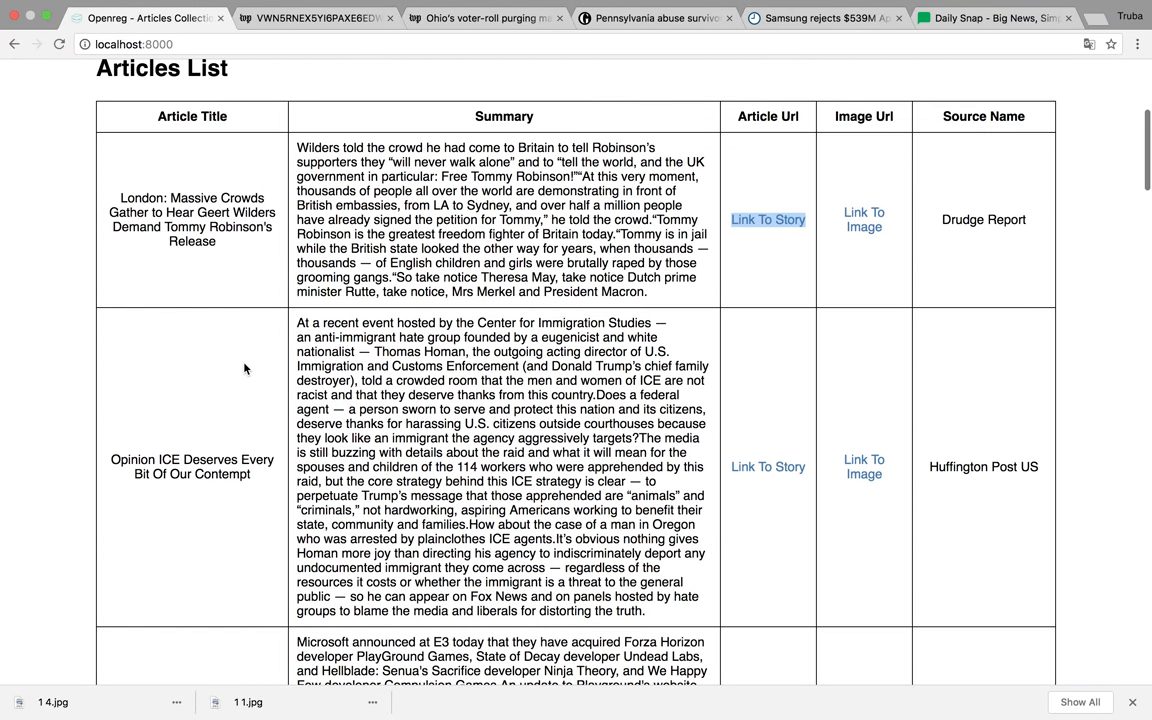
right_click(768, 219)
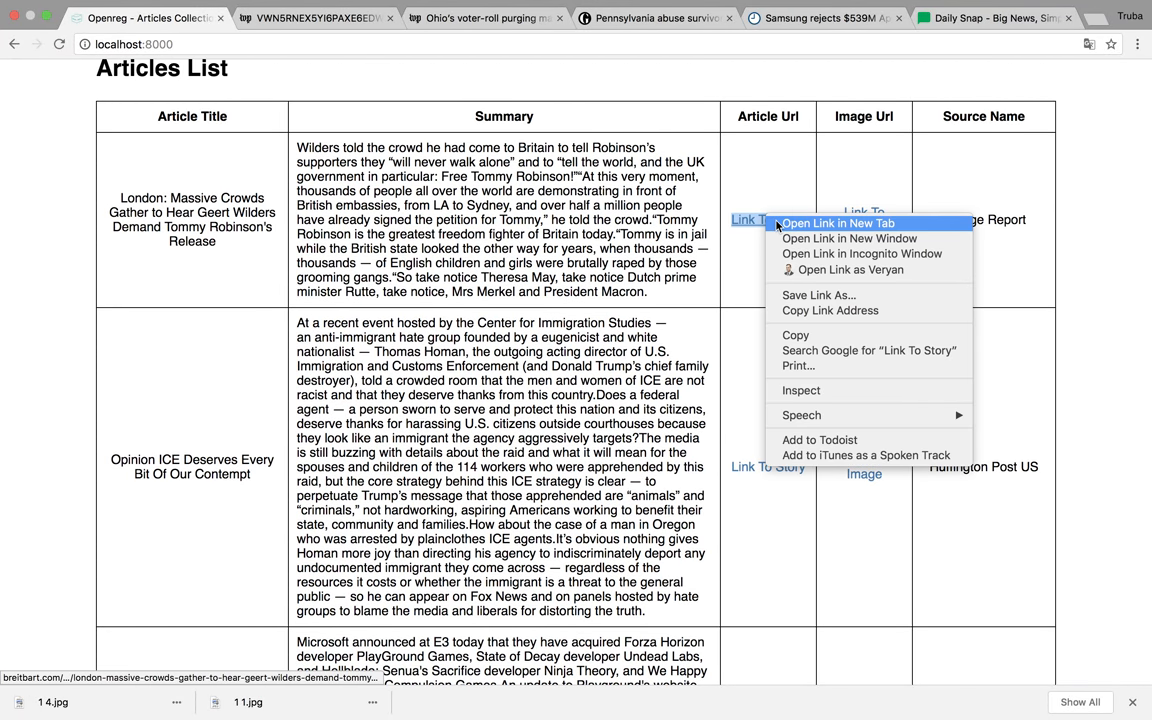
left_click(837, 223)
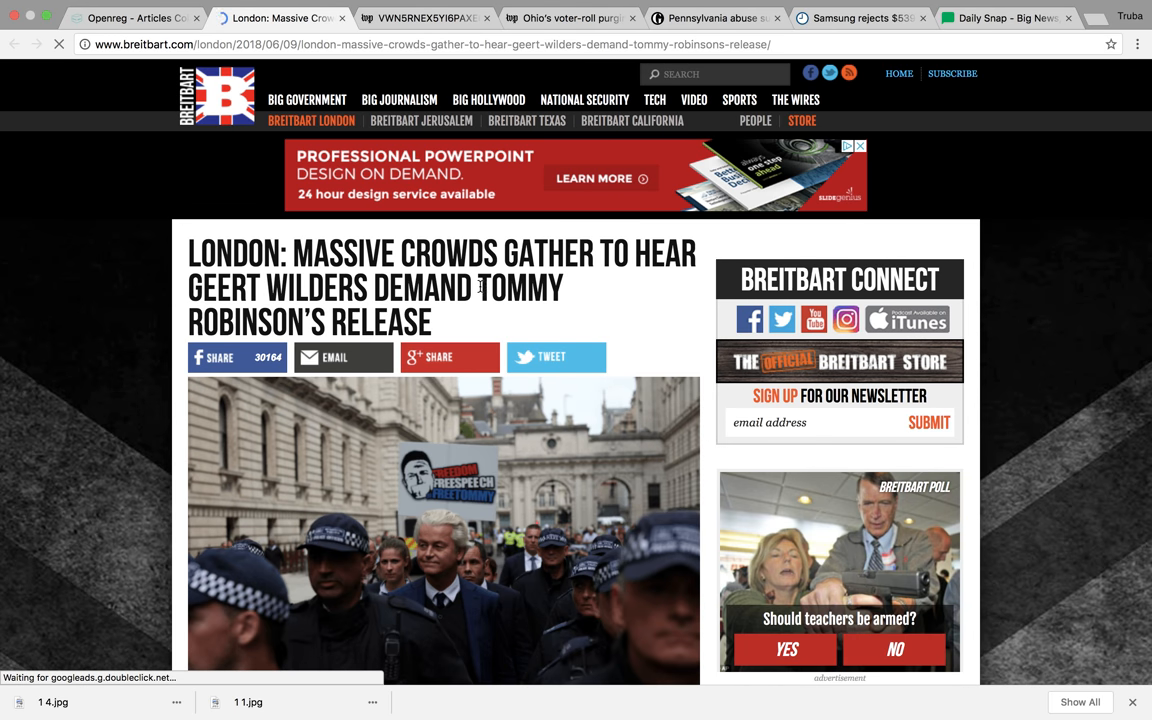
double_click(520, 288)
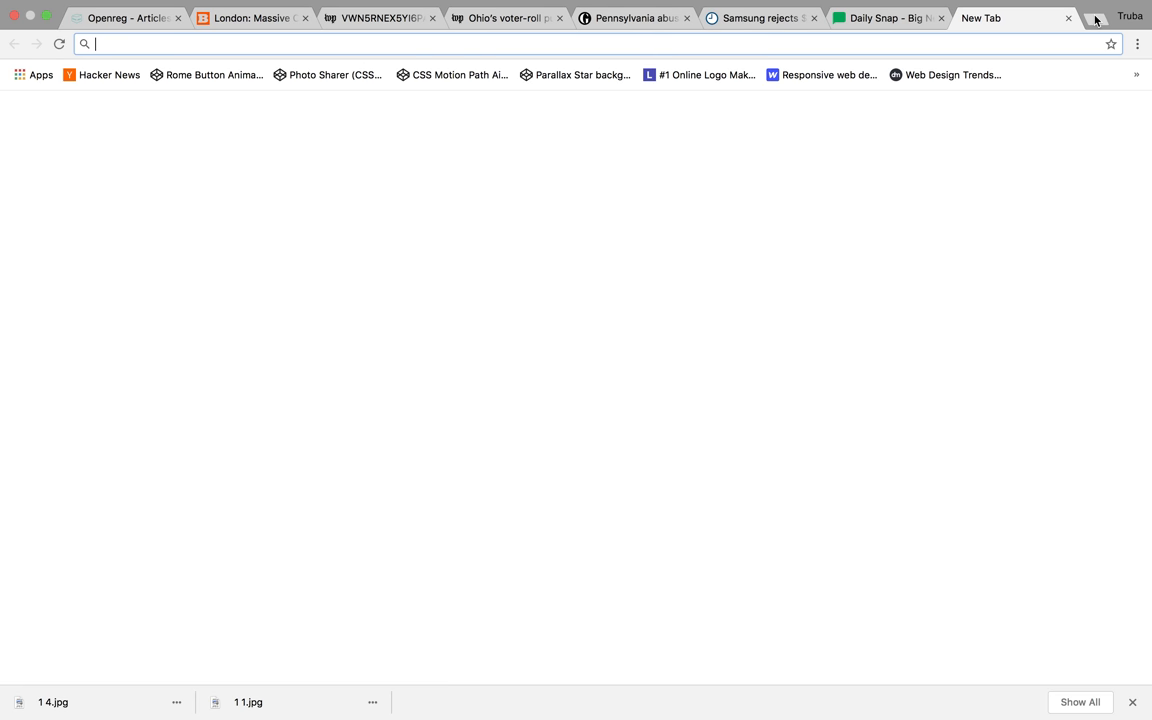
Step: Search Google for 'tommy robinson', read his activist profile, and close the Breitbart tab
type("tommy robinson")
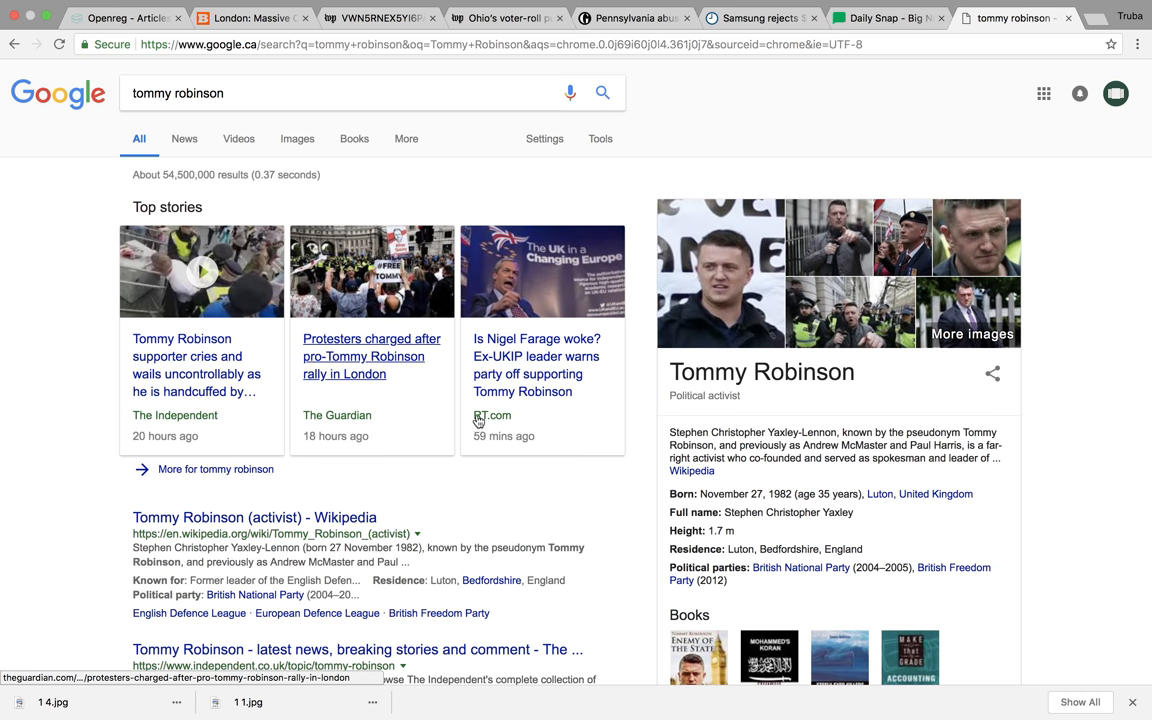
left_click_drag(671, 432, 845, 432)
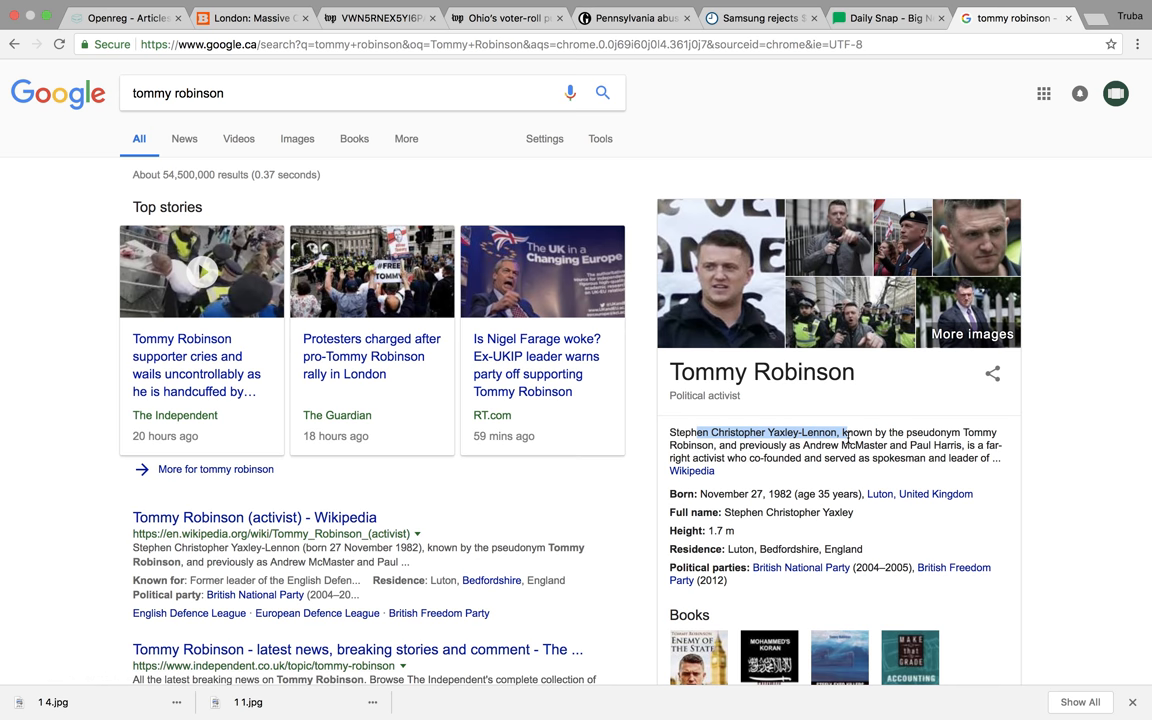
scroll("down", 3)
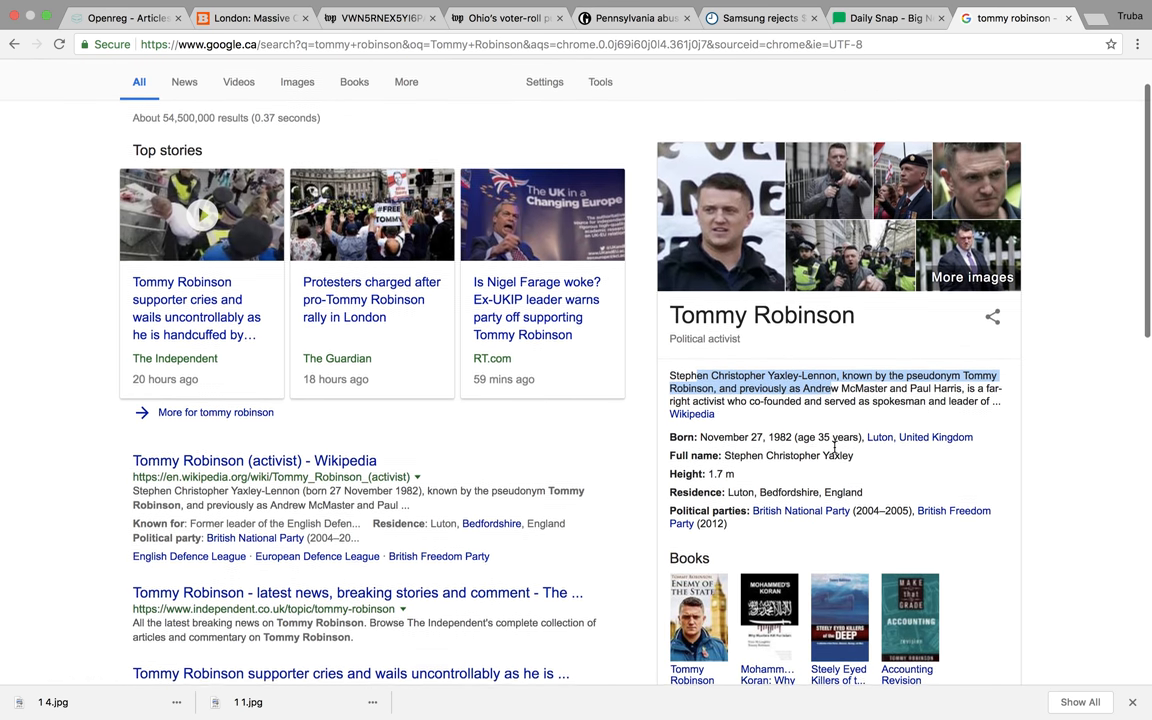
scroll("down", 3)
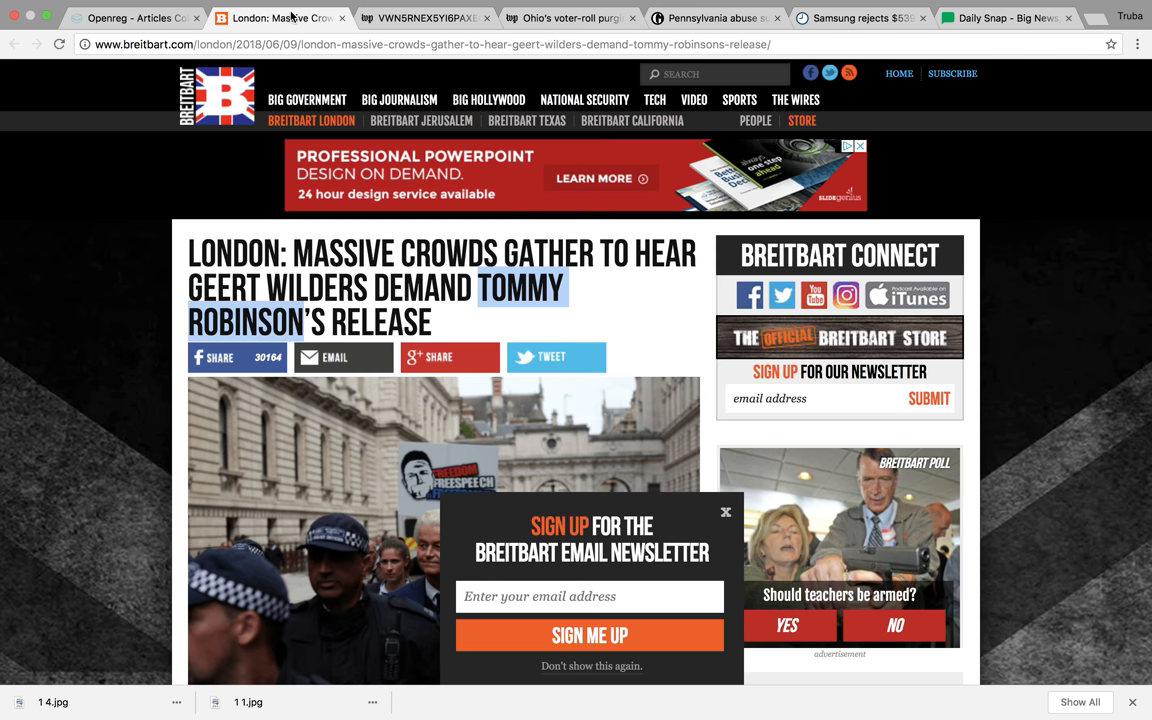
left_click(130, 18)
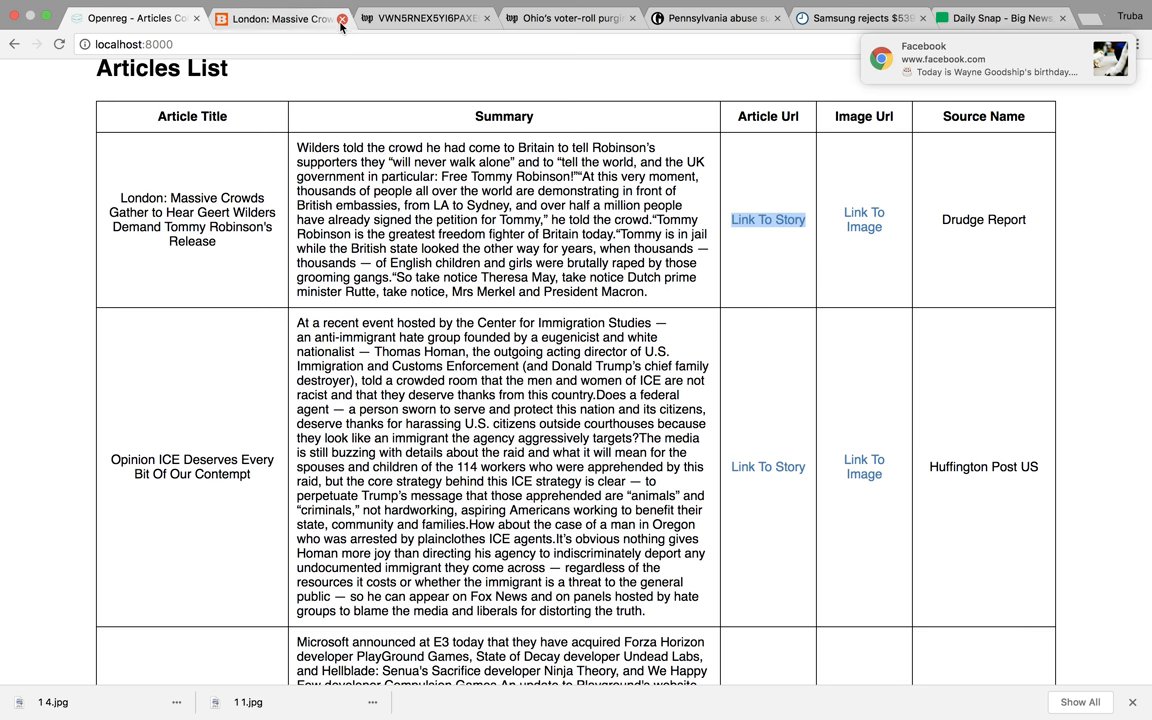
Step: Scroll the Openreg table past the ICE and E3 stories toward the XXL Mag Kardashian row
scroll("down", 3)
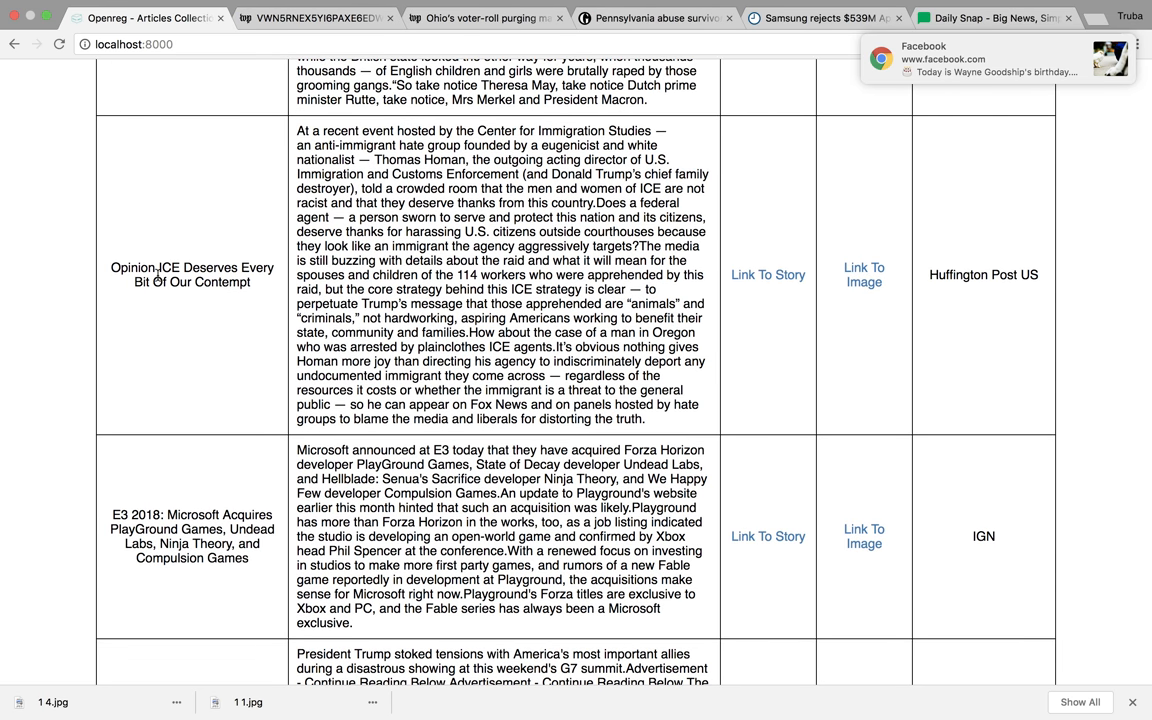
left_click_drag(113, 267, 267, 267)
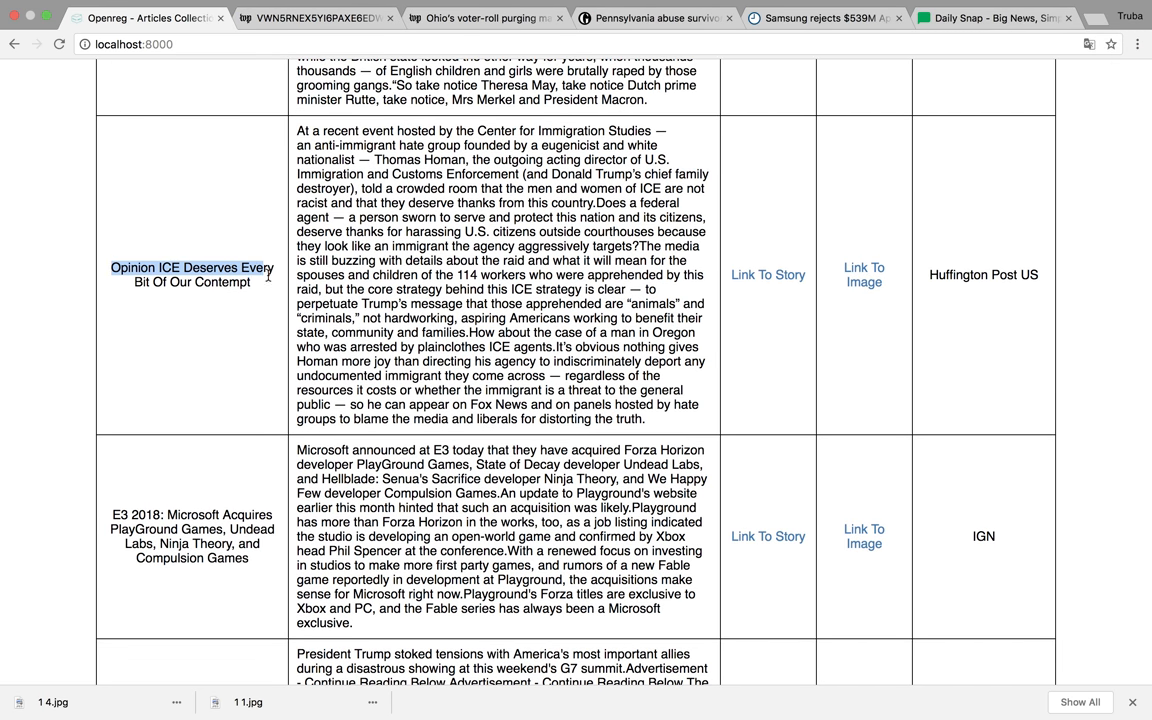
scroll("down", 3)
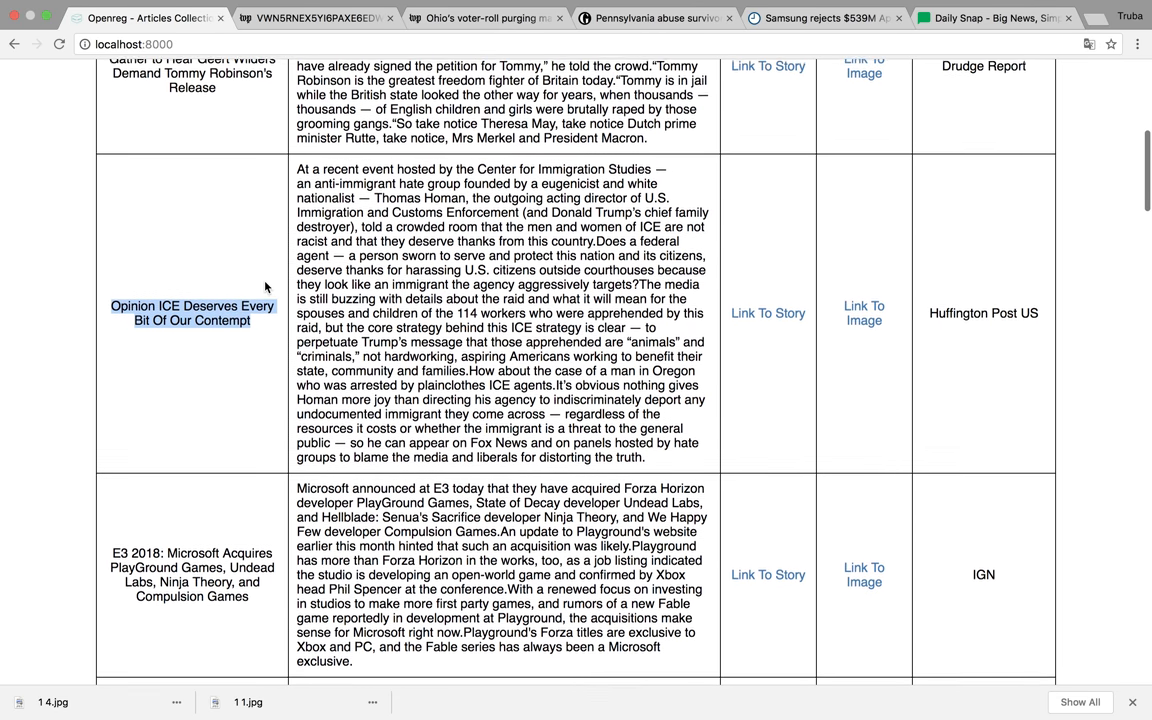
scroll("down", 3)
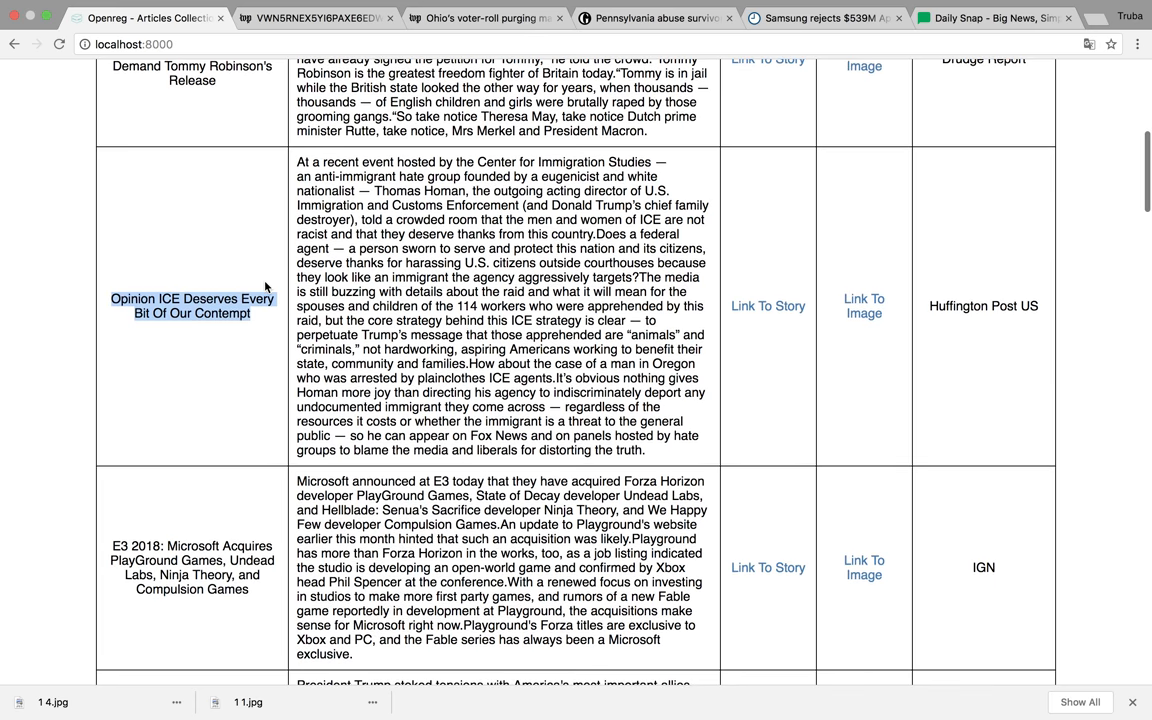
scroll("down", 3)
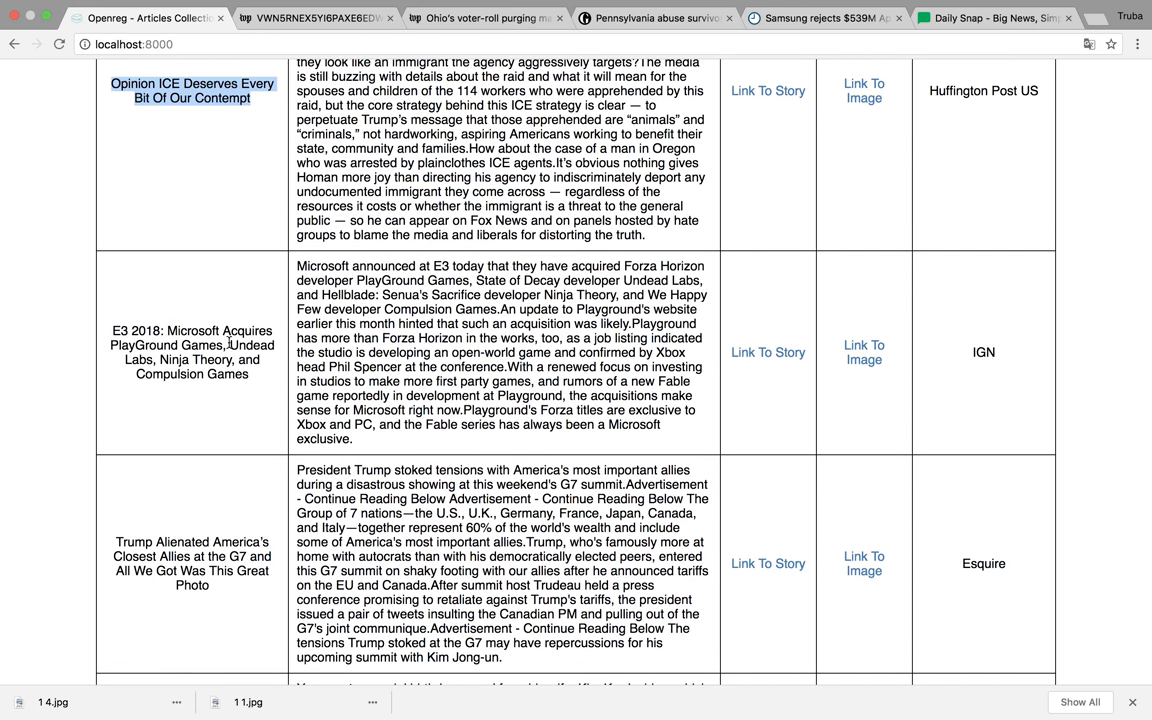
mouse_move(170, 375)
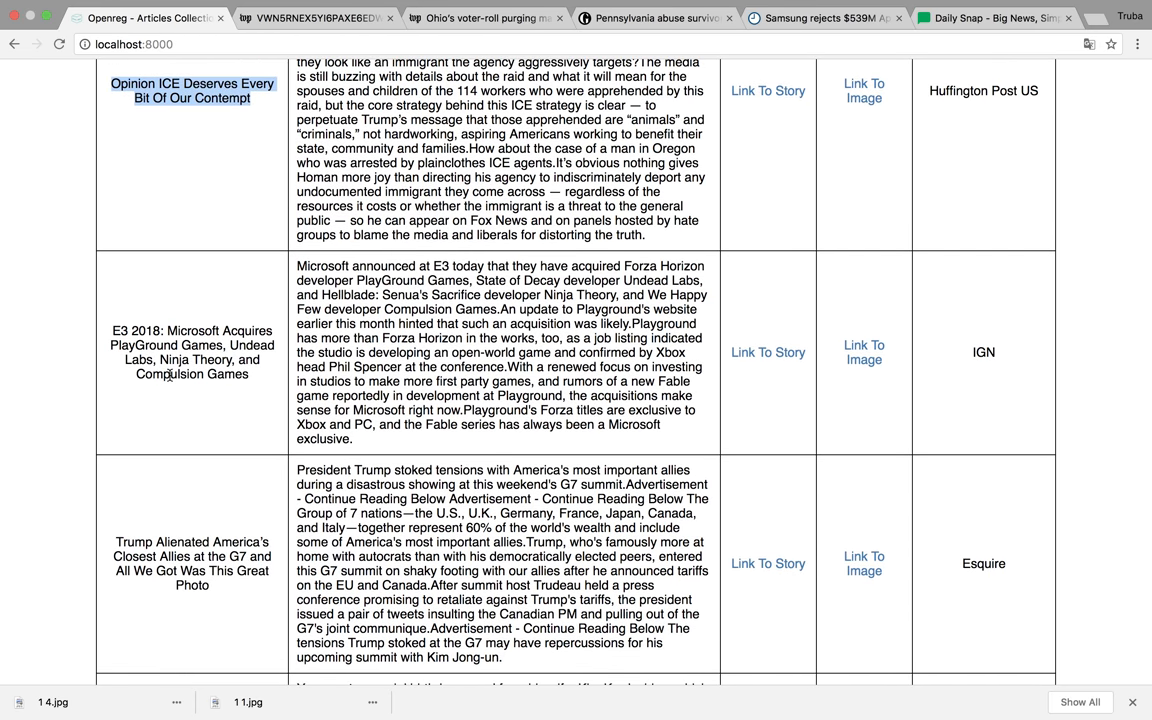
scroll("down", 3)
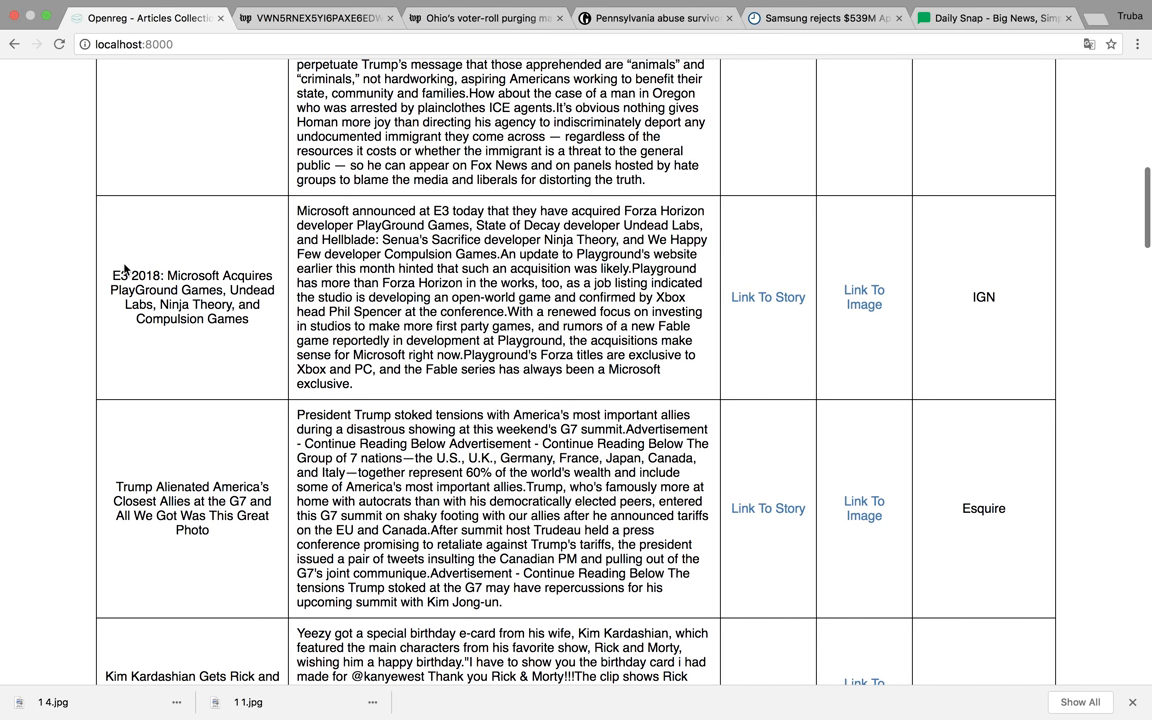
scroll("down", 3)
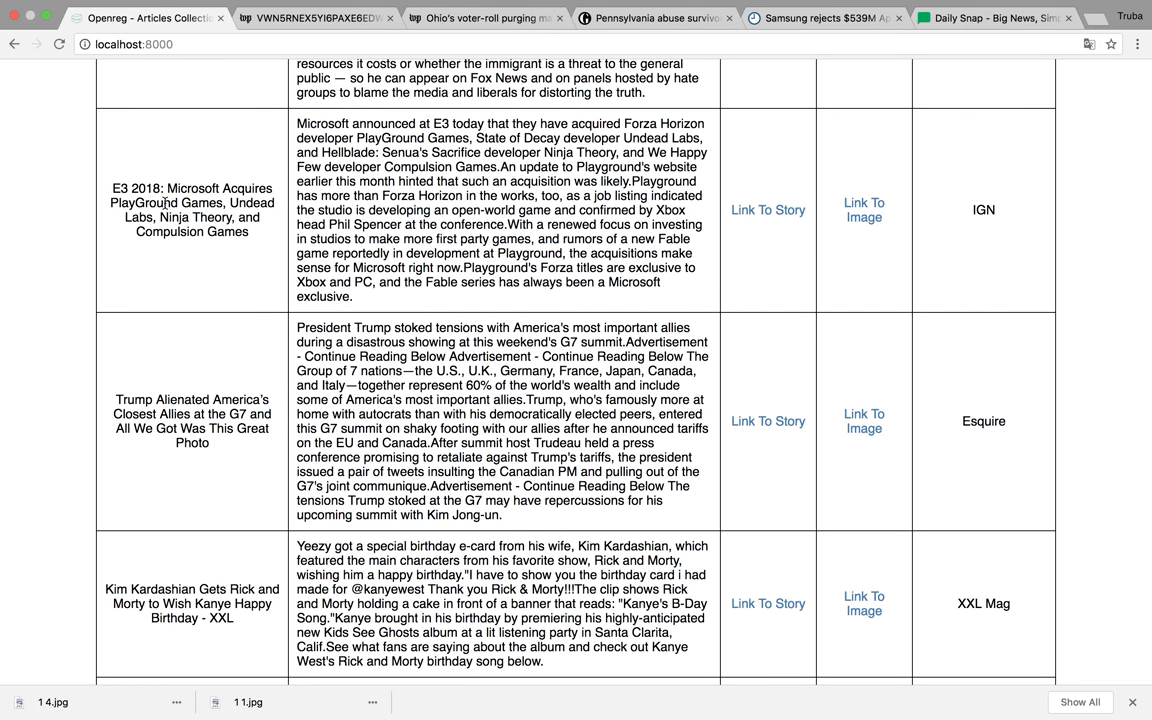
left_click_drag(164, 188, 226, 203)
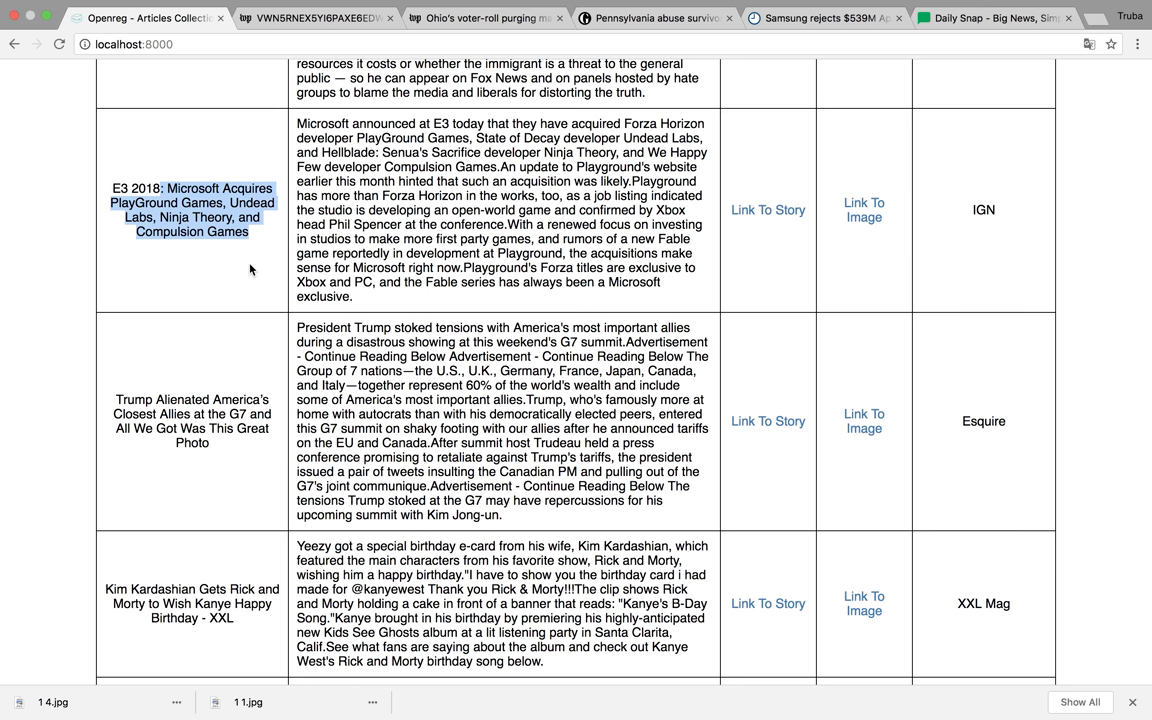
scroll("down", 3)
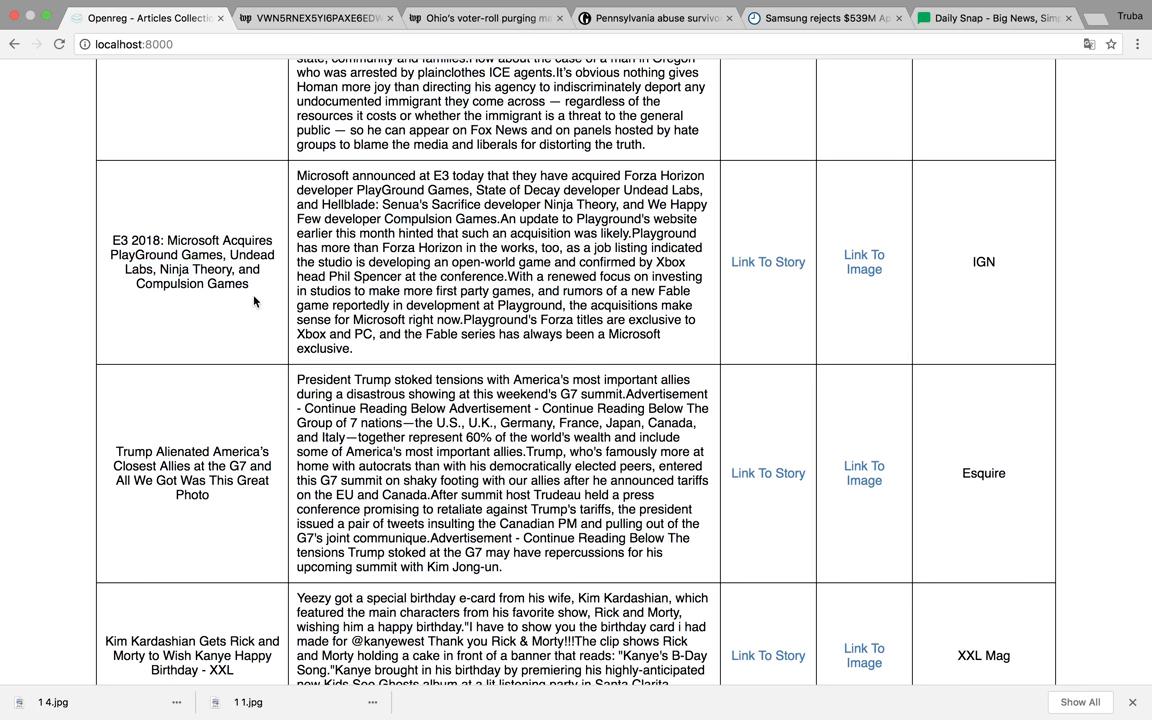
scroll("down", 3)
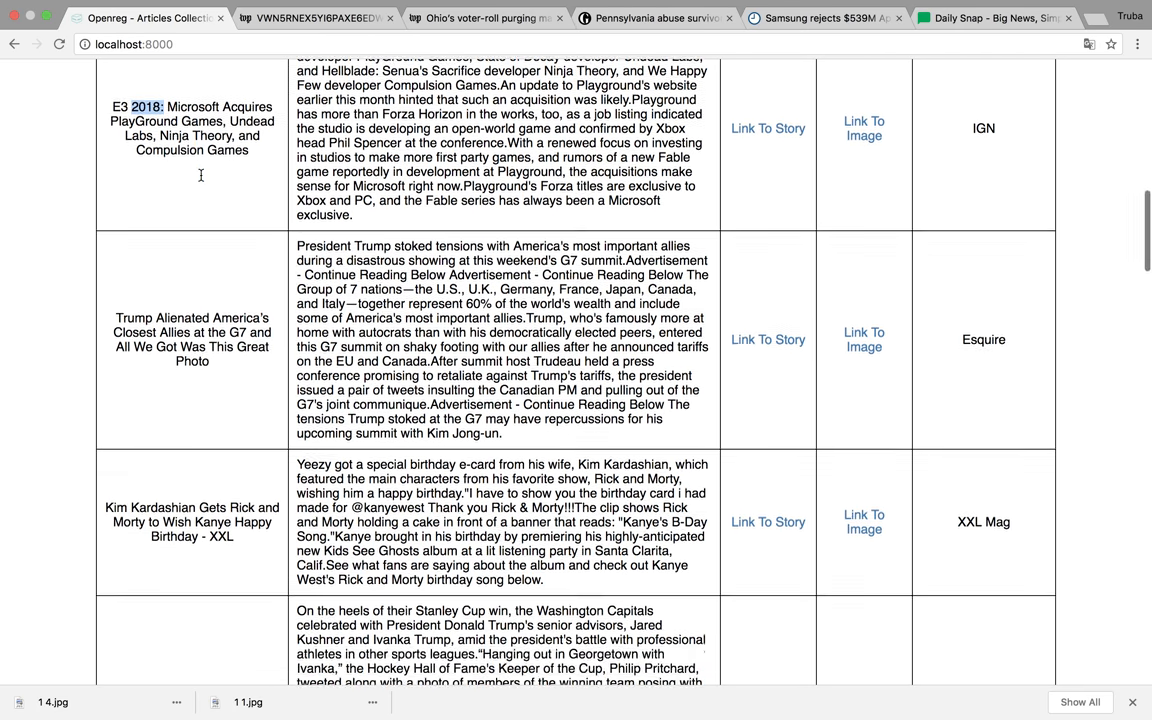
scroll("down", 3)
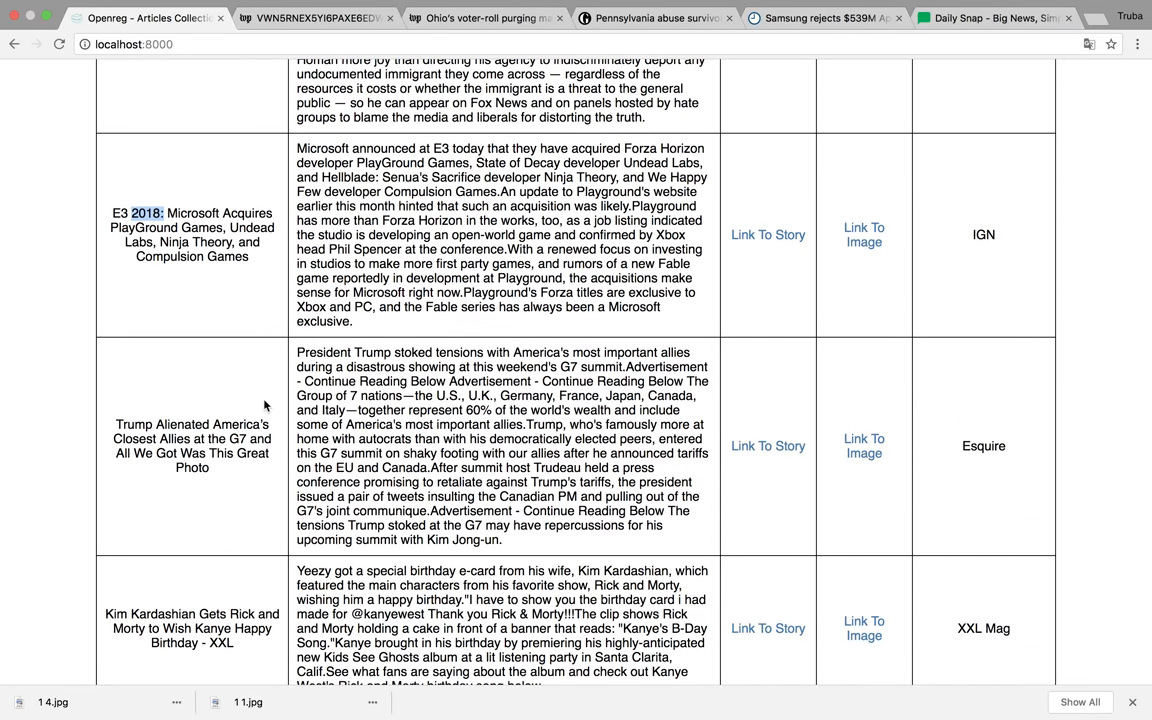
scroll("down", 3)
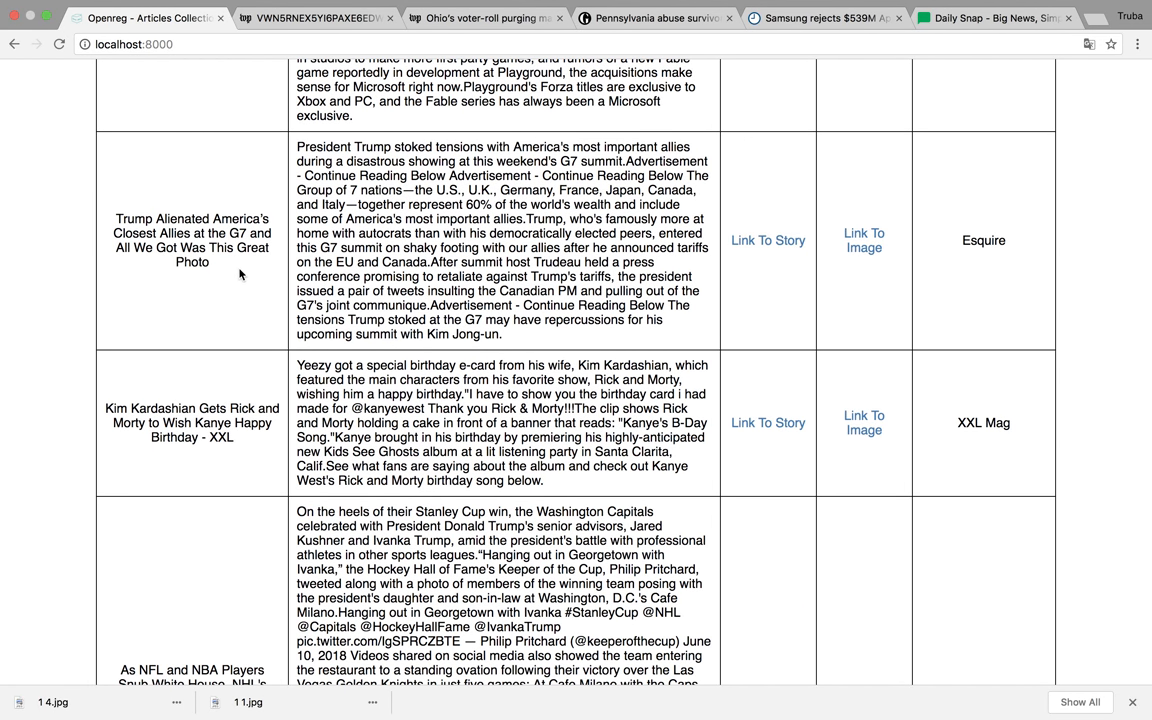
left_click_drag(116, 219, 209, 262)
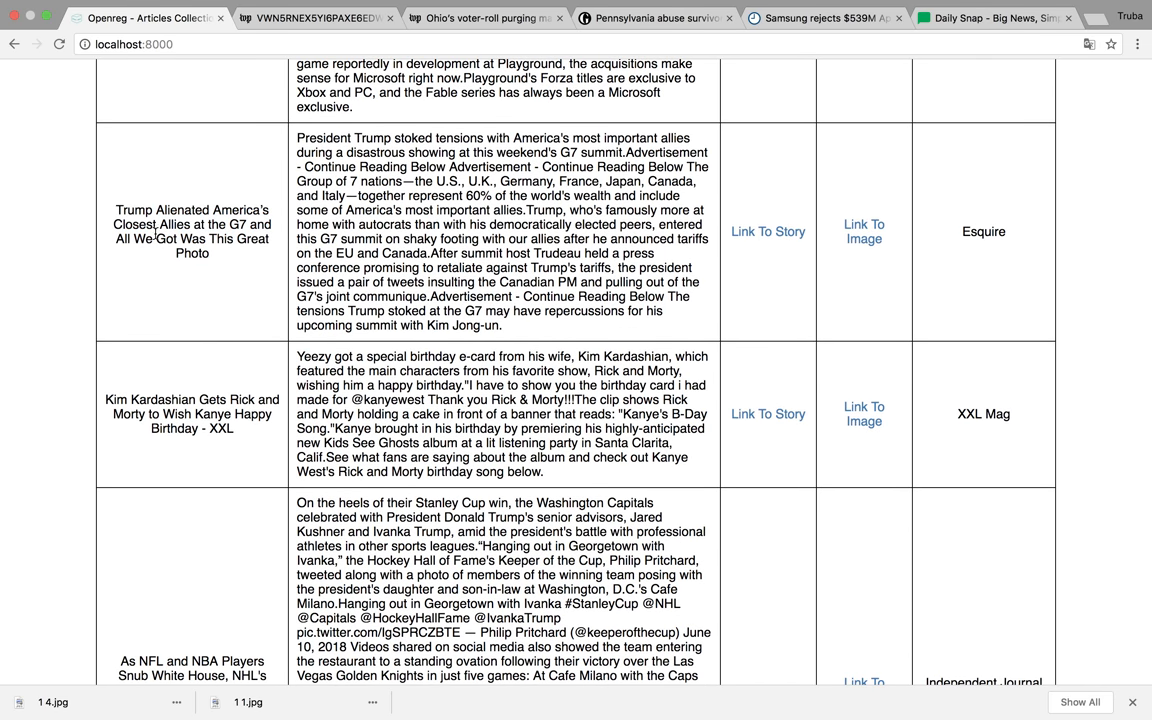
mouse_move(163, 288)
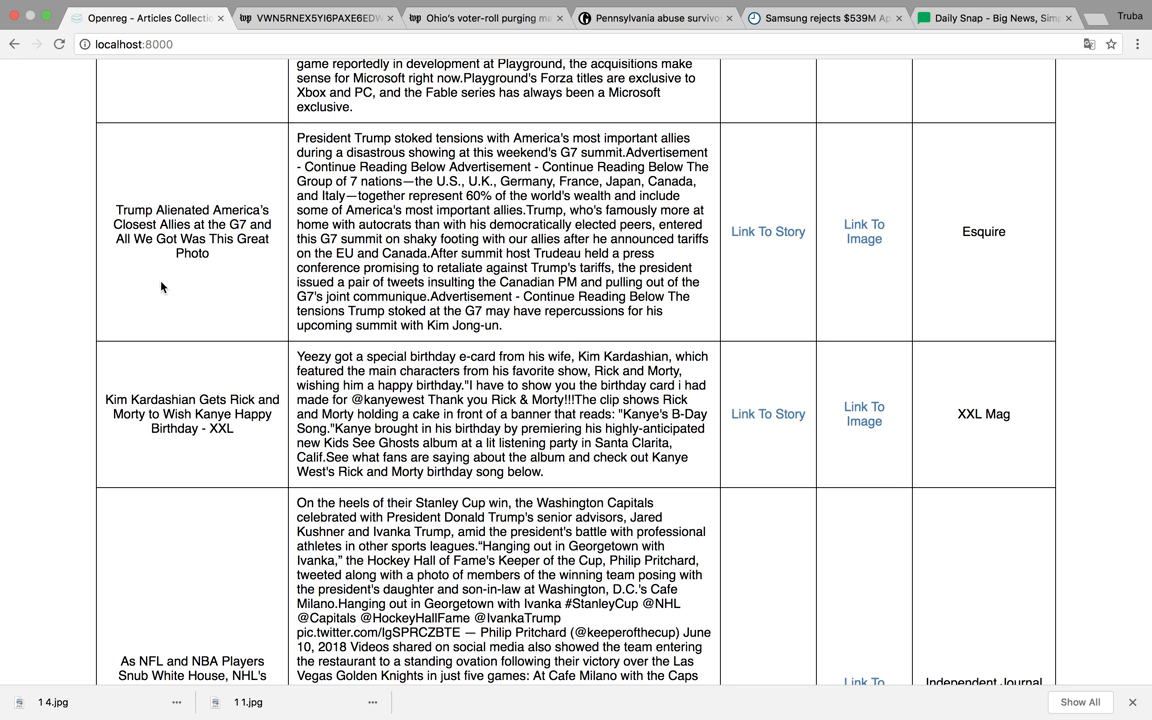
scroll("down", 3)
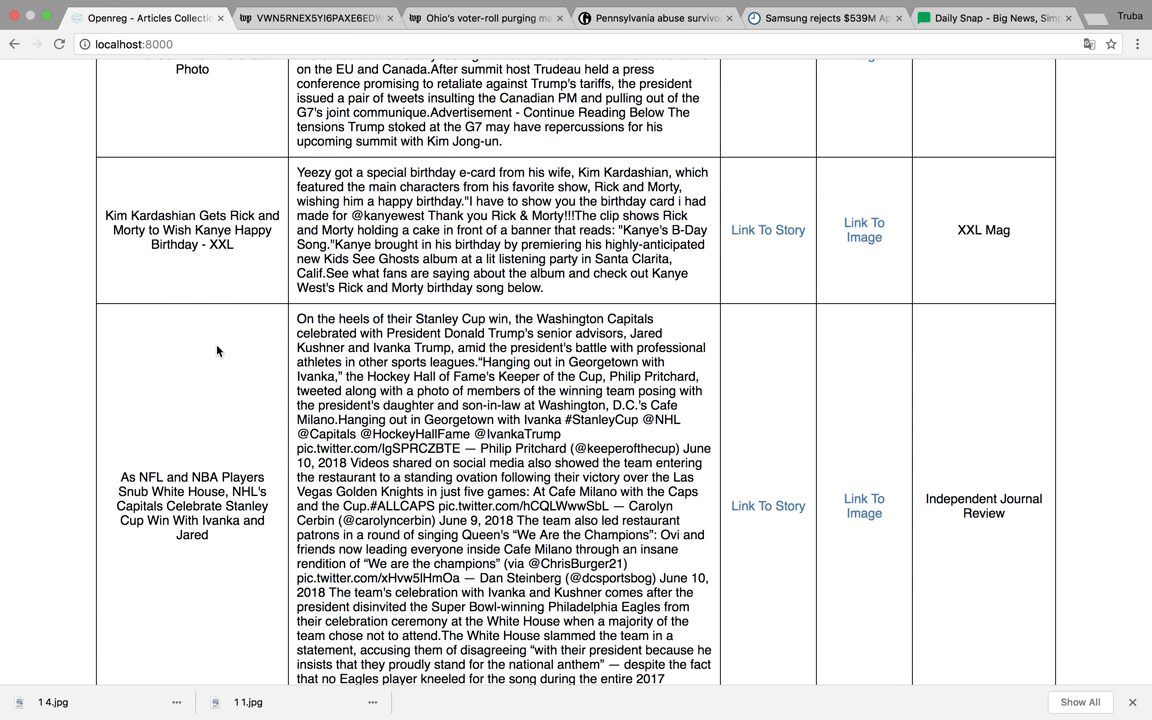
mouse_move(216, 372)
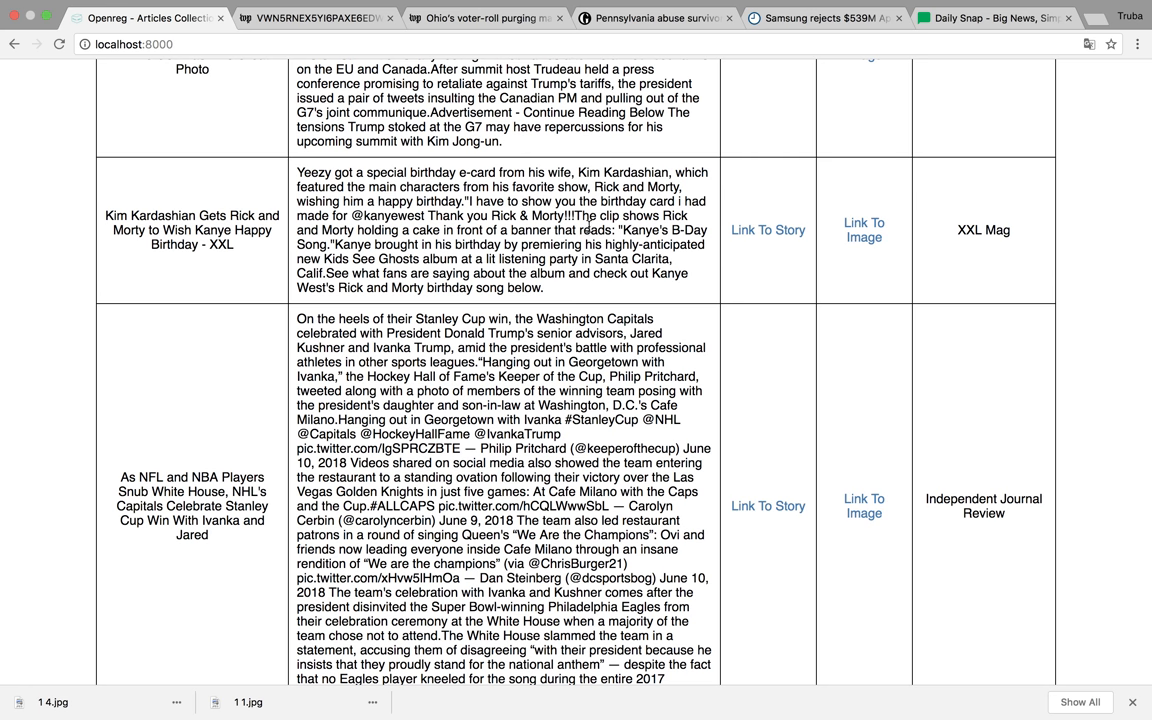
scroll("down", 3)
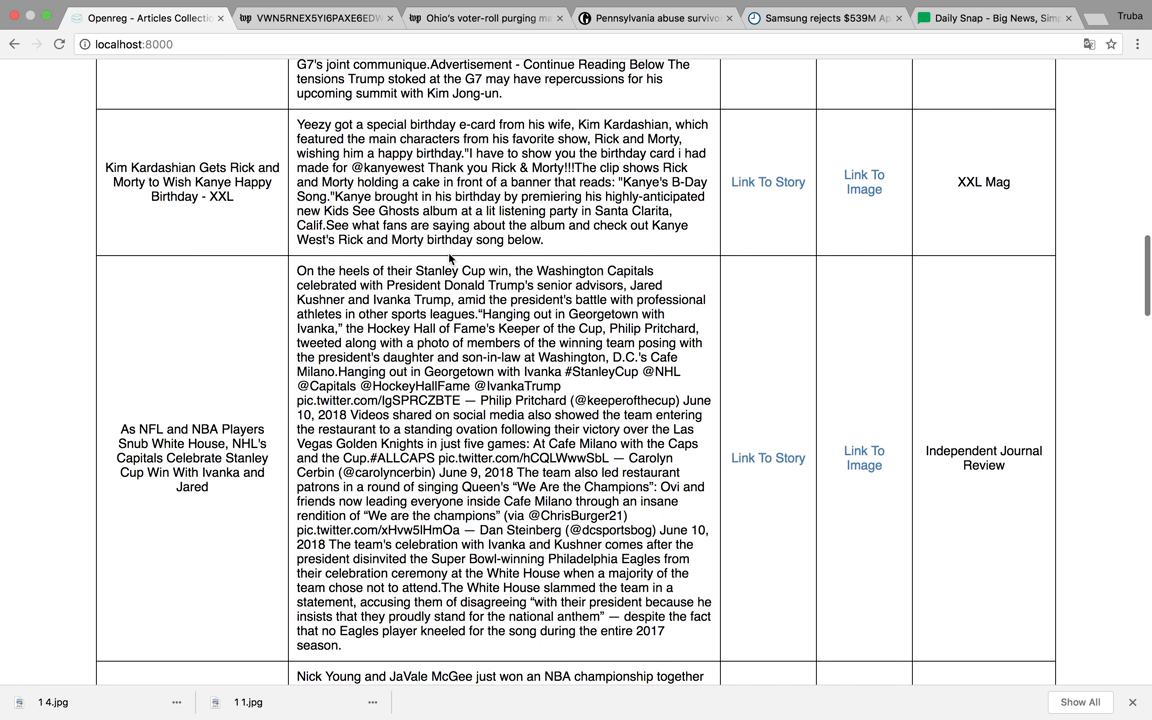
Step: Open the XXL Mag Kardashian Rick and Morty story in a new tab and read to its gallery
left_click(768, 182)
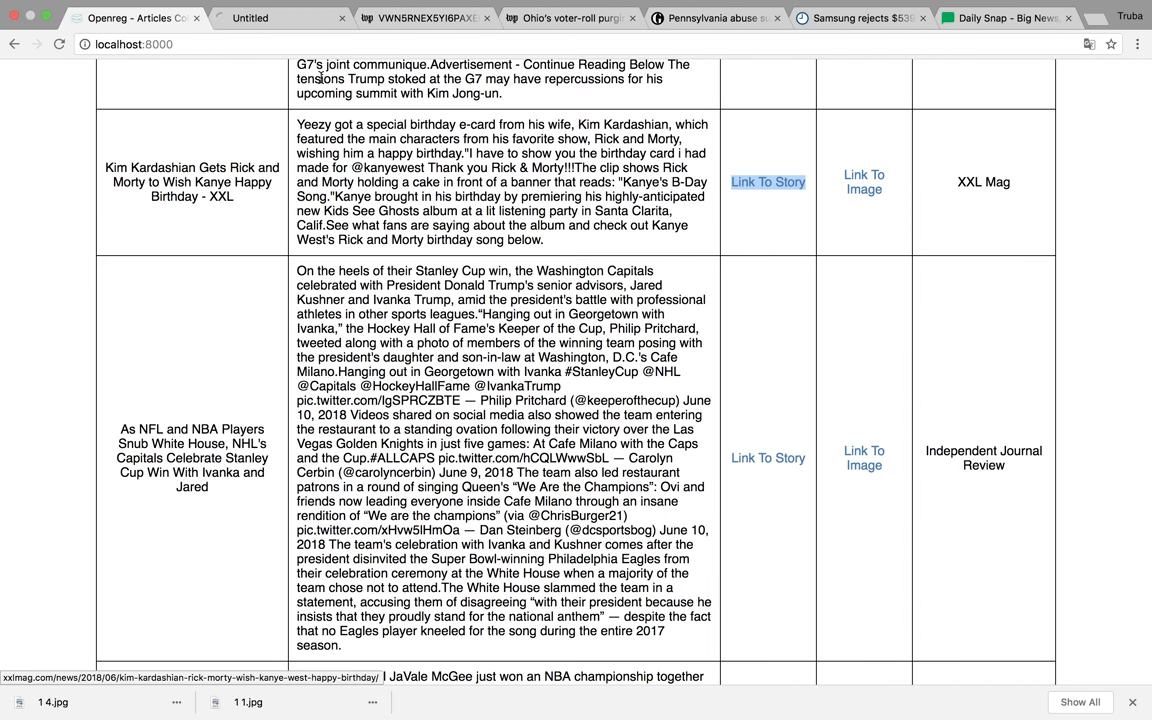
left_click(768, 182)
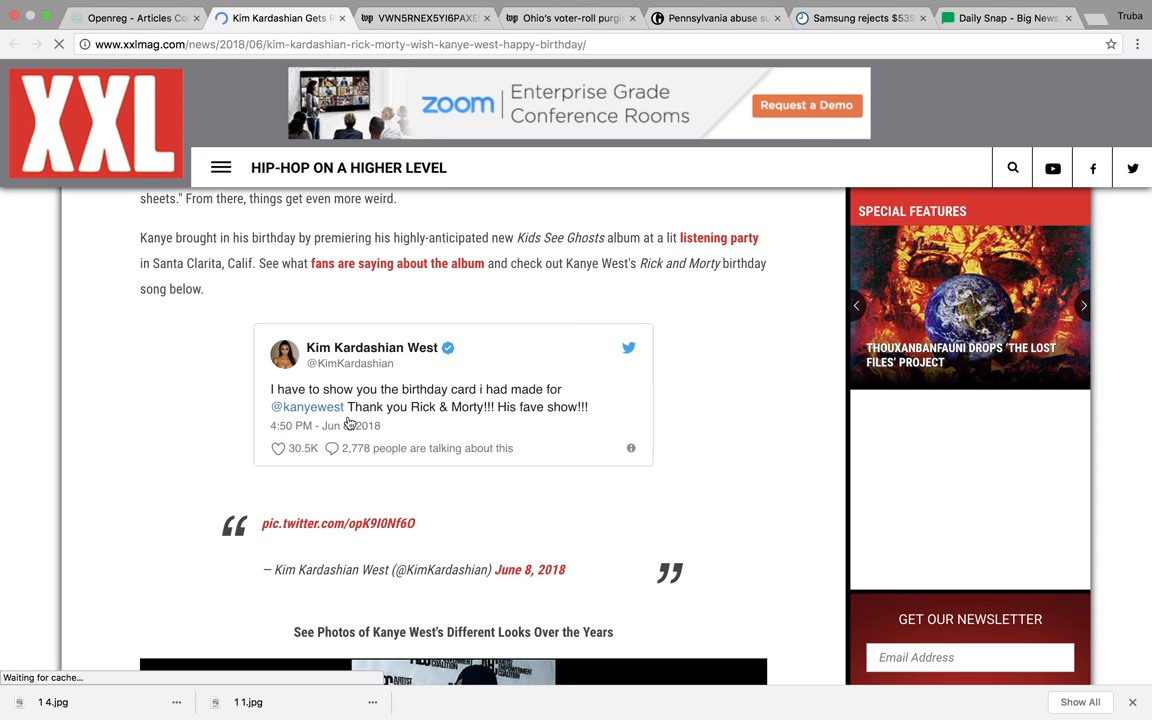
scroll("down", 3)
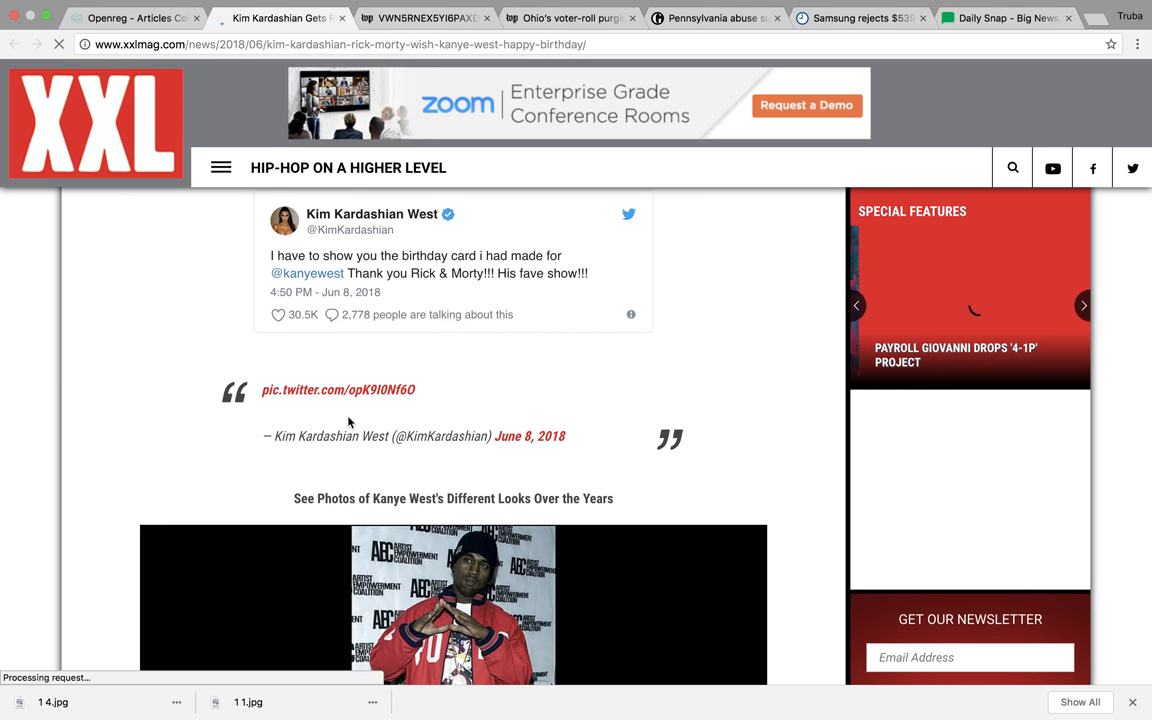
scroll("down", 3)
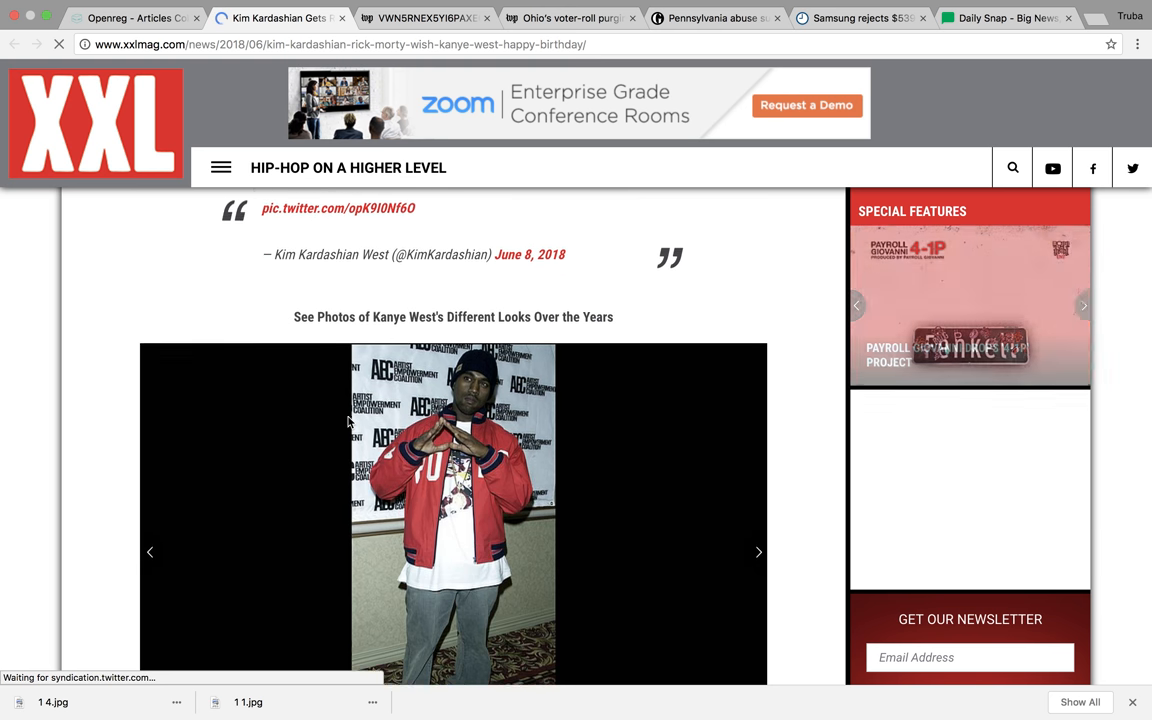
scroll("down", 3)
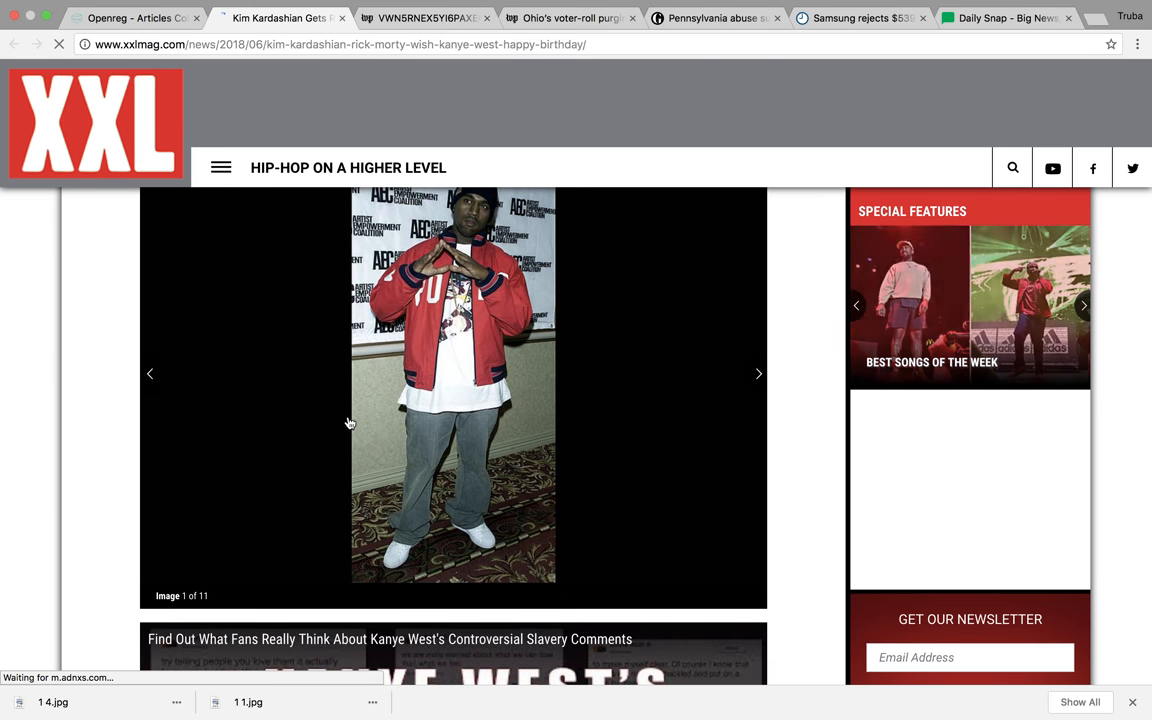
Step: Scroll the XXL Kardashian article down to its photo gallery
scroll("down", 3)
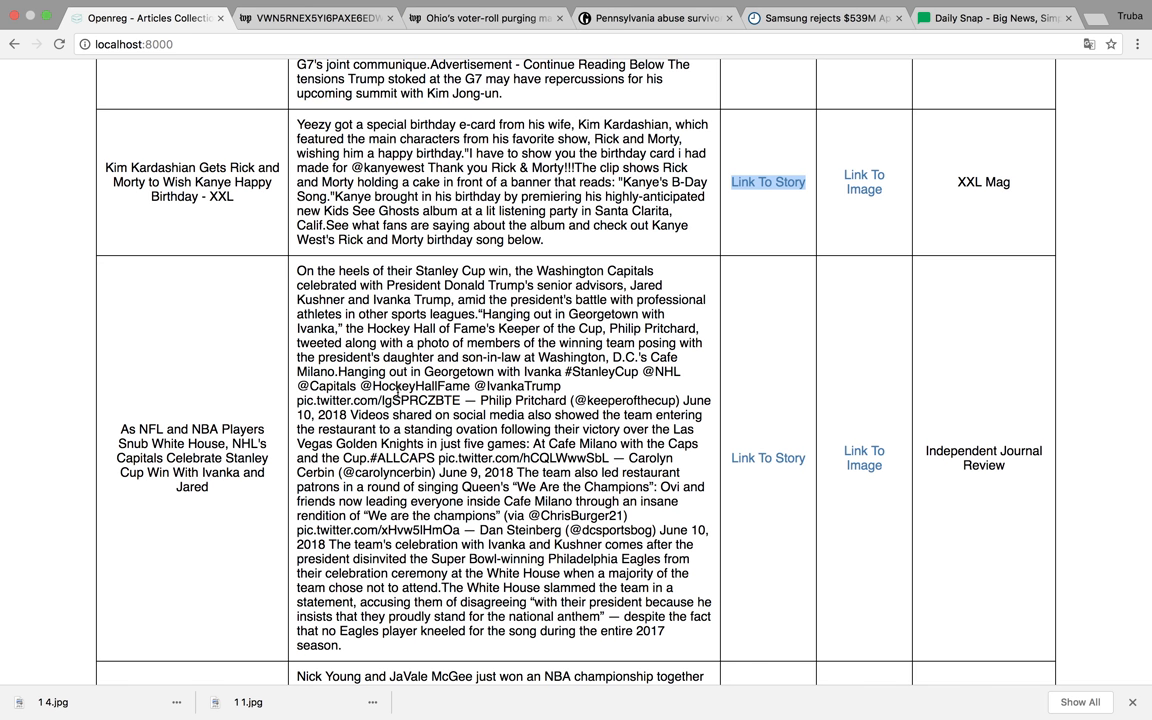
Step: Read the Openreg list down to the Football Italia Taffarel story and back to the XXL Kardashian row
scroll("down", 3)
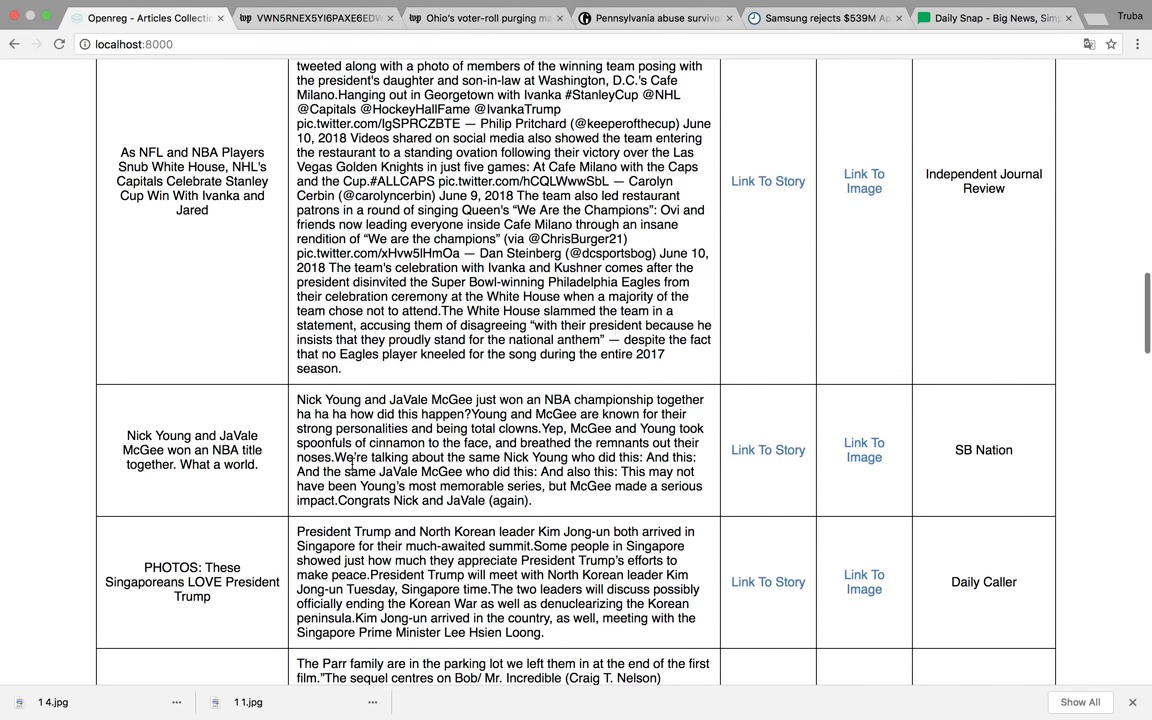
scroll("down", 3)
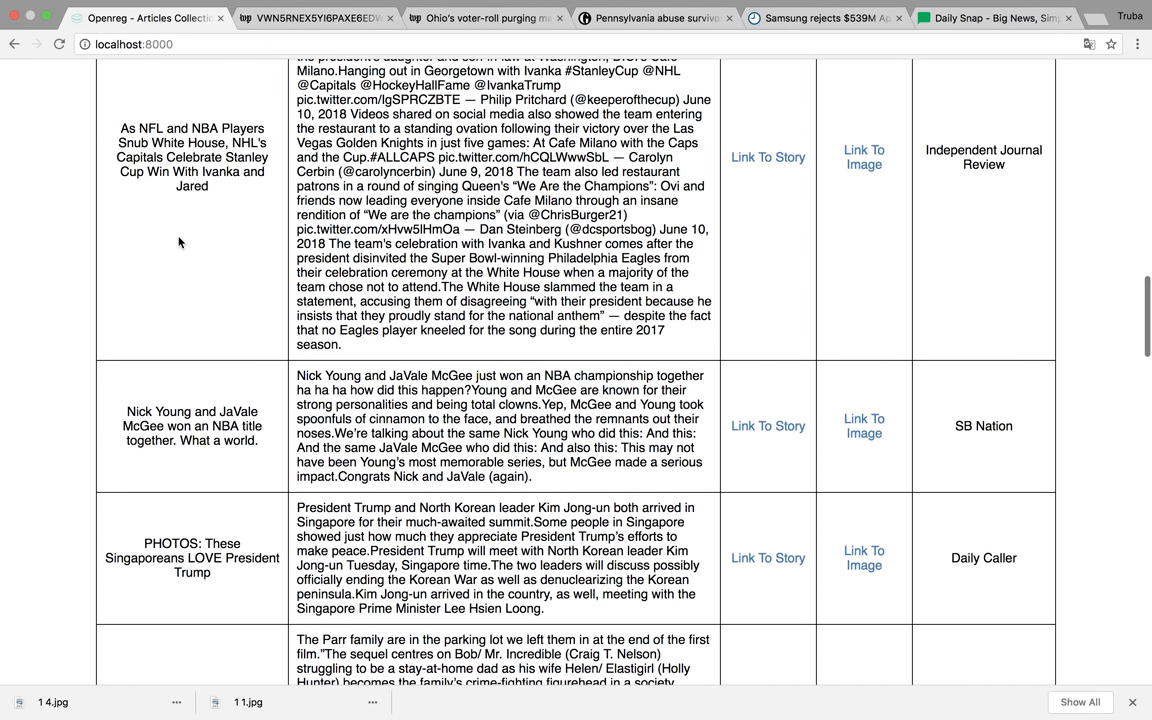
scroll("down", 3)
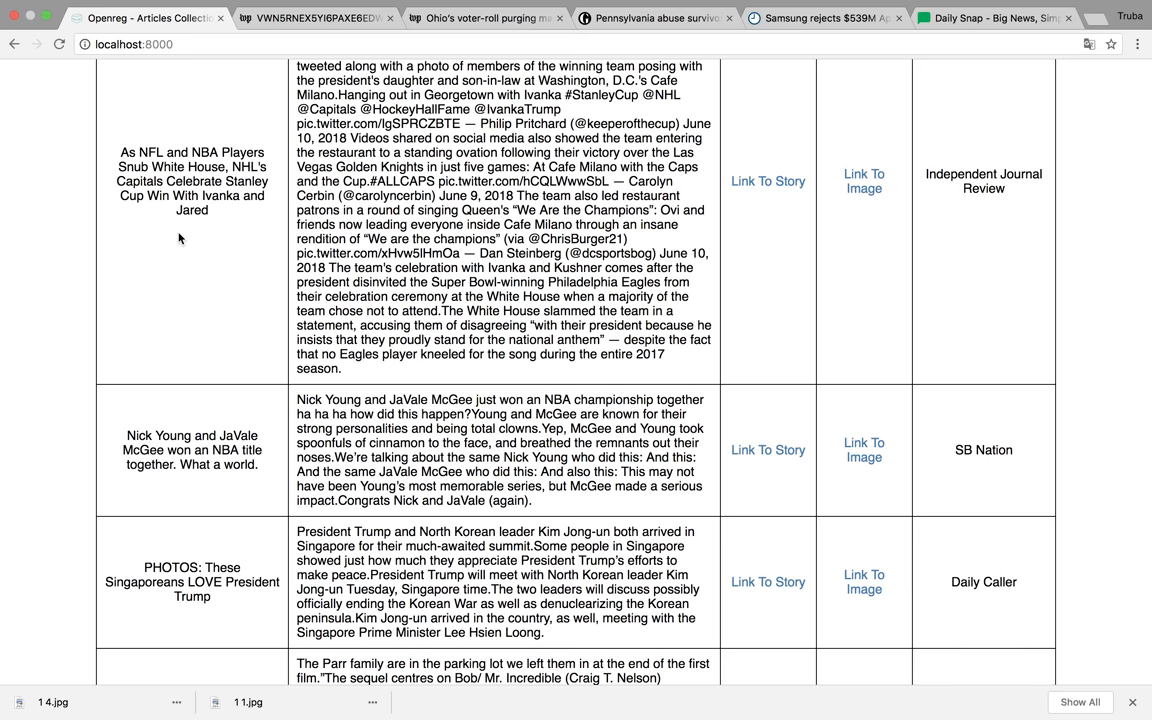
scroll("down", 3)
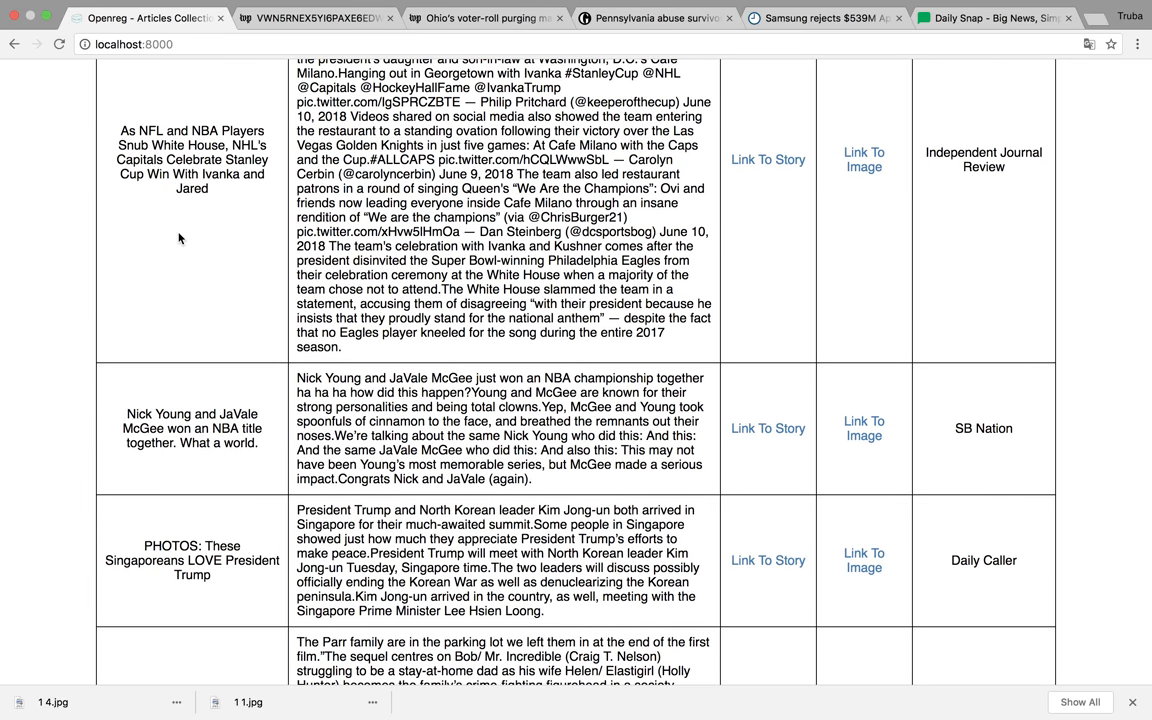
scroll("down", 3)
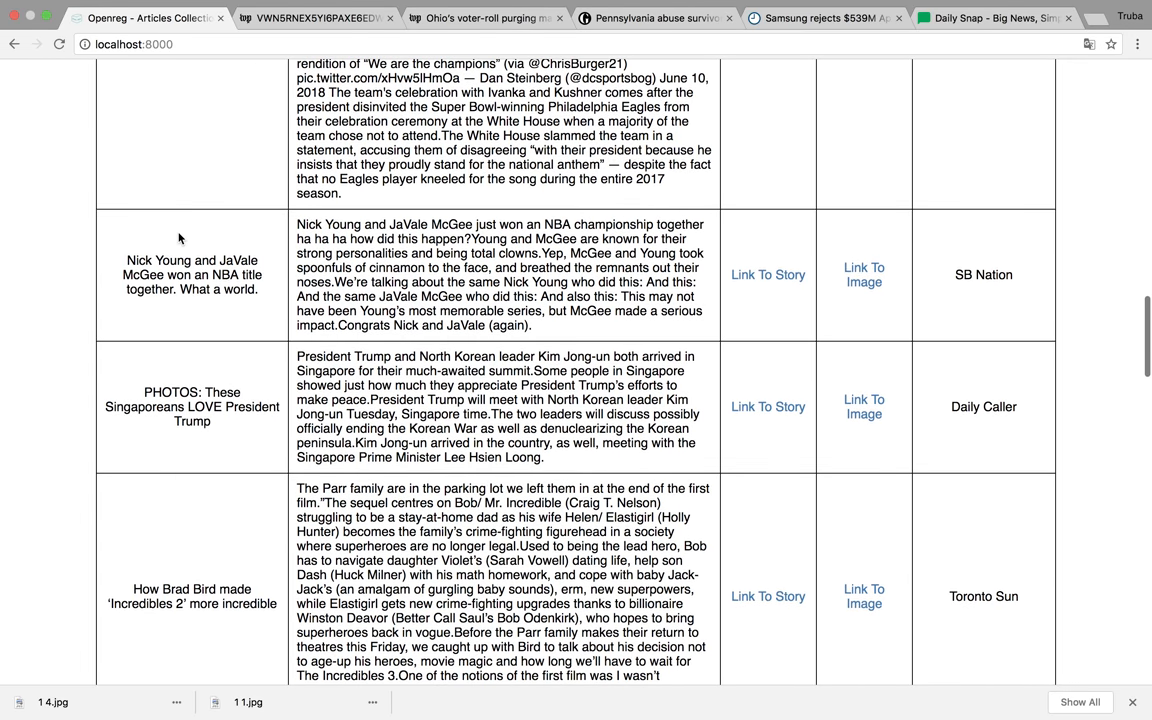
scroll("down", 3)
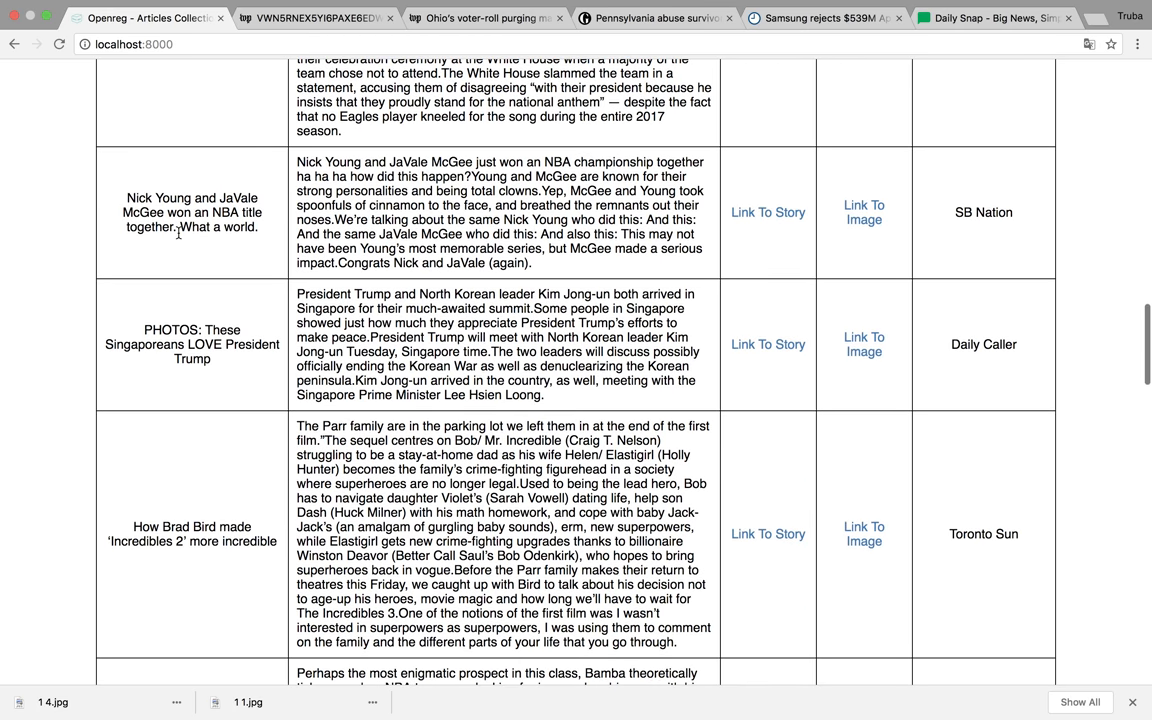
scroll("down", 3)
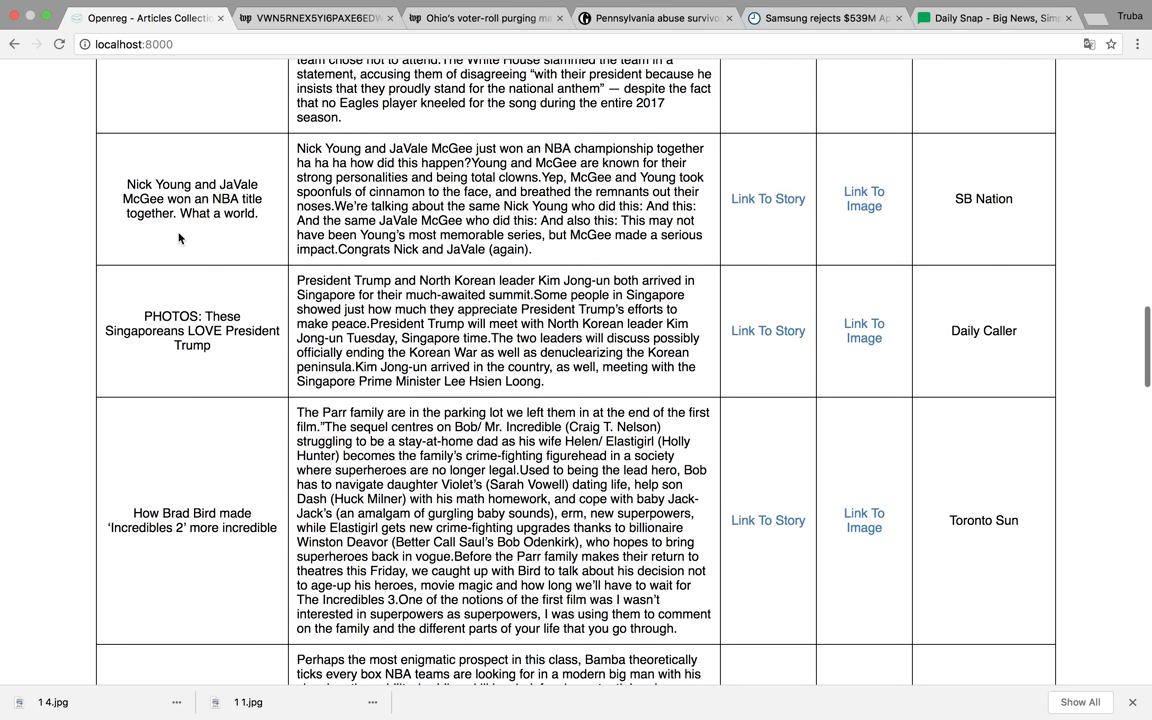
scroll("down", 3)
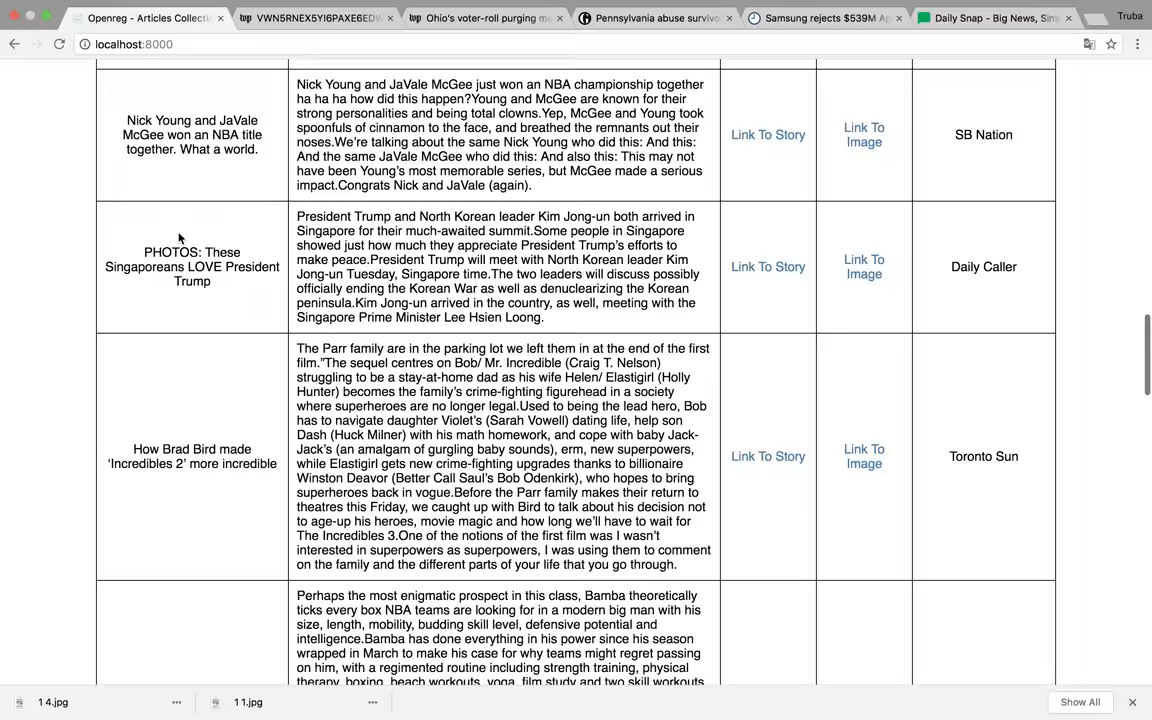
scroll("down", 3)
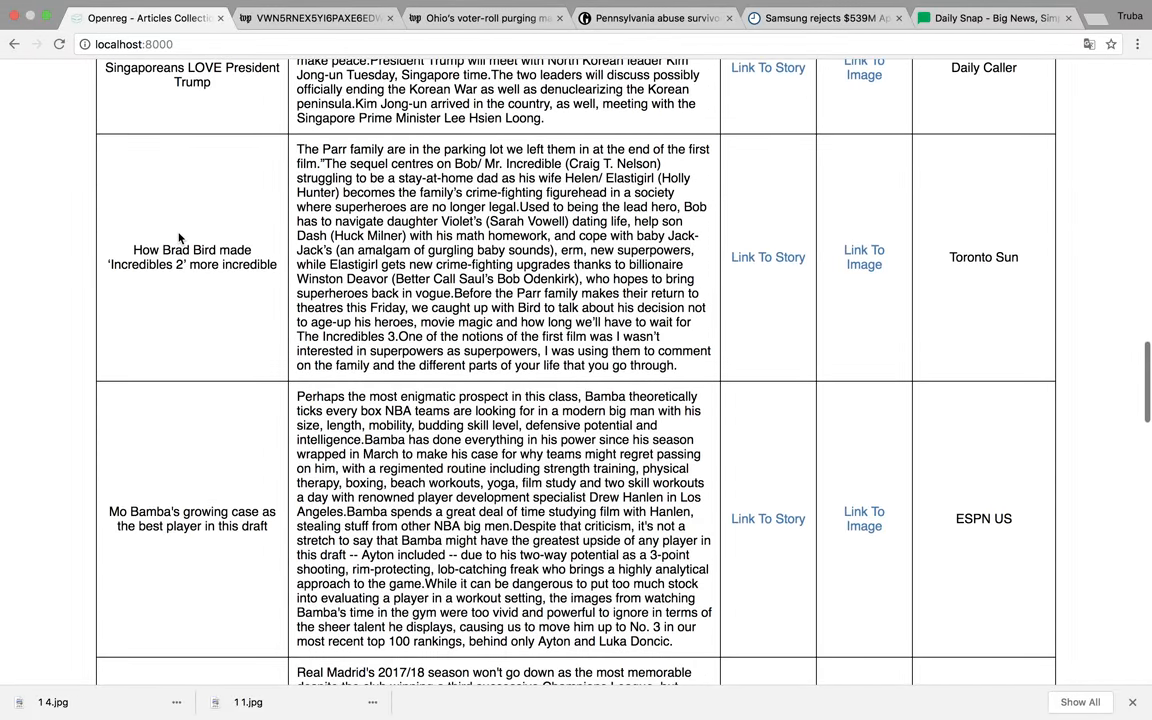
scroll("down", 3)
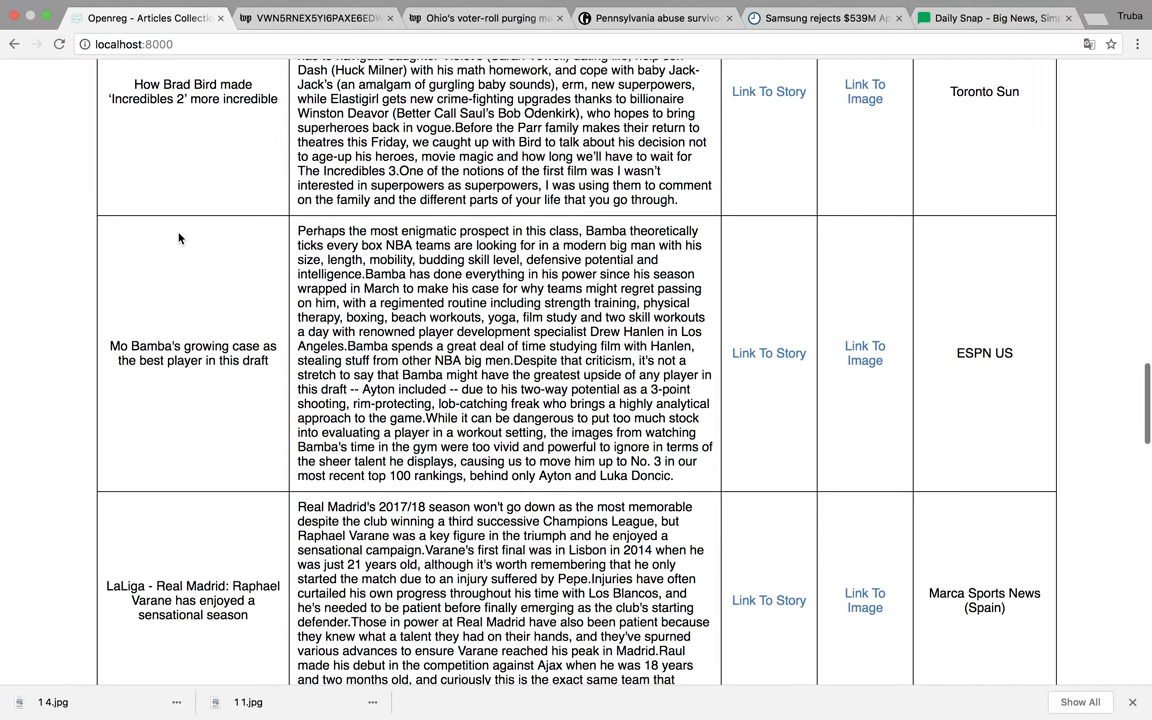
scroll("down", 3)
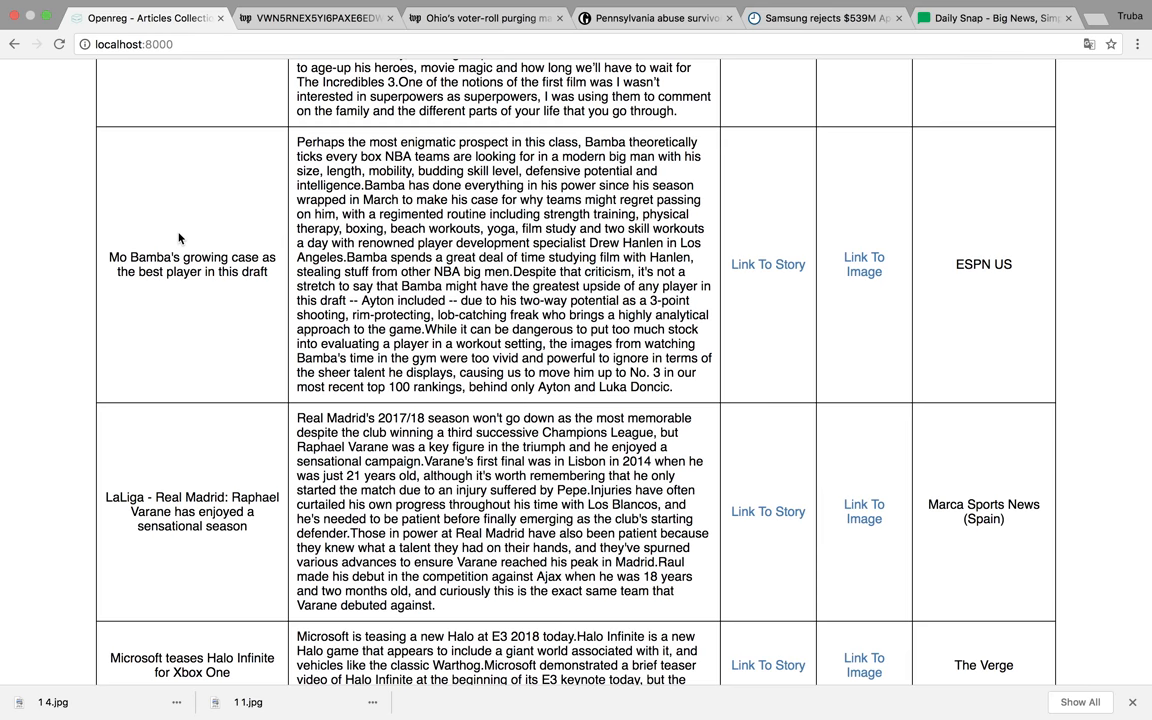
scroll("down", 3)
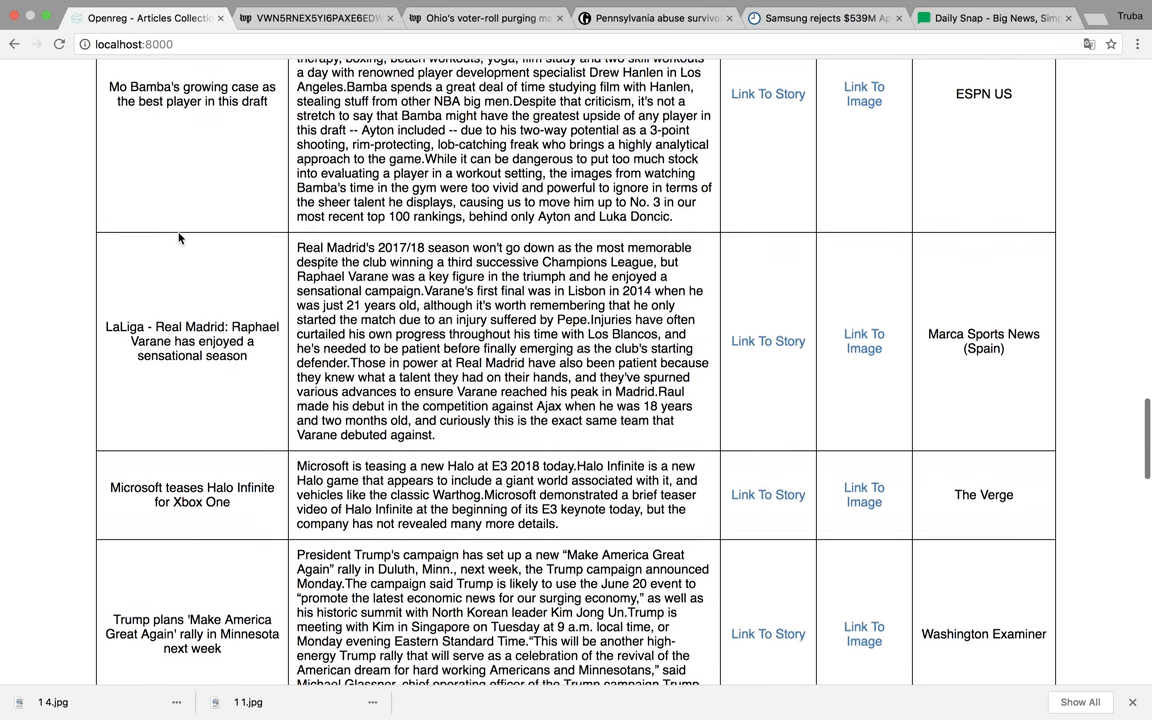
scroll("down", 3)
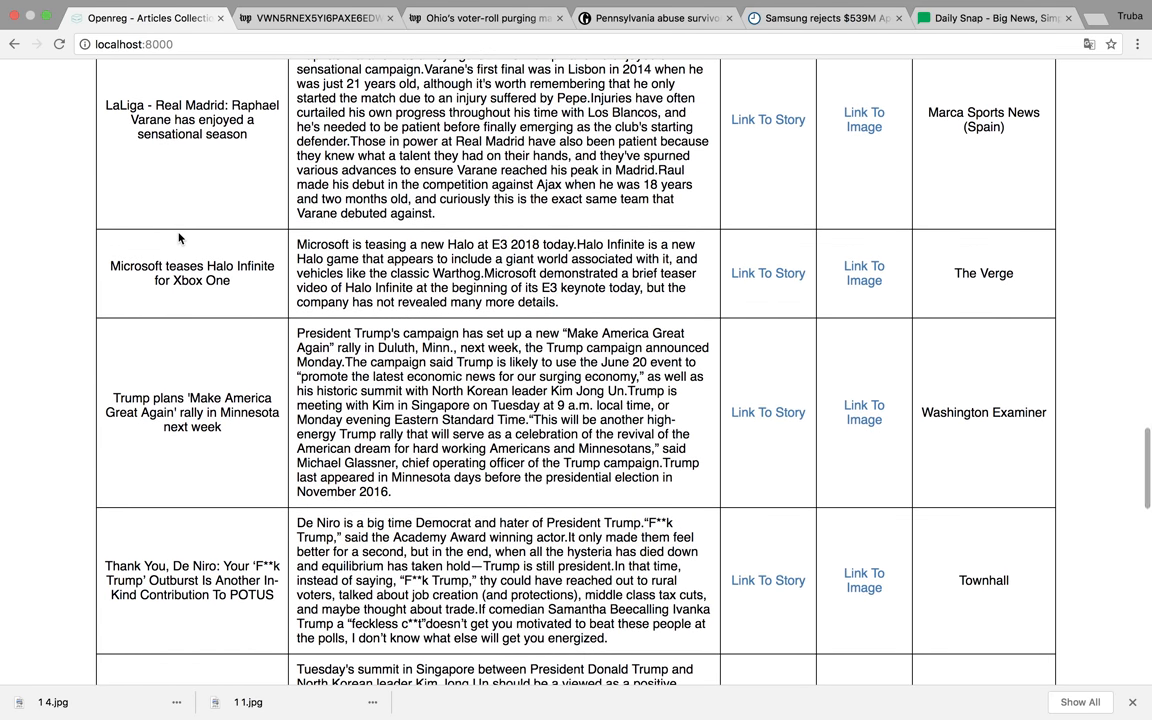
scroll("down", 3)
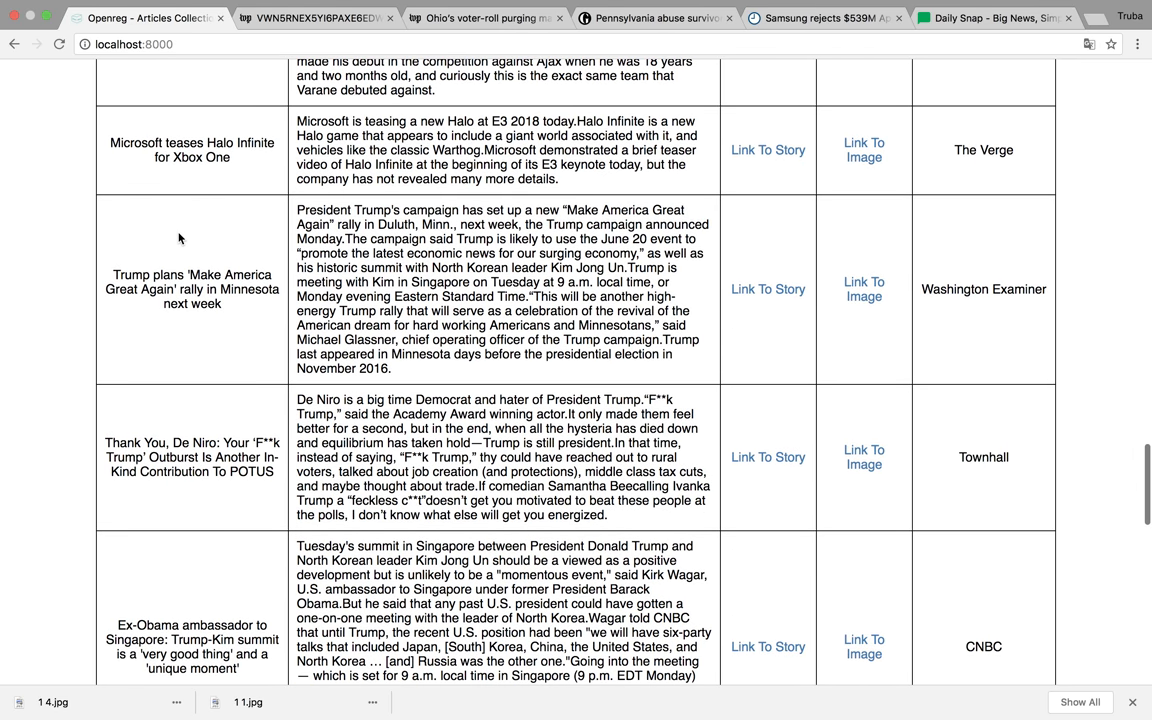
scroll("down", 3)
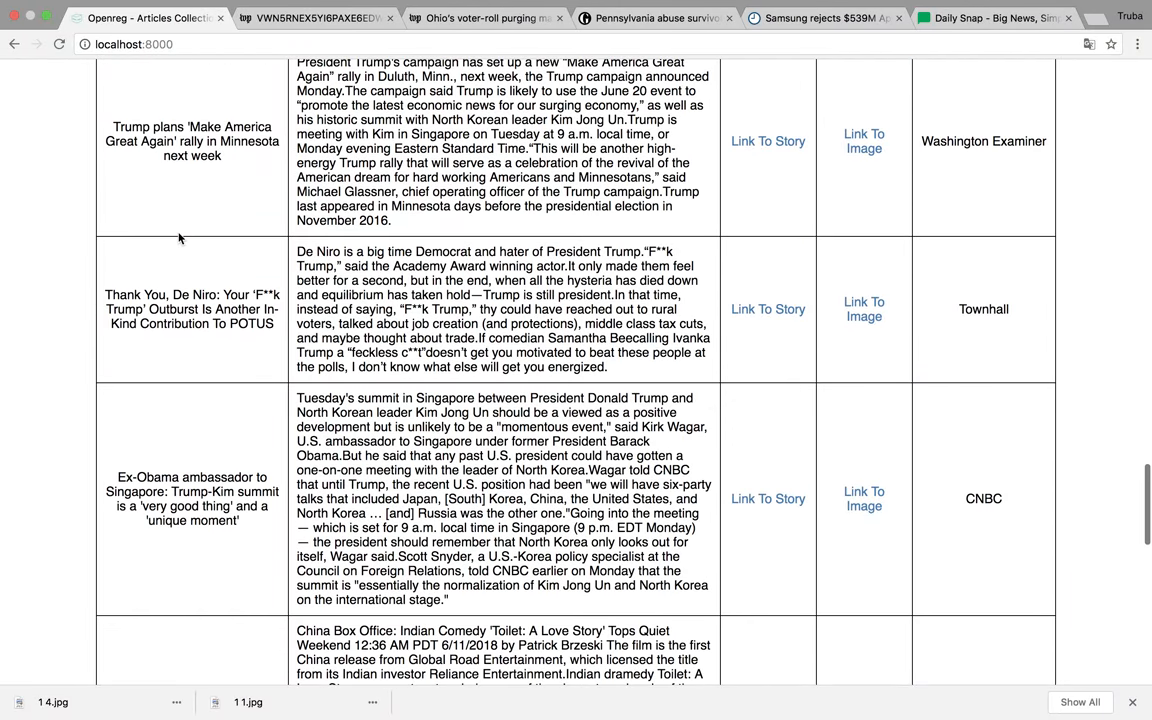
scroll("down", 3)
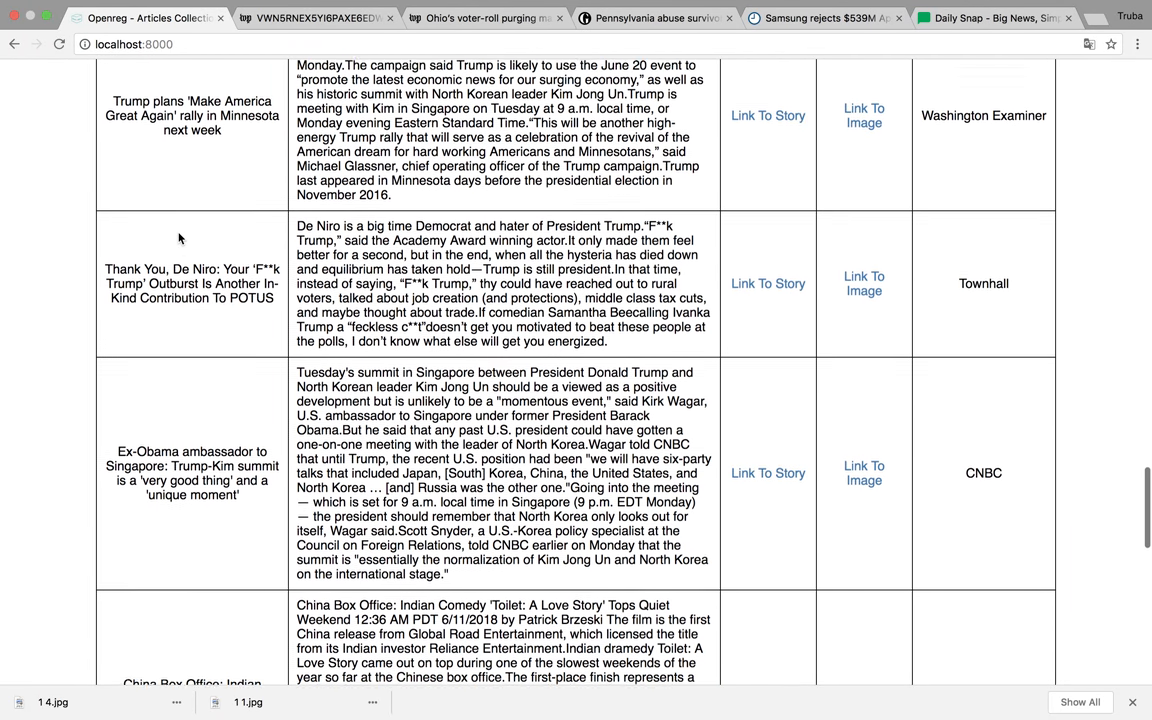
scroll("down", 3)
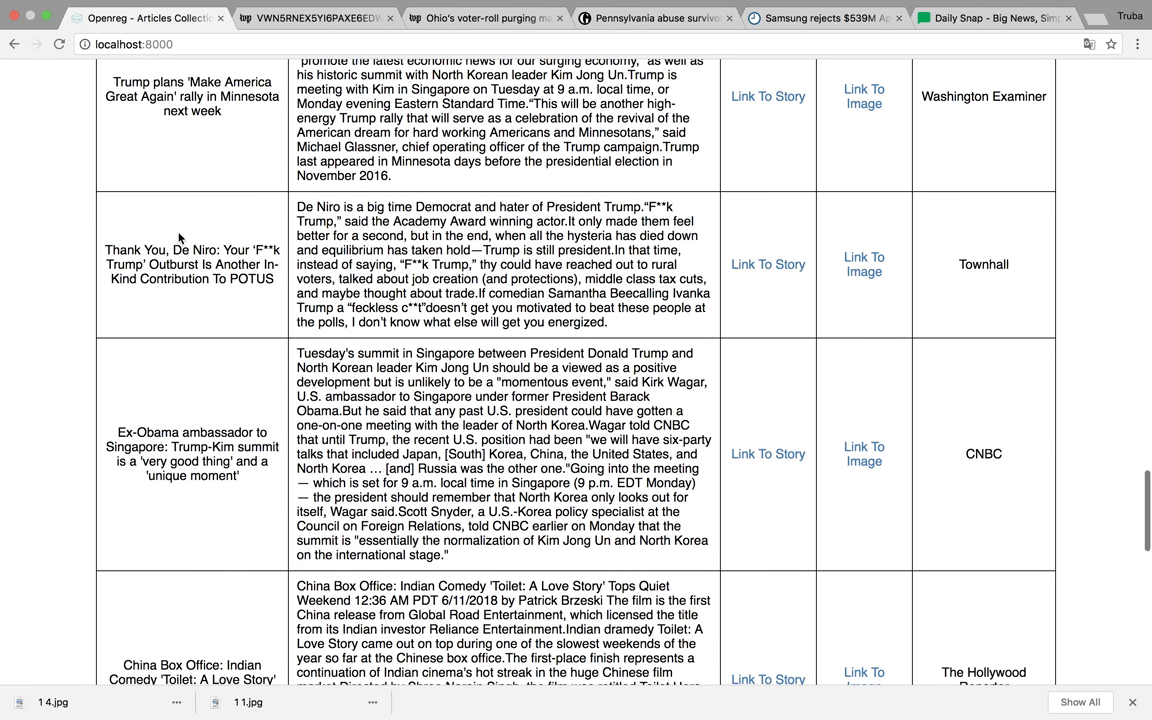
scroll("down", 3)
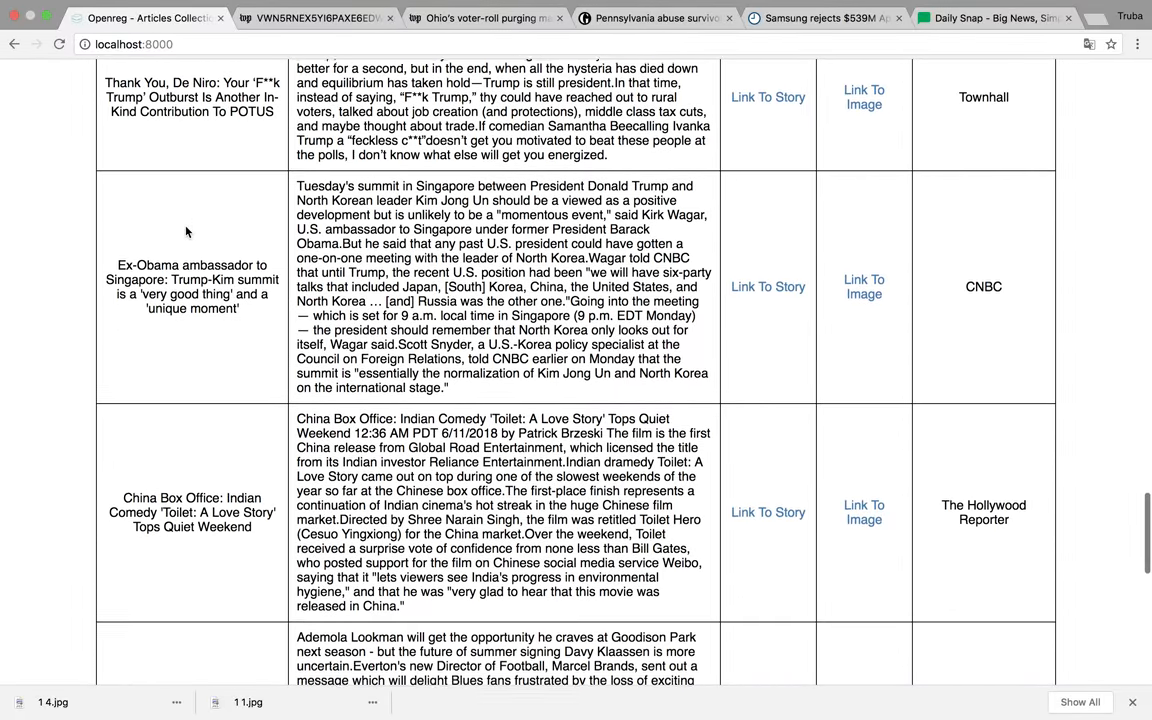
scroll("down", 3)
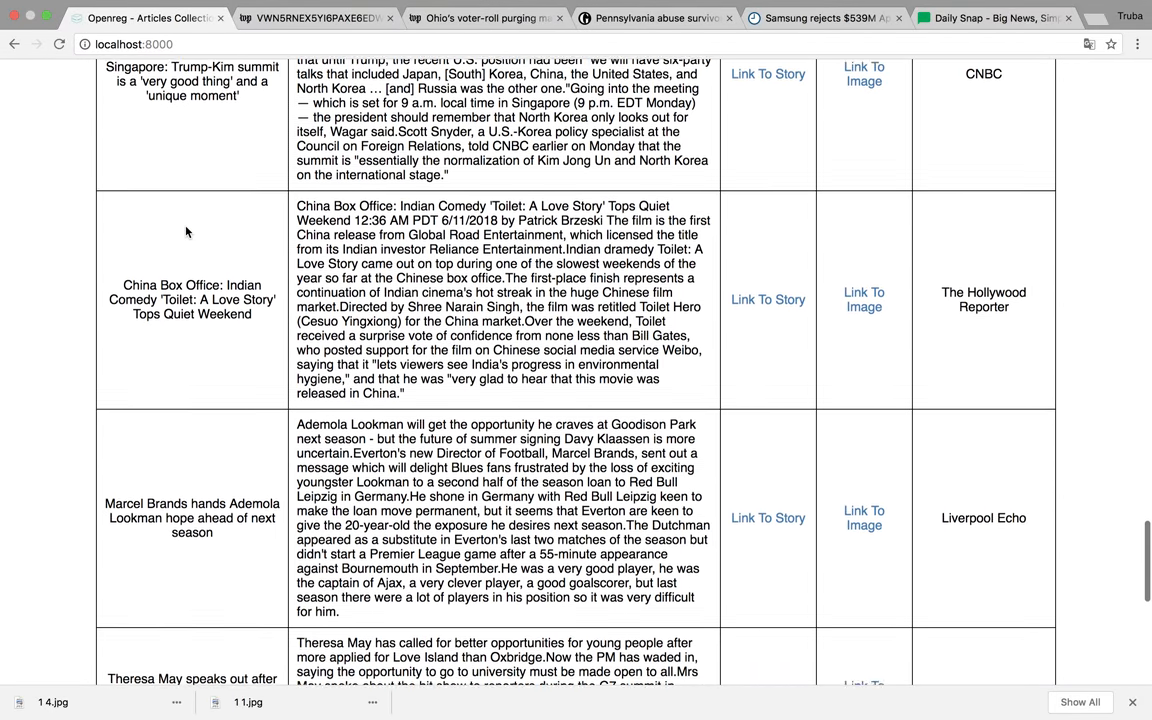
scroll("down", 3)
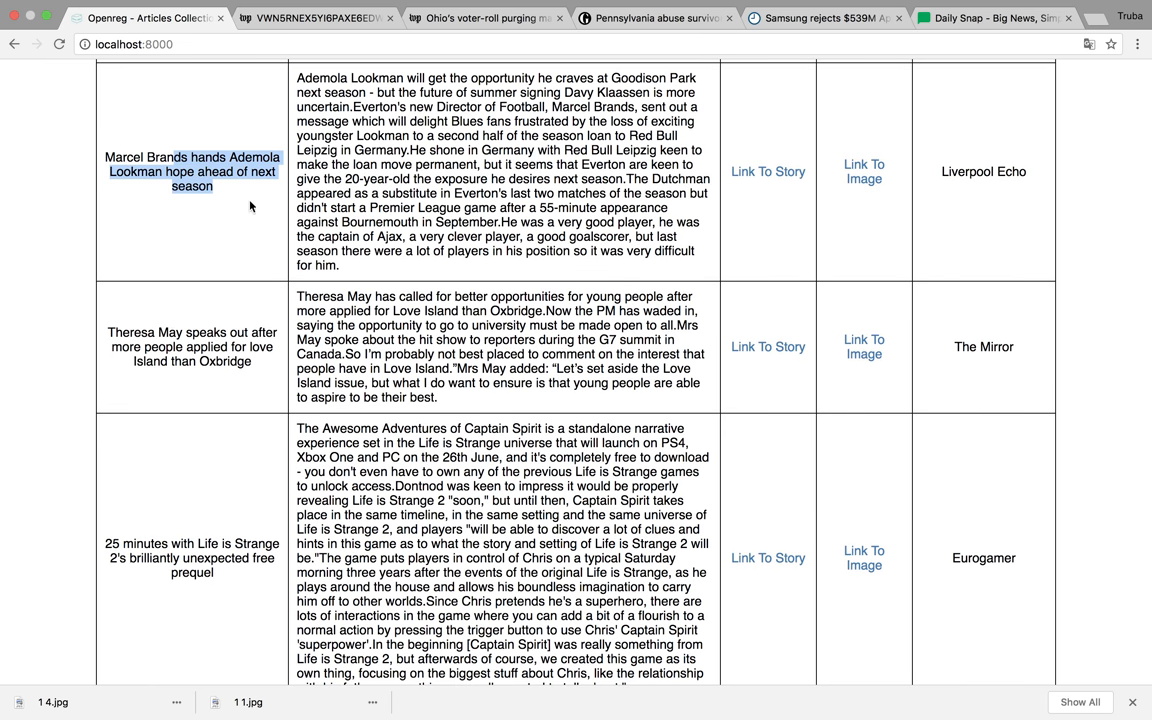
scroll("down", 3)
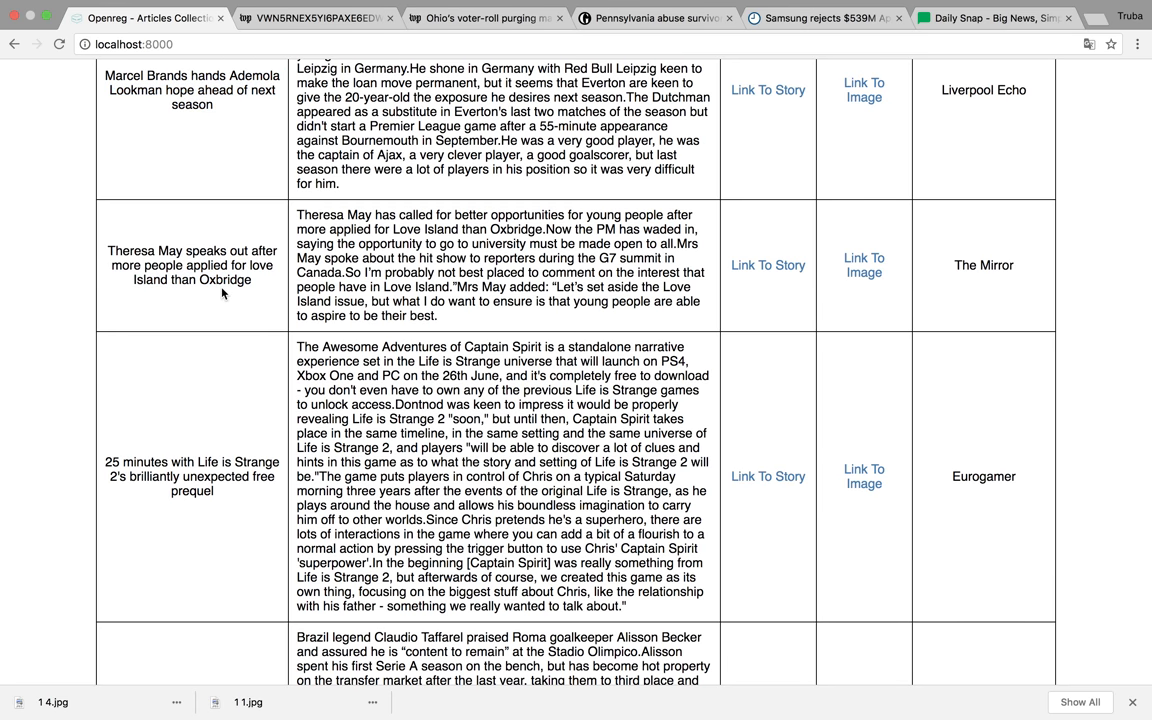
scroll("down", 3)
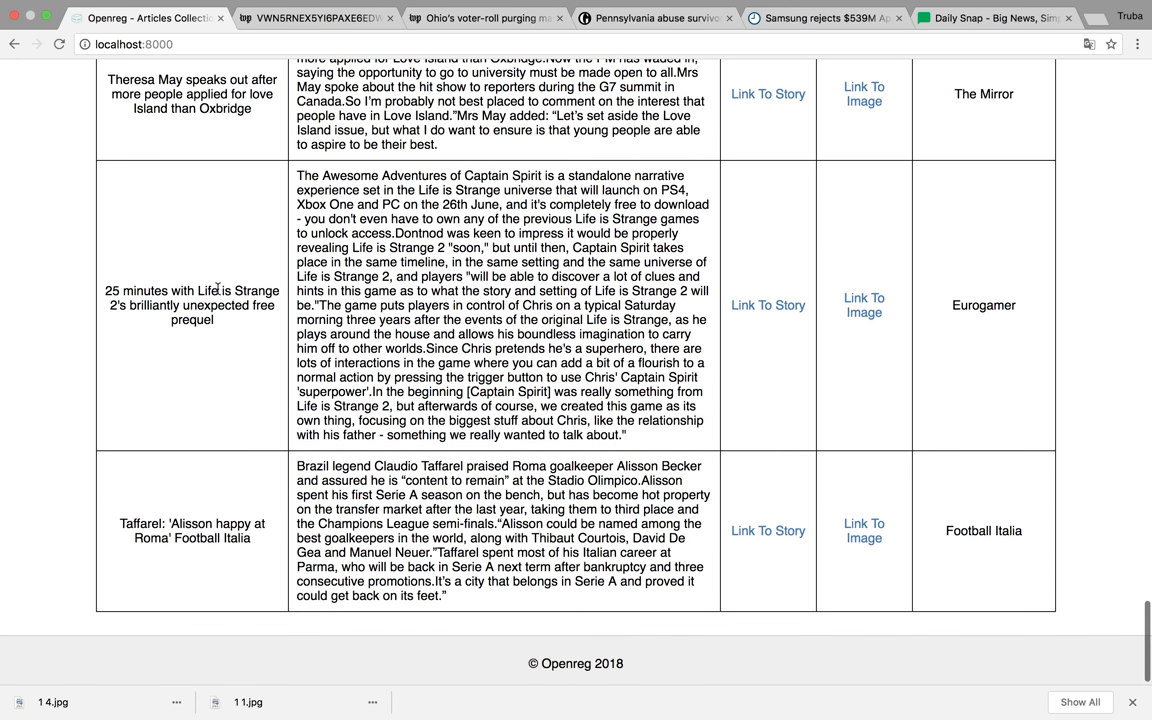
left_click_drag(216, 290, 216, 320)
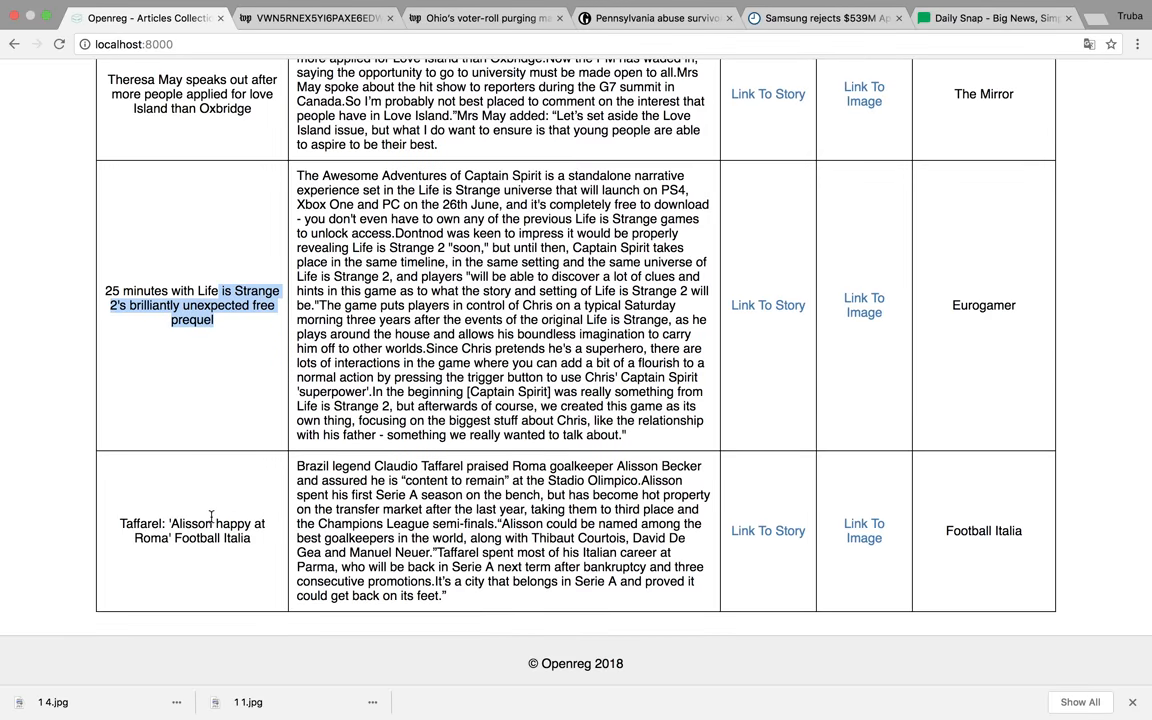
scroll("down", 3)
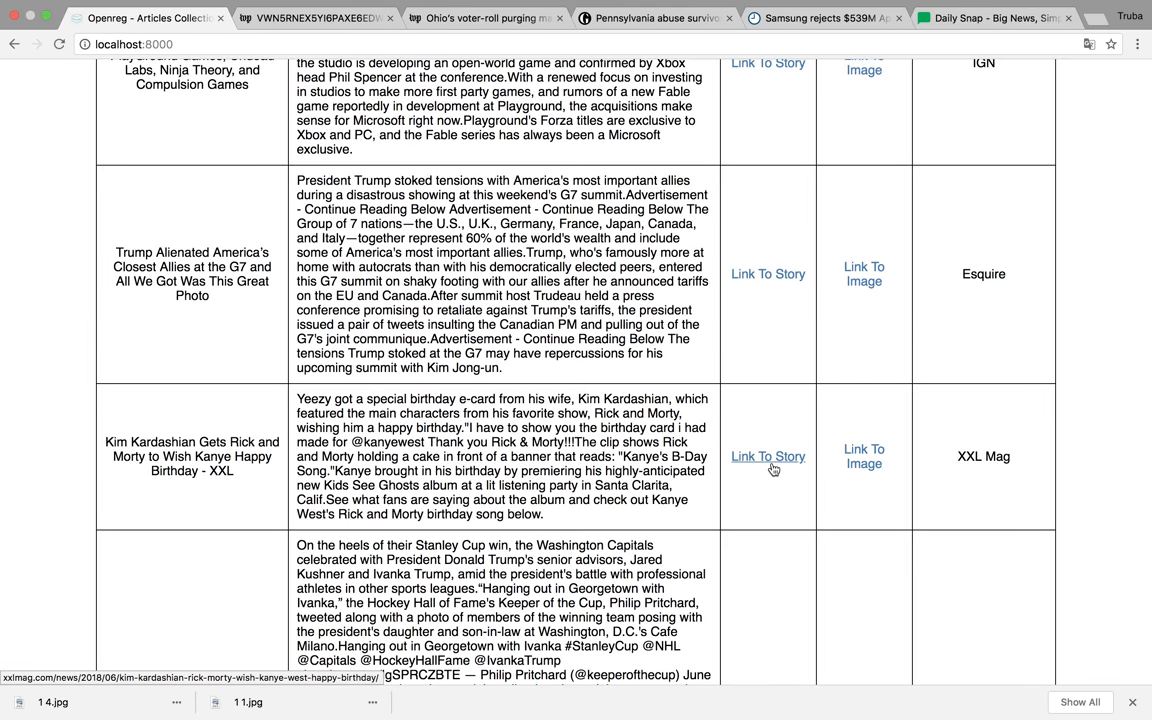
Step: Reopen the XXL Mag Kardashian story in a new tab and play its Rick and Morty birthday video
left_click(768, 456)
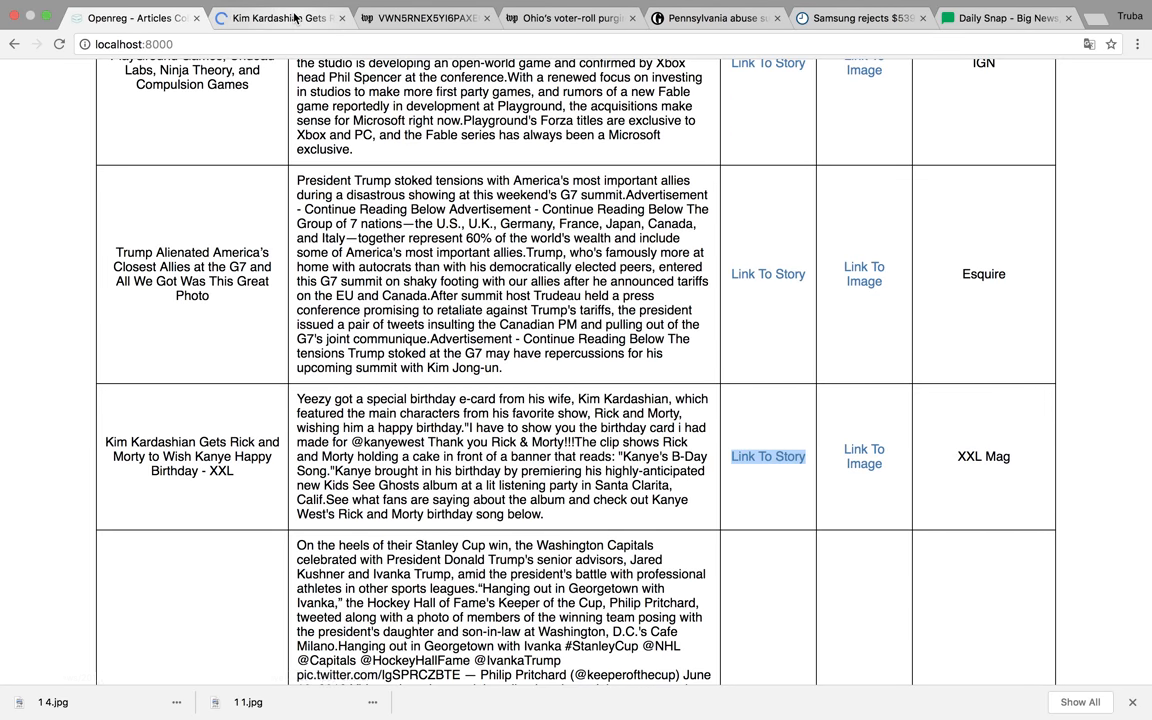
left_click(767, 456)
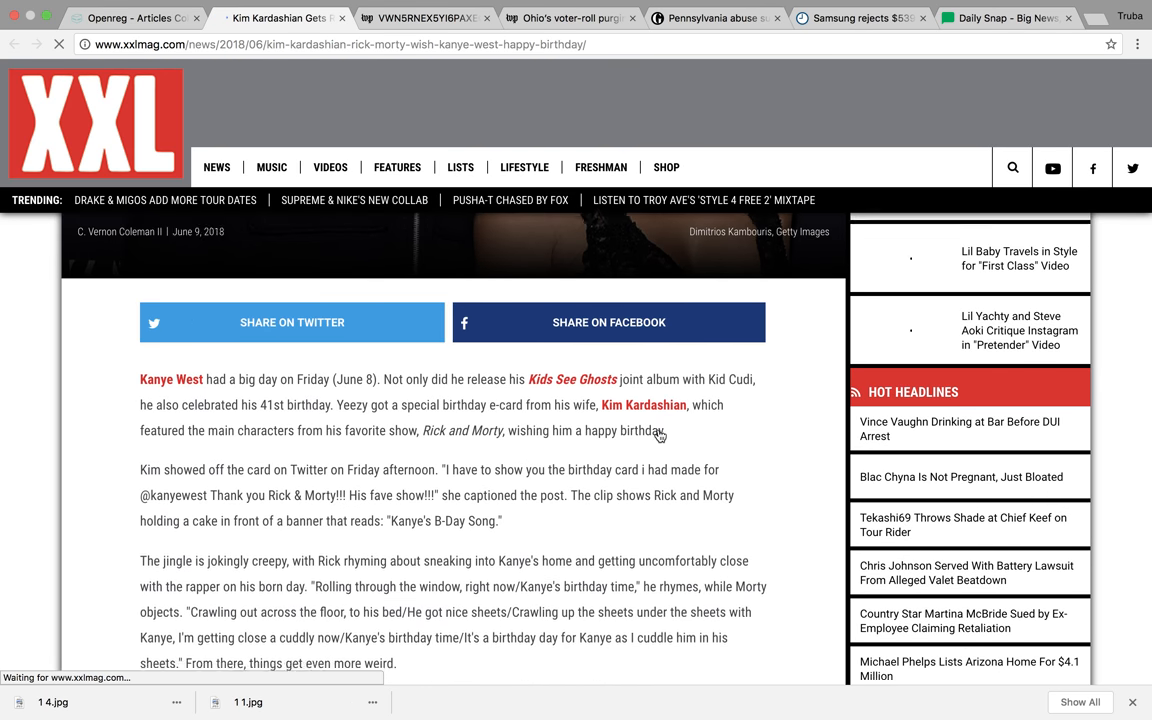
scroll("down", 3)
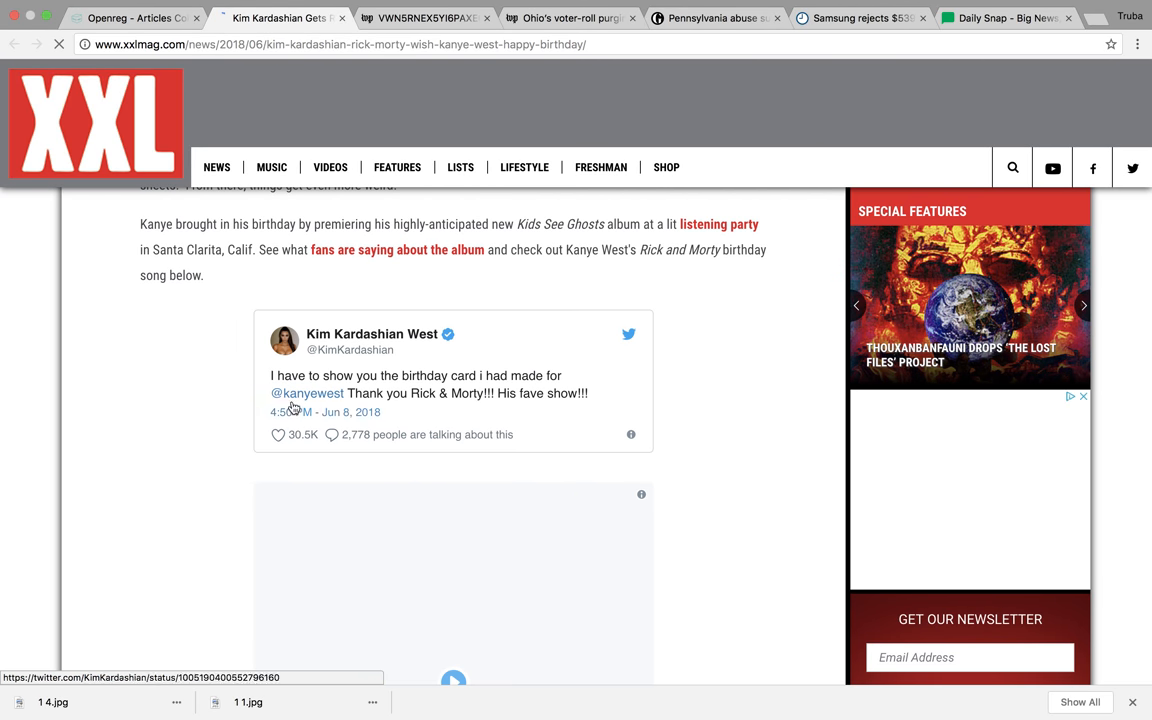
scroll("down", 3)
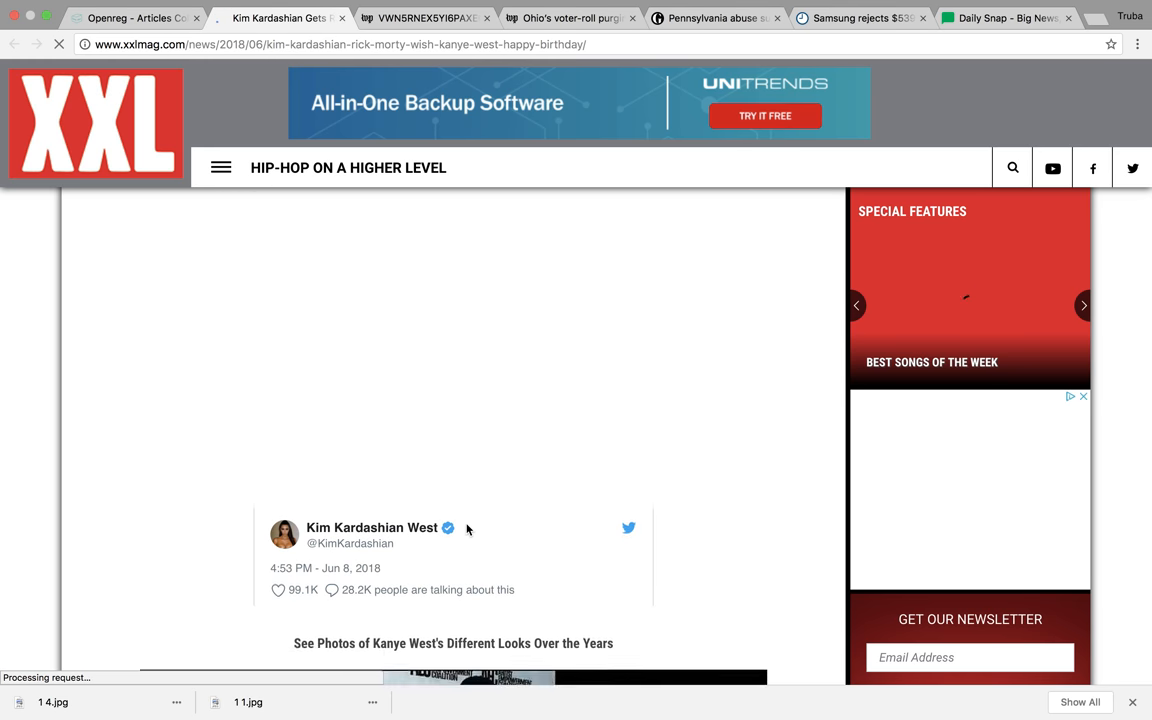
scroll("up", 3)
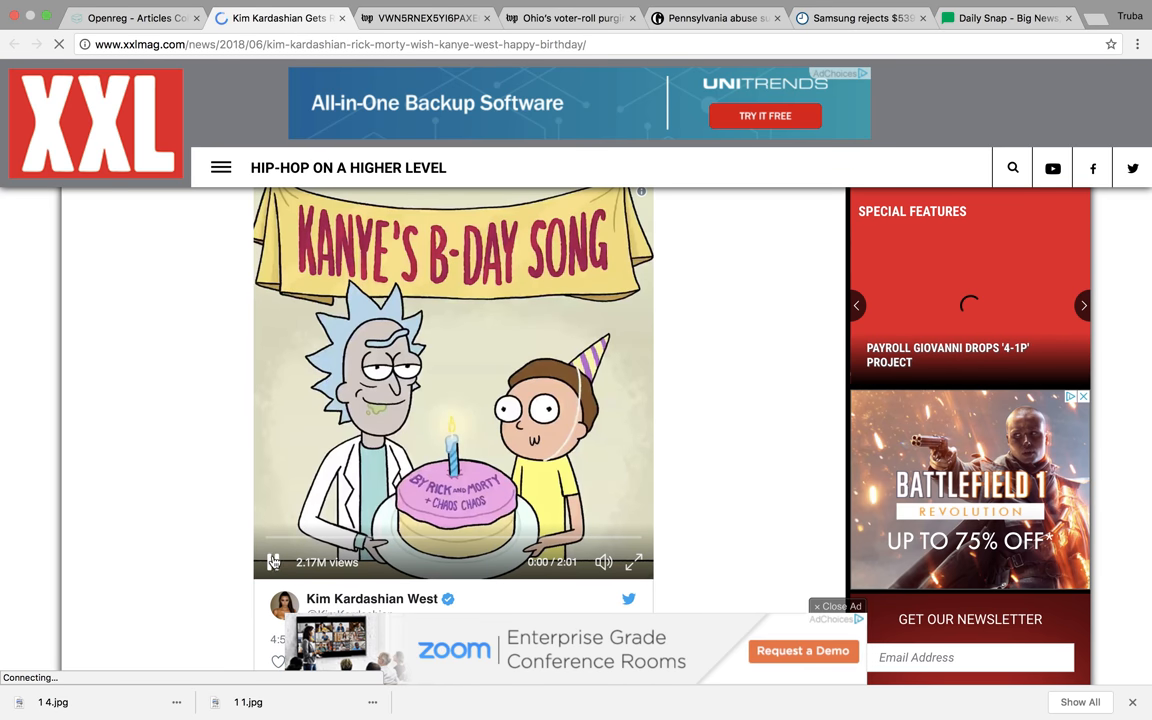
left_click(272, 561)
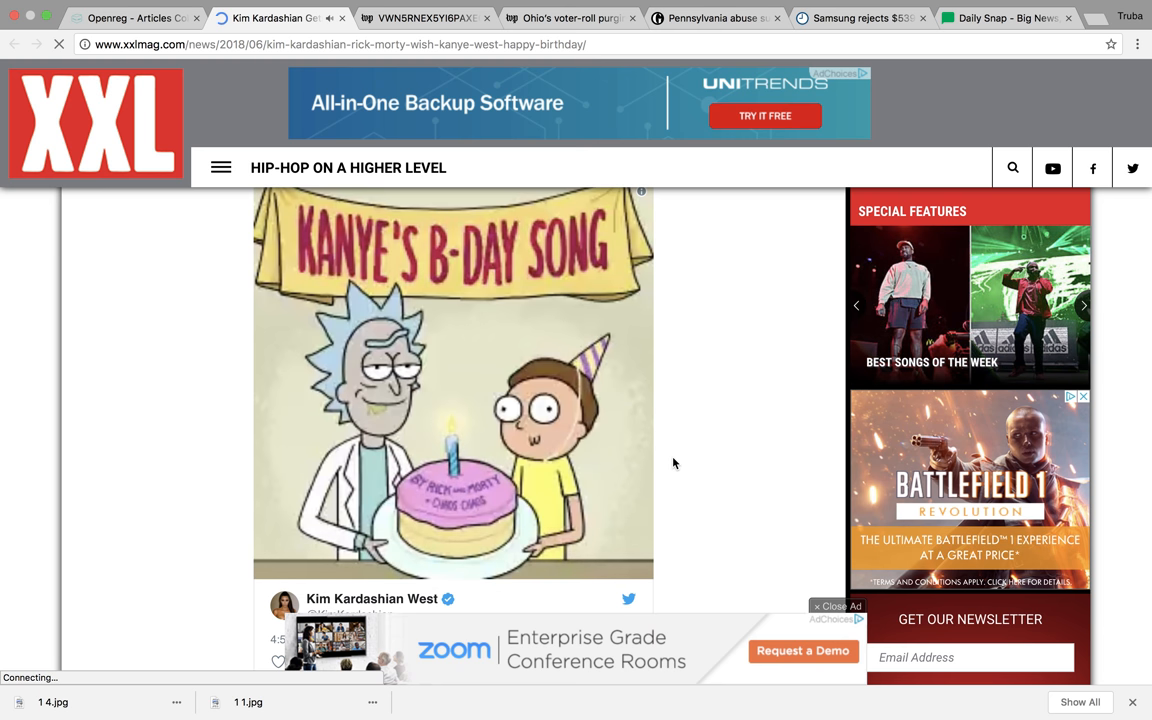
Step: Pause the birthday video, select the story's URL, and return to the Daily Snap draft
scroll("down", 3)
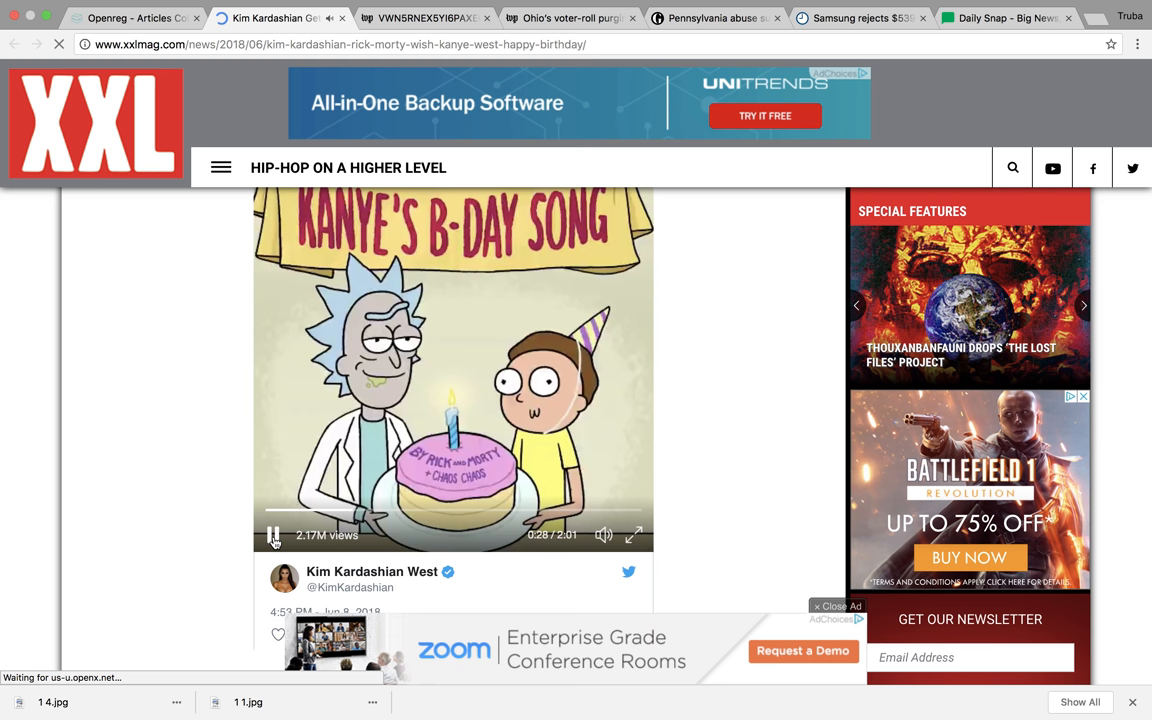
left_click(274, 534)
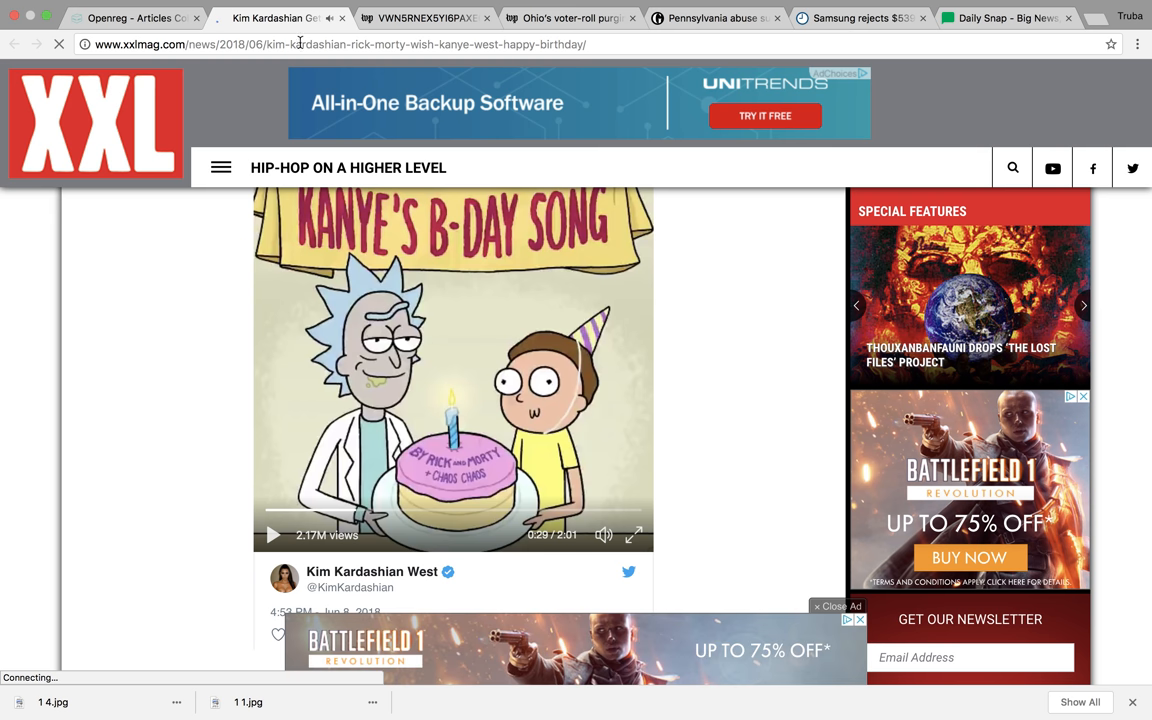
left_click(300, 44)
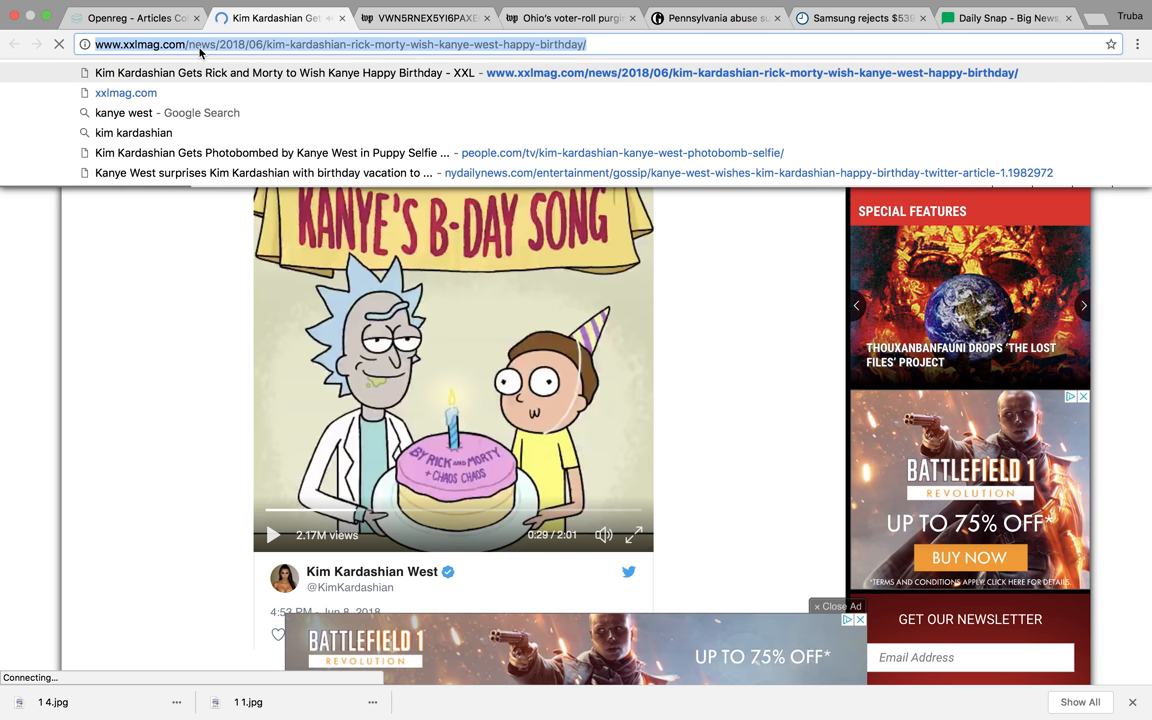
left_click(1000, 17)
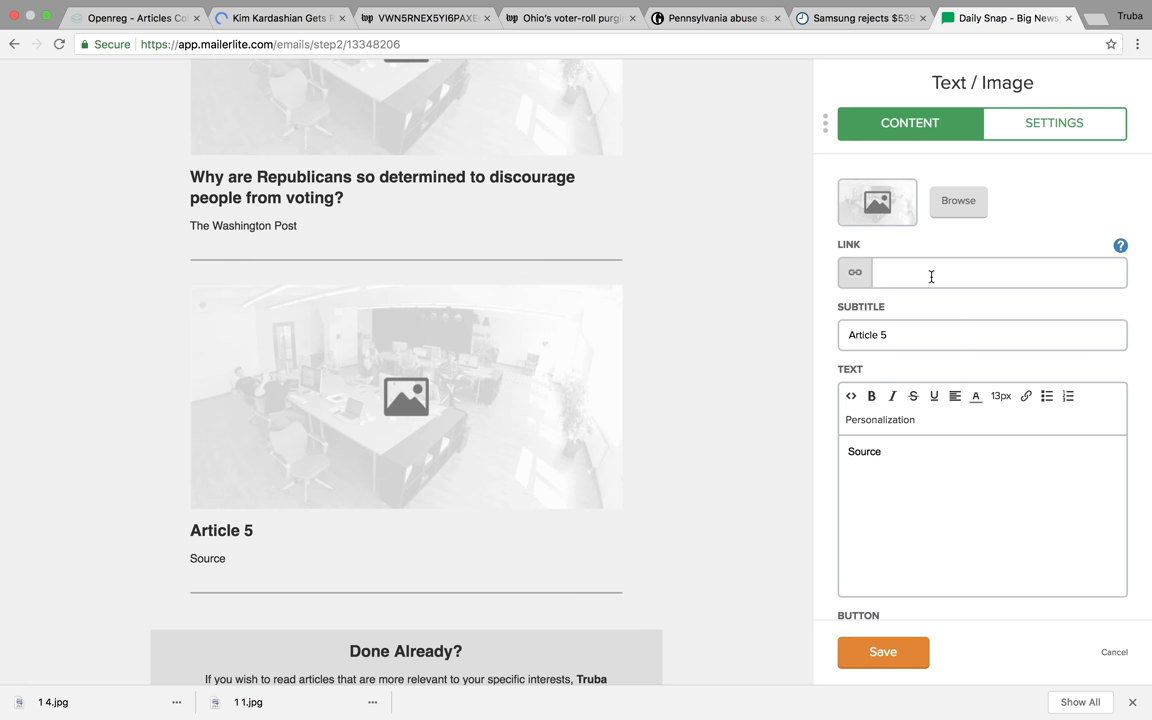
Step: Paste the XXL Mag Kardashian birthday URL into Article 5's link field
type("lashian-rick-morty-wish-kanye-west-happy-birthday/")
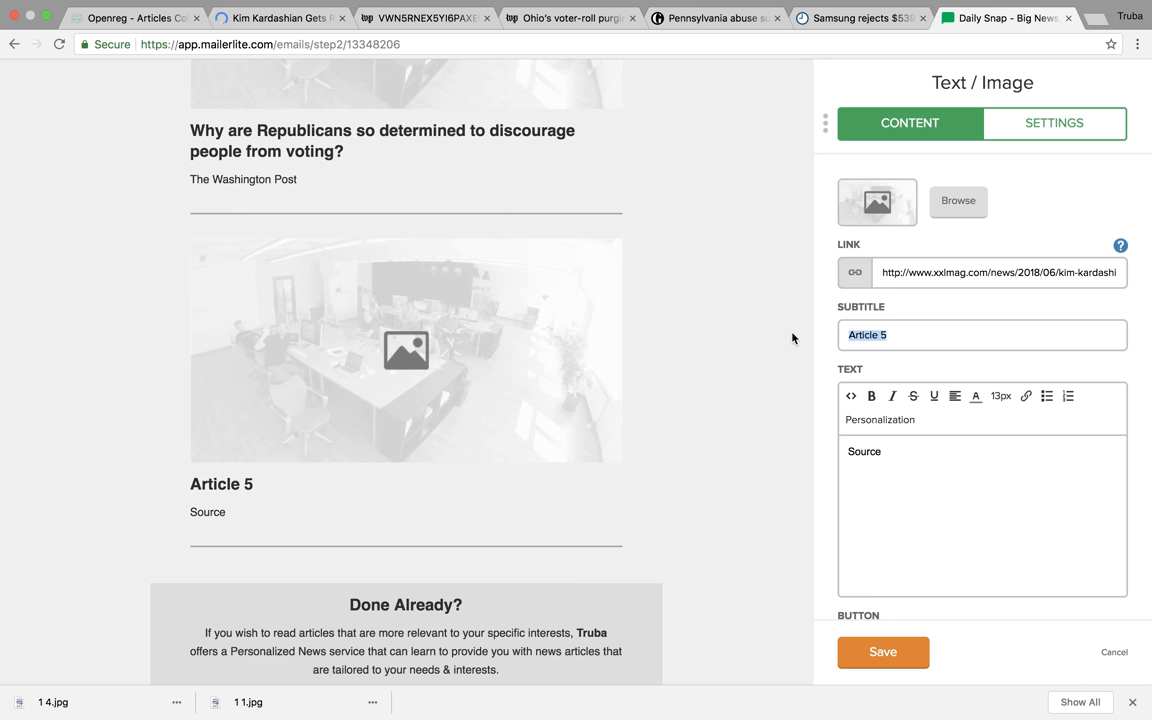
left_click(135, 18)
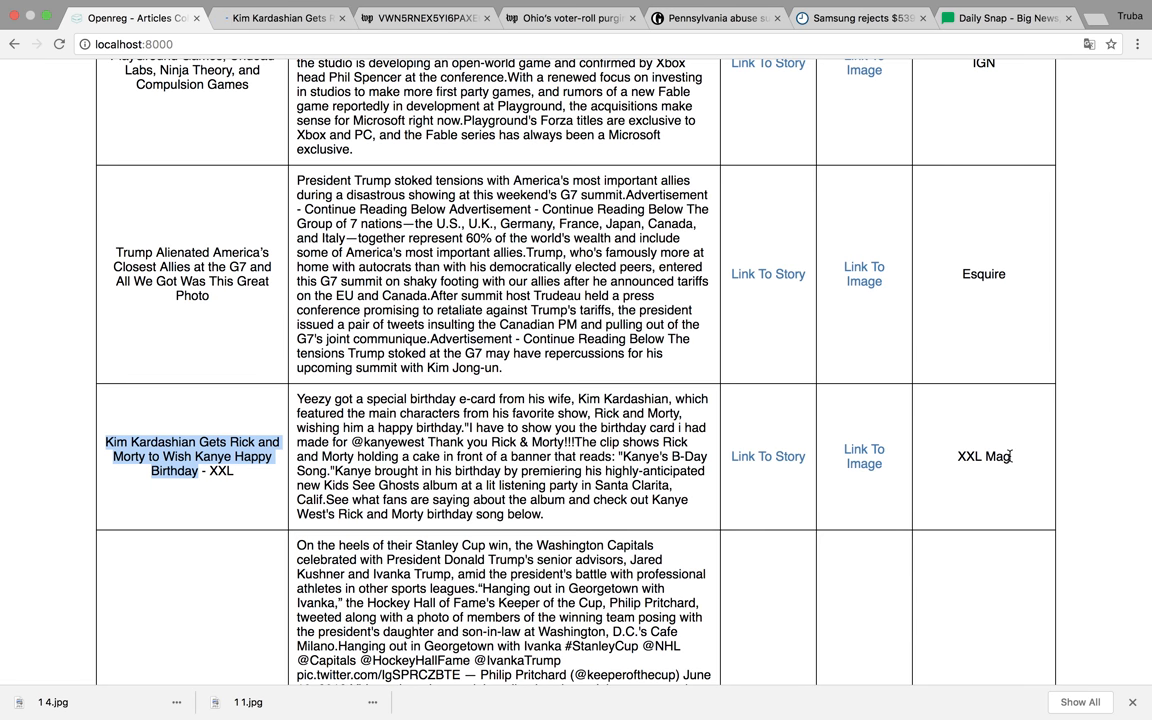
Step: Fill Article 5 with the Kardashian Rick and Morty headline and XXL Mag source
left_click(1005, 17)
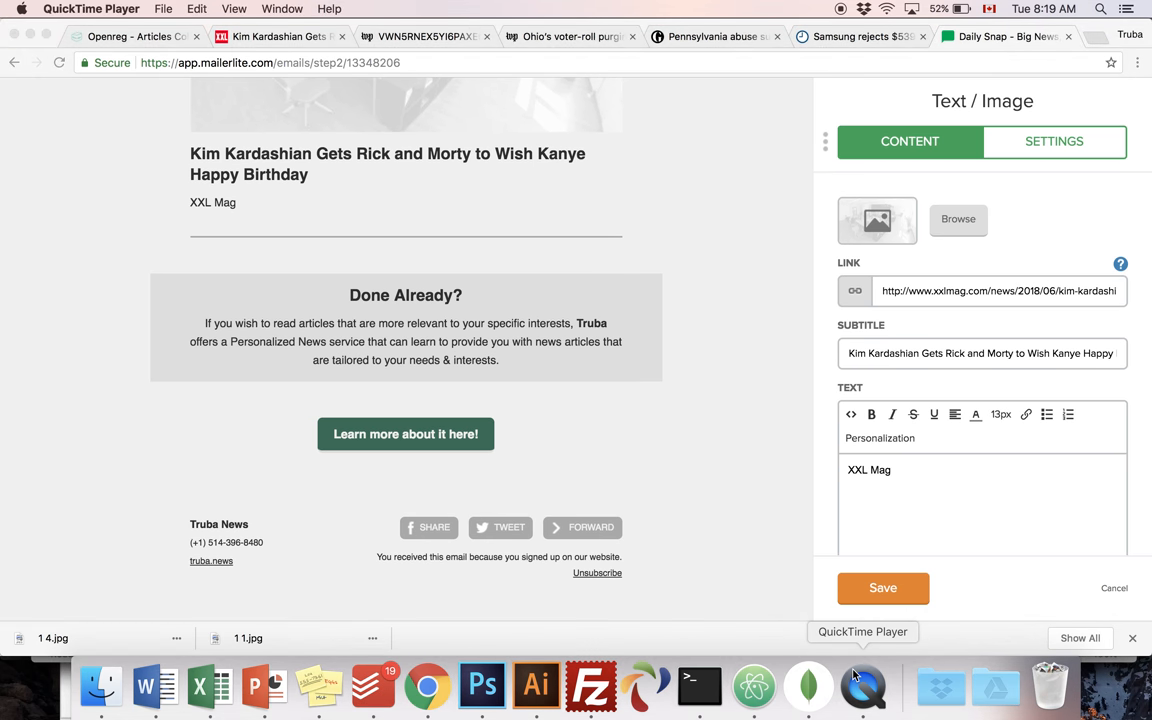
Step: Right-click QuickTime Player's Dock icon to reach Stop Screen Recording
right_click(862, 685)
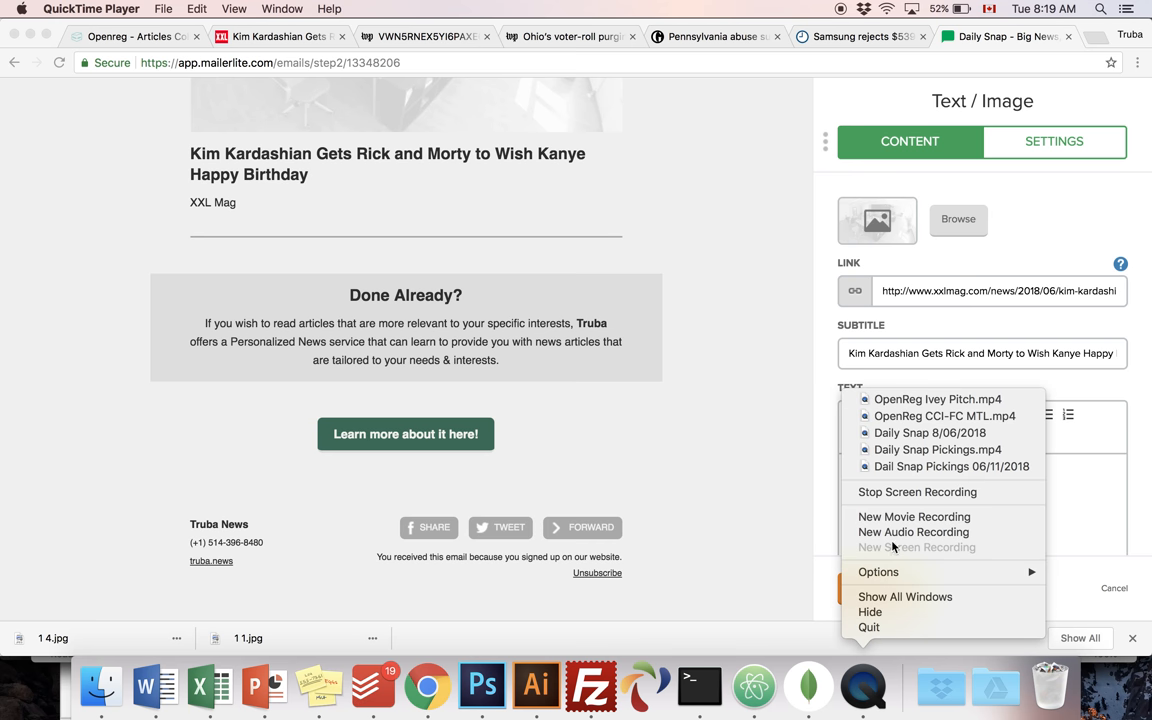
mouse_move(917, 491)
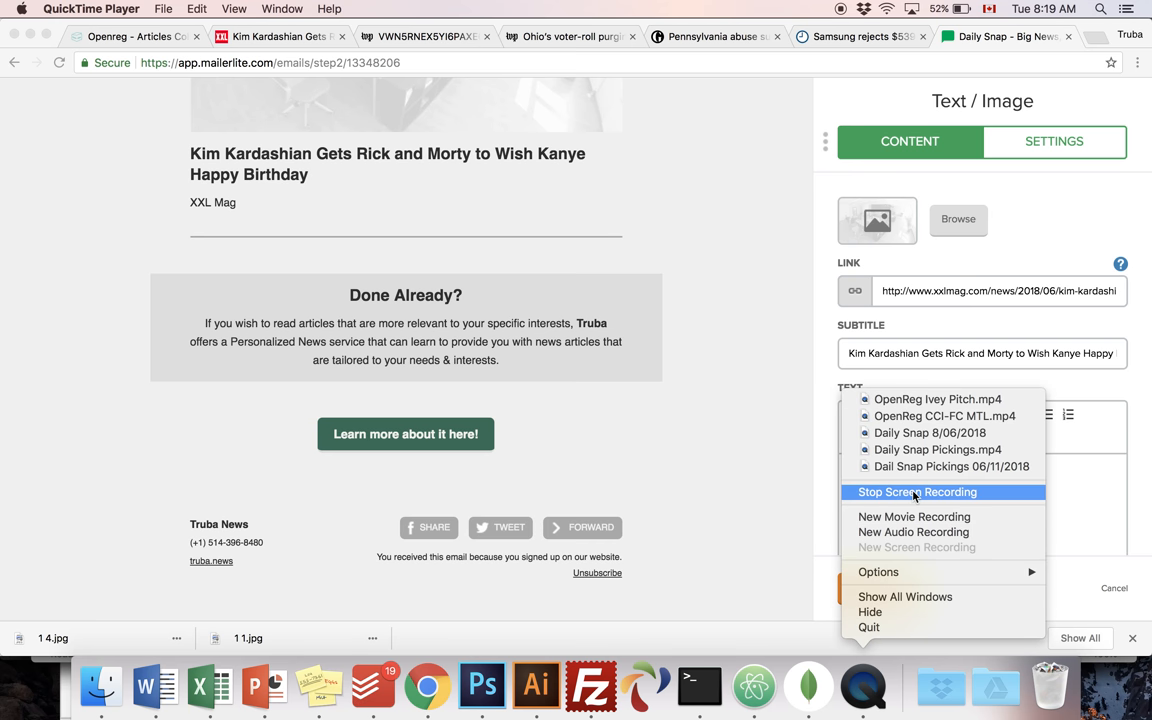